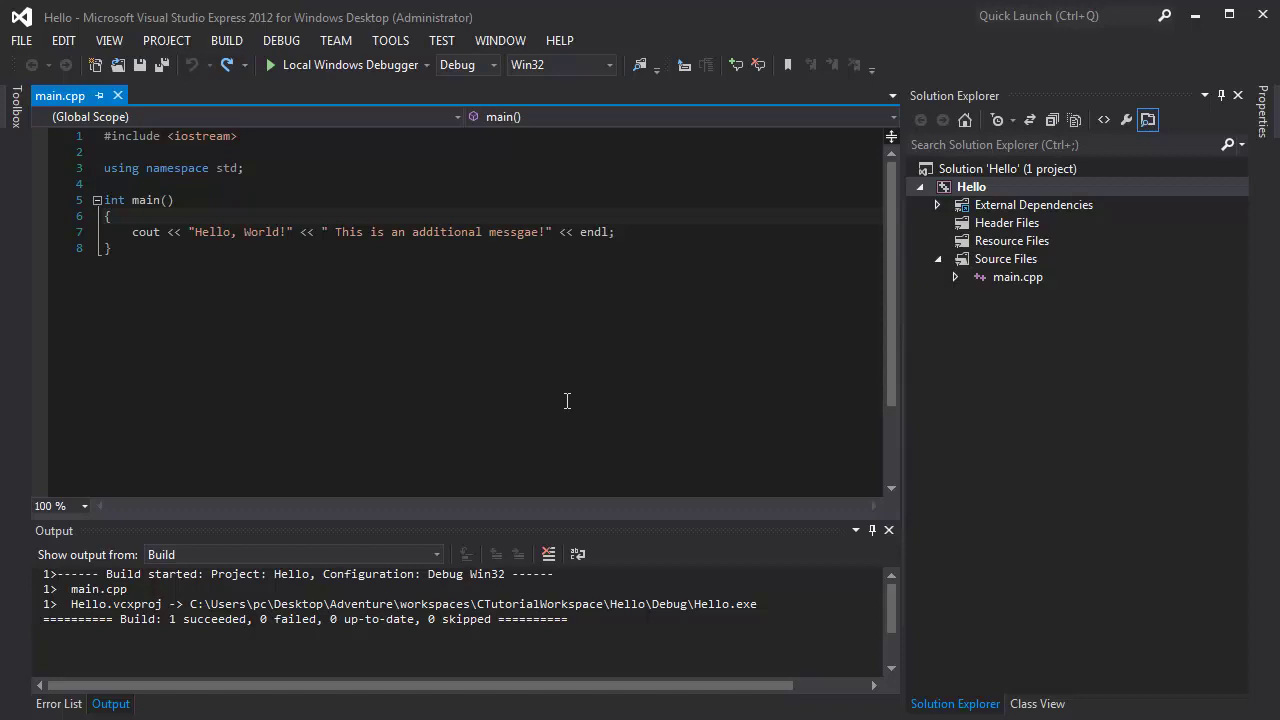
{"action": "mouse_move", "coordinate": [236, 268]}
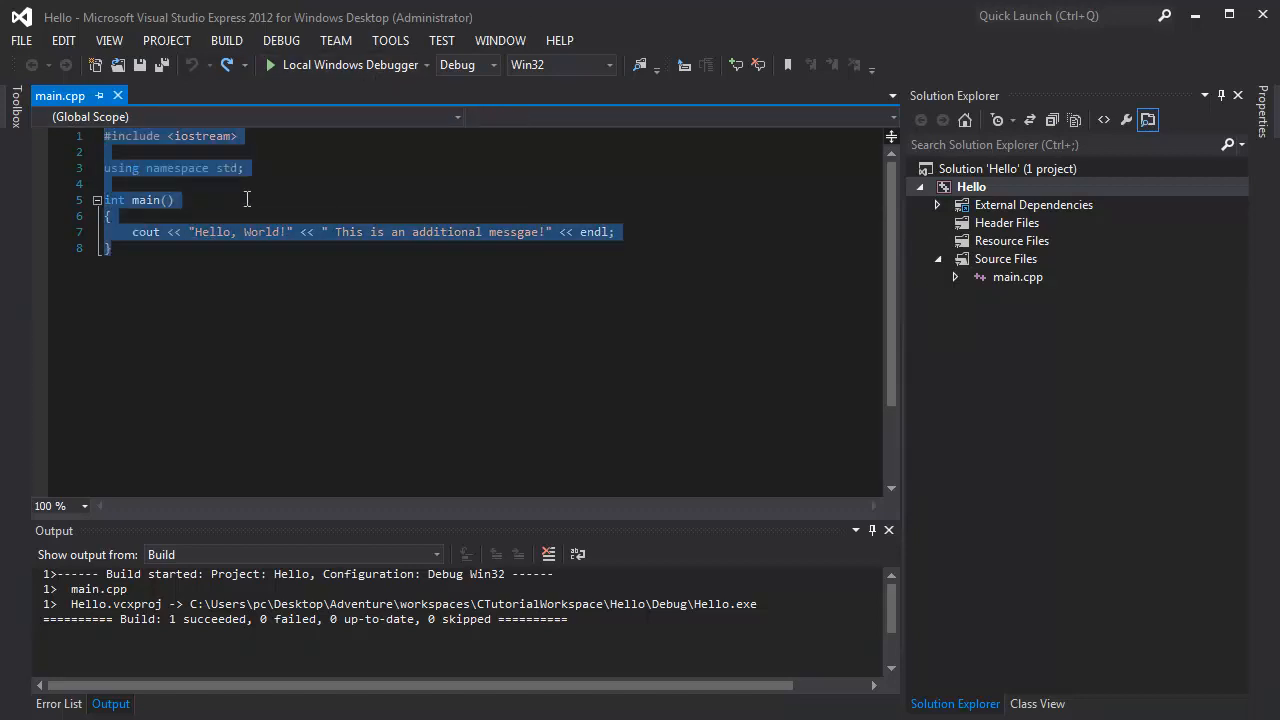
Sketch a tall box with columns across its top and a small square to its left
{"action": "left_click", "coordinate": [230, 216]}
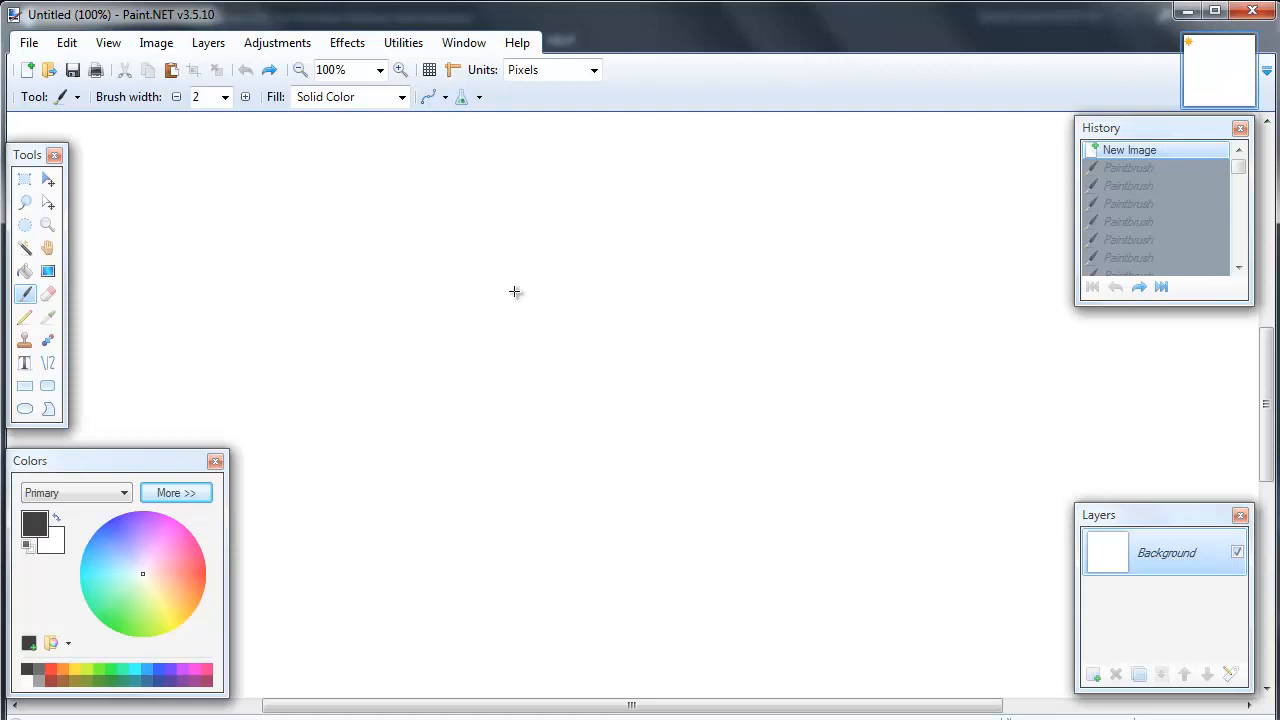
{"action": "left_click_drag", "start_coordinate": [680, 180], "coordinate": [680, 240]}
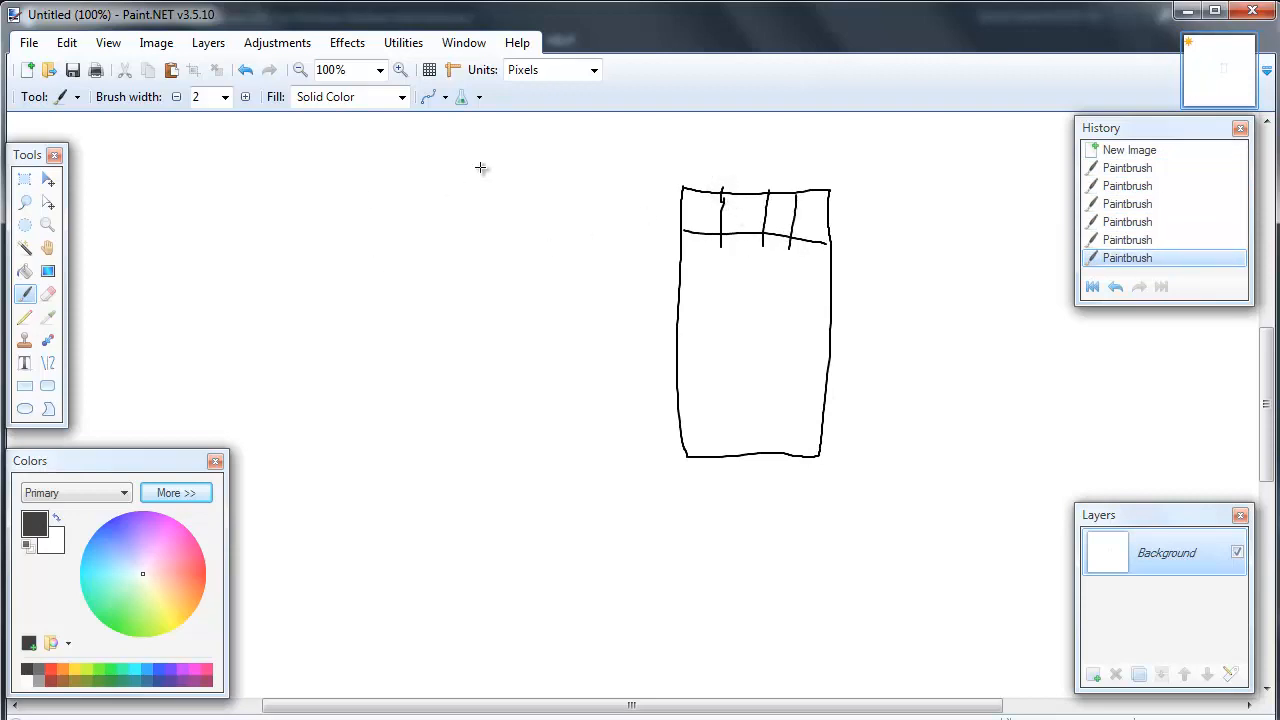
{"action": "left_click_drag", "start_coordinate": [478, 158], "coordinate": [572, 236]}
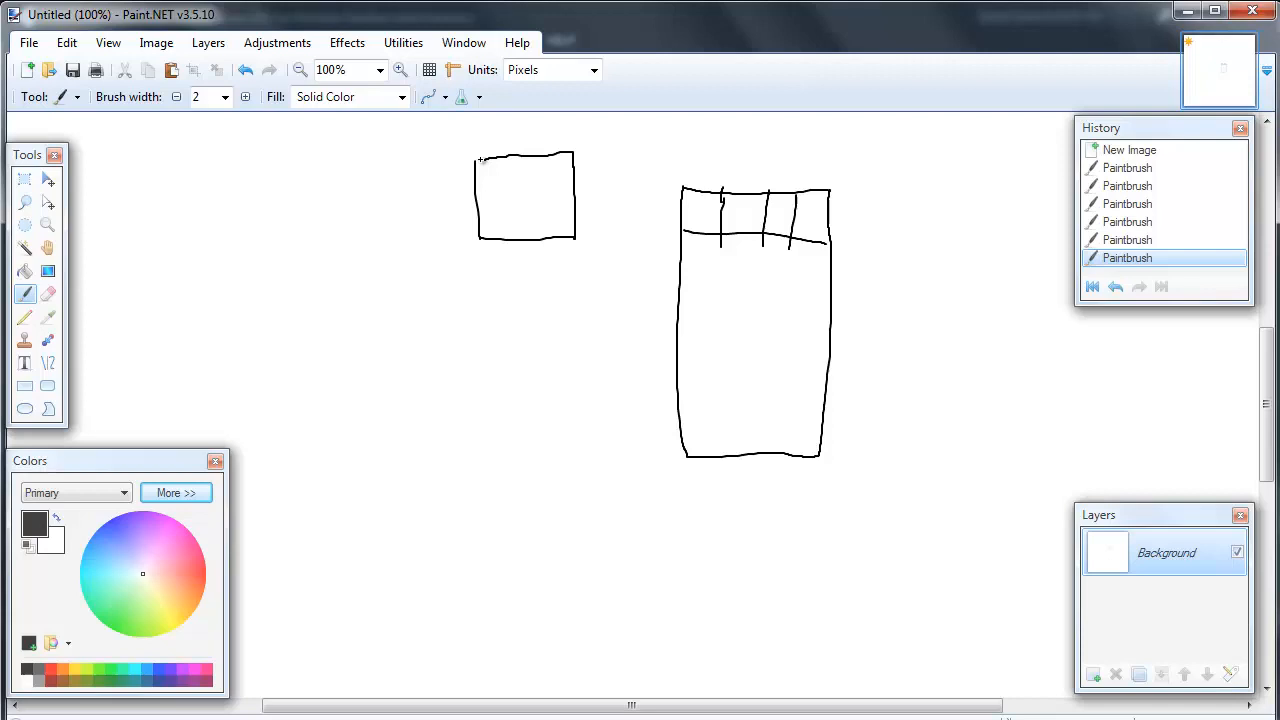
Handwrite the word 'name' at the top left of the canvas
{"action": "scroll", "scroll_direction": "down", "scroll_amount": 3}
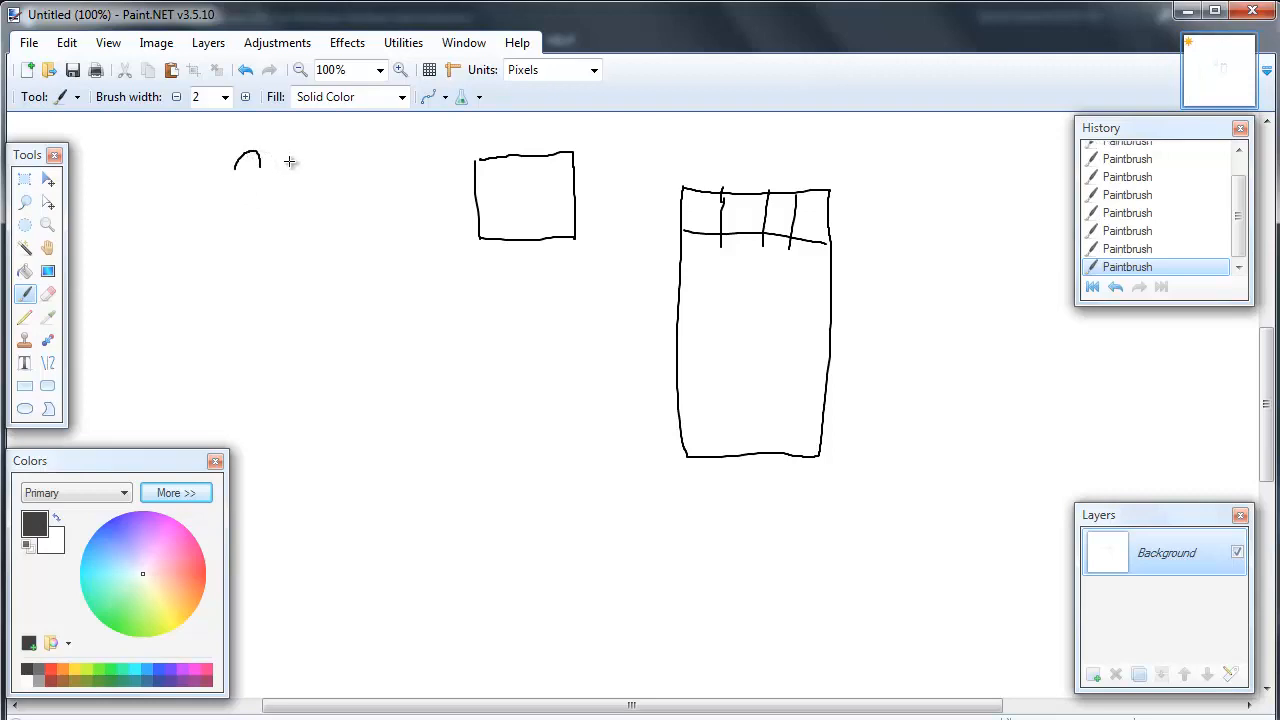
{"action": "left_click_drag", "start_coordinate": [238, 164], "coordinate": [350, 160]}
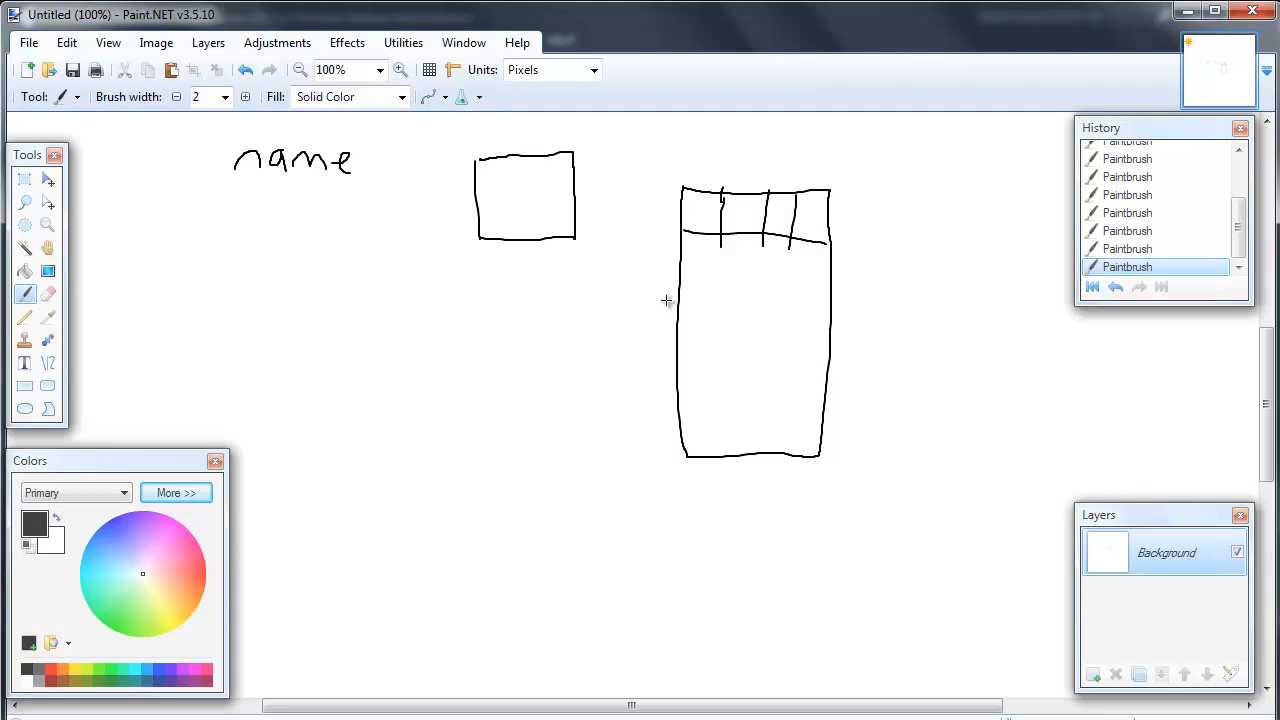
{"action": "mouse_move", "coordinate": [344, 206]}
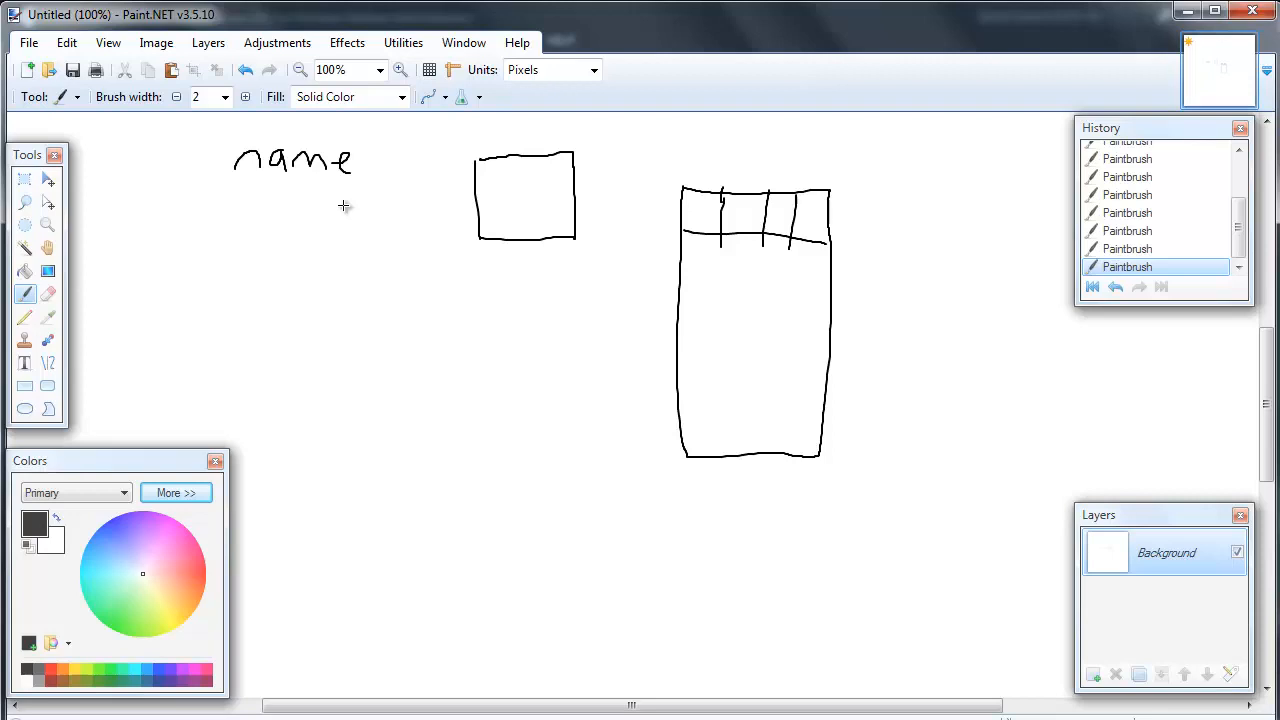
{"action": "mouse_move", "coordinate": [304, 222]}
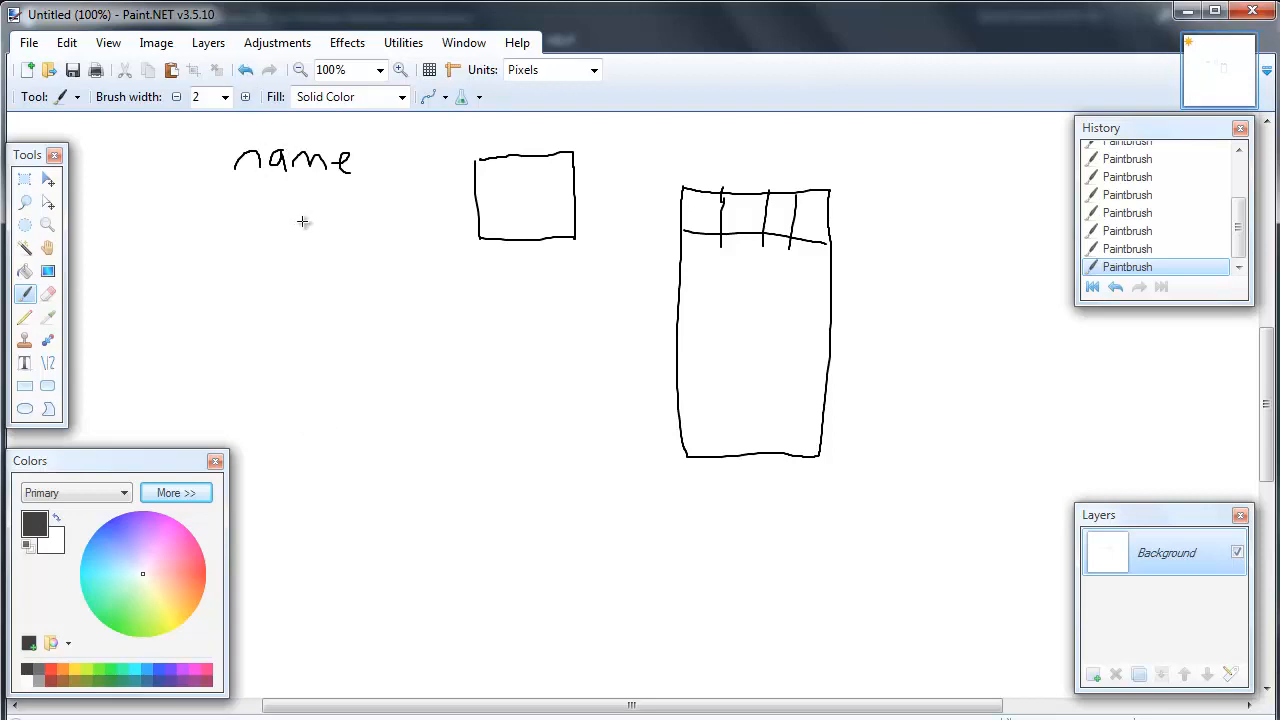
{"action": "mouse_move", "coordinate": [272, 328]}
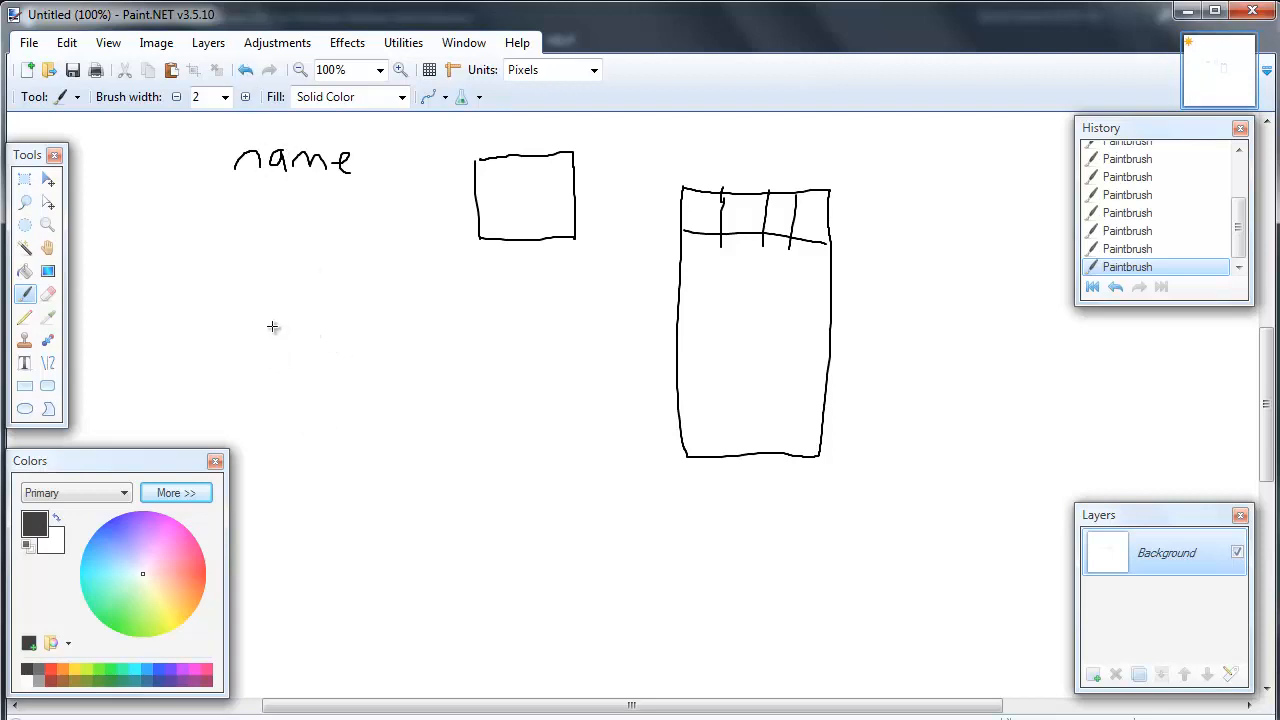
{"action": "mouse_move", "coordinate": [364, 380]}
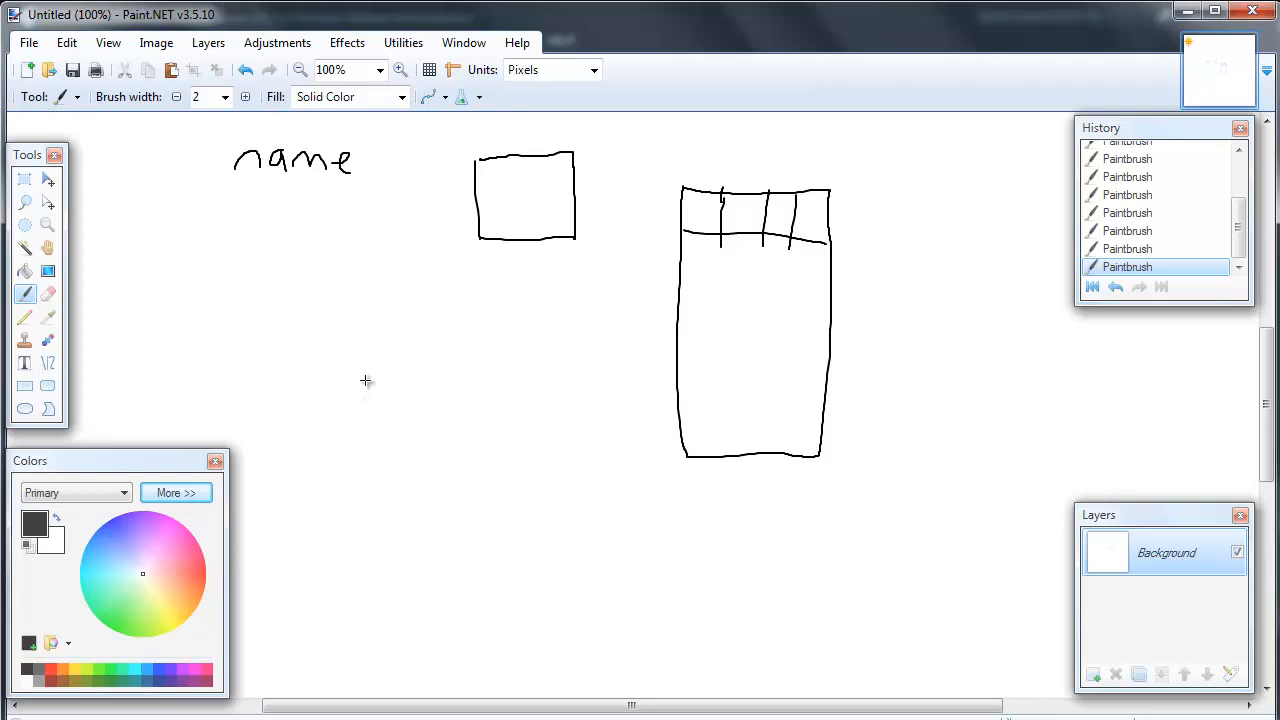
{"action": "mouse_move", "coordinate": [308, 336]}
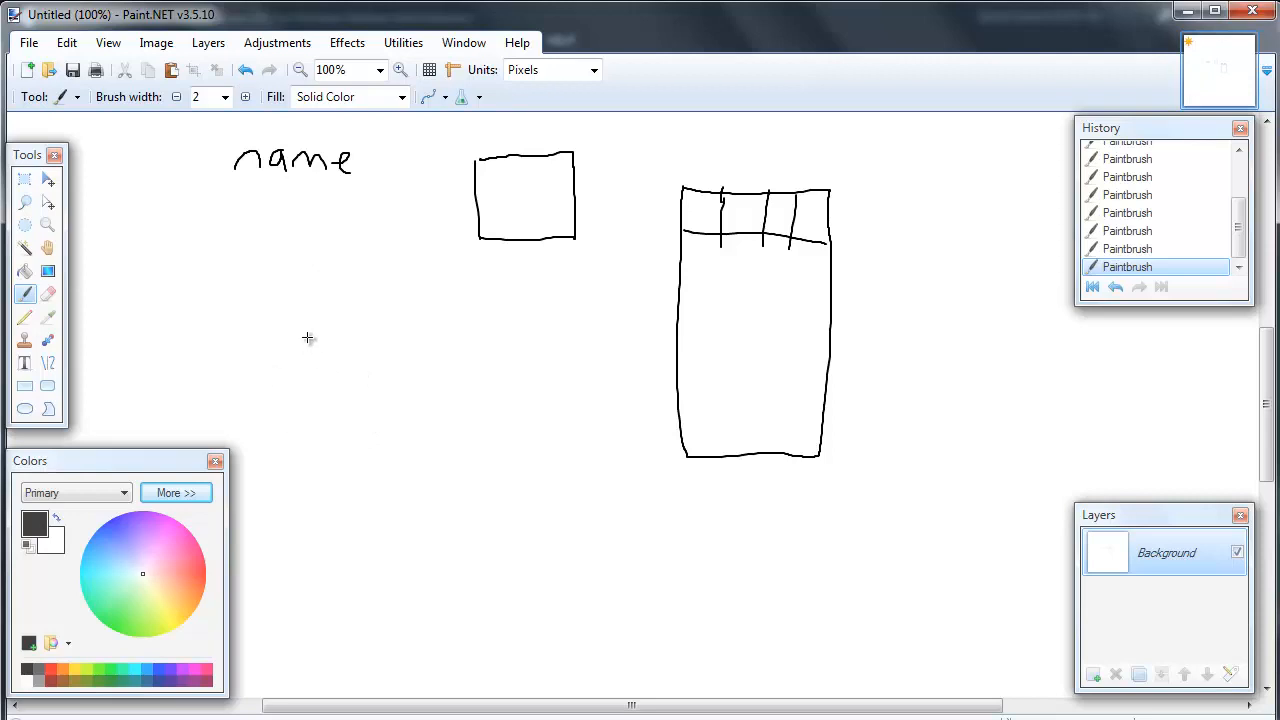
{"action": "mouse_move", "coordinate": [320, 334]}
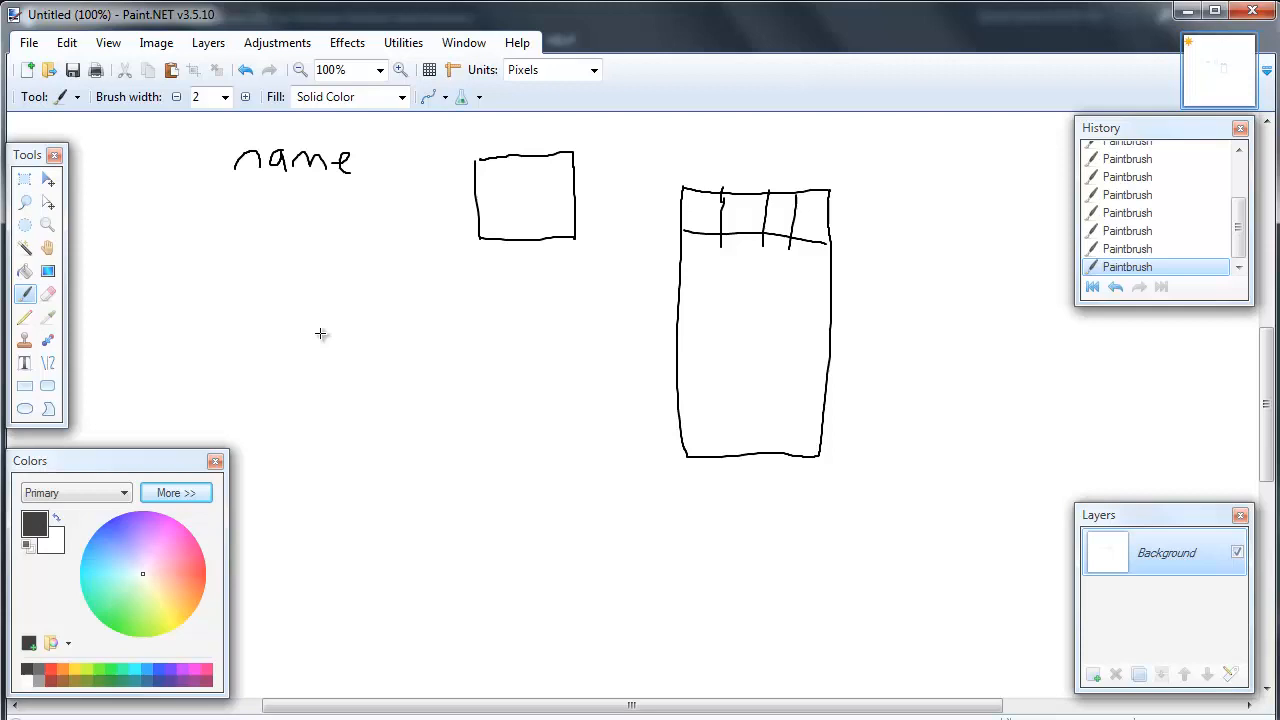
{"action": "mouse_move", "coordinate": [288, 340]}
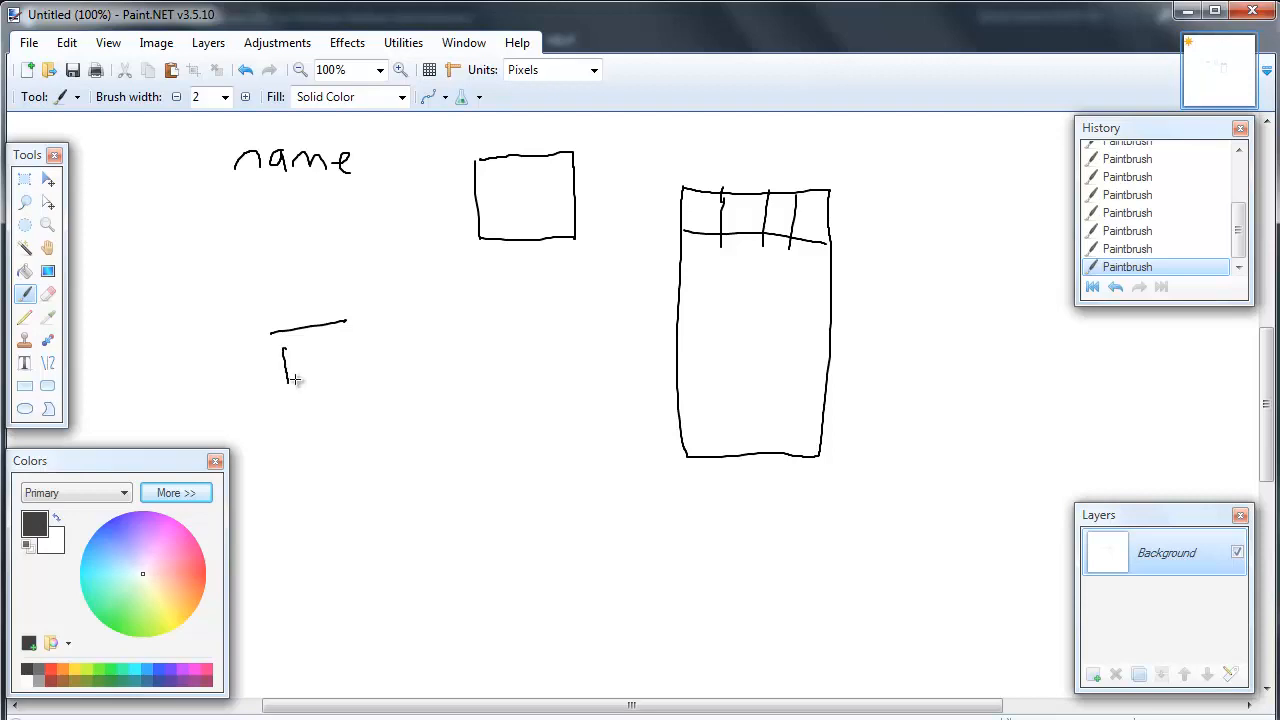
Handwrite 'Letter' beneath the short line and 'number' to its right
{"action": "left_click_drag", "start_coordinate": [290, 380], "coordinate": [430, 350]}
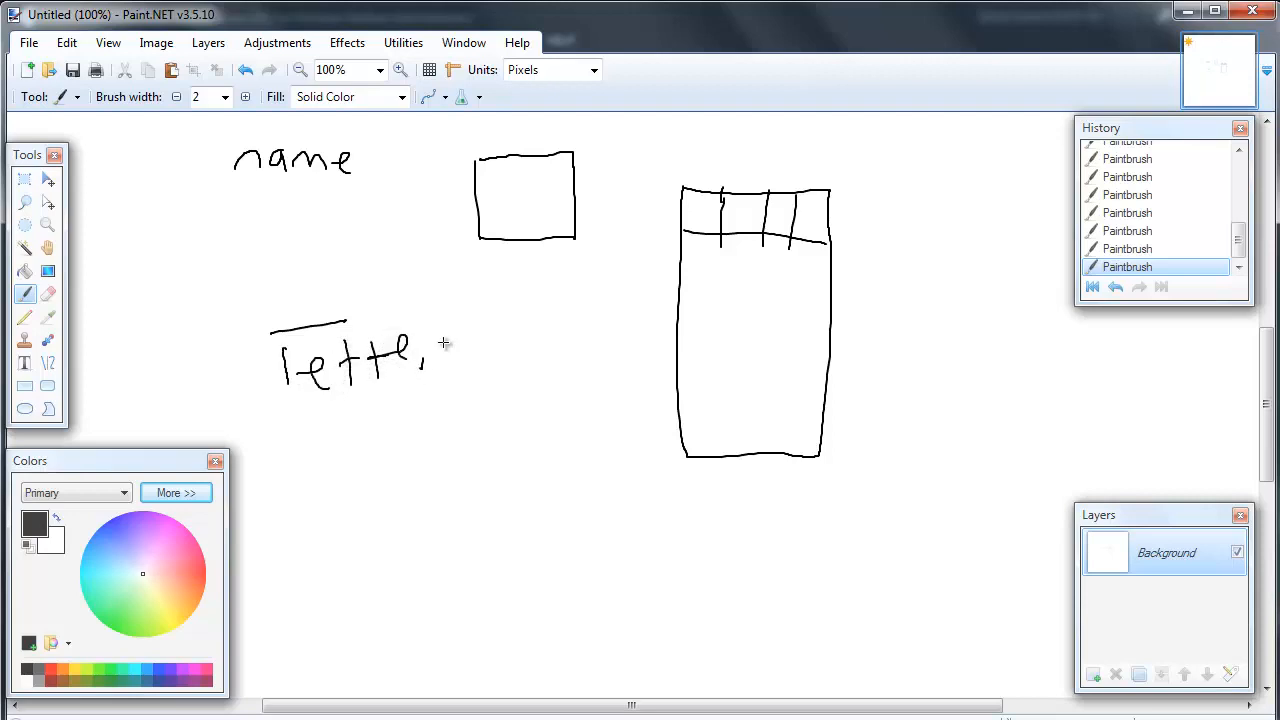
{"action": "left_click_drag", "start_coordinate": [424, 356], "coordinate": [444, 344]}
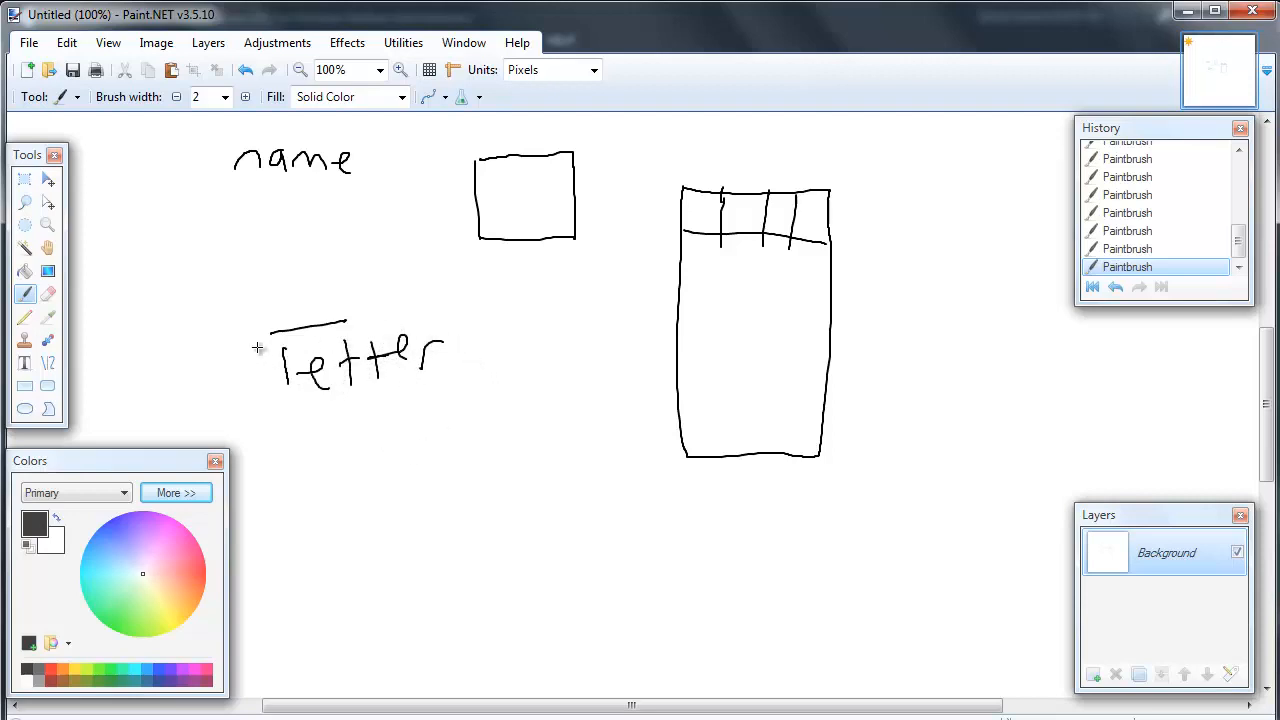
{"action": "mouse_move", "coordinate": [448, 292]}
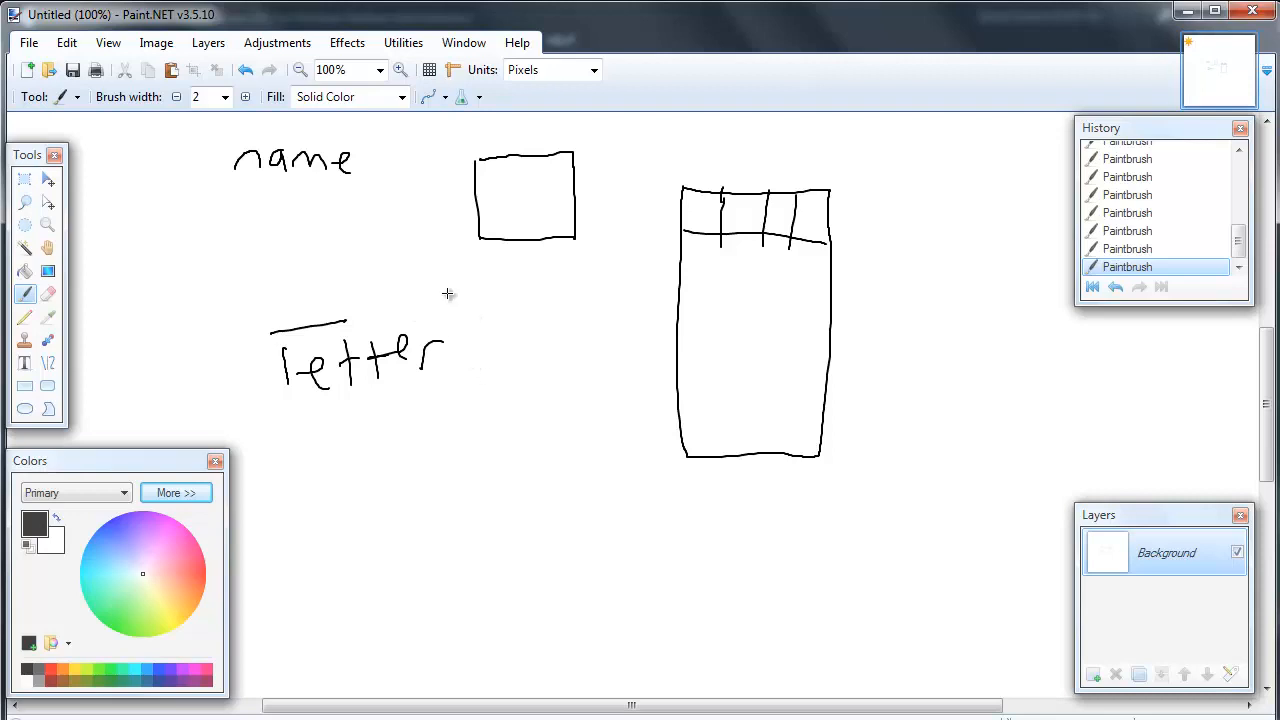
{"action": "left_click_drag", "start_coordinate": [484, 330], "coordinate": [564, 316]}
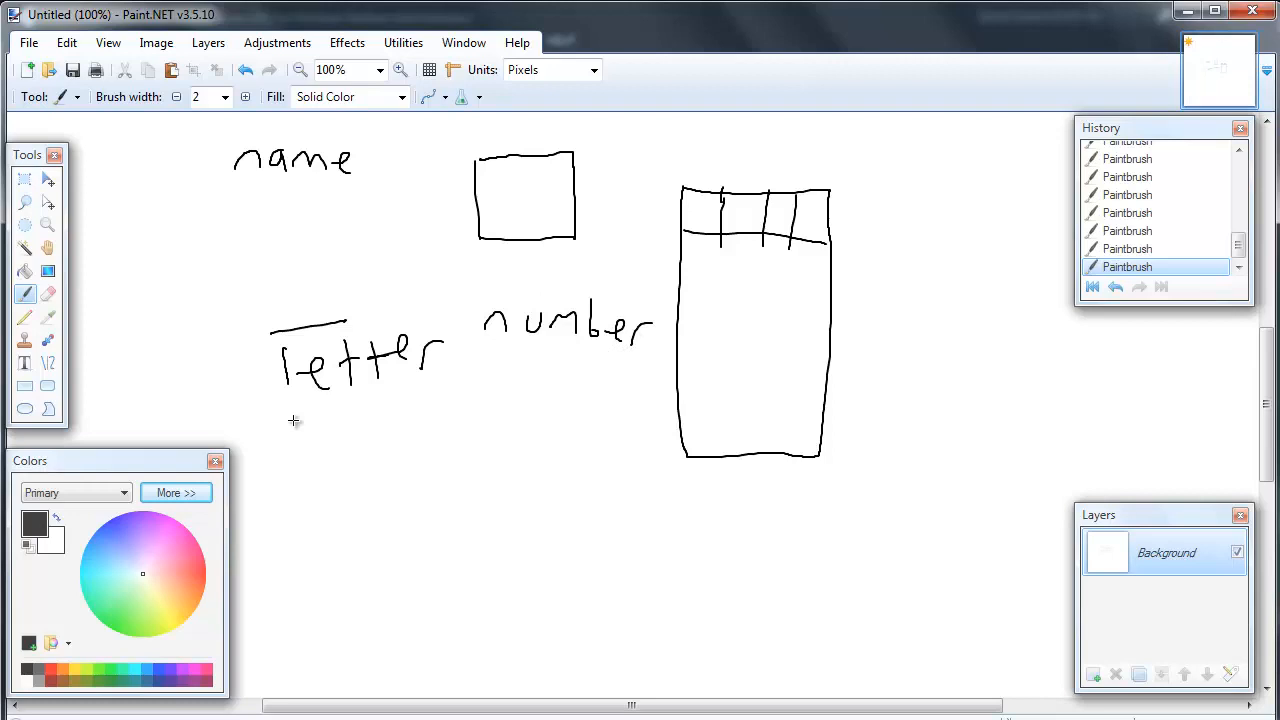
{"action": "mouse_move", "coordinate": [540, 388]}
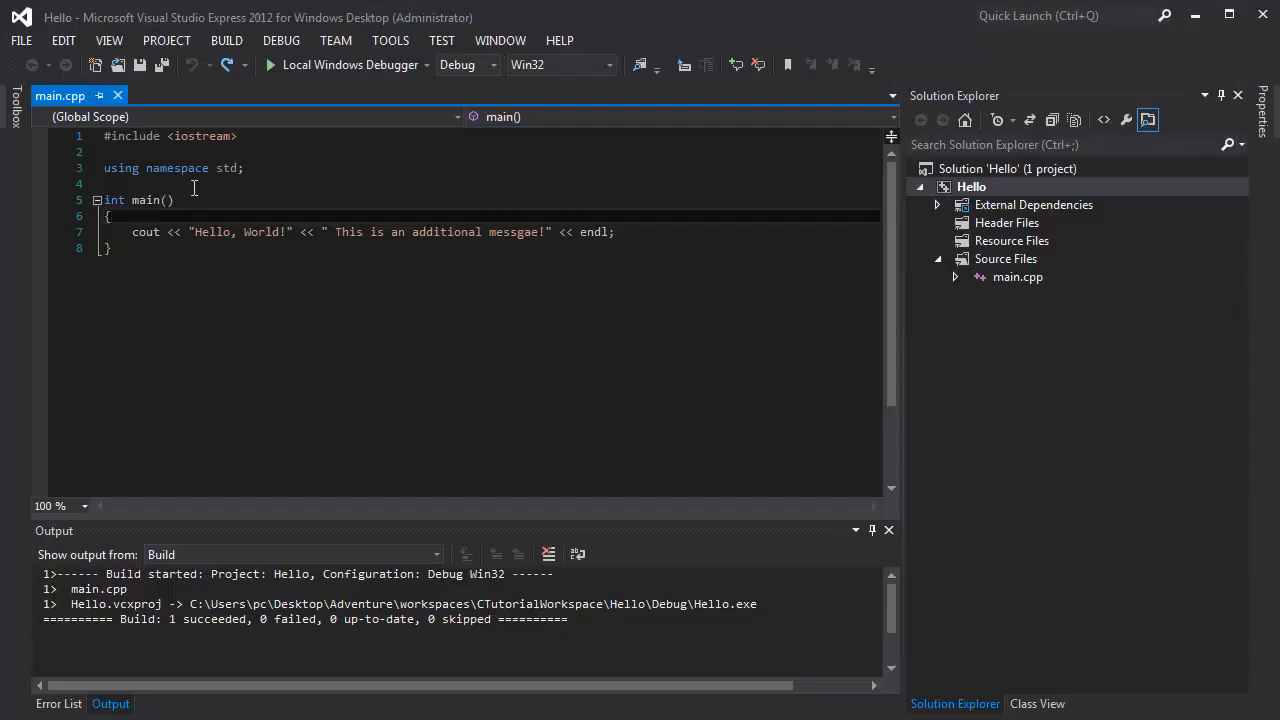
{"action": "double_click", "coordinate": [120, 168]}
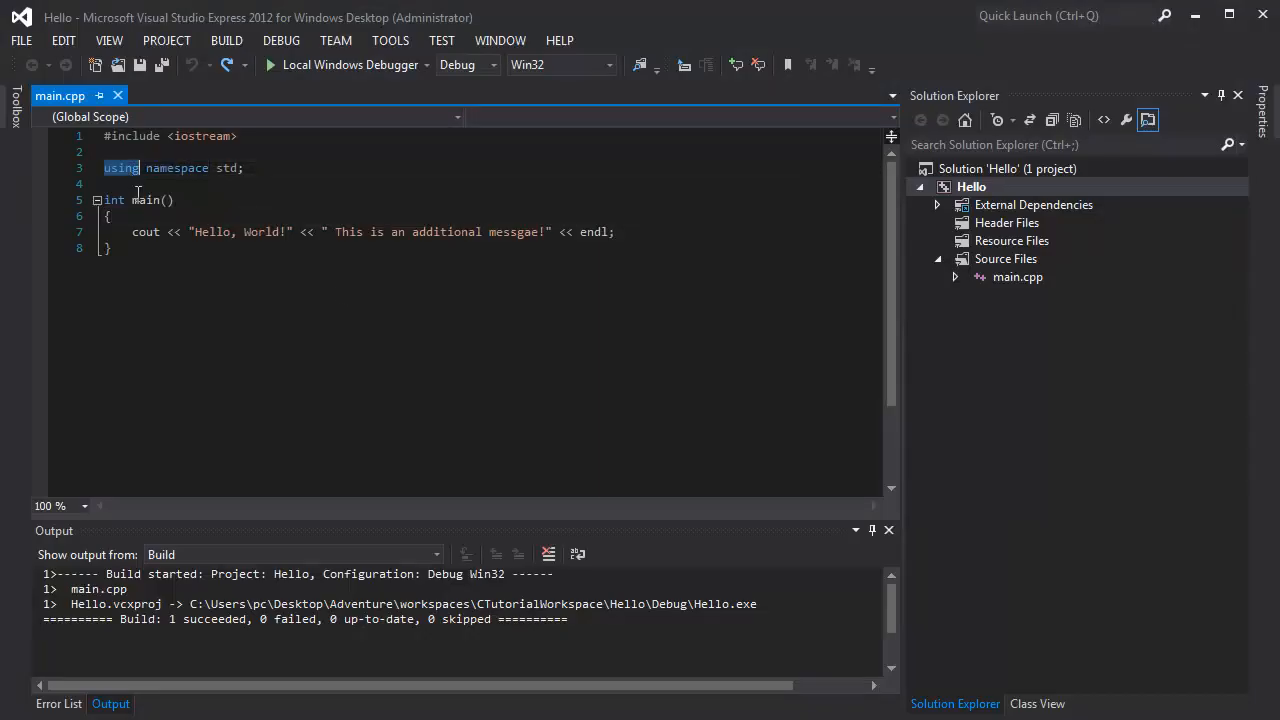
{"action": "left_click", "coordinate": [130, 184]}
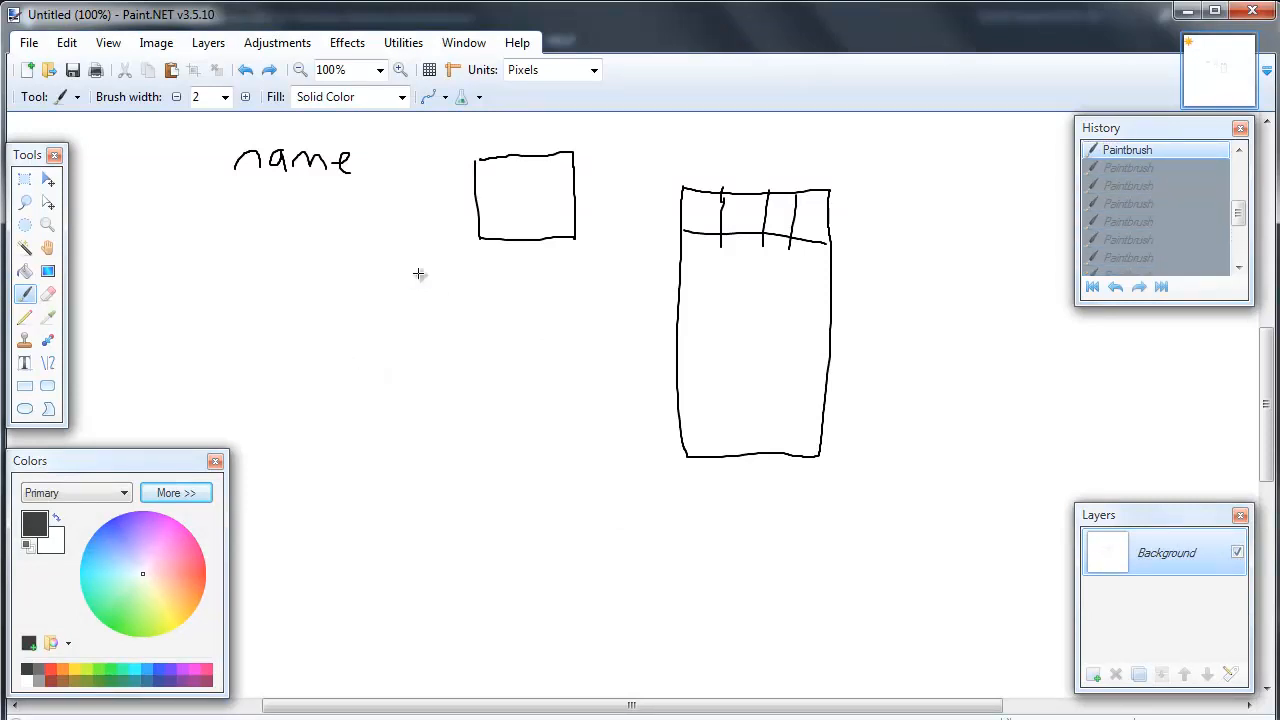
{"action": "mouse_move", "coordinate": [240, 188]}
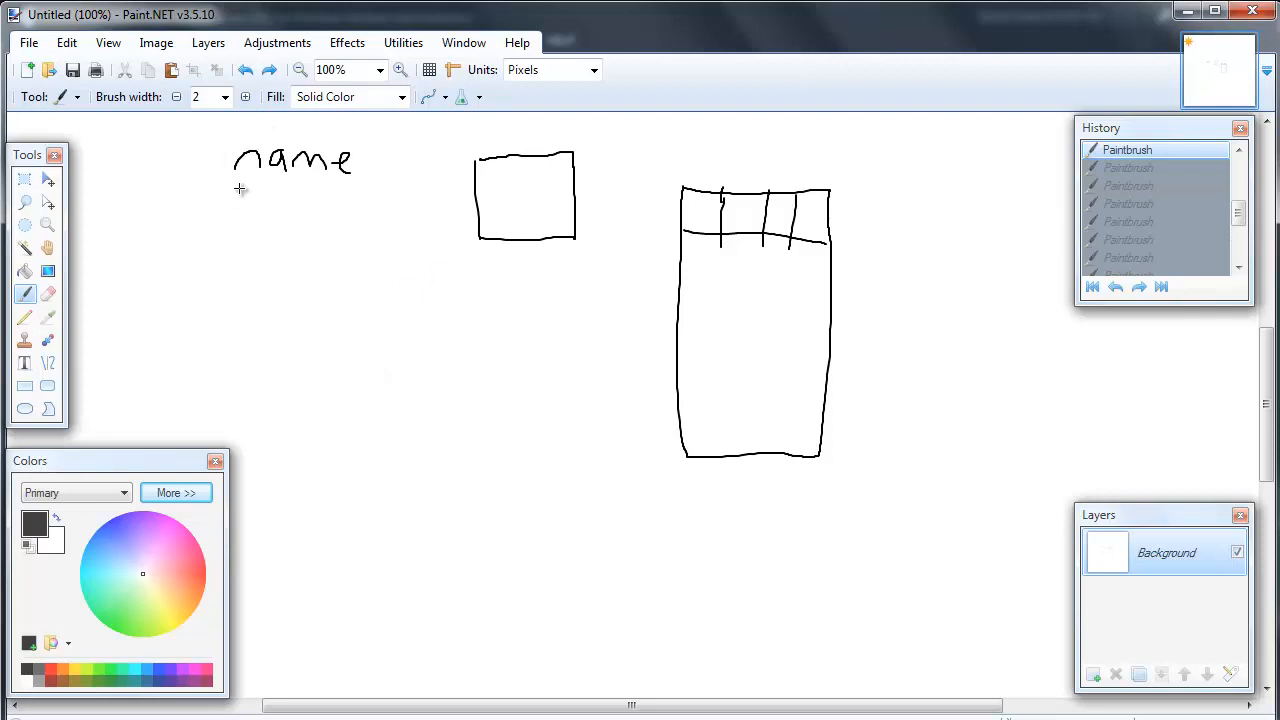
Handwrite the word 'type' directly beneath 'name'
{"action": "left_click_drag", "start_coordinate": [240, 184], "coordinate": [248, 216]}
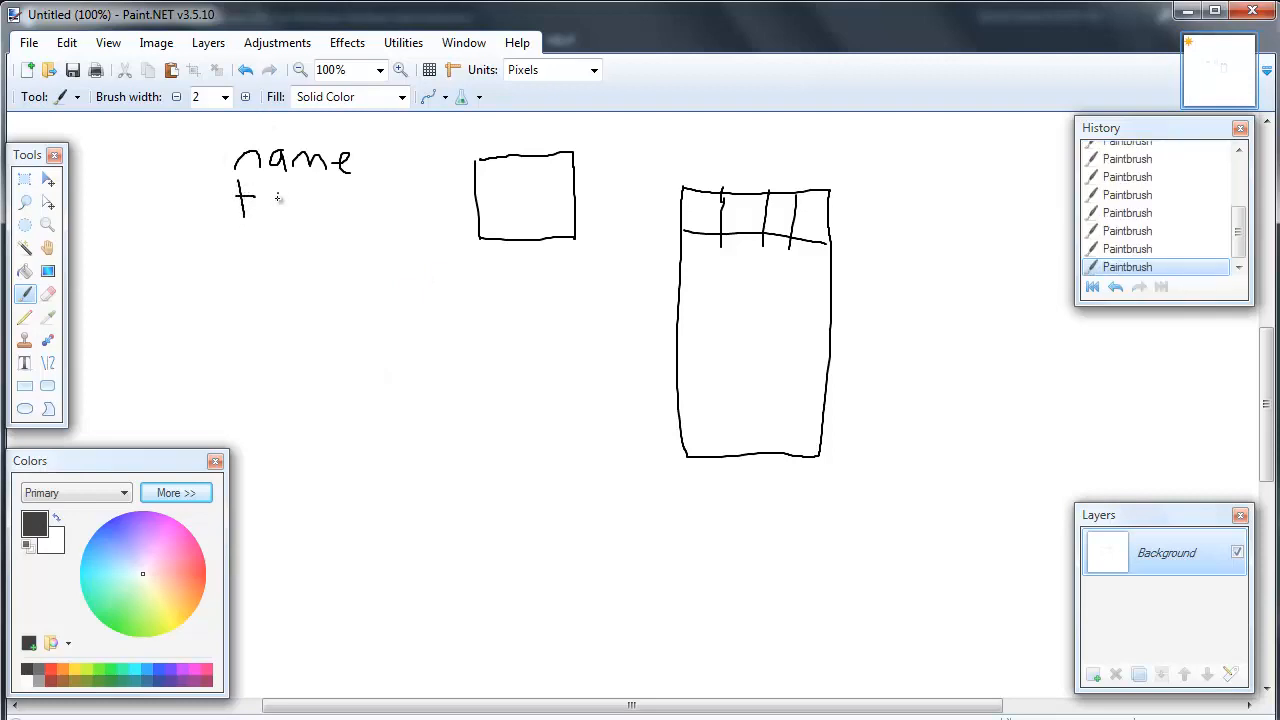
{"action": "left_click_drag", "start_coordinate": [260, 200], "coordinate": [310, 210]}
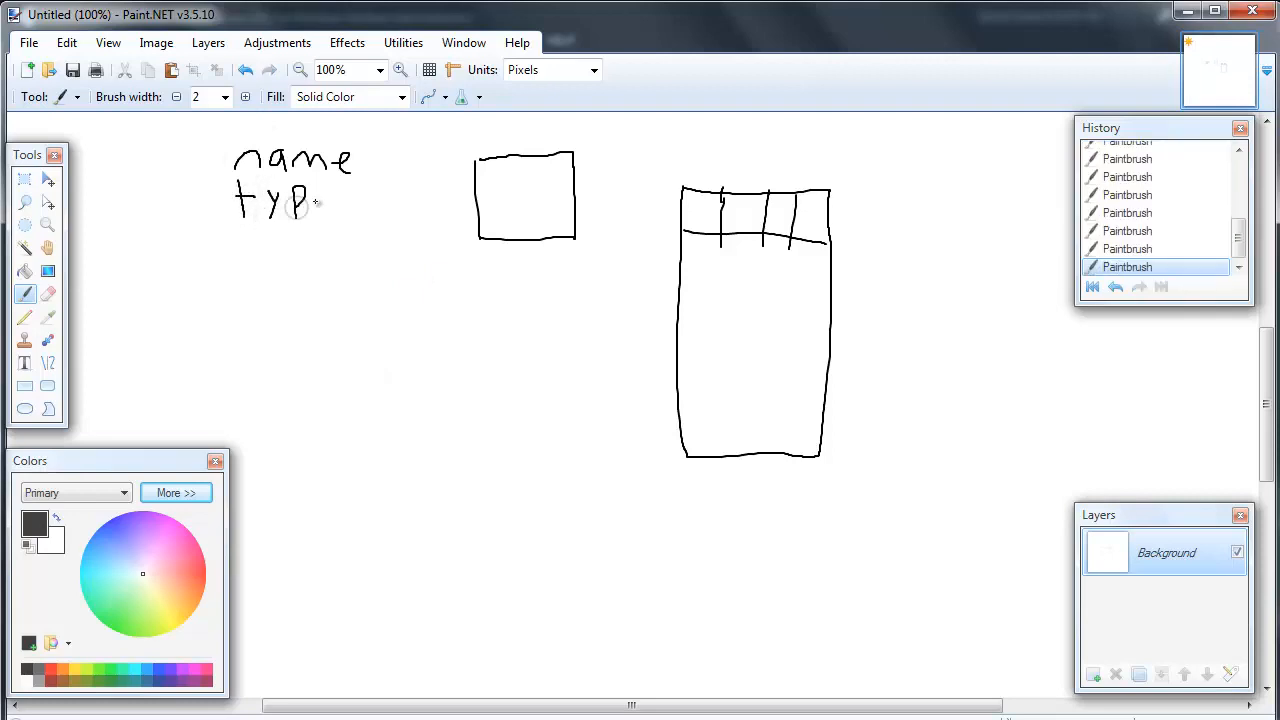
{"action": "left_click_drag", "start_coordinate": [316, 210], "coordinate": [336, 216]}
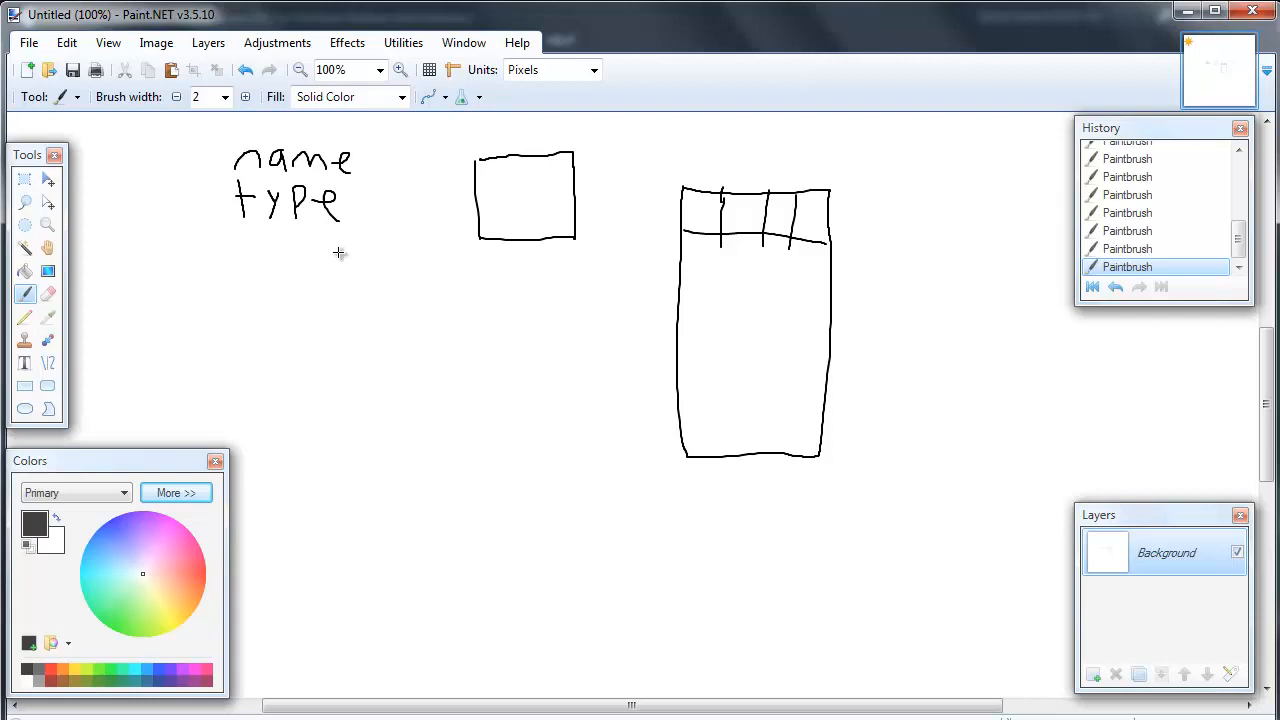
{"action": "mouse_move", "coordinate": [318, 320]}
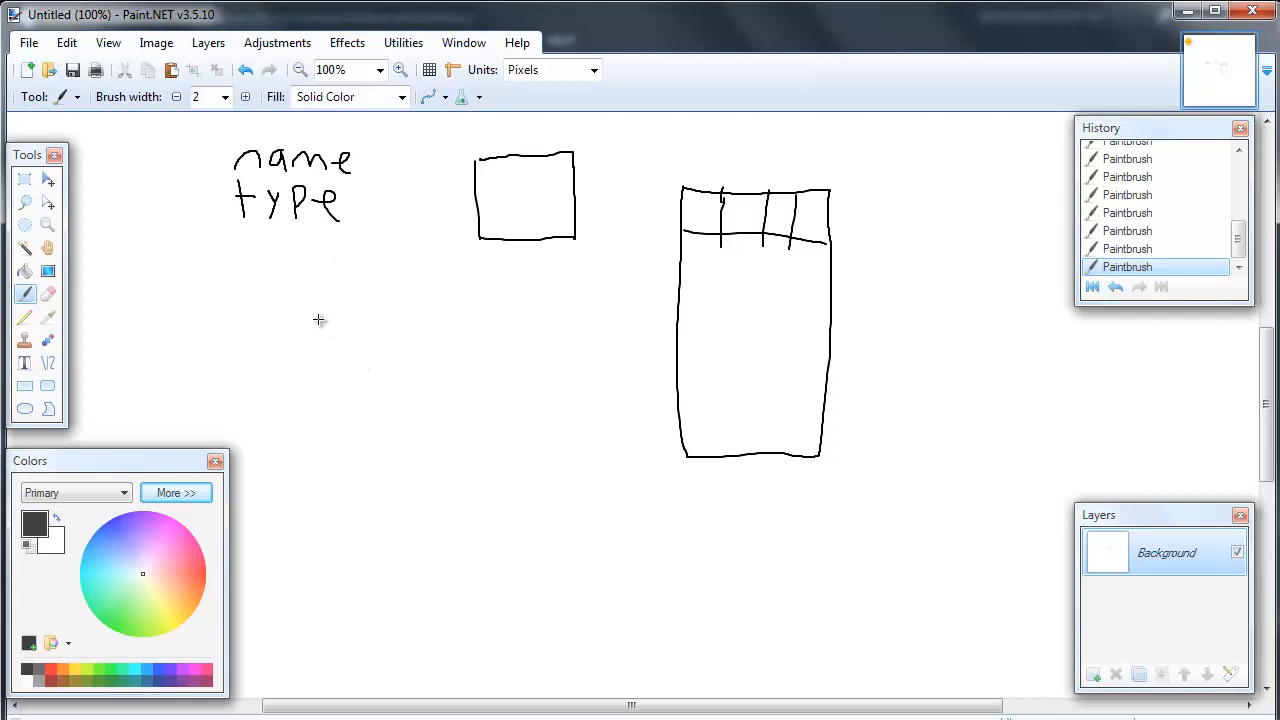
{"action": "mouse_move", "coordinate": [280, 330]}
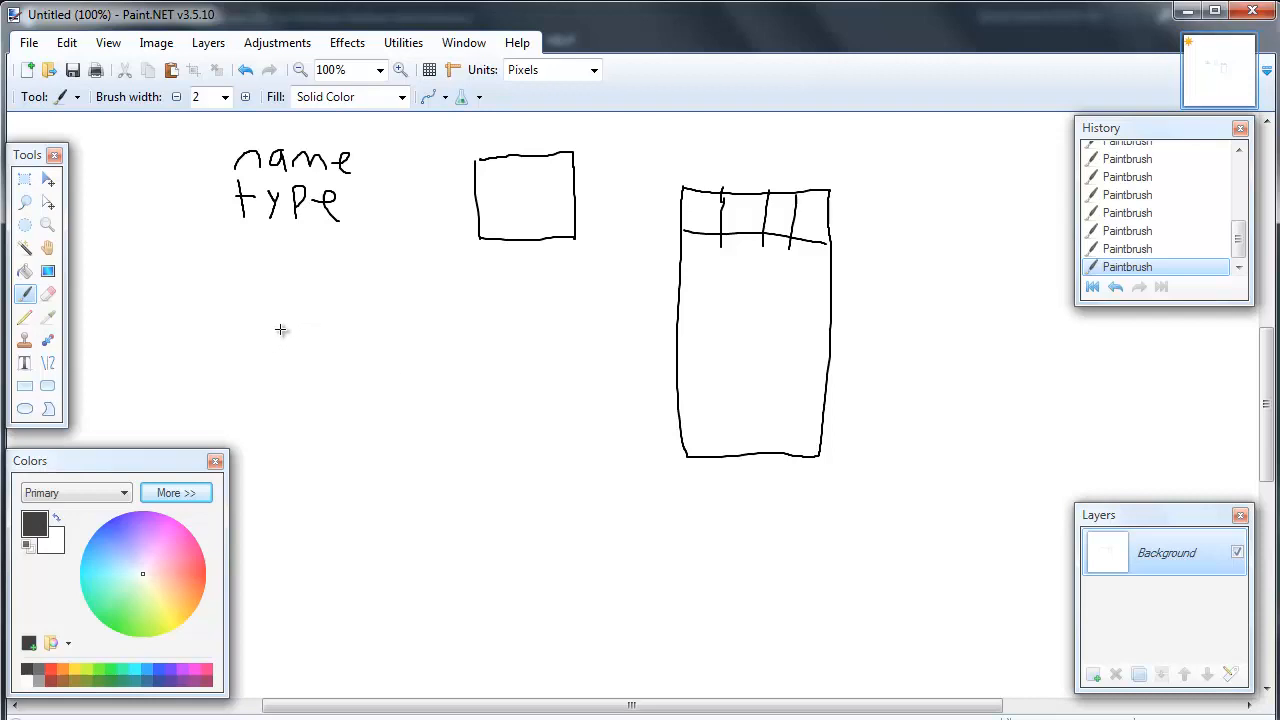
{"action": "mouse_move", "coordinate": [286, 320]}
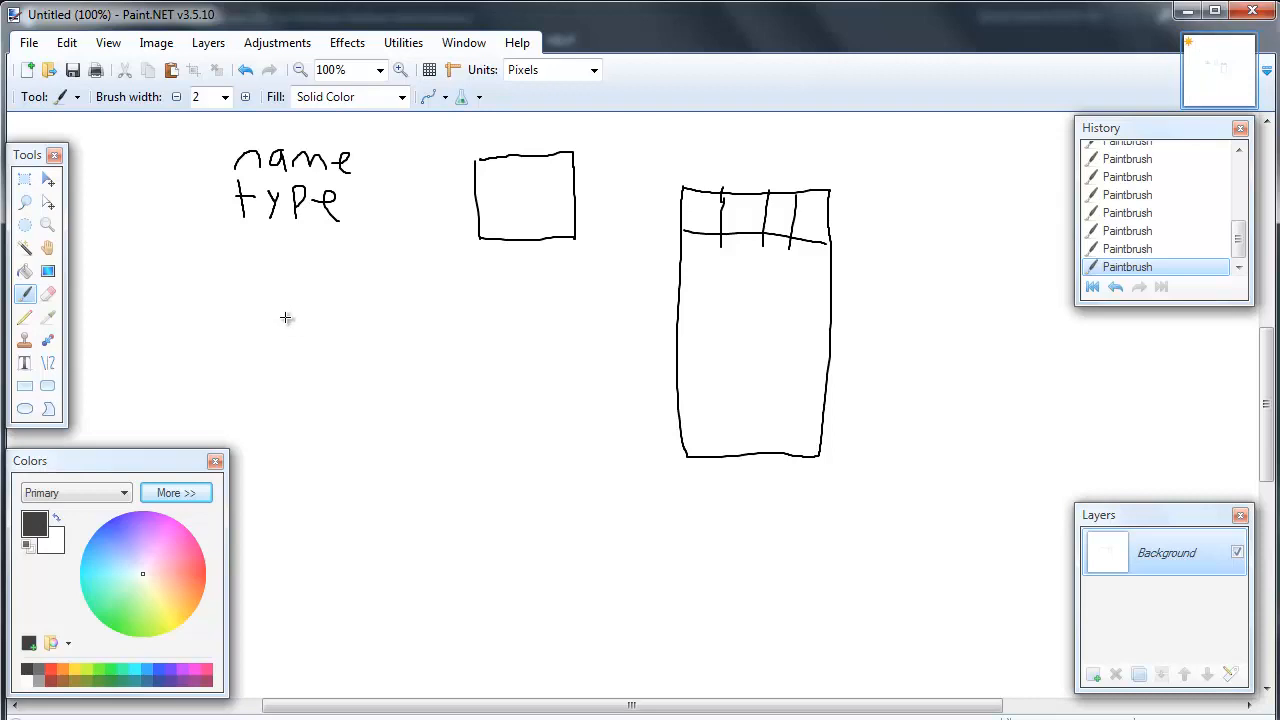
Handwrite 'int' on a new line below 'type'
{"action": "left_click_drag", "start_coordinate": [284, 324], "coordinate": [278, 358]}
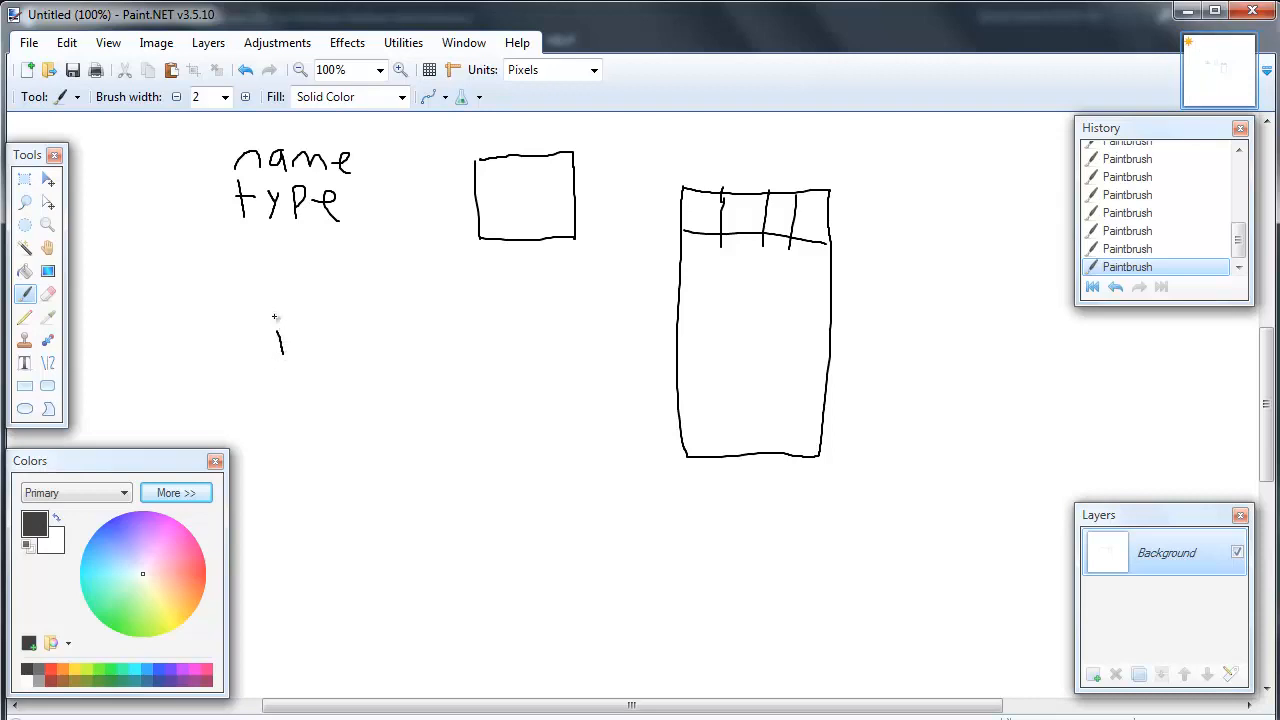
{"action": "left_click_drag", "start_coordinate": [300, 350], "coordinate": [344, 320]}
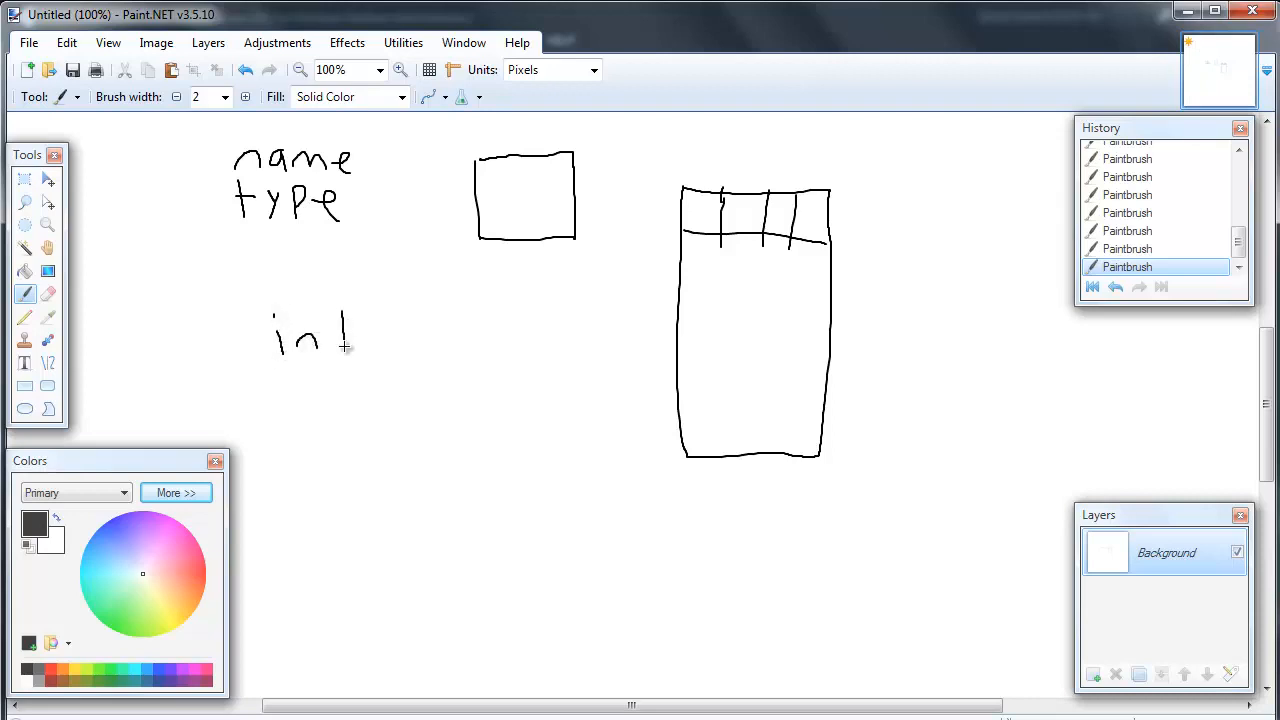
{"action": "left_click_drag", "start_coordinate": [344, 320], "coordinate": [344, 350]}
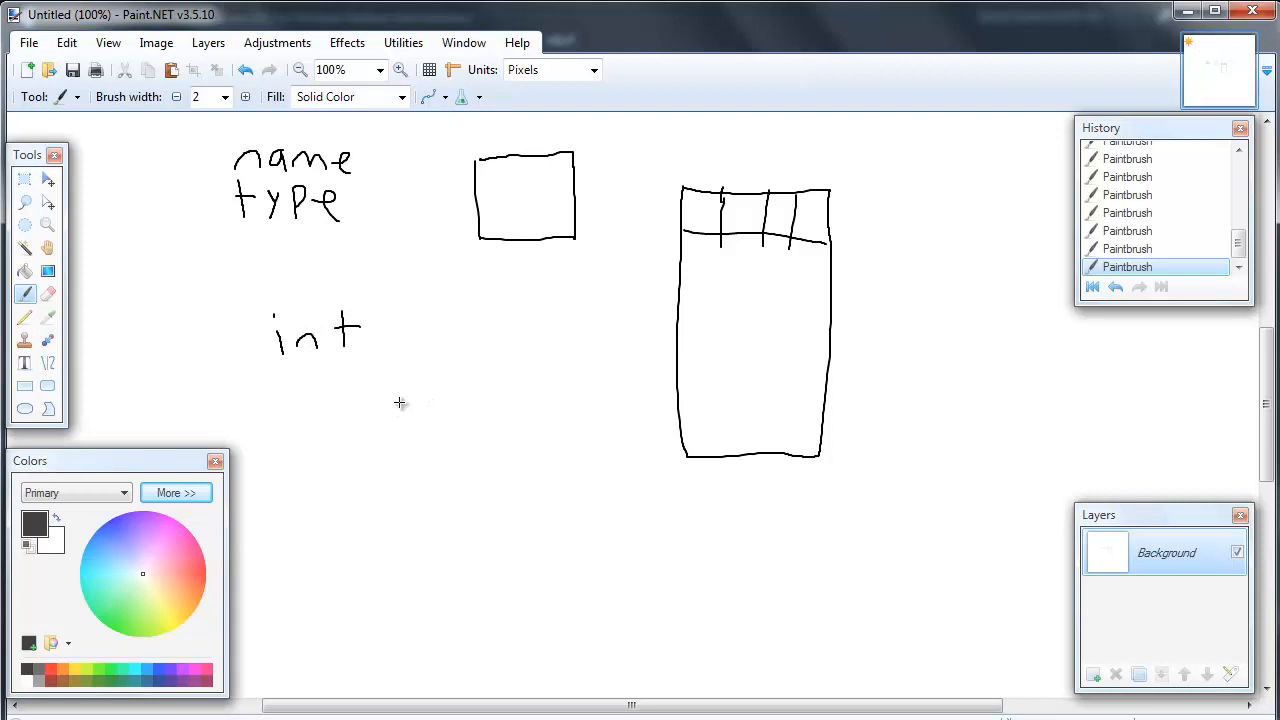
{"action": "mouse_move", "coordinate": [468, 352]}
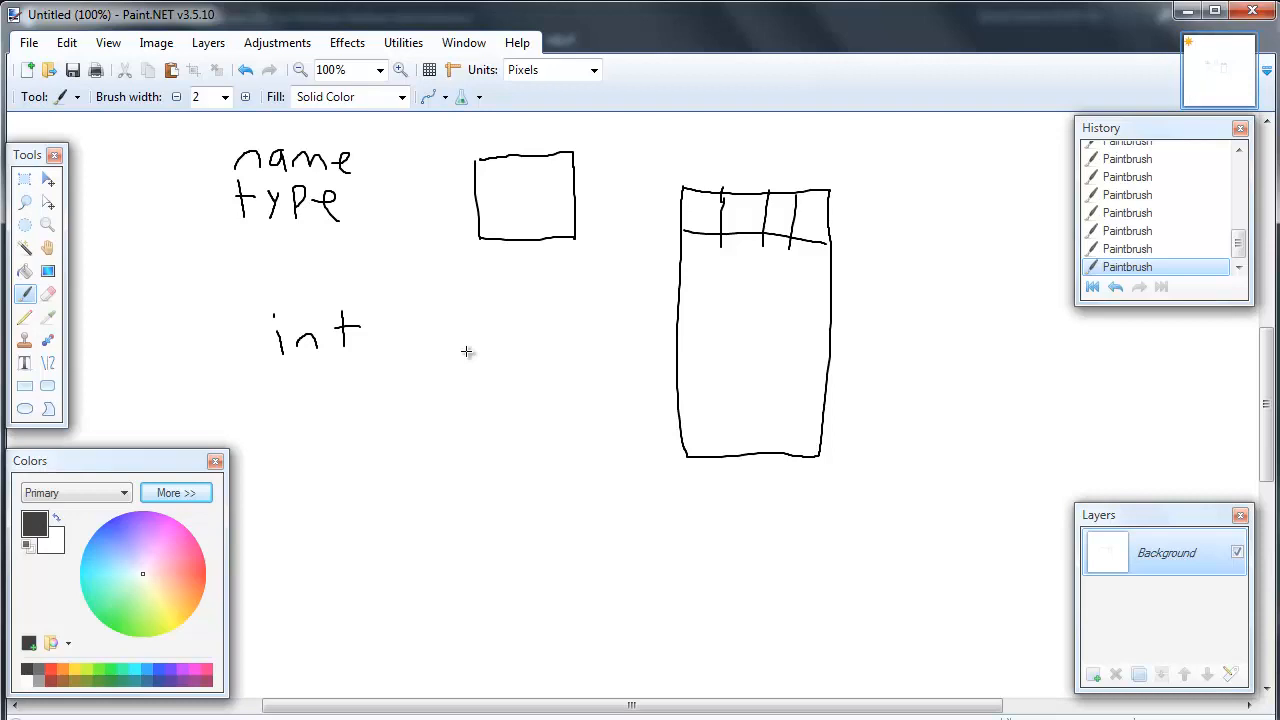
{"action": "mouse_move", "coordinate": [332, 232]}
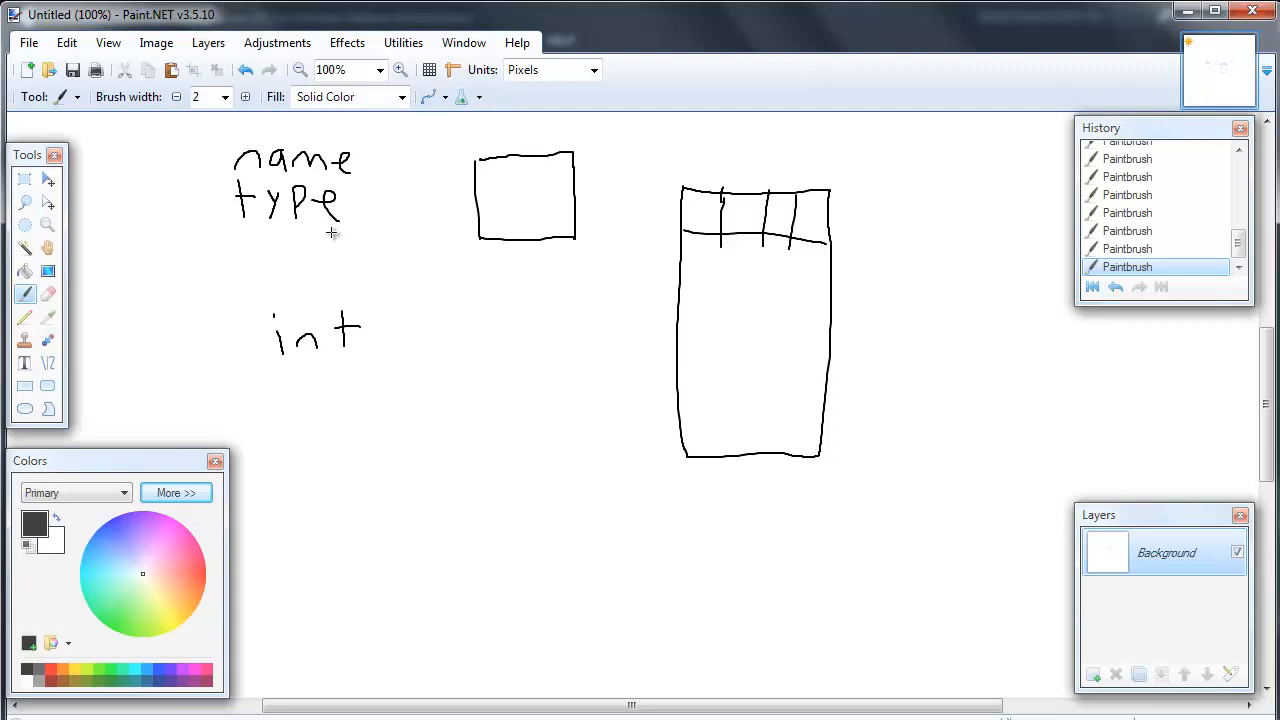
{"action": "mouse_move", "coordinate": [408, 464]}
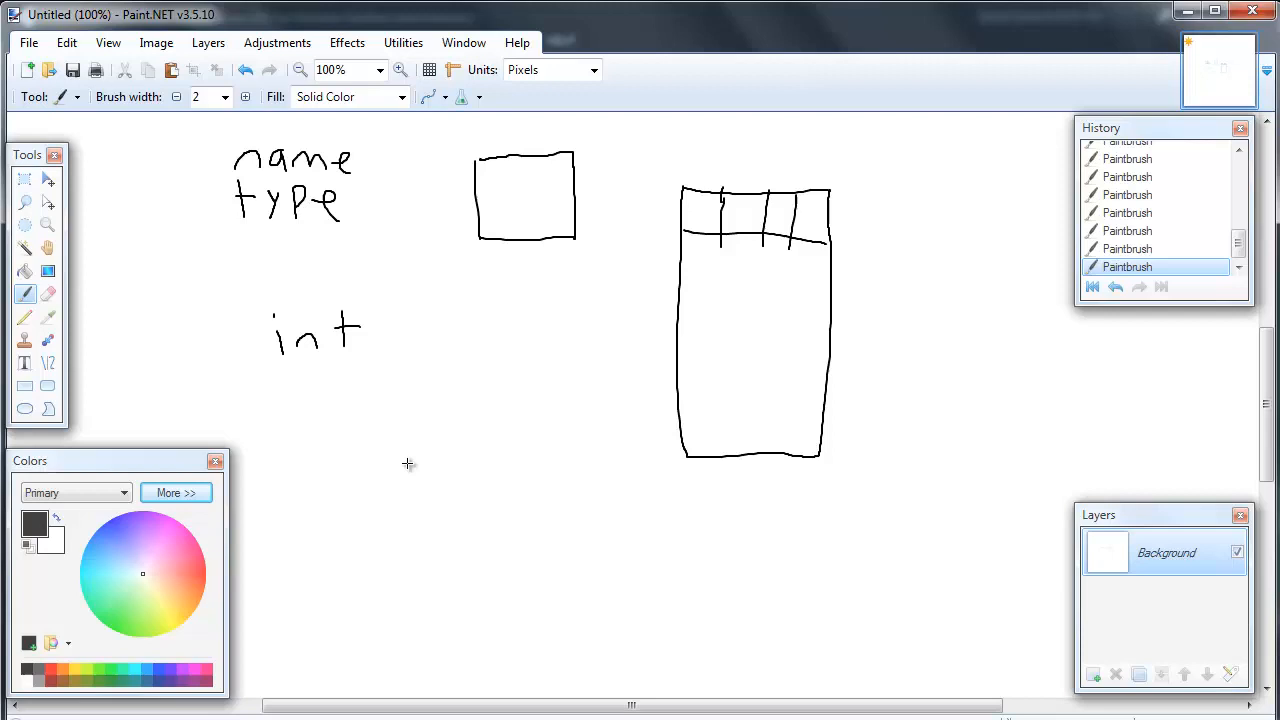
{"action": "mouse_move", "coordinate": [276, 196]}
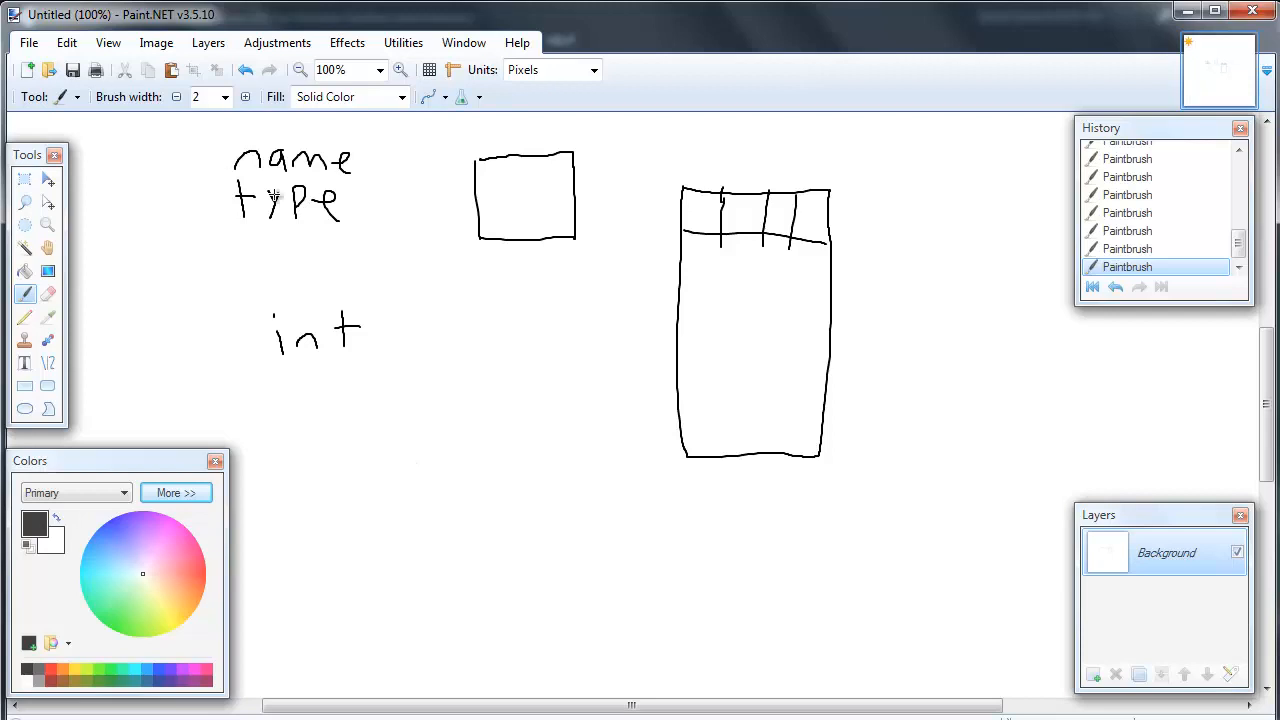
Handwrite the word 'double' below 'int'
{"action": "left_click_drag", "start_coordinate": [290, 370], "coordinate": [288, 404]}
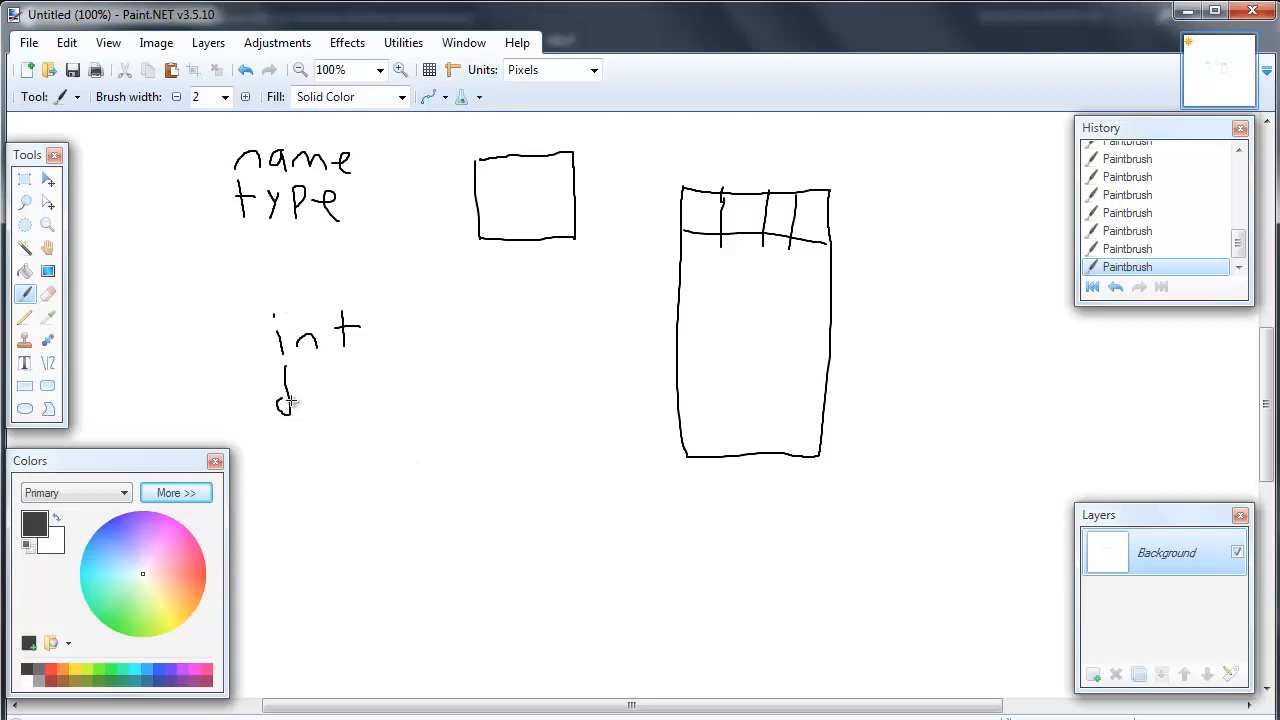
{"action": "left_click_drag", "start_coordinate": [300, 400], "coordinate": [370, 390]}
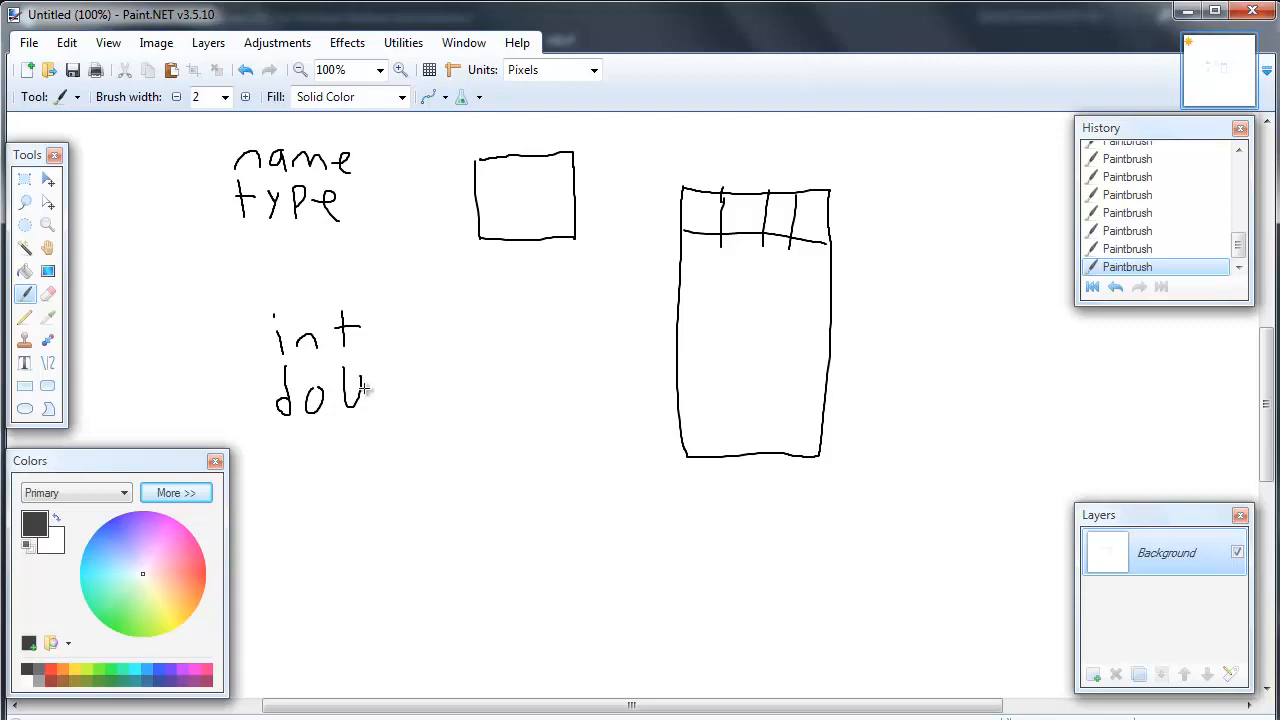
{"action": "left_click_drag", "start_coordinate": [360, 390], "coordinate": [390, 400]}
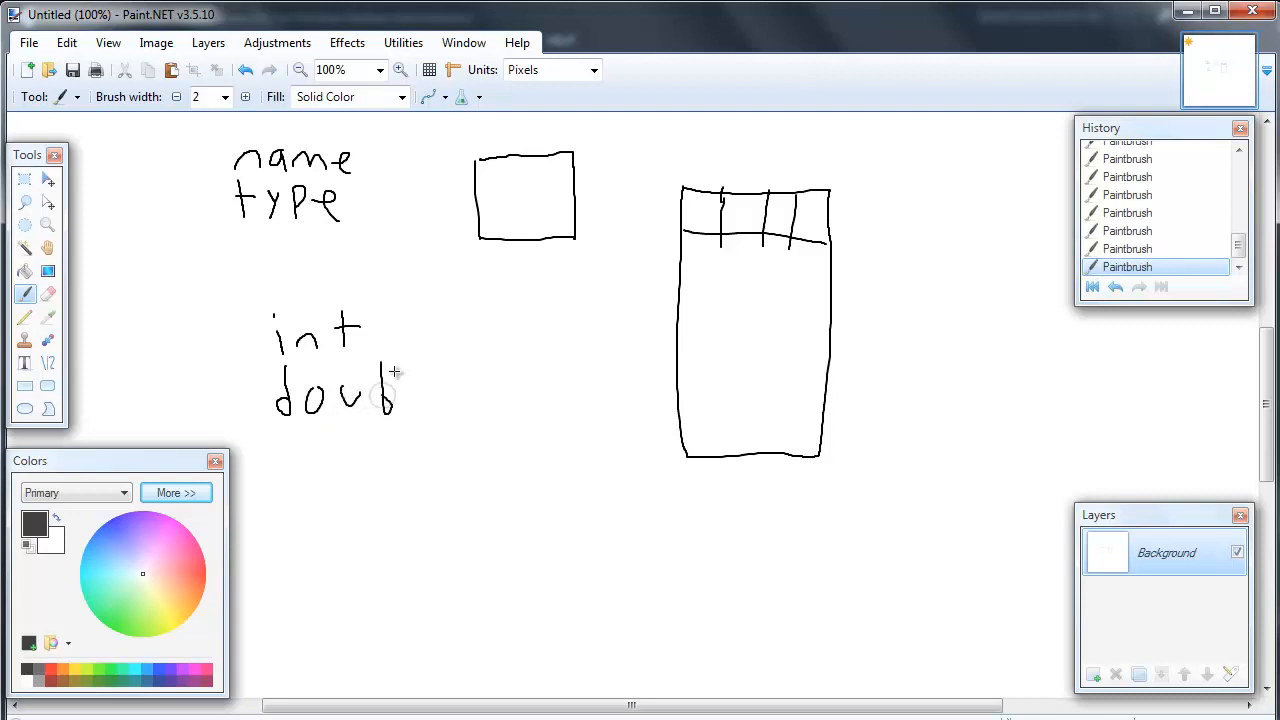
{"action": "left_click_drag", "start_coordinate": [378, 396], "coordinate": [444, 390]}
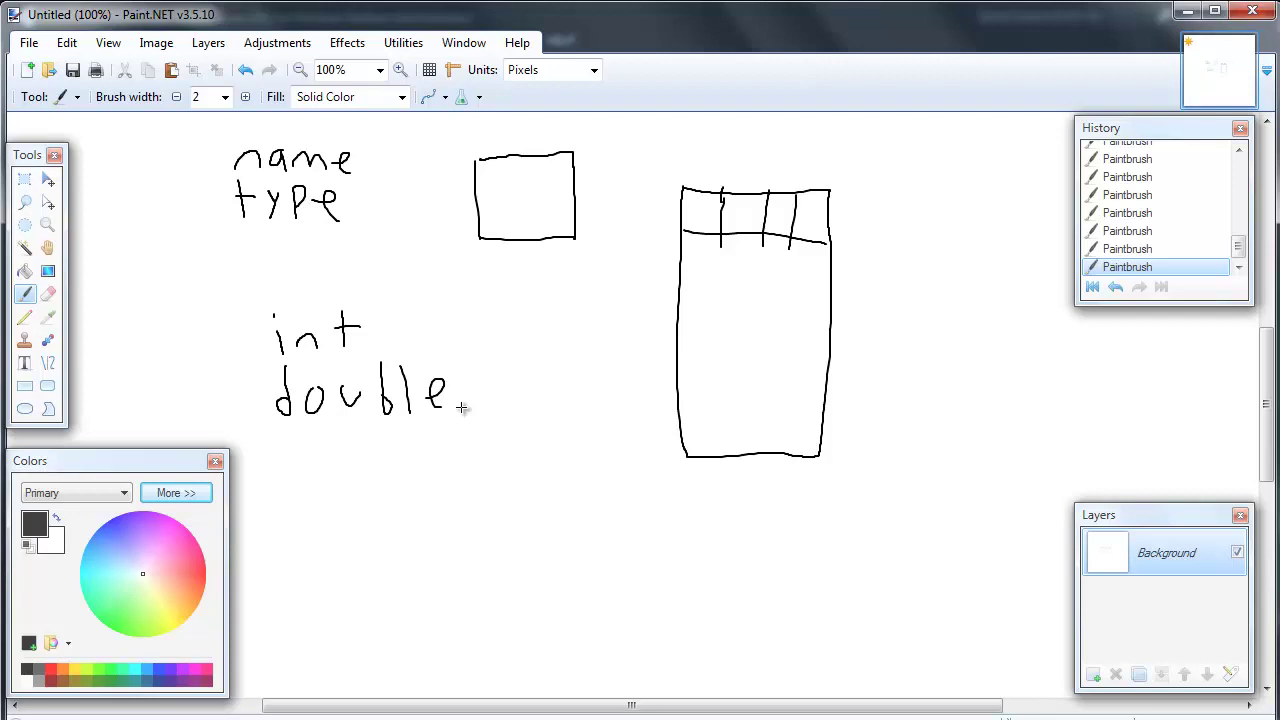
{"action": "mouse_move", "coordinate": [232, 540]}
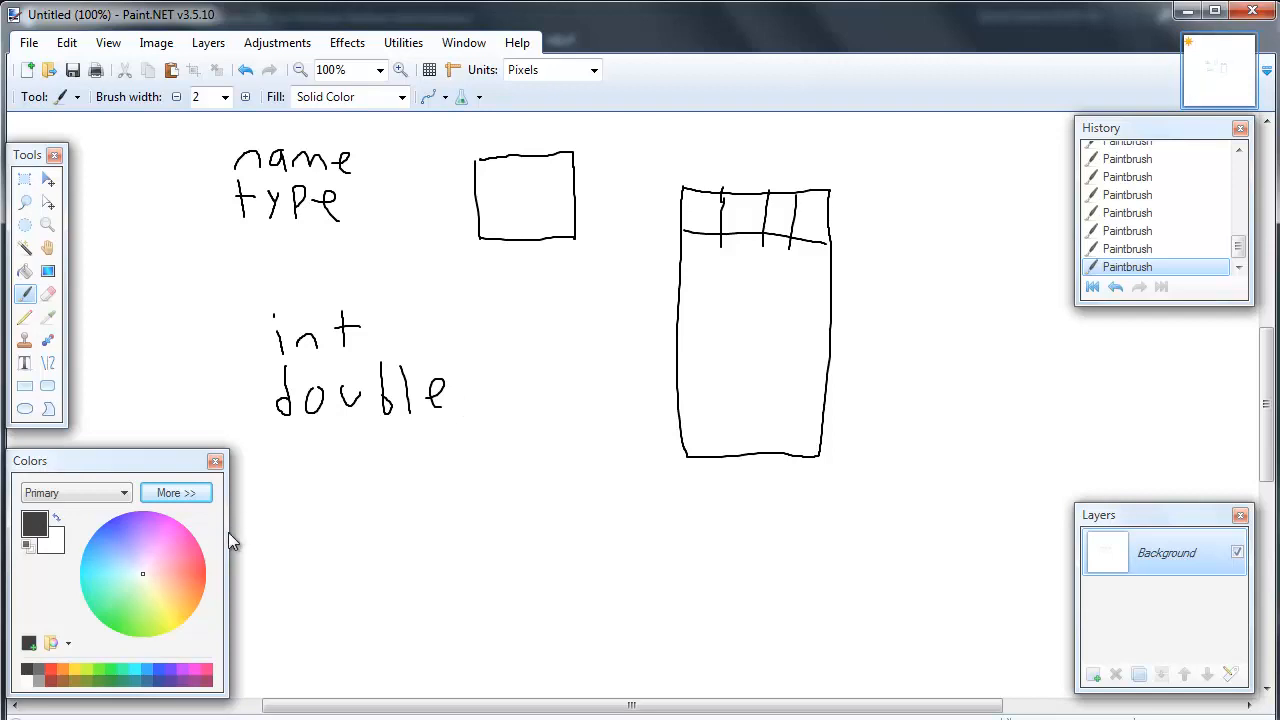
{"action": "mouse_move", "coordinate": [540, 302]}
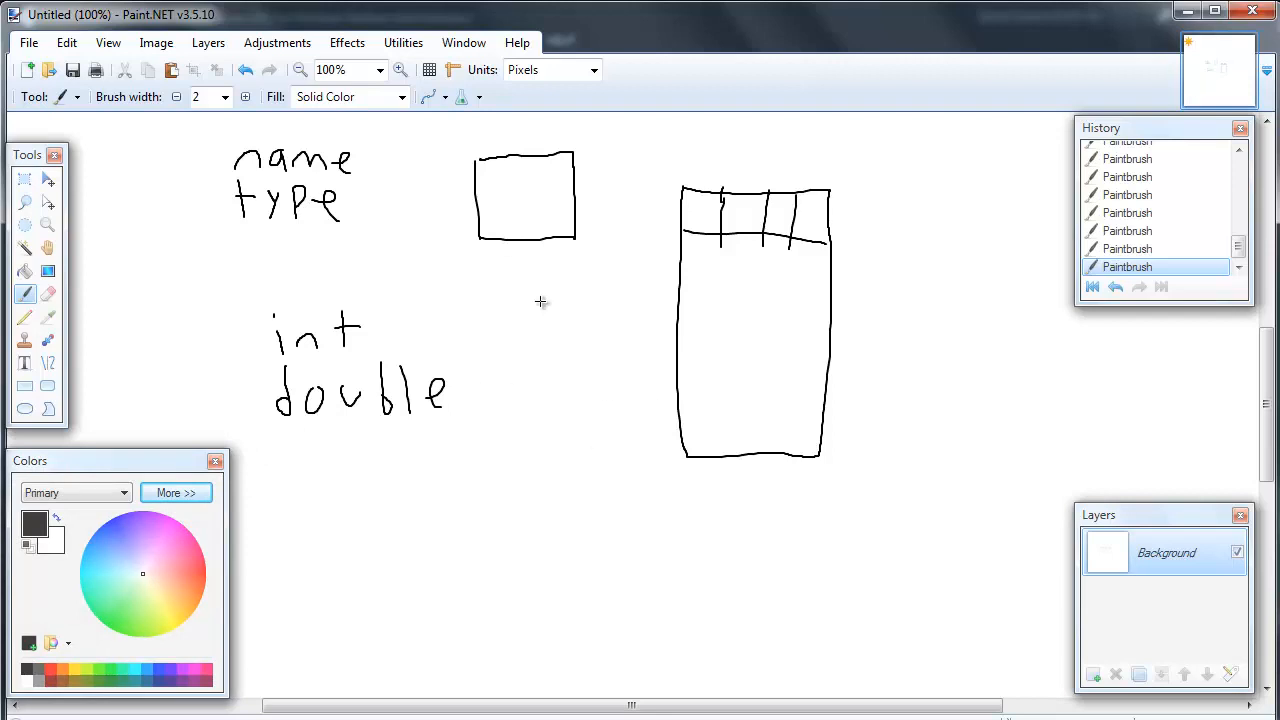
{"action": "mouse_move", "coordinate": [300, 444]}
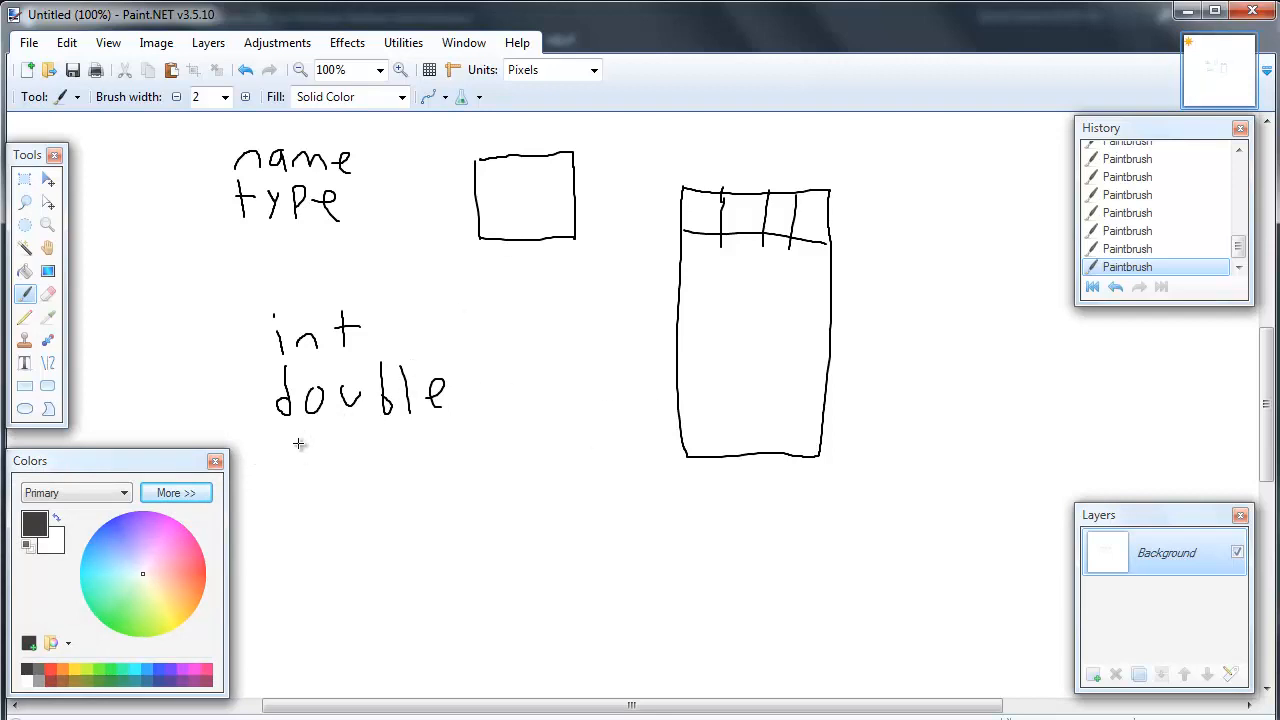
{"action": "mouse_move", "coordinate": [308, 464]}
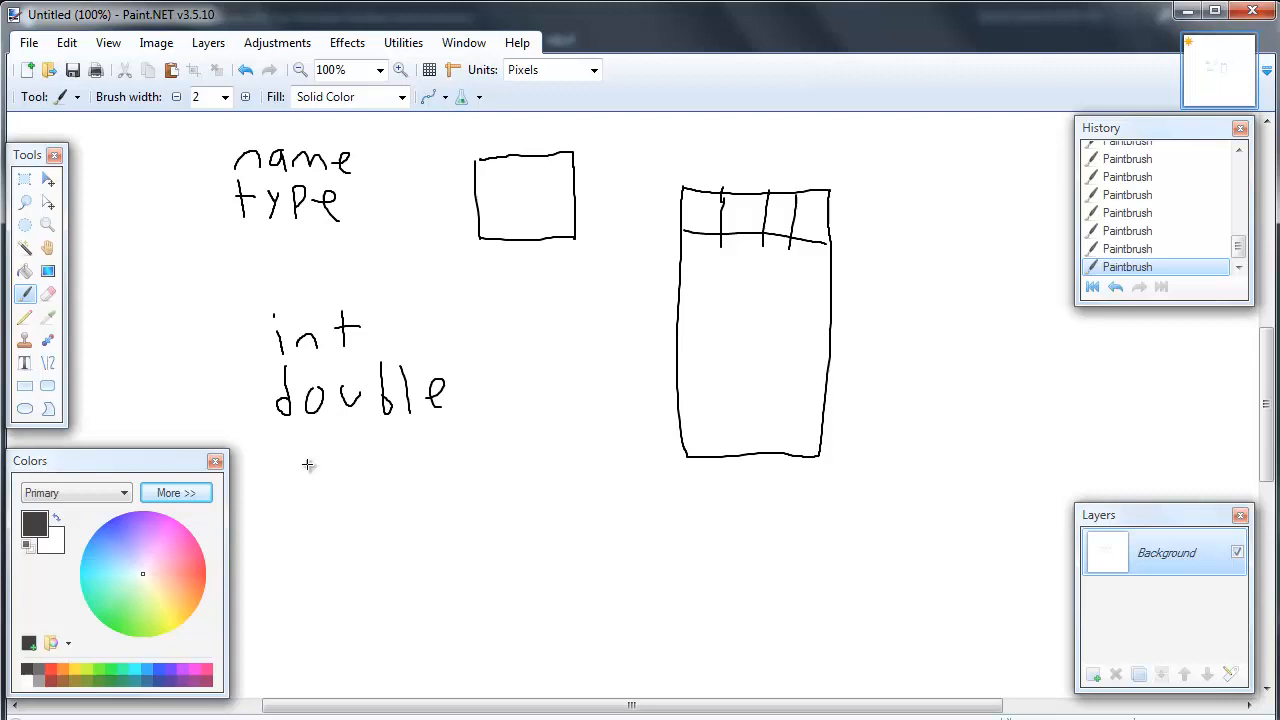
{"action": "mouse_move", "coordinate": [292, 442]}
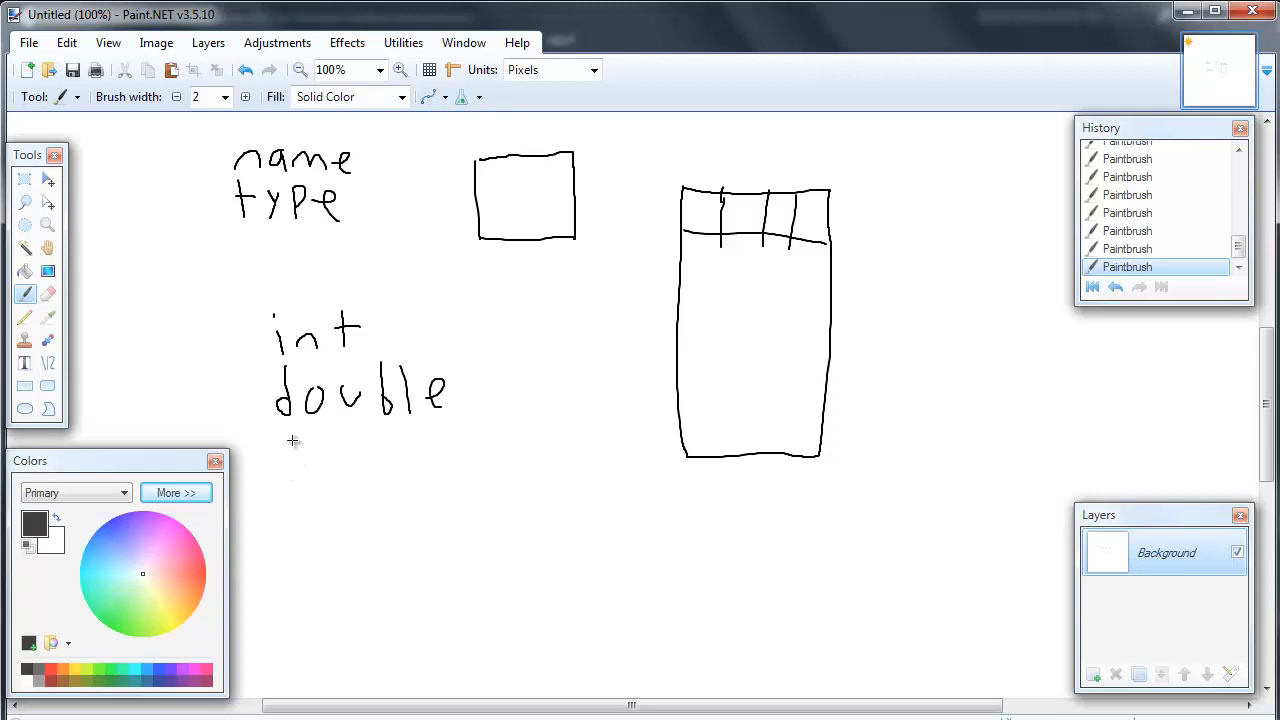
Handwrite 'bool' and 'char' below 'double', completing the column of types
{"action": "left_click_drag", "start_coordinate": [288, 444], "coordinate": [290, 490]}
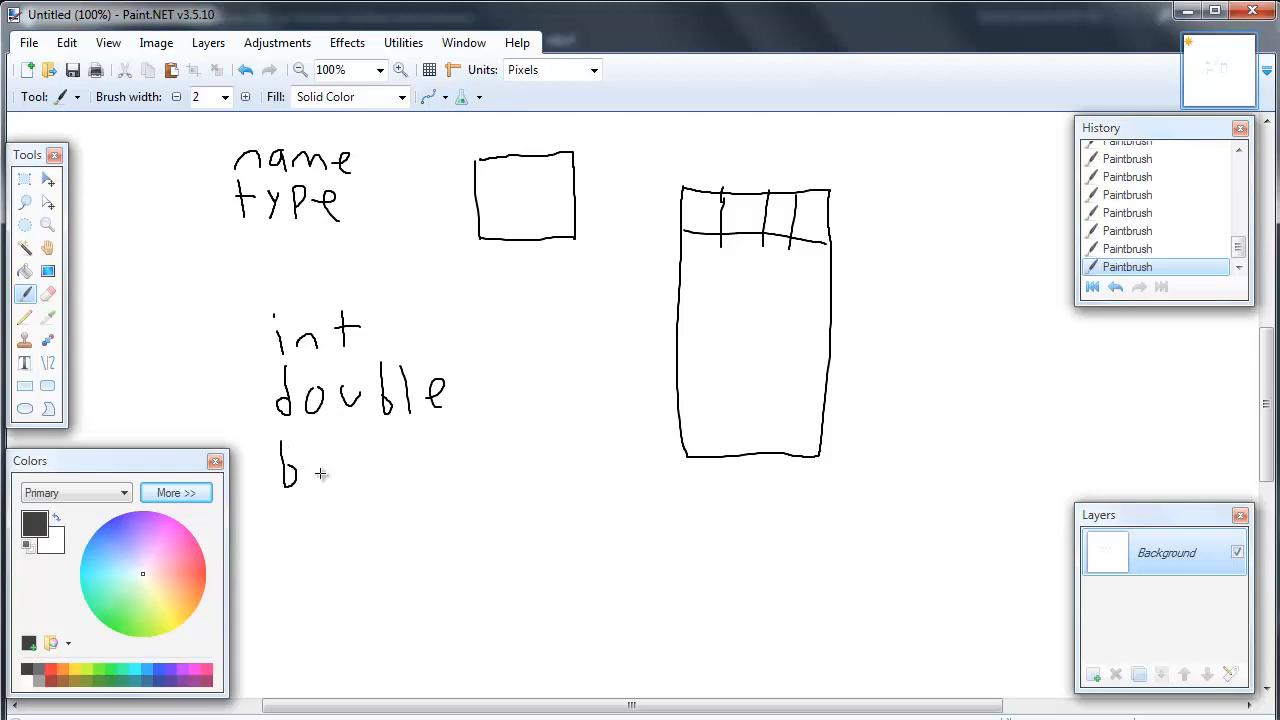
{"action": "left_click_drag", "start_coordinate": [300, 470], "coordinate": [384, 470]}
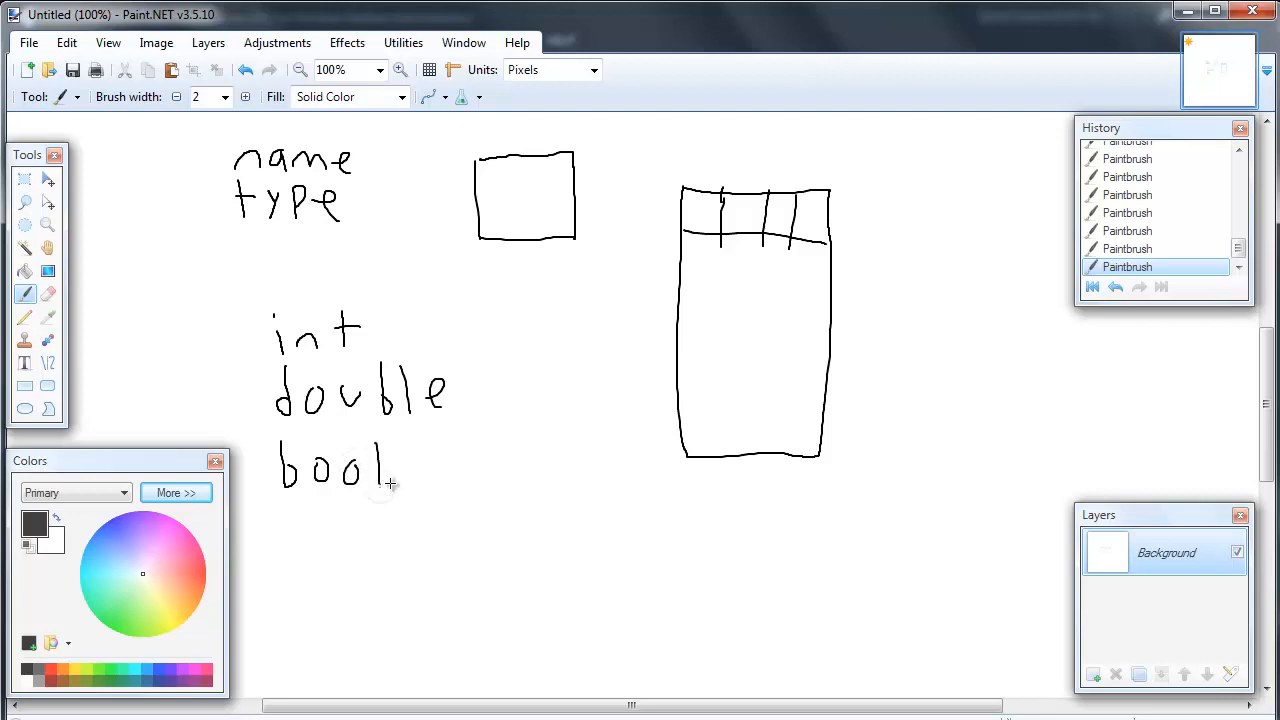
{"action": "mouse_move", "coordinate": [412, 448]}
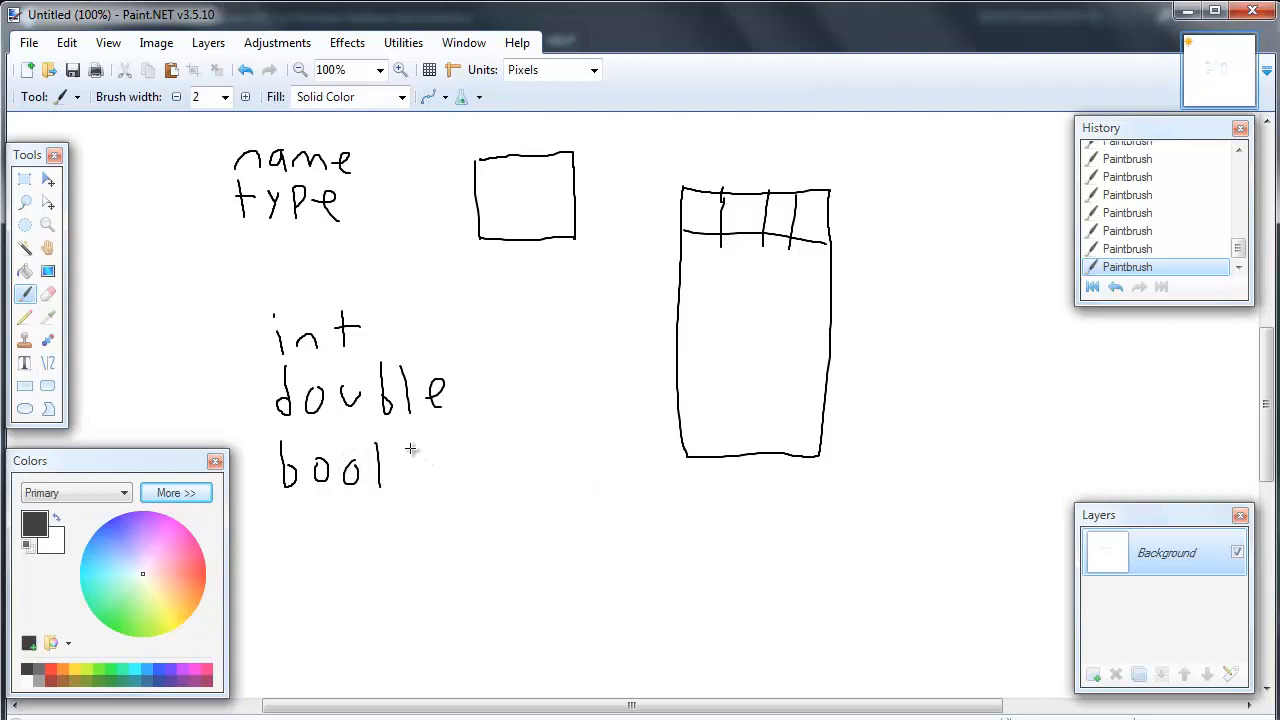
{"action": "mouse_move", "coordinate": [444, 478]}
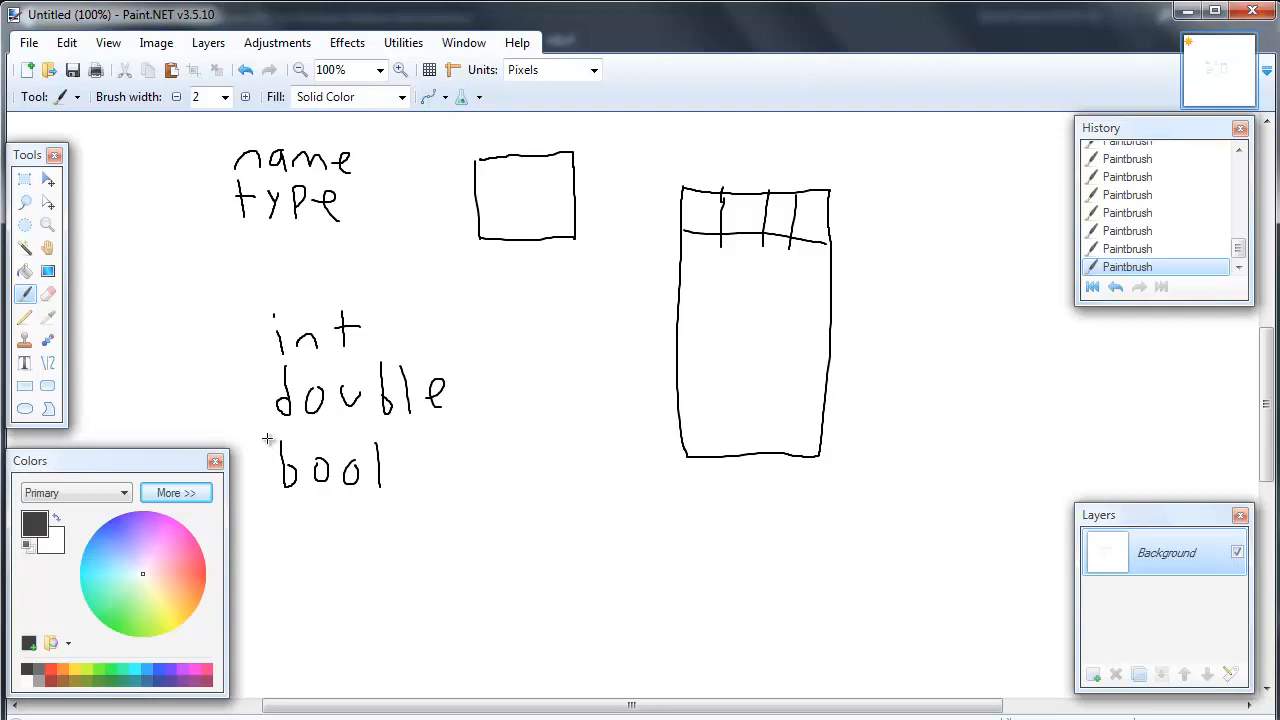
{"action": "mouse_move", "coordinate": [296, 508]}
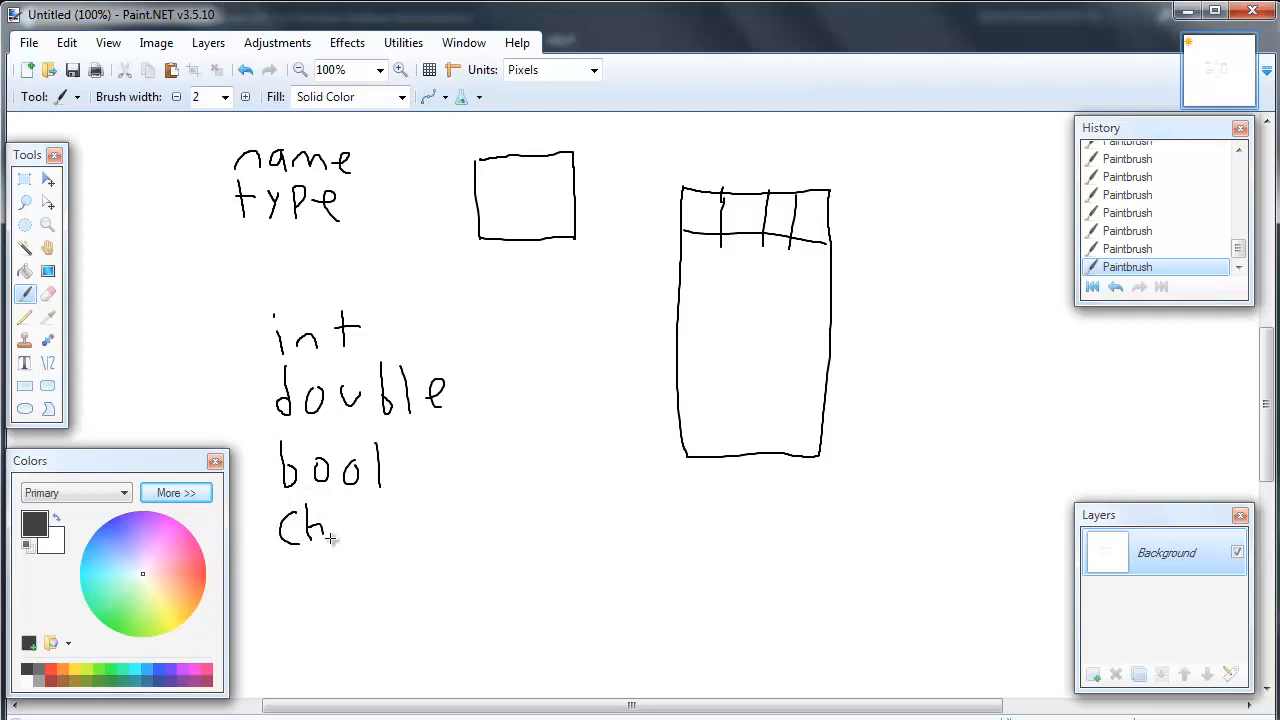
{"action": "left_click_drag", "start_coordinate": [330, 524], "coordinate": [376, 540]}
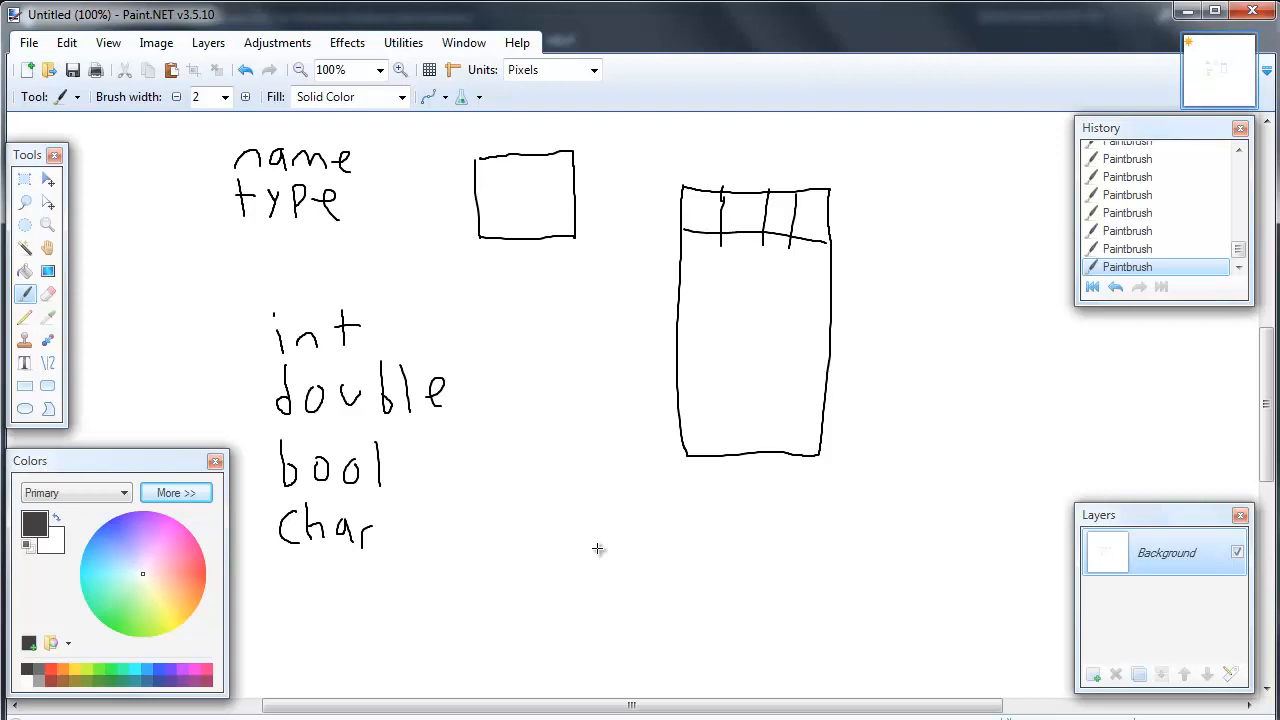
{"action": "mouse_move", "coordinate": [128, 380]}
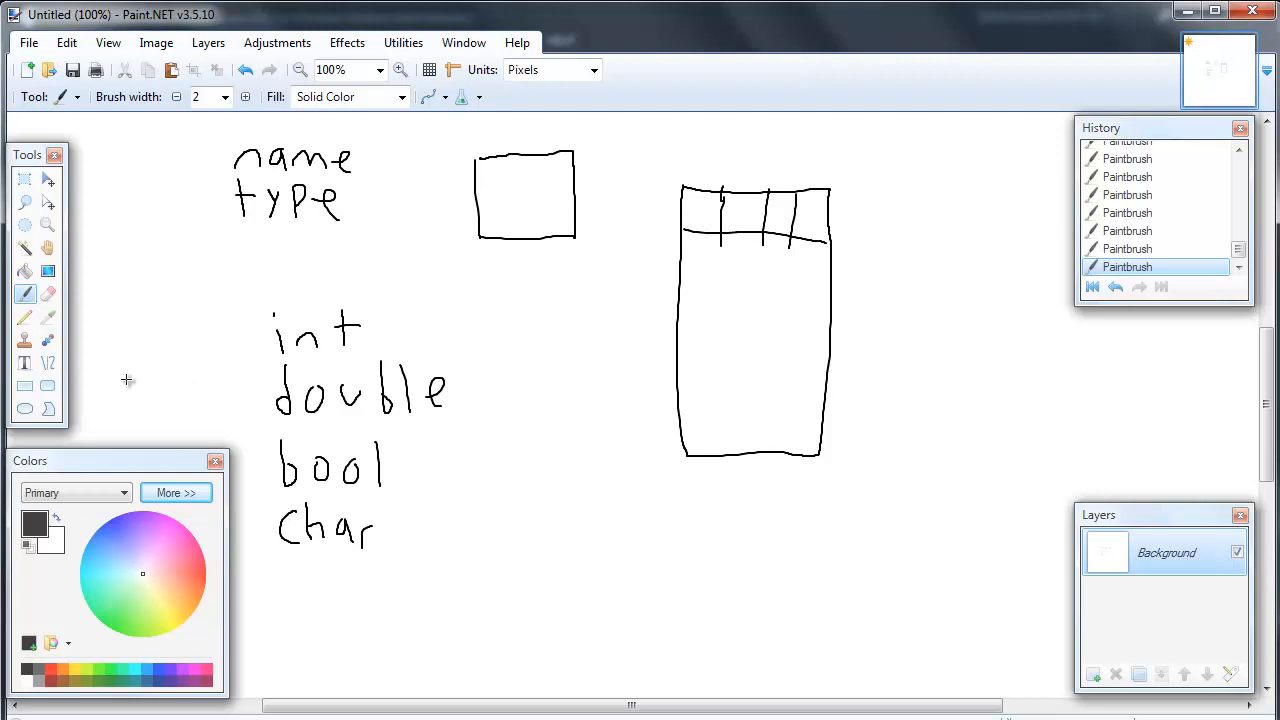
{"action": "mouse_move", "coordinate": [424, 488]}
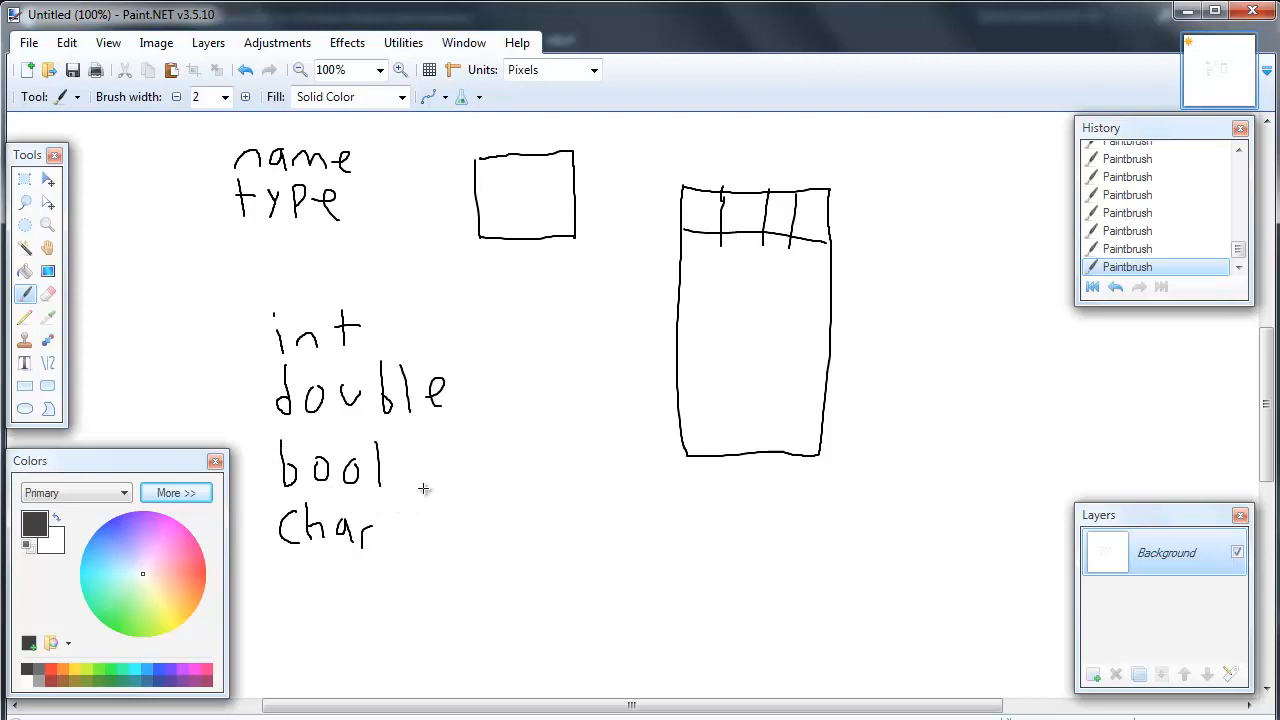
{"action": "mouse_move", "coordinate": [244, 374]}
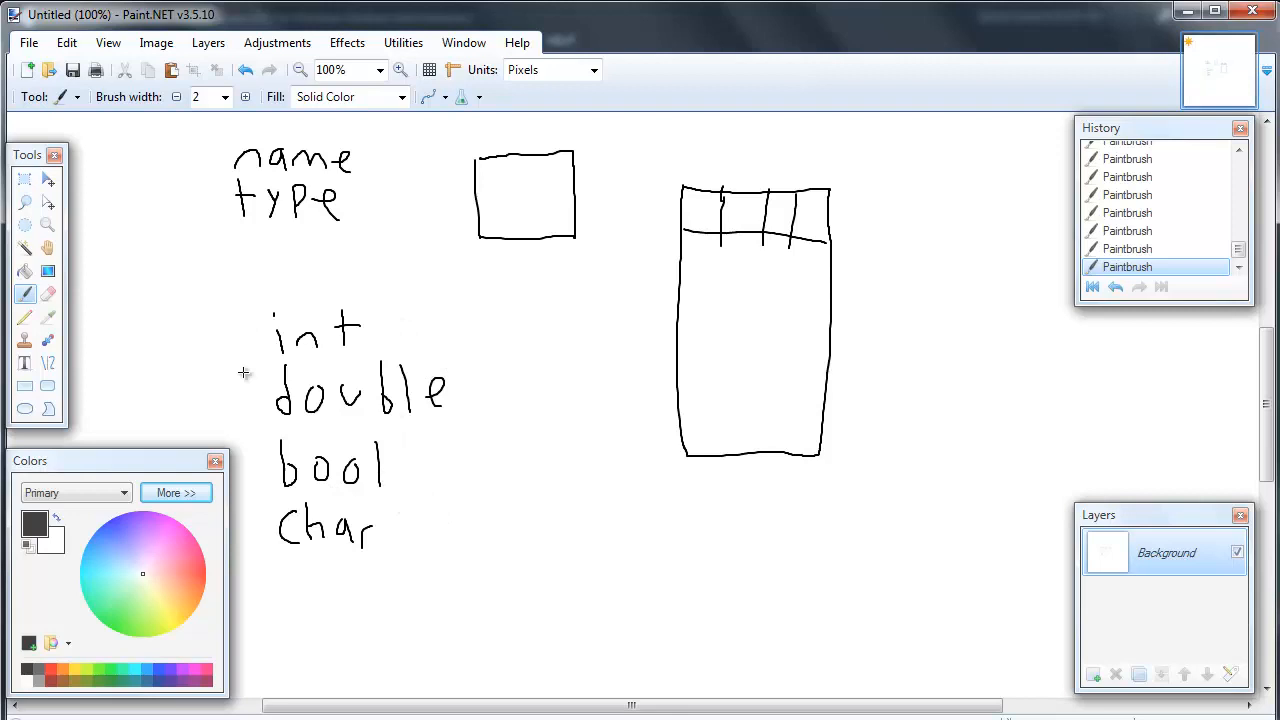
{"action": "mouse_move", "coordinate": [400, 532]}
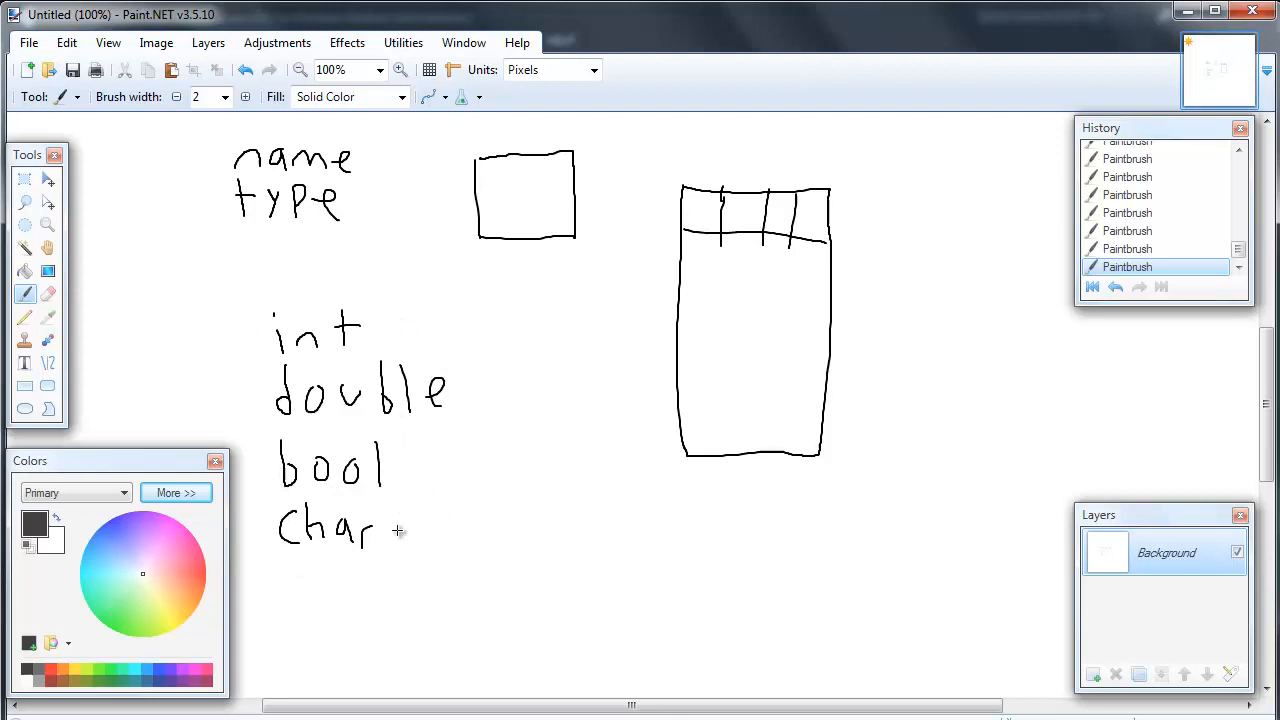
{"action": "mouse_move", "coordinate": [244, 356]}
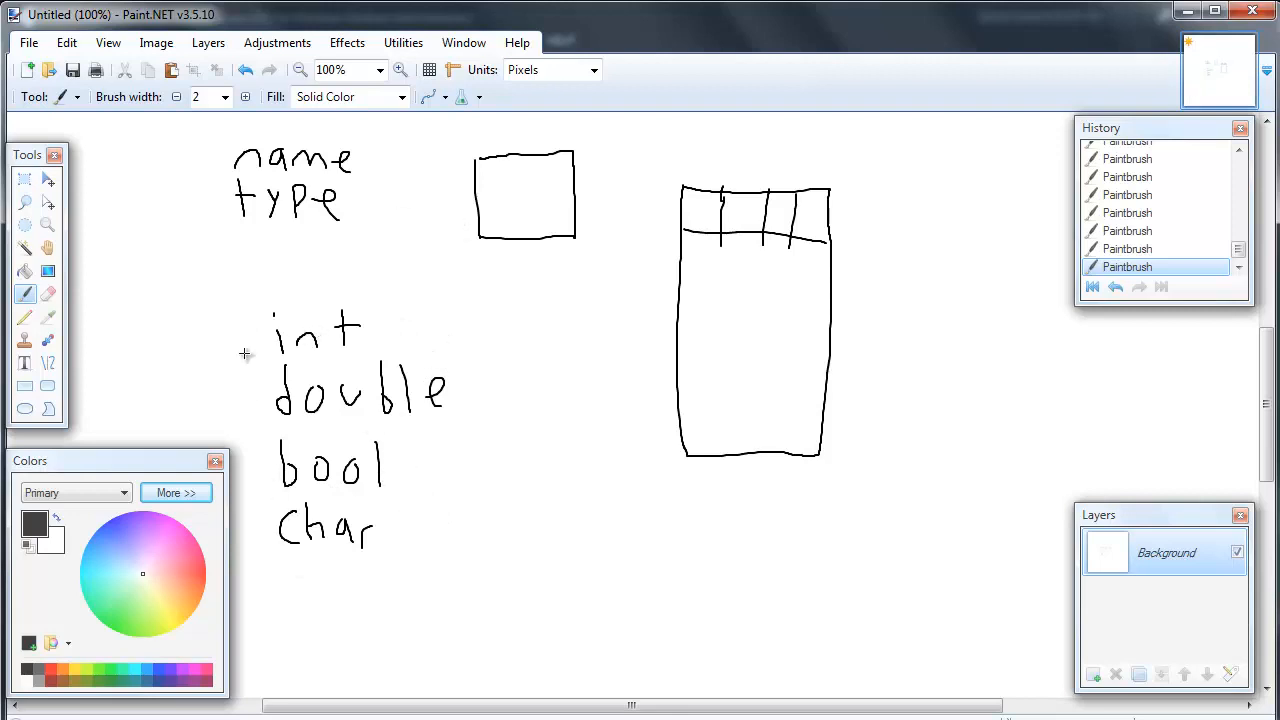
{"action": "mouse_move", "coordinate": [336, 328]}
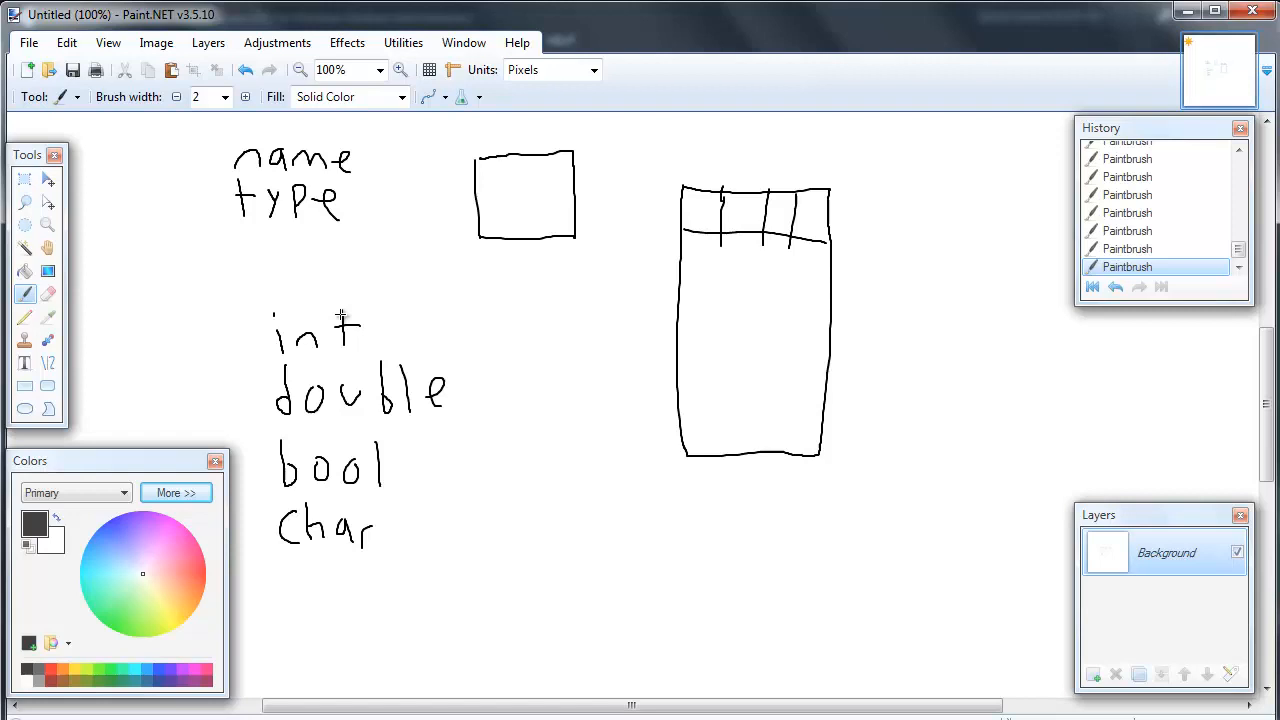
{"action": "mouse_move", "coordinate": [312, 398]}
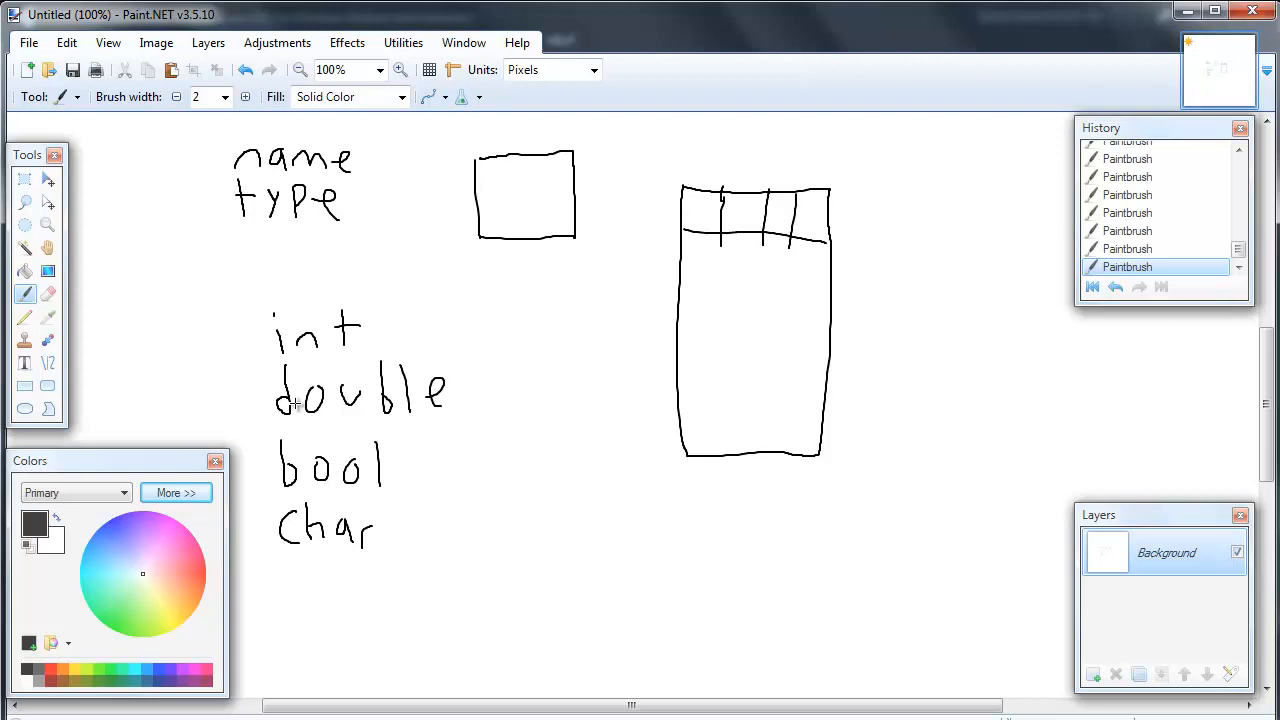
{"action": "mouse_move", "coordinate": [396, 210]}
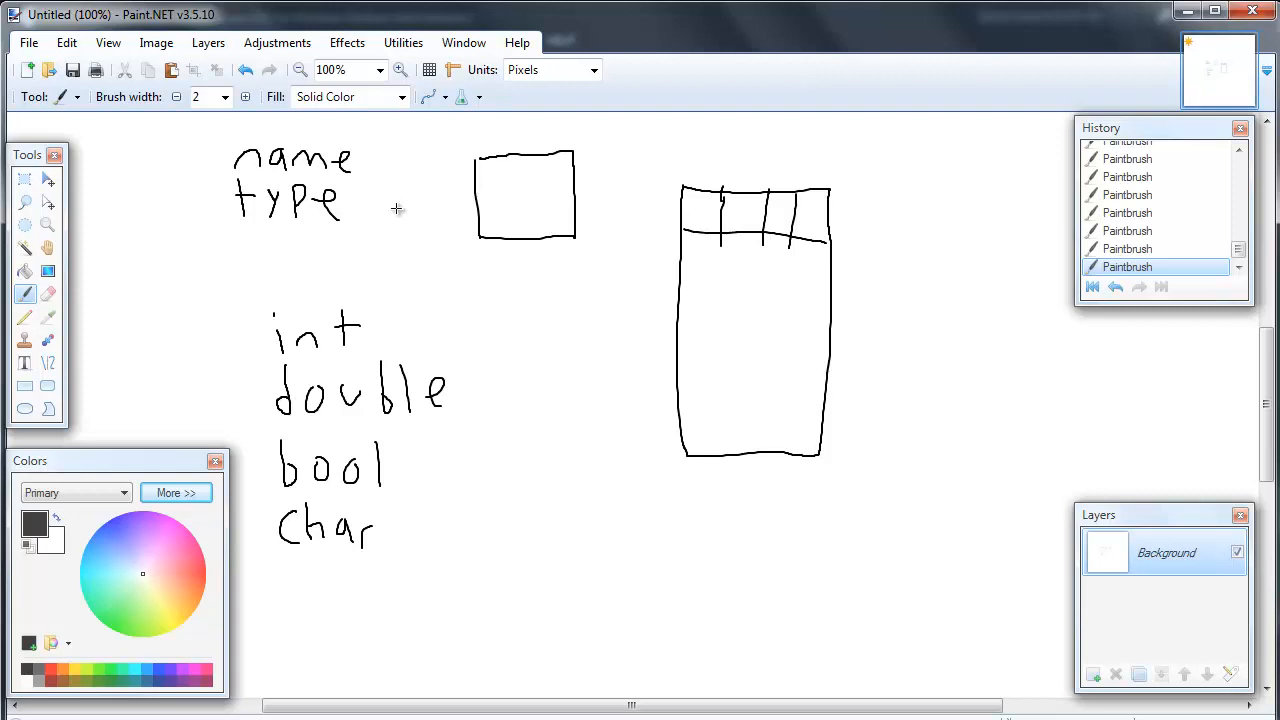
{"action": "mouse_move", "coordinate": [452, 438]}
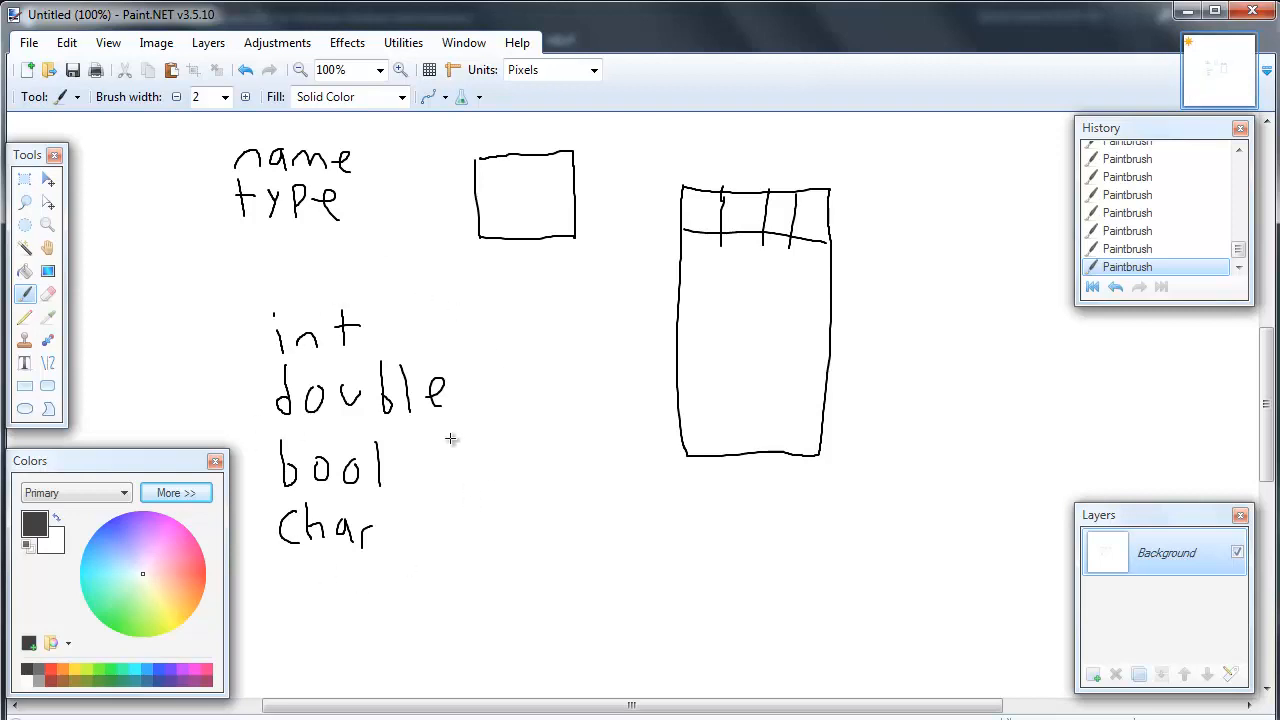
{"action": "mouse_move", "coordinate": [310, 368]}
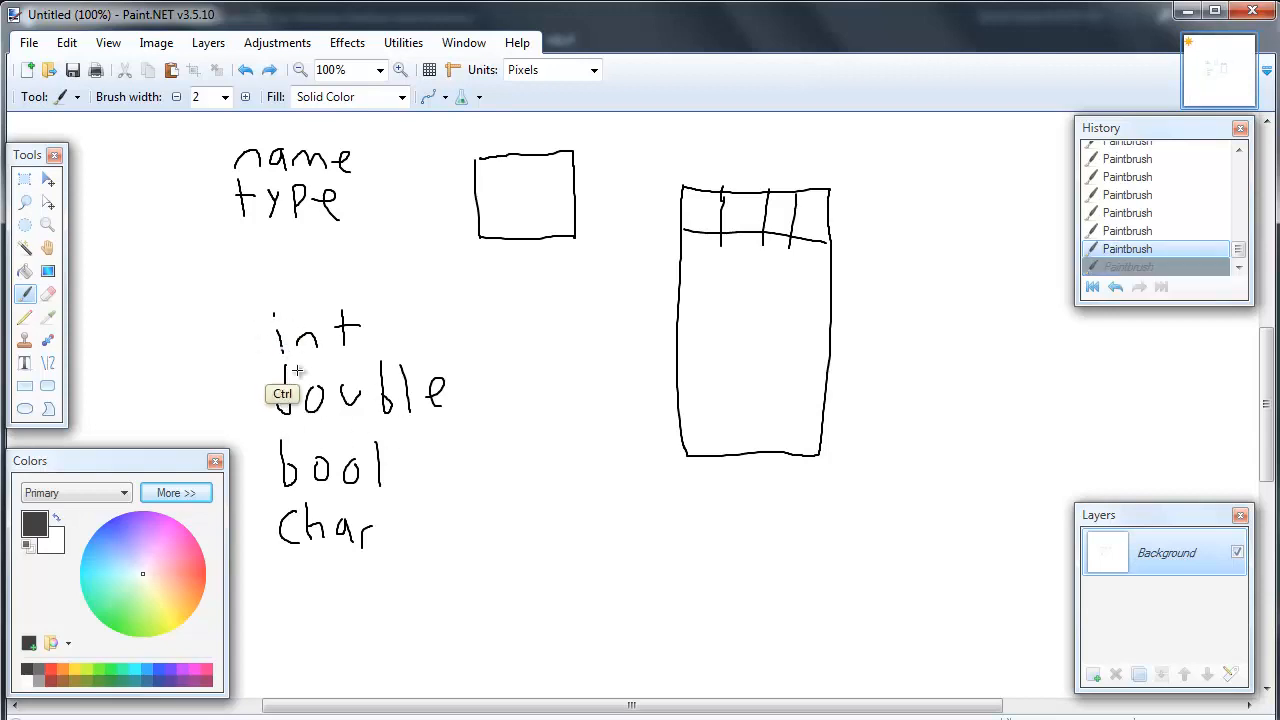
Undo the brush strokes of the handwritten type list
{"action": "key", "text": "ctrl+z"}
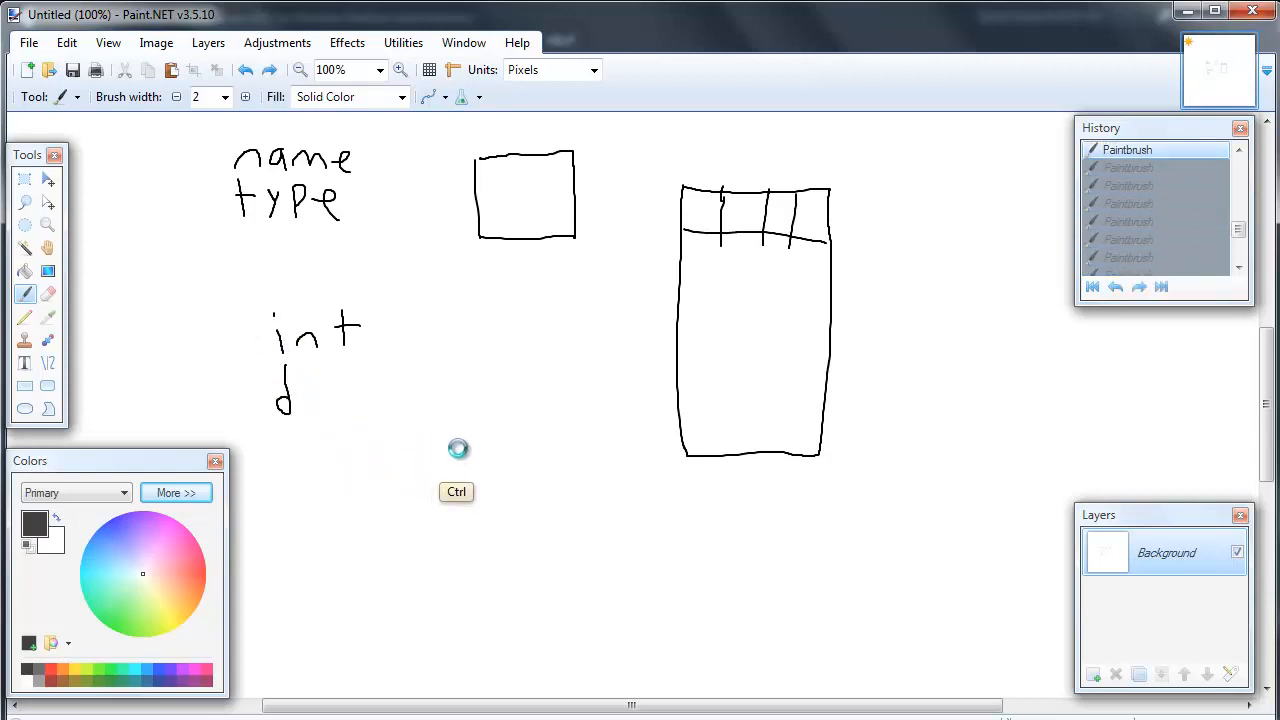
{"action": "key", "text": "ctrl+z"}
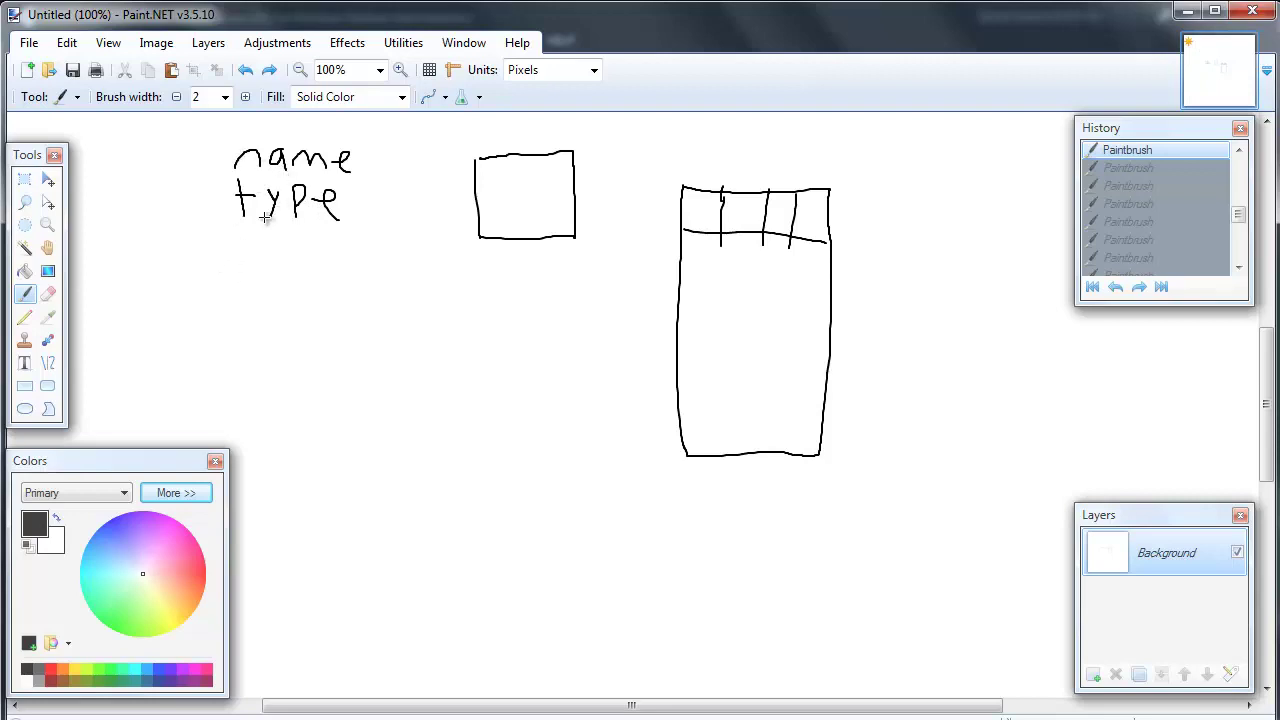
Handwrite the word 'Value' beneath 'type'
{"action": "left_click_drag", "start_coordinate": [244, 244], "coordinate": [284, 280]}
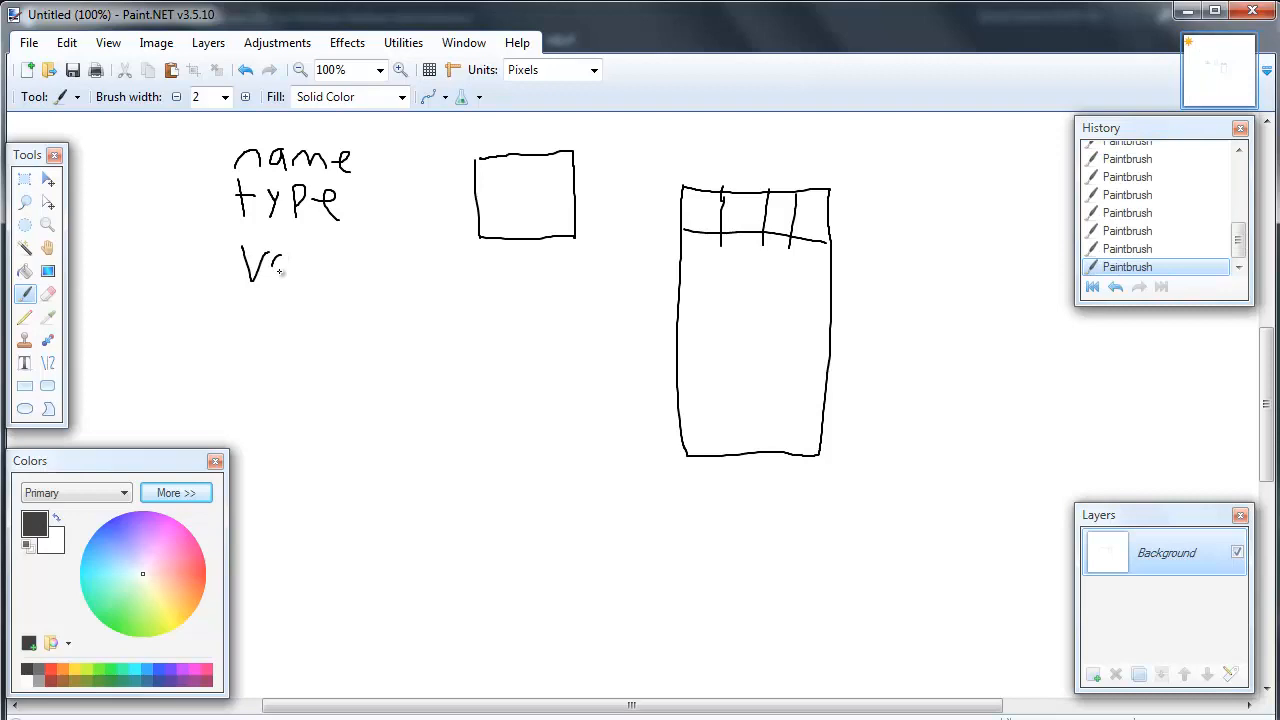
{"action": "left_click_drag", "start_coordinate": [280, 256], "coordinate": [290, 280]}
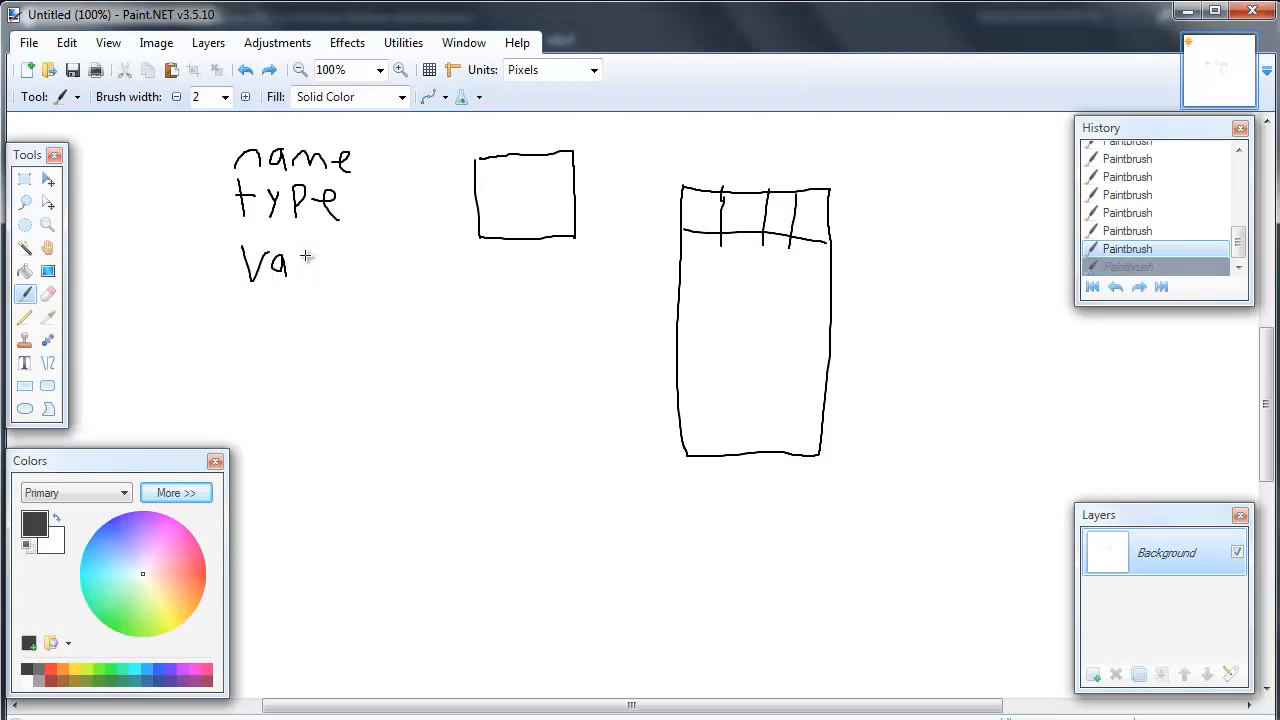
{"action": "left_click_drag", "start_coordinate": [300, 260], "coordinate": [370, 270]}
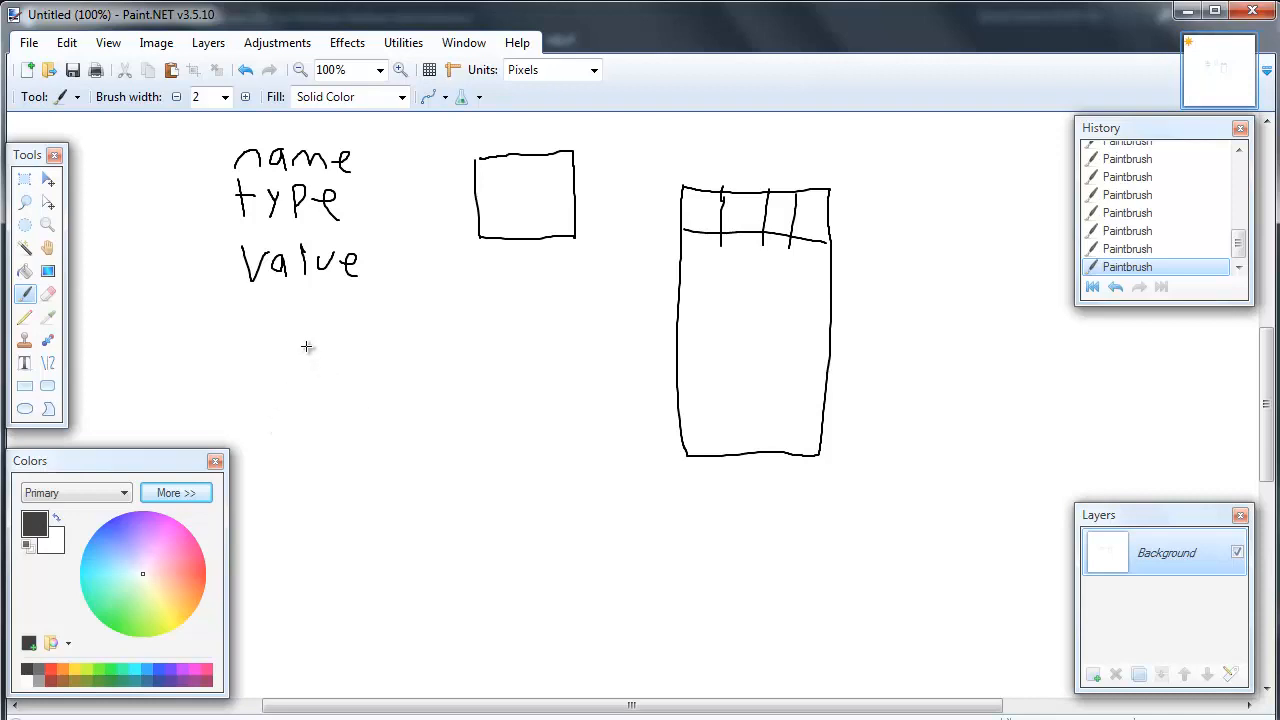
{"action": "mouse_move", "coordinate": [236, 352]}
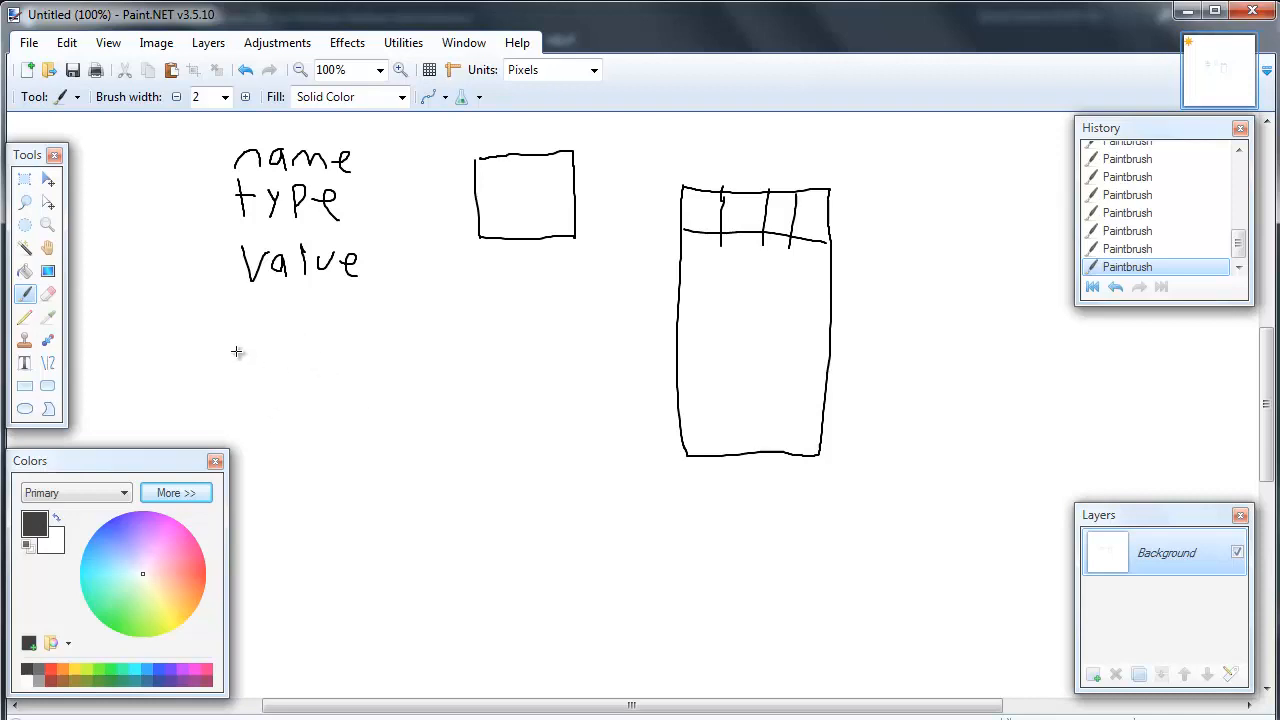
Handwrite the declaration pattern 'type name = value' below the three notes
{"action": "left_click_drag", "start_coordinate": [252, 350], "coordinate": [252, 390]}
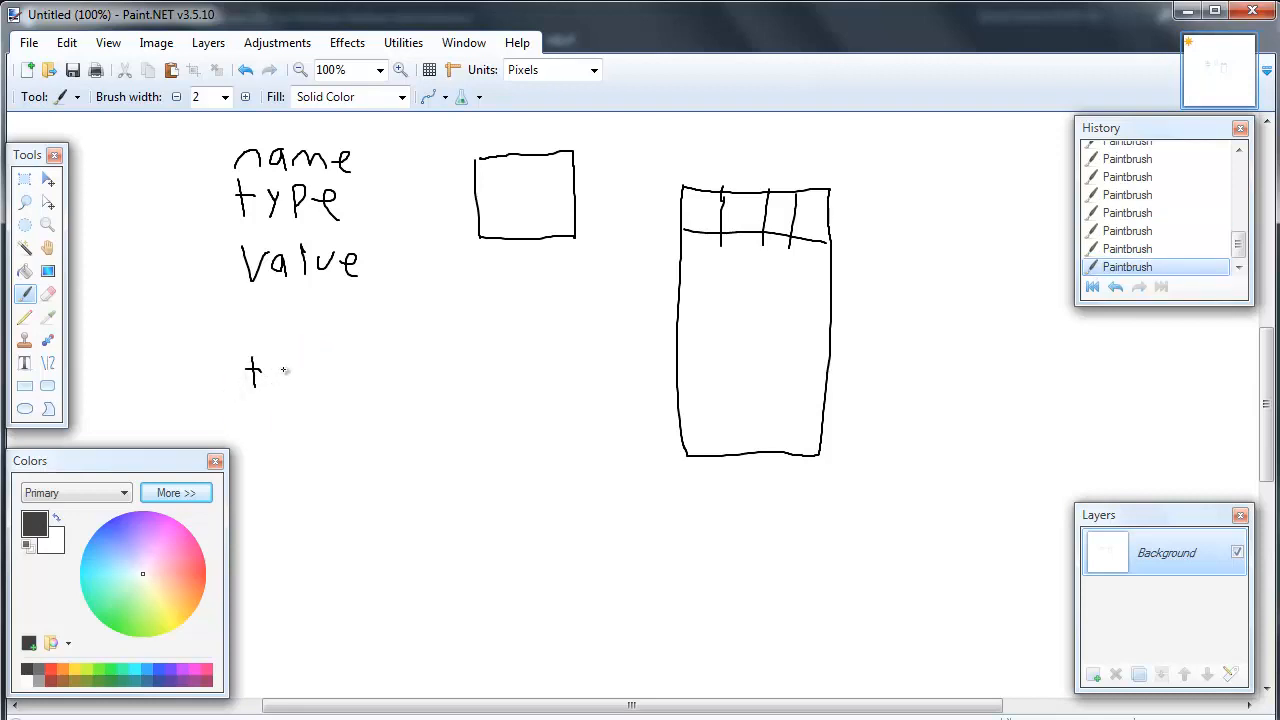
{"action": "left_click_drag", "start_coordinate": [260, 376], "coordinate": [316, 376]}
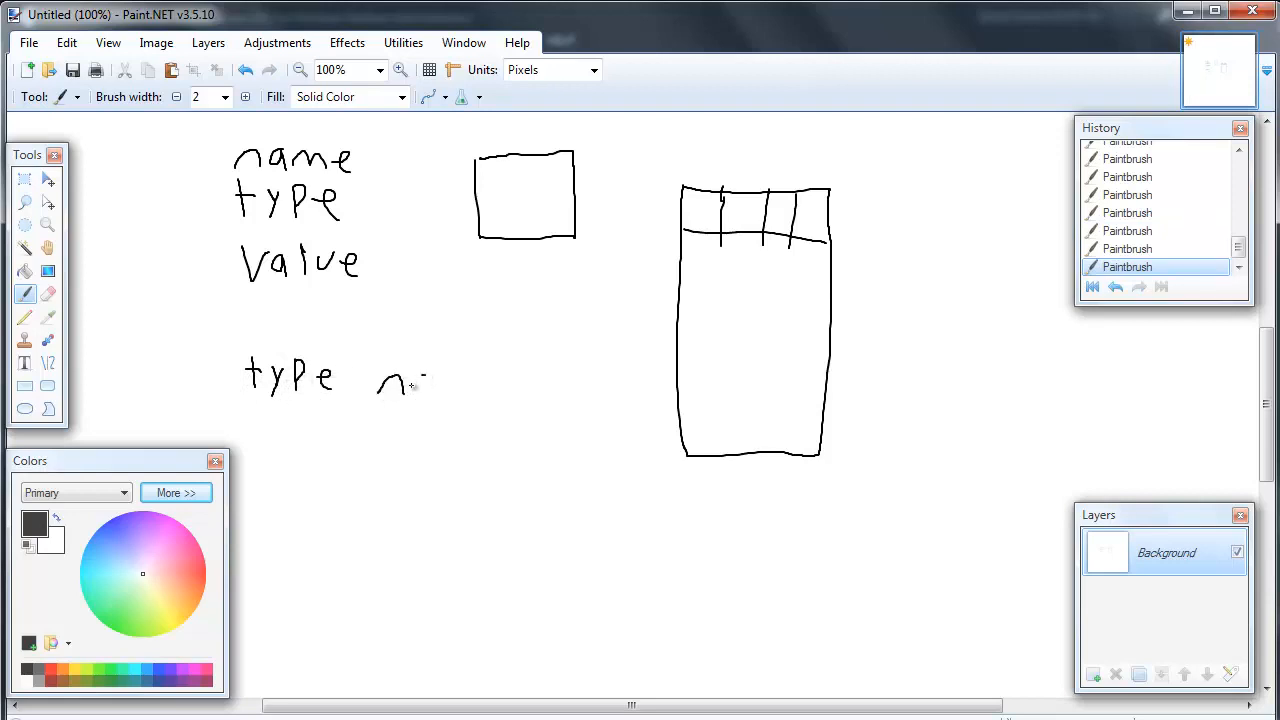
{"action": "left_click_drag", "start_coordinate": [378, 384], "coordinate": [478, 396]}
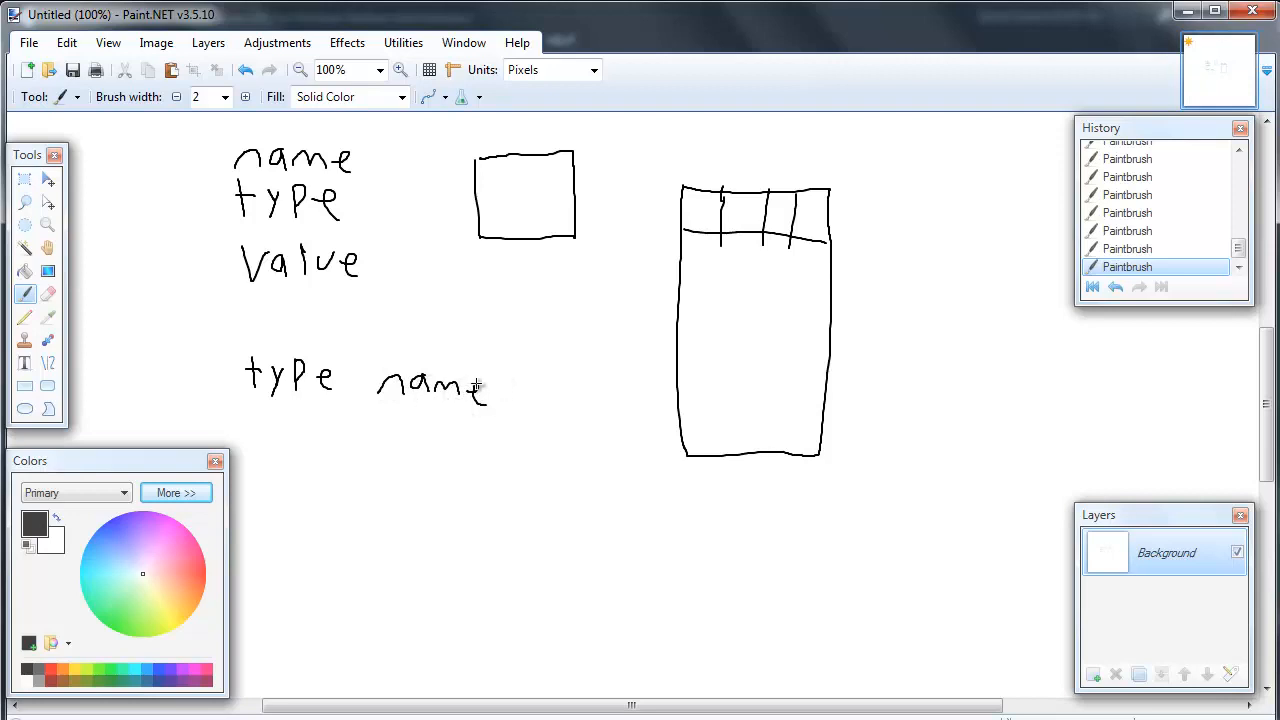
{"action": "mouse_move", "coordinate": [522, 376]}
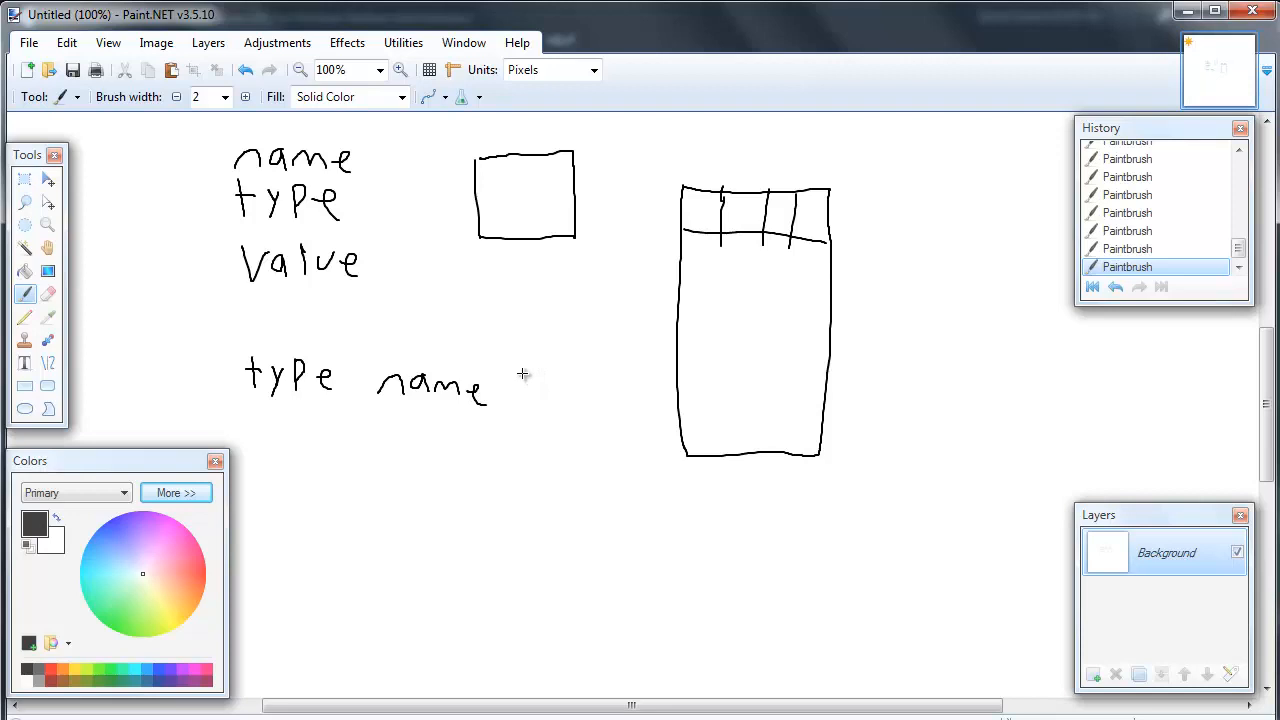
{"action": "mouse_move", "coordinate": [512, 388]}
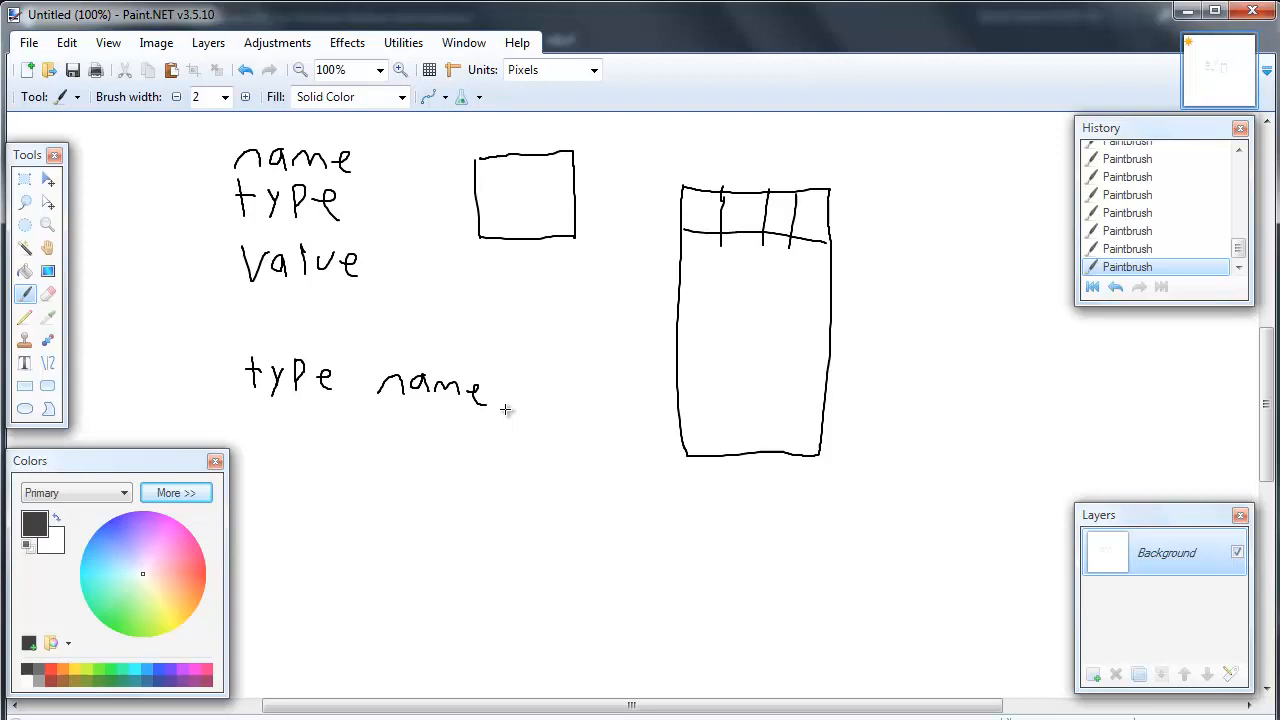
{"action": "mouse_move", "coordinate": [512, 384]}
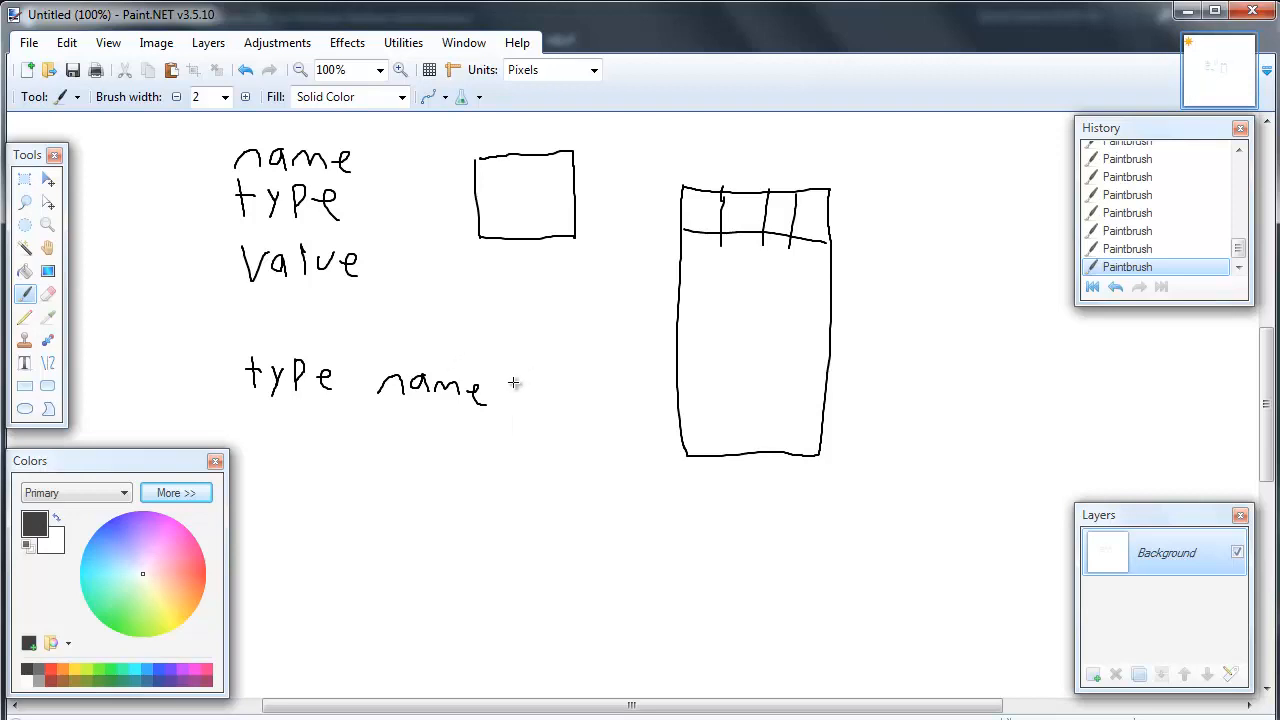
{"action": "left_click_drag", "start_coordinate": [510, 390], "coordinate": [596, 384]}
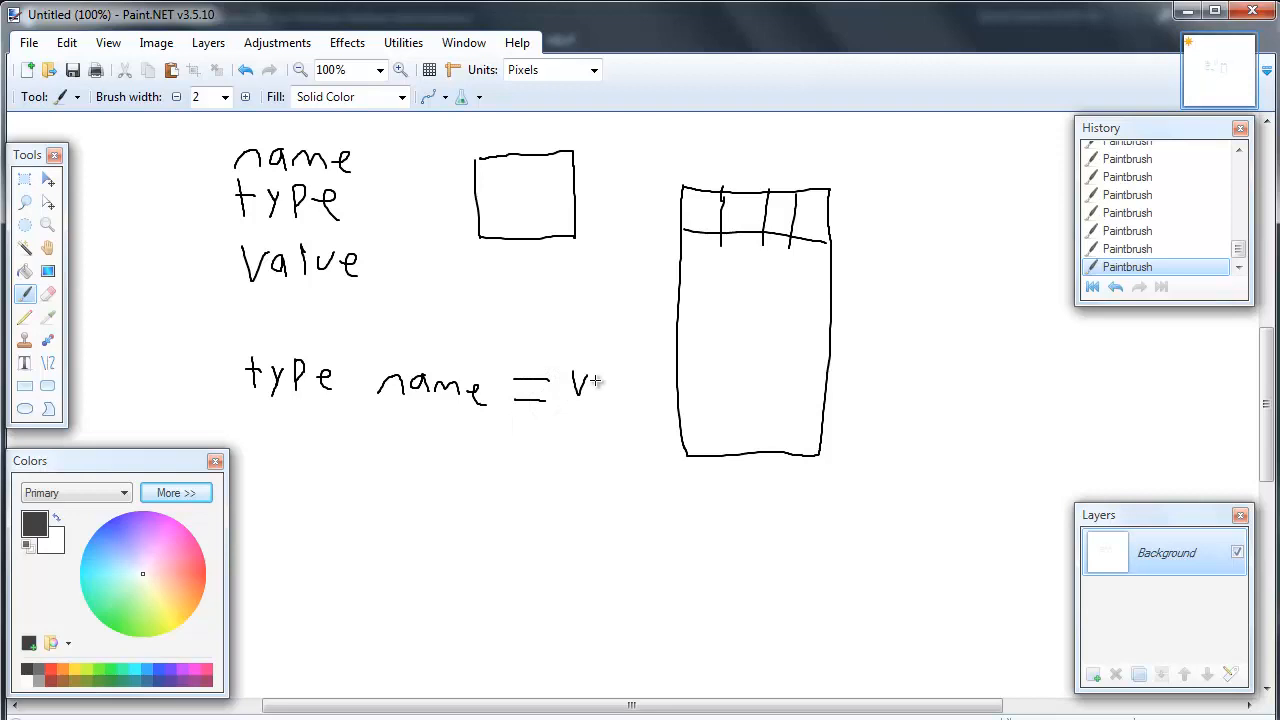
{"action": "left_click_drag", "start_coordinate": [576, 384], "coordinate": [680, 396]}
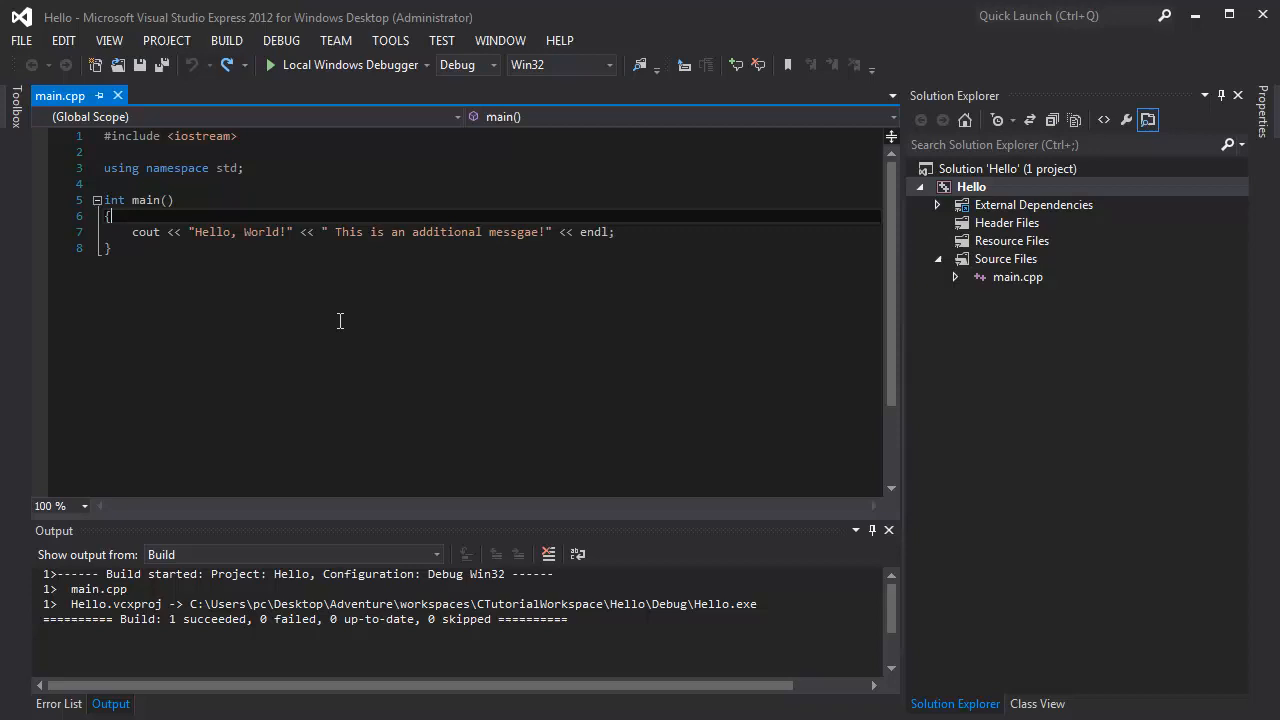
Declare 'int joe;' in main and start the output message ' Joe stores ' with joe
{"action": "key", "text": "Enter"}
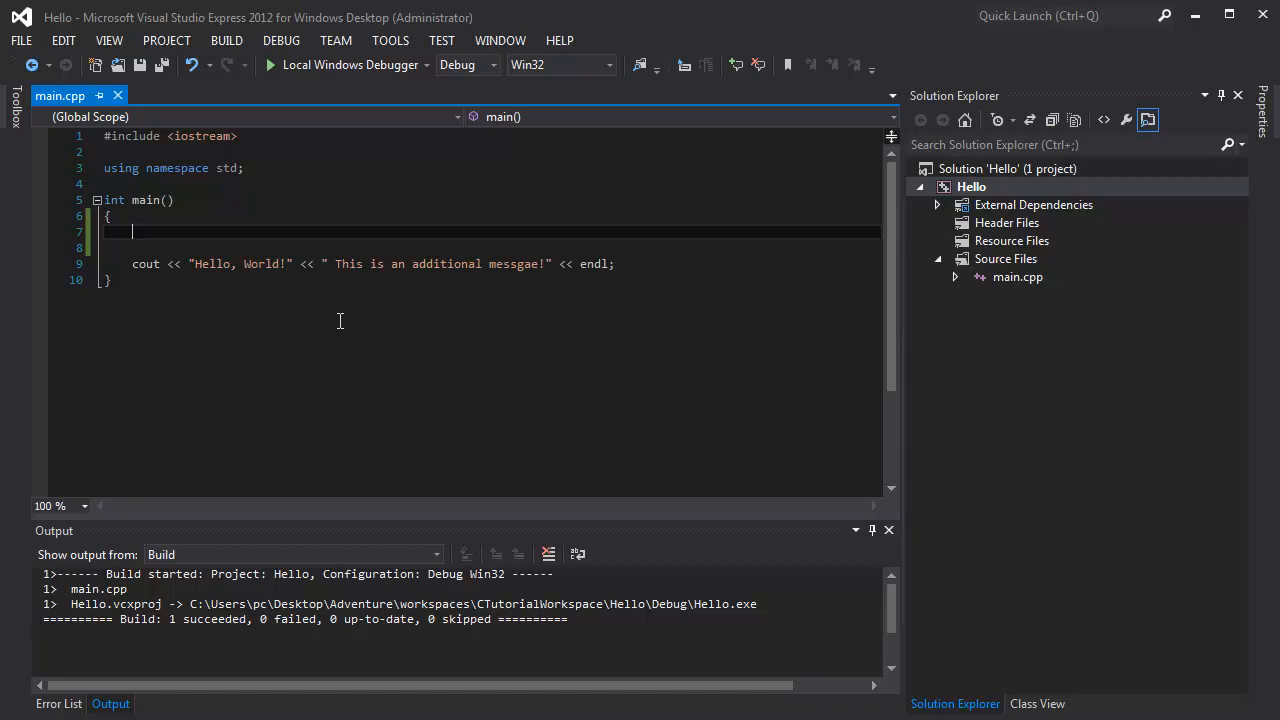
{"action": "type", "text": "int"}
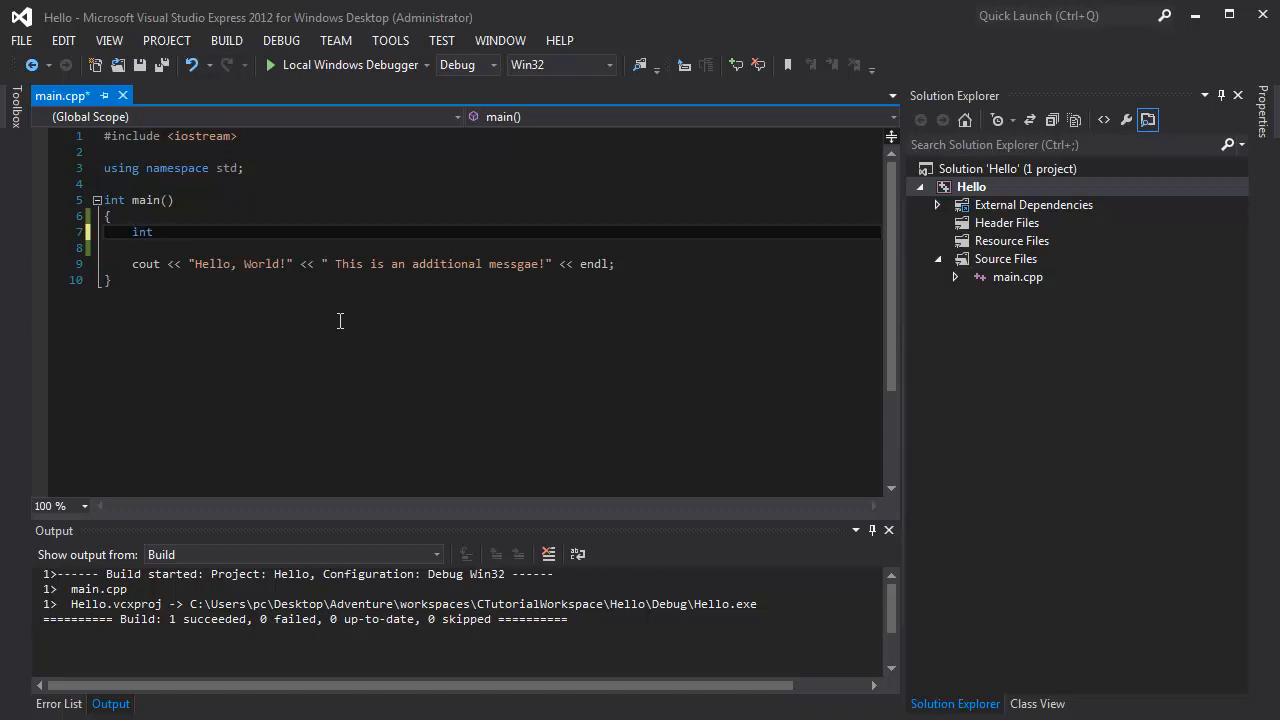
{"action": "type", "text": "joe;"}
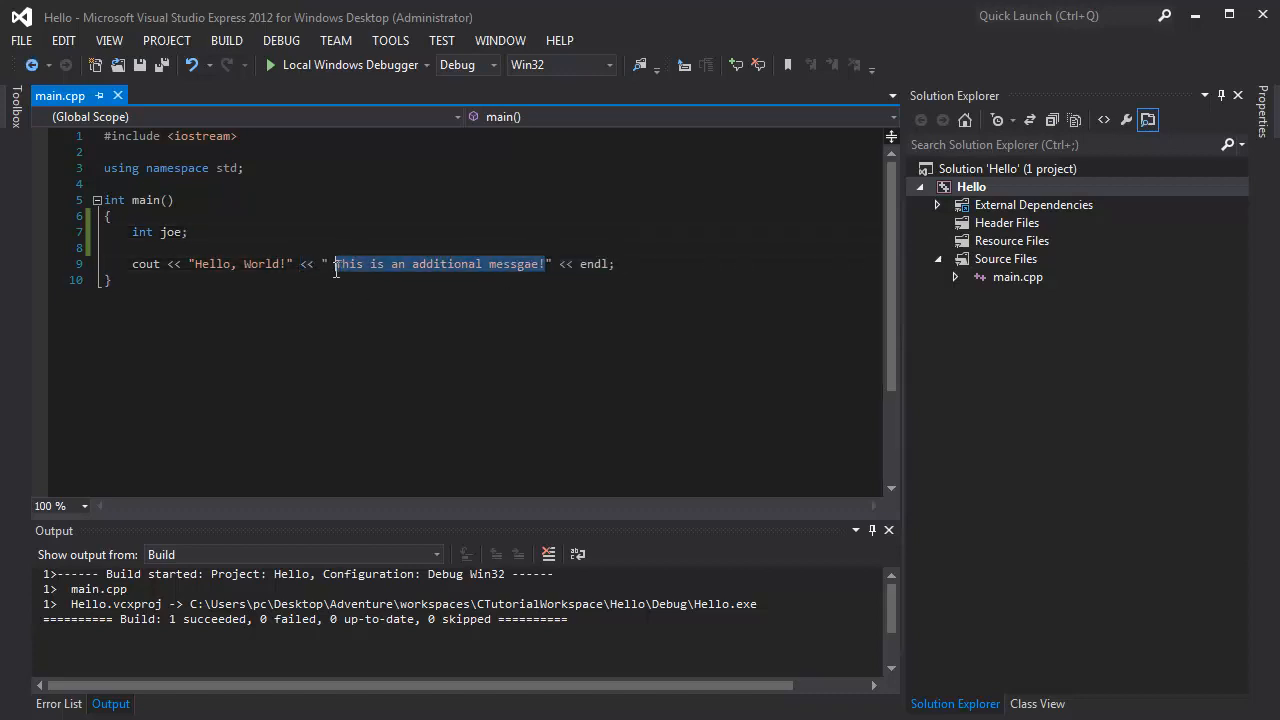
{"action": "type", "text": "joe store"}
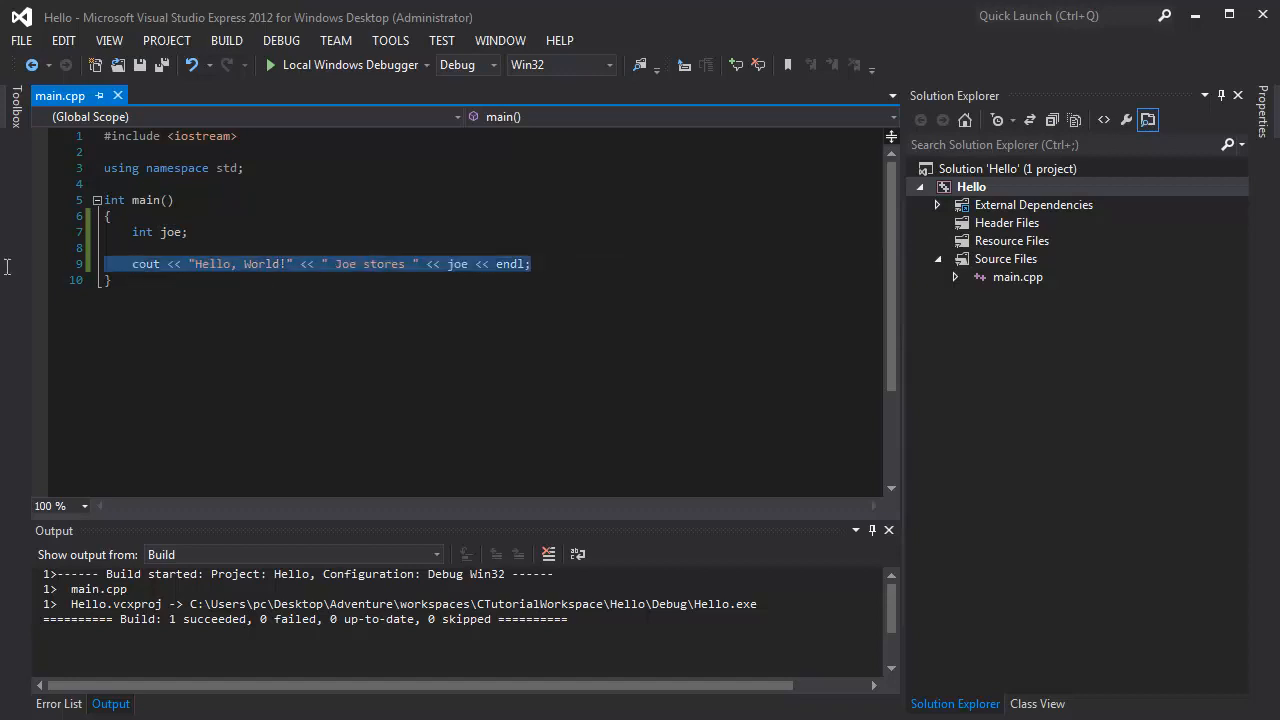
Run the program, hit the uninitialized-joe run-time failure, and close the console
{"action": "left_click", "coordinate": [532, 264]}
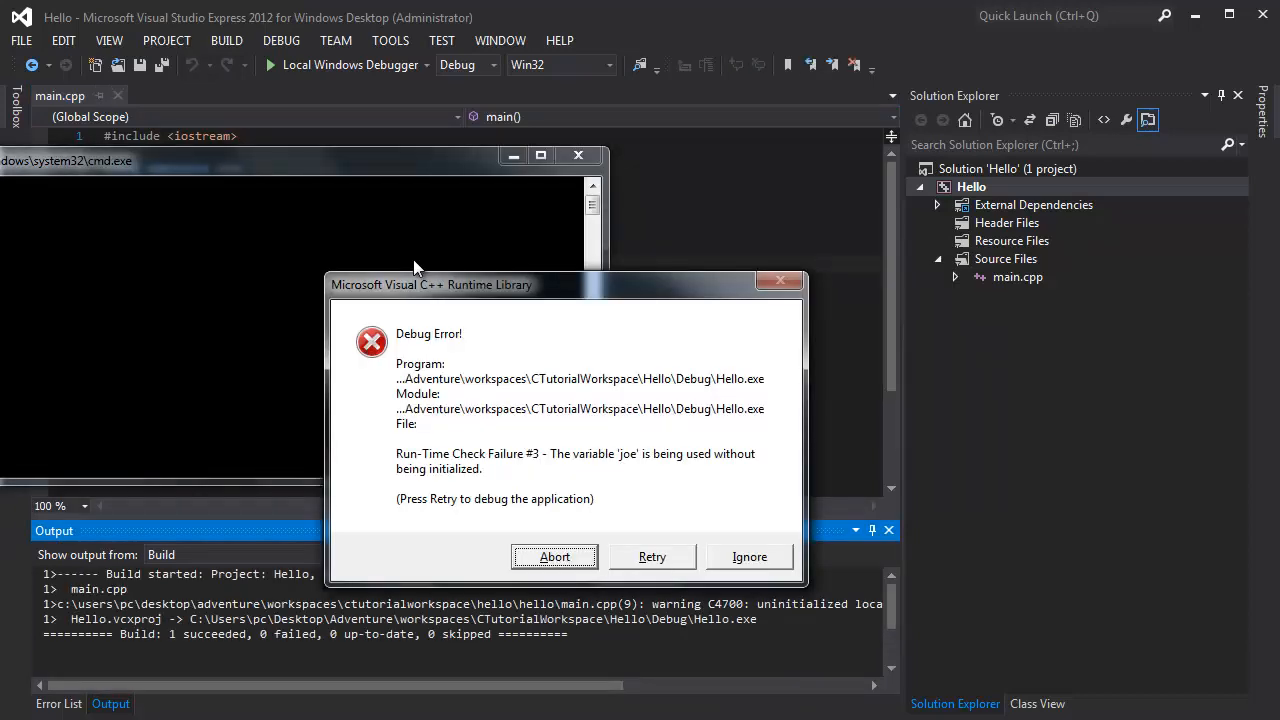
{"action": "mouse_move", "coordinate": [618, 410]}
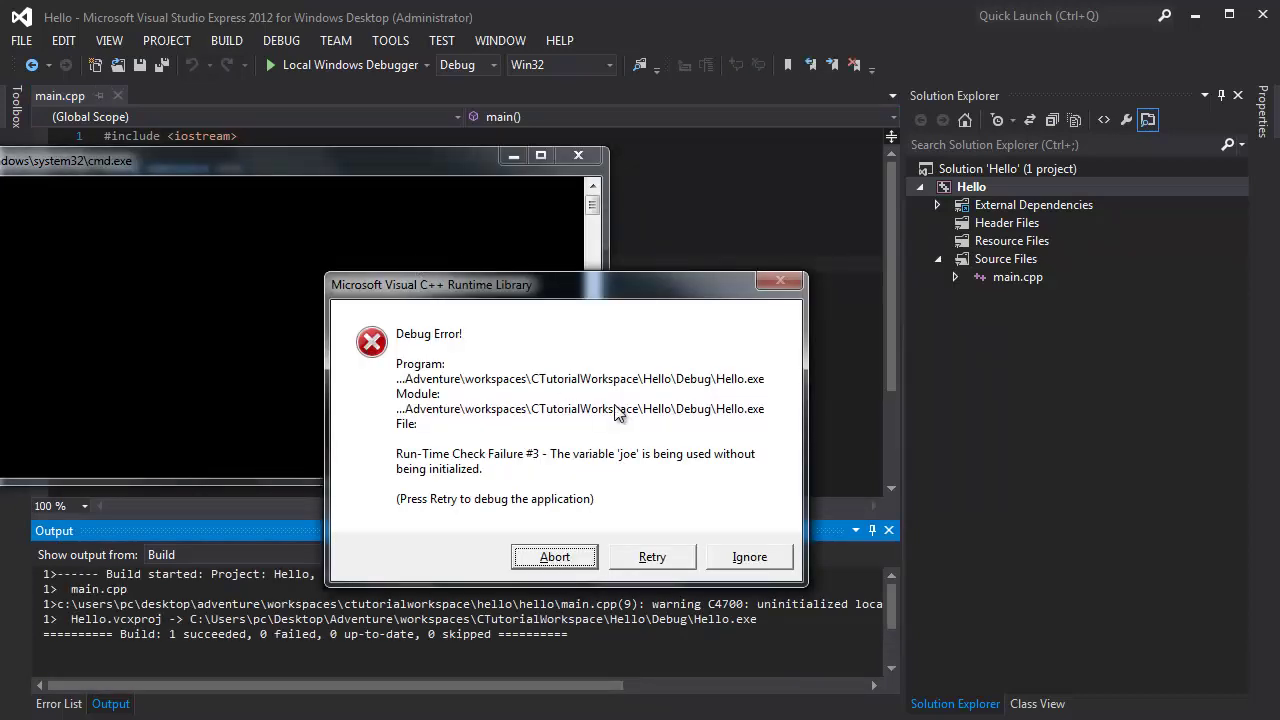
{"action": "mouse_move", "coordinate": [788, 280]}
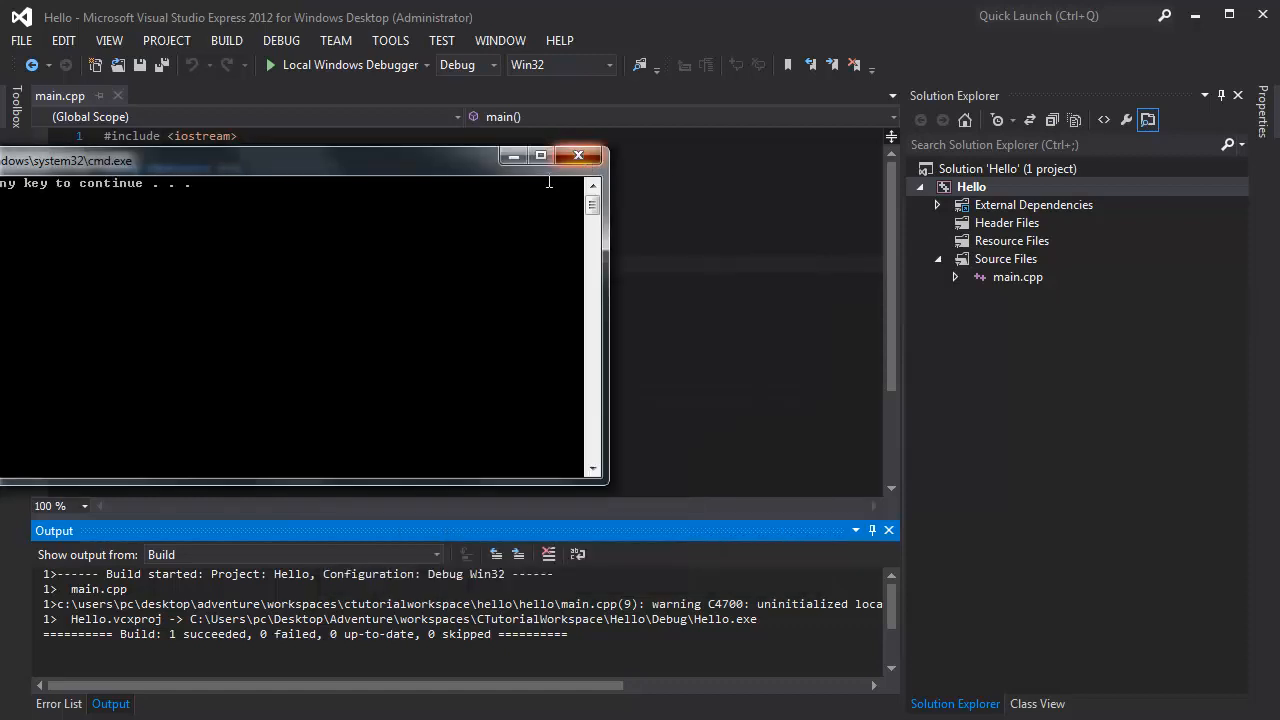
{"action": "left_click", "coordinate": [578, 156]}
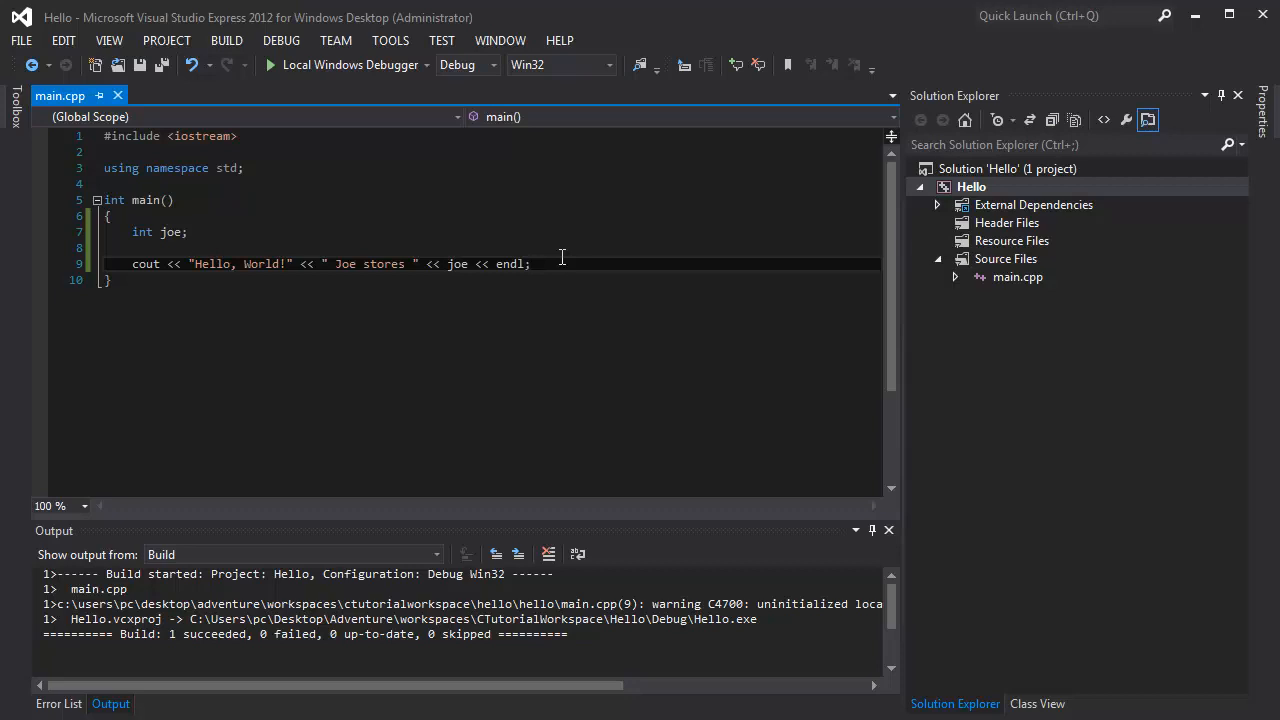
{"action": "mouse_move", "coordinate": [308, 234]}
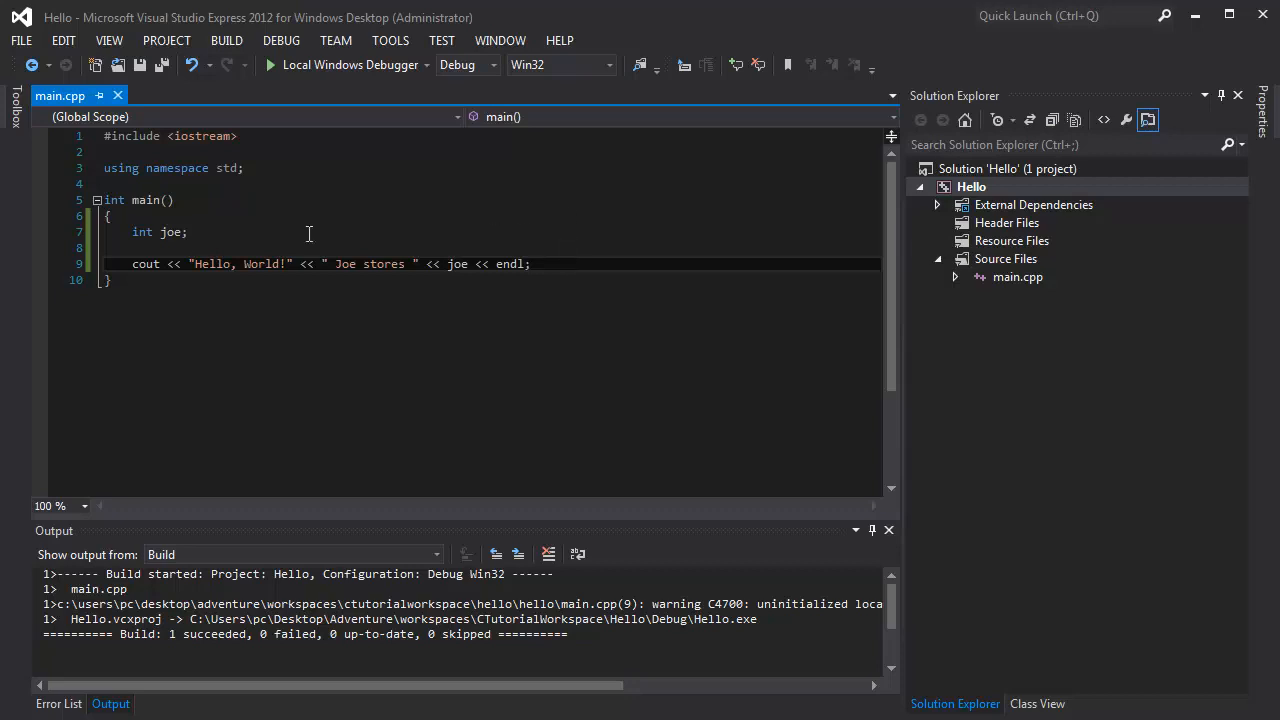
Initialize the declaration to 'int joe = 27;' so the console prints 'Joe stores 27'
{"action": "double_click", "coordinate": [170, 232]}
{"action": "type", "text": " = 27"}
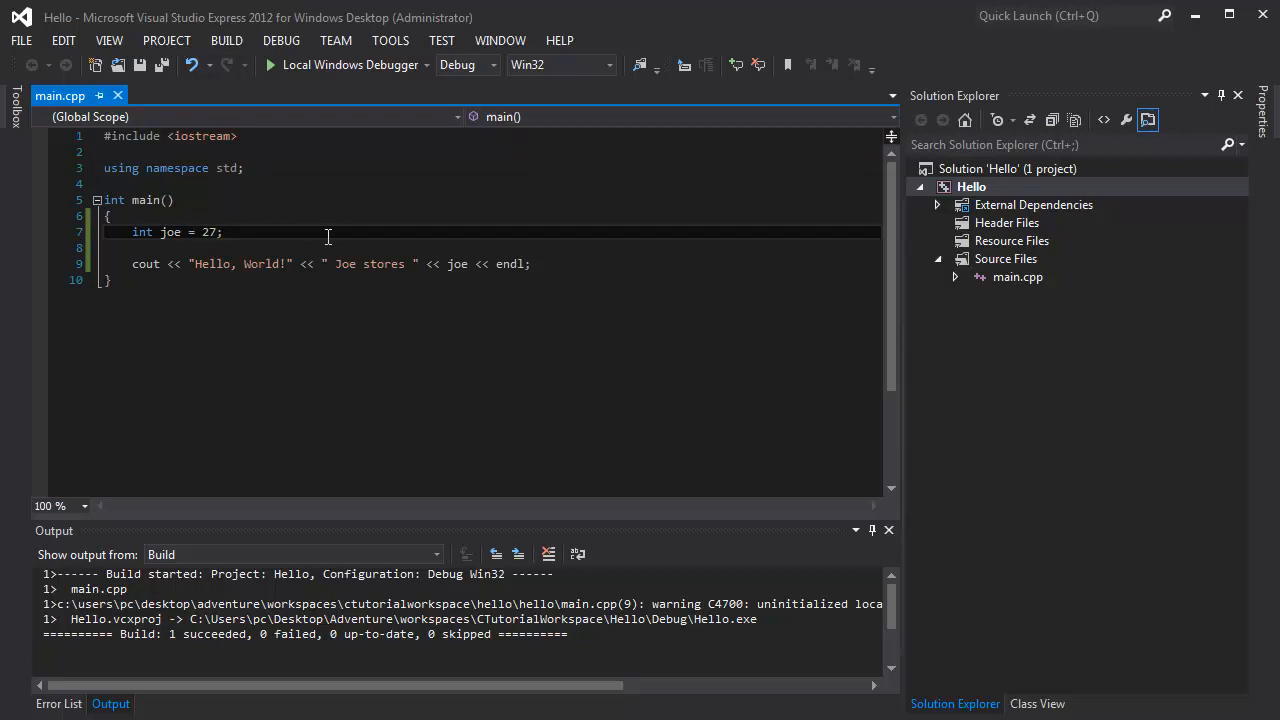
{"action": "left_click", "coordinate": [268, 64]}
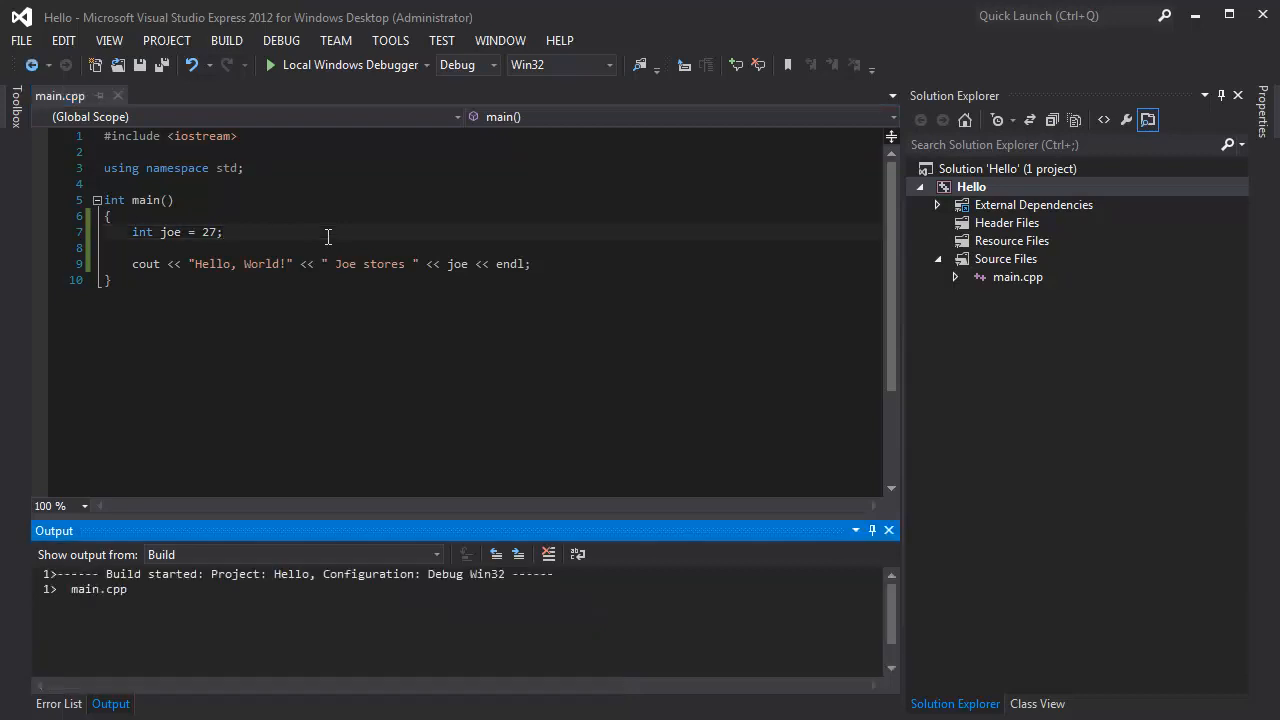
{"action": "left_click", "coordinate": [270, 64]}
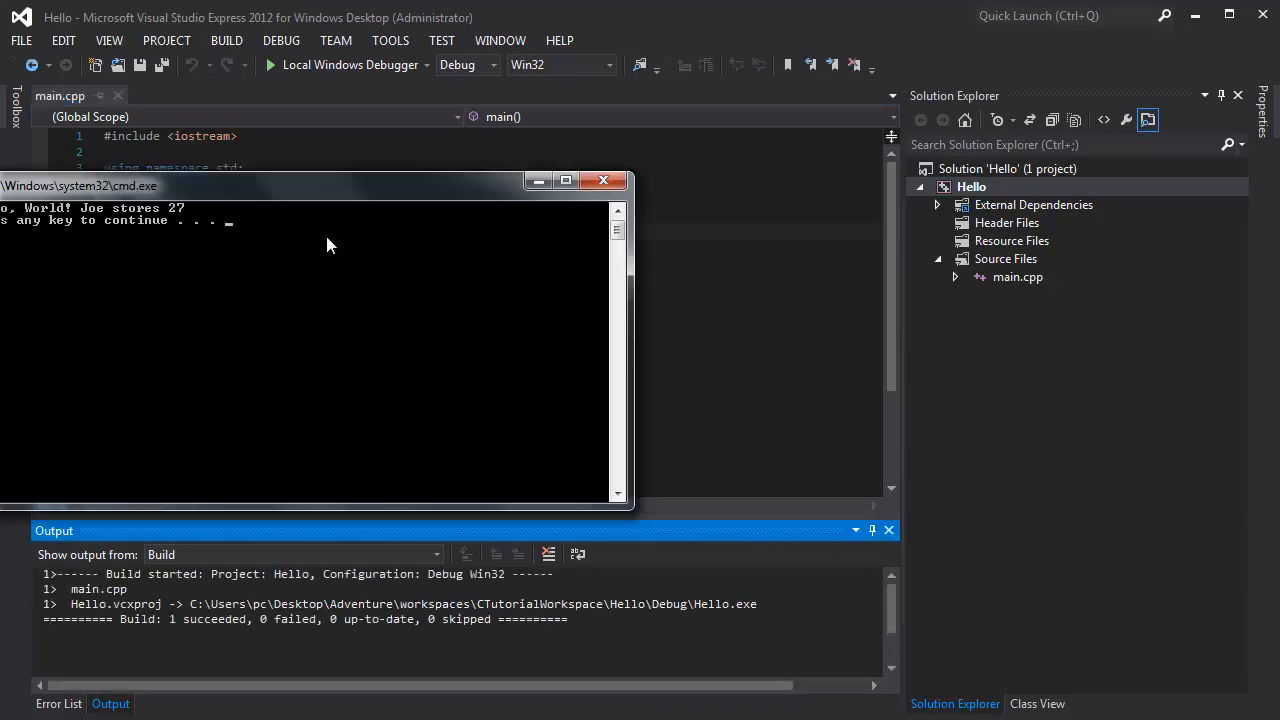
{"action": "mouse_move", "coordinate": [190, 238]}
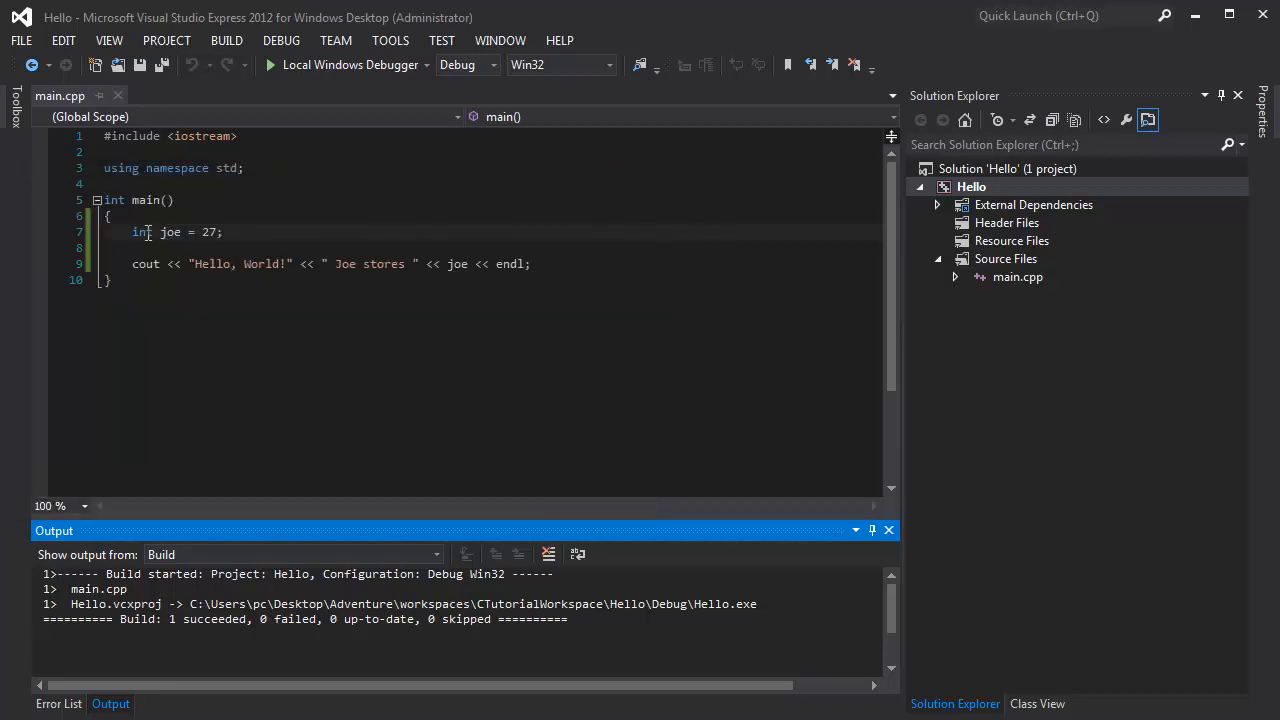
{"action": "left_click", "coordinate": [224, 232]}
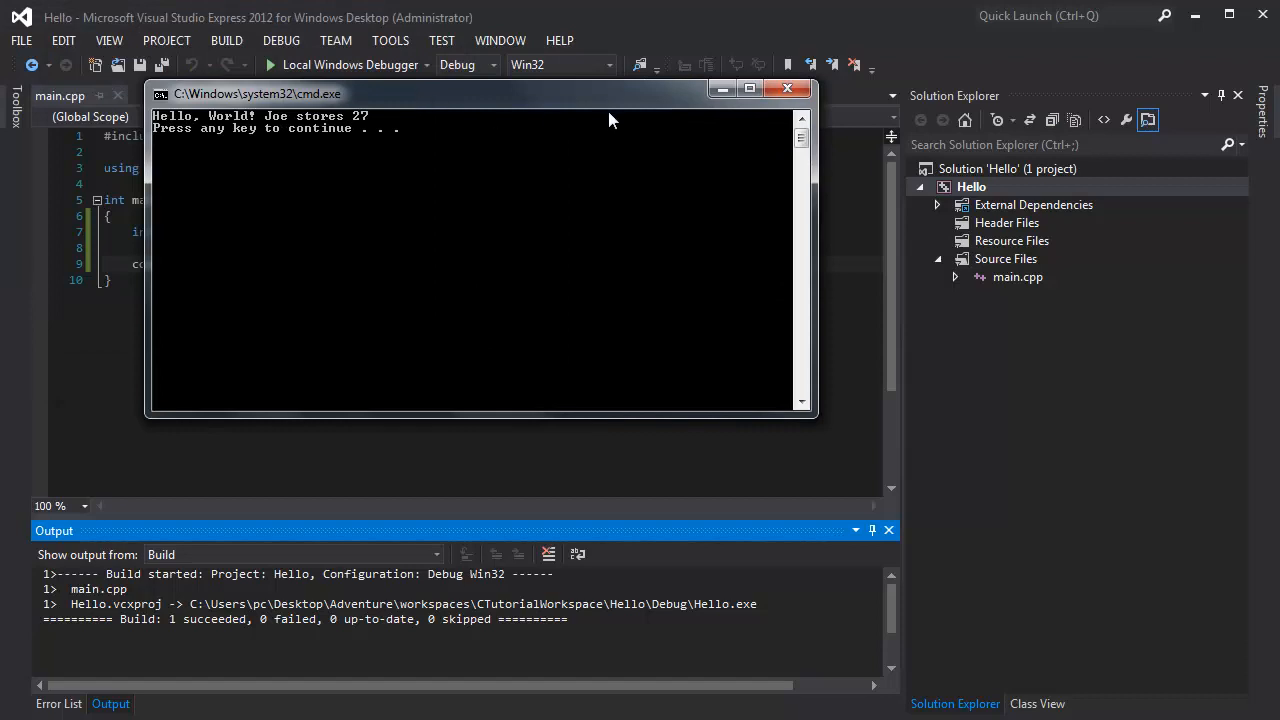
{"action": "mouse_move", "coordinate": [572, 100]}
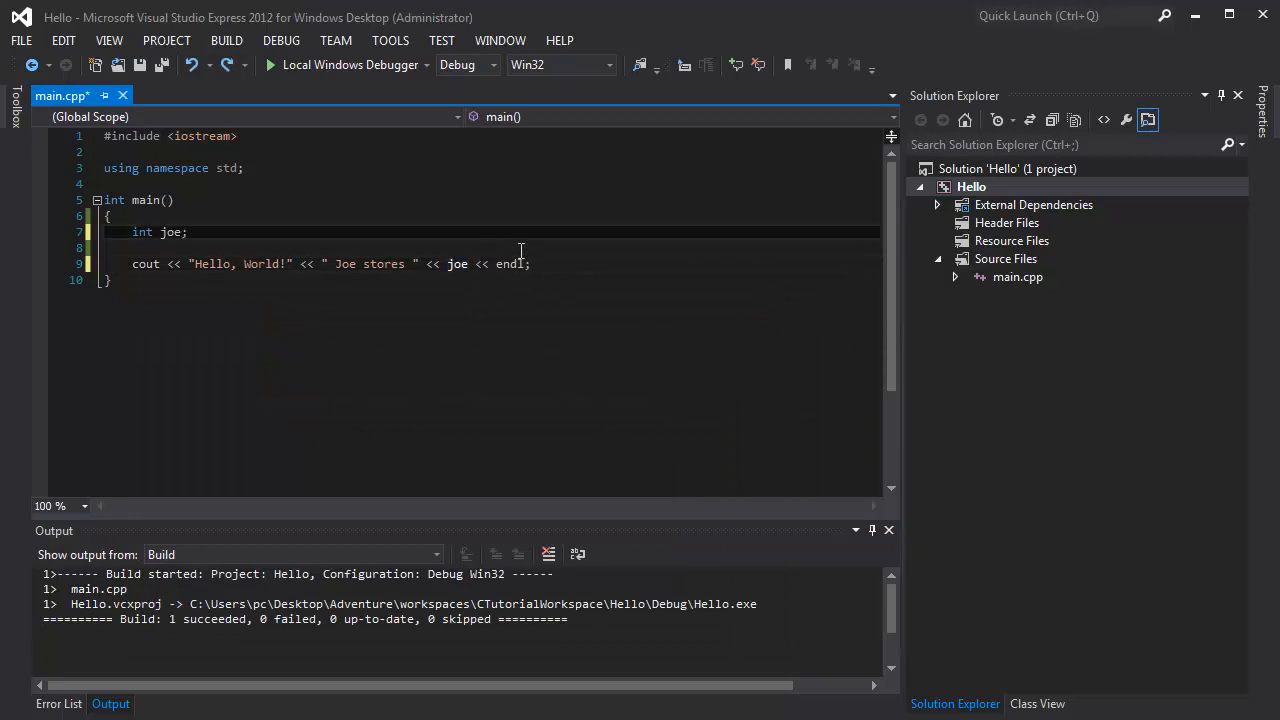
{"action": "type", "text": "= 27"}
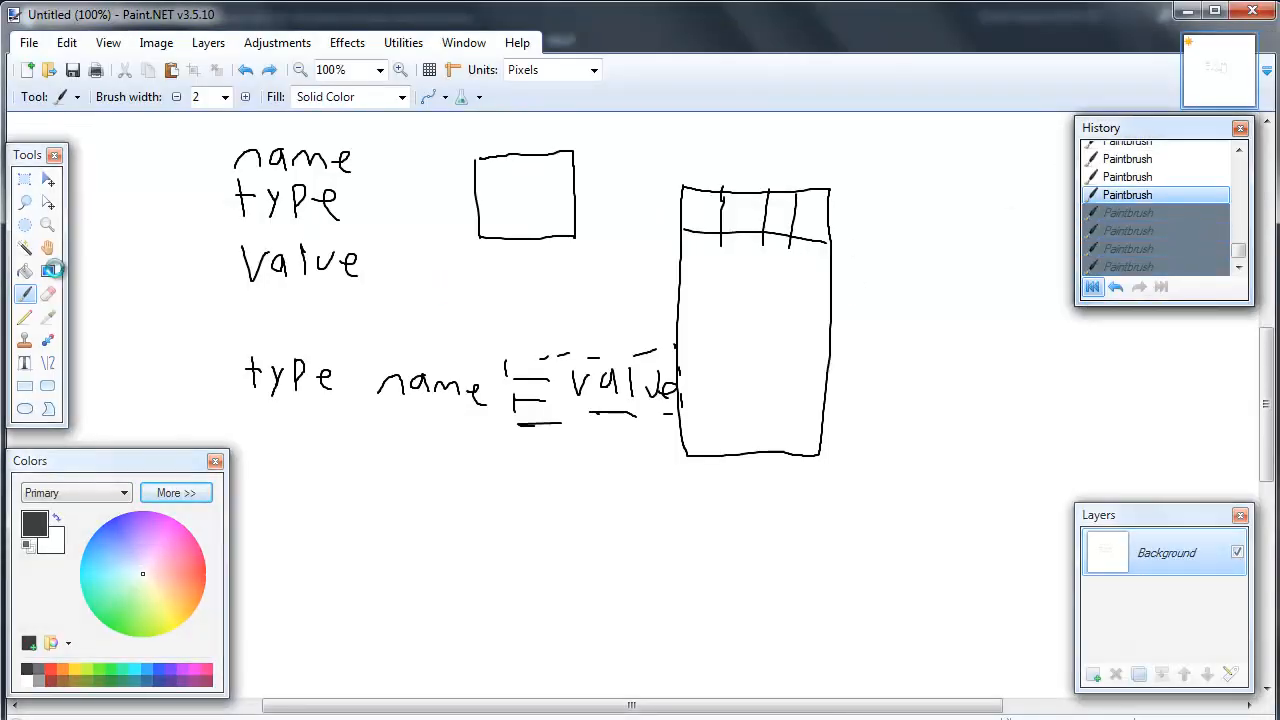
Revert the Paint.NET canvas to the blank new image via the History panel
{"action": "left_click", "coordinate": [1114, 288]}
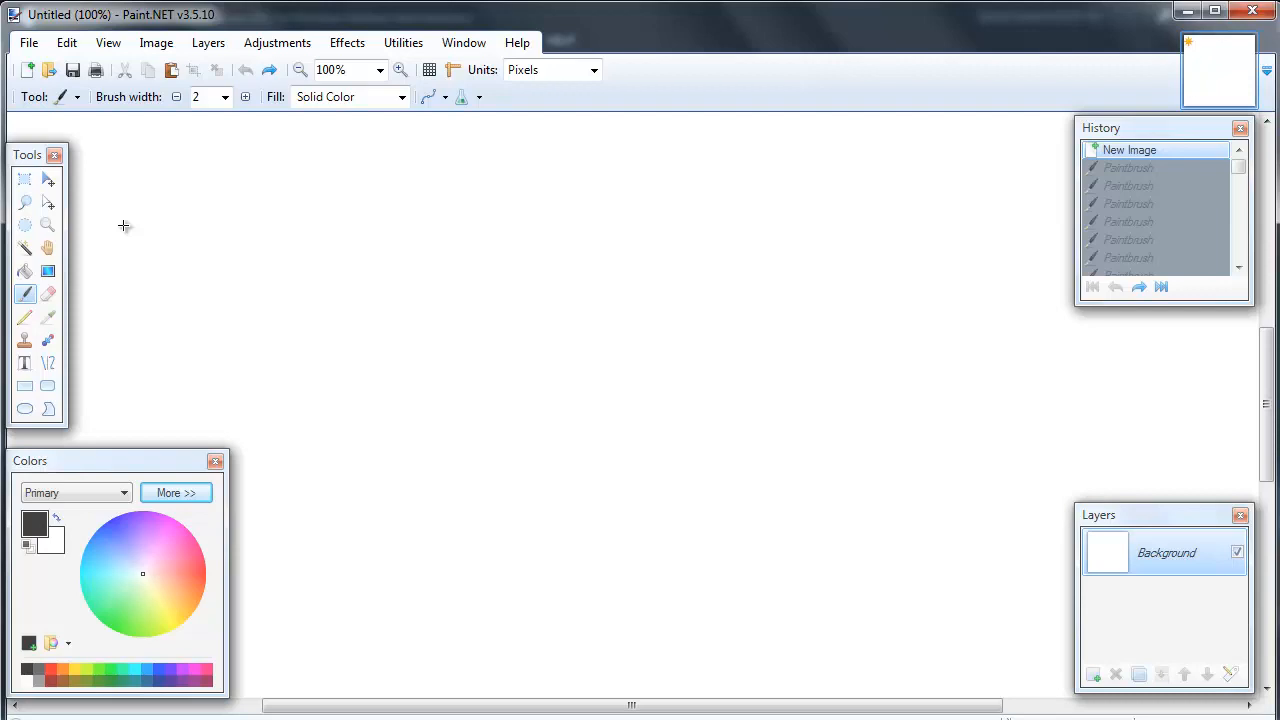
{"action": "mouse_move", "coordinate": [376, 190]}
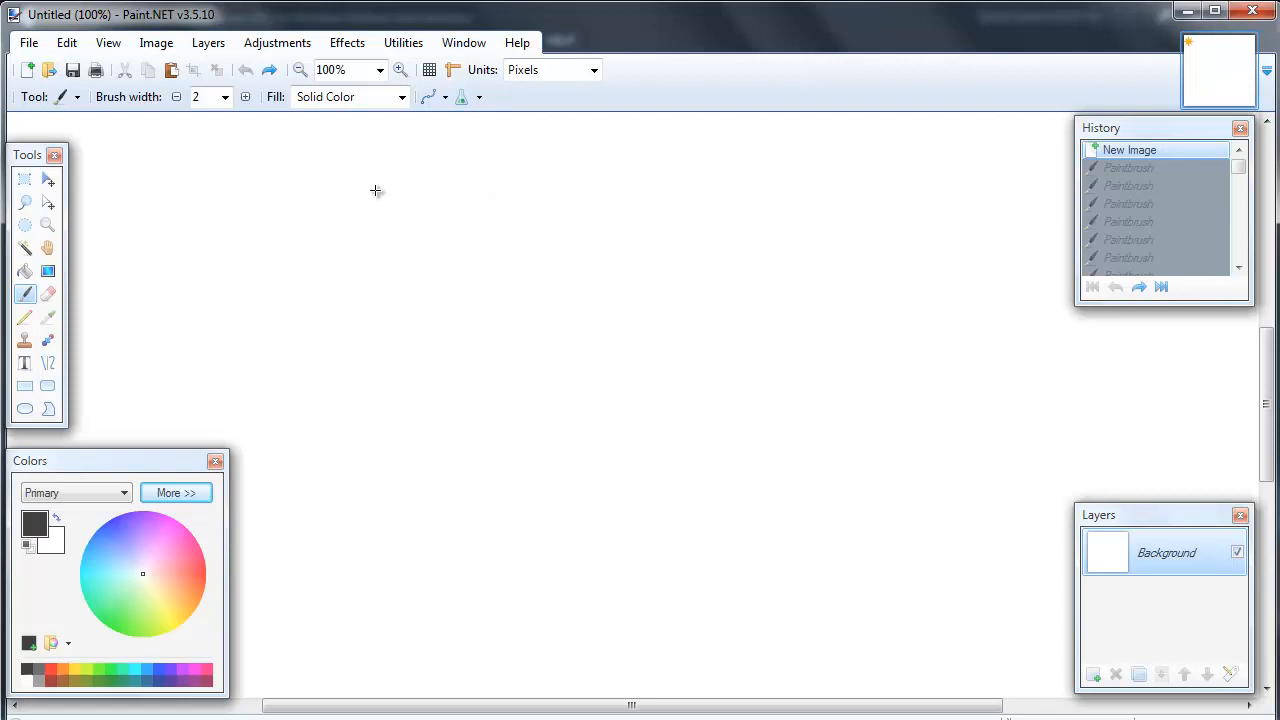
{"action": "mouse_move", "coordinate": [320, 152]}
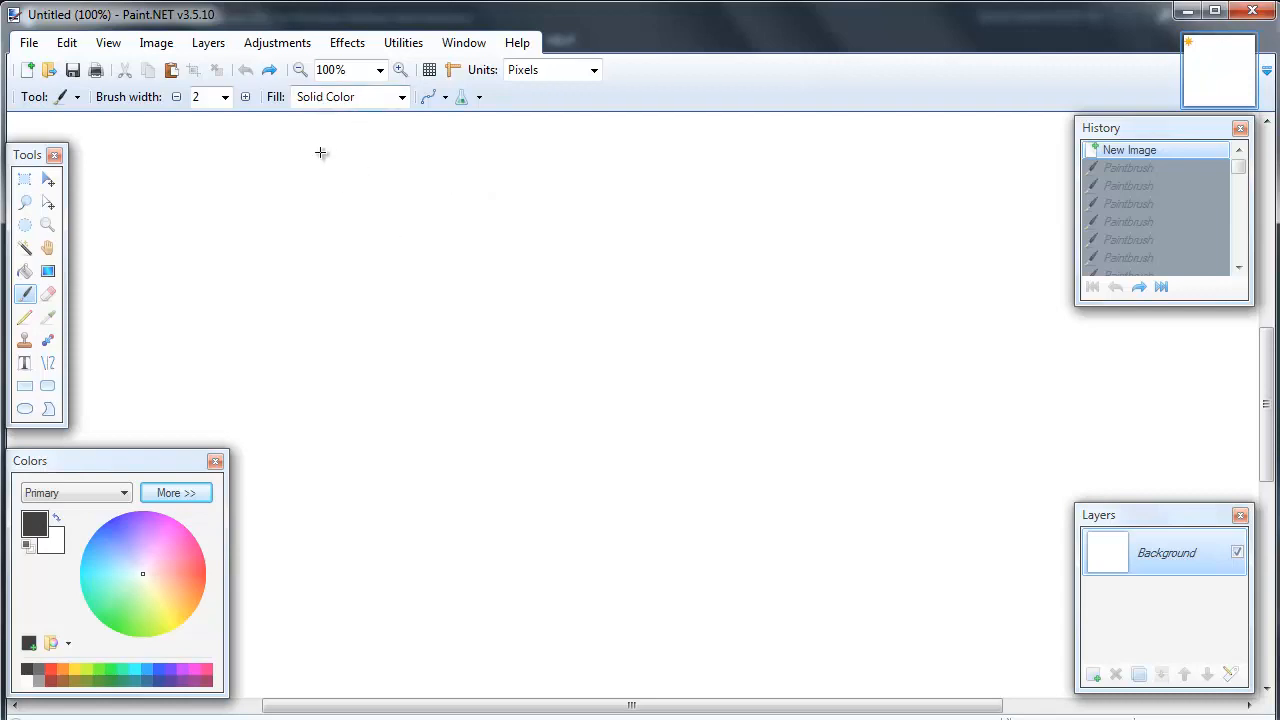
Handwrite "a operator b" across the top of the canvas with the paintbrush
{"action": "left_click_drag", "start_coordinate": [300, 170], "coordinate": [288, 196]}
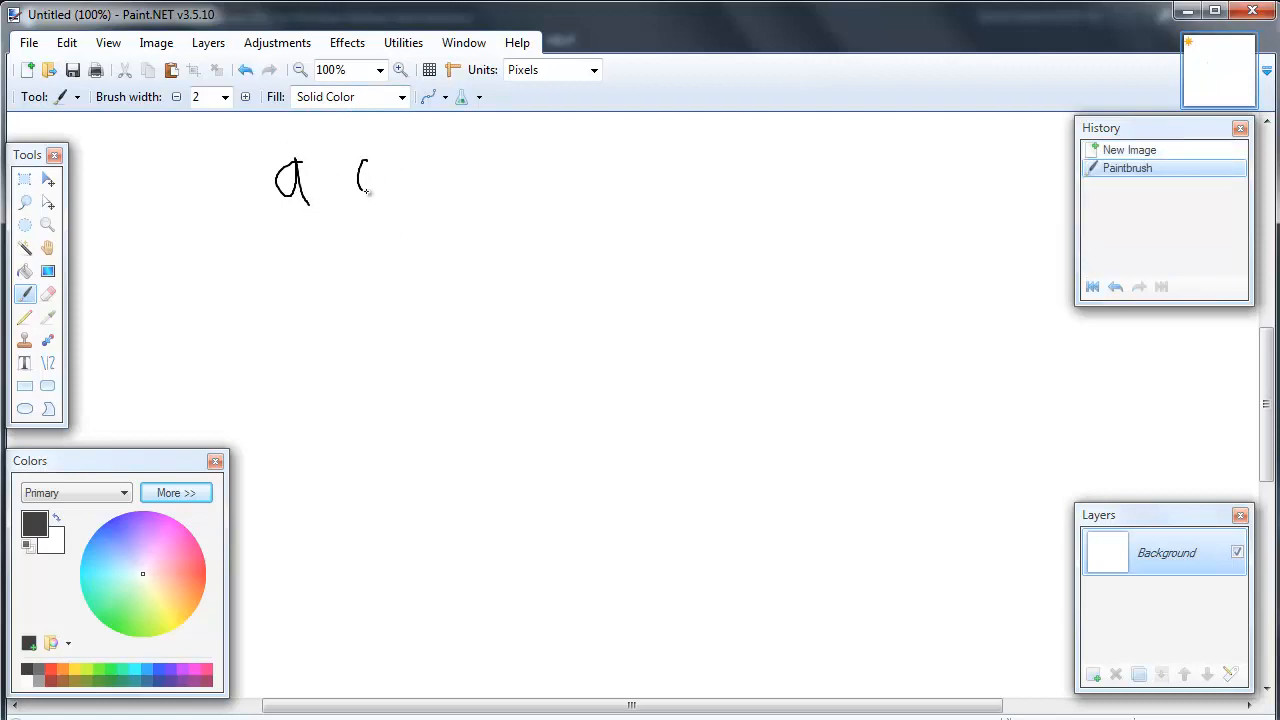
{"action": "left_click_drag", "start_coordinate": [382, 164], "coordinate": [382, 196]}
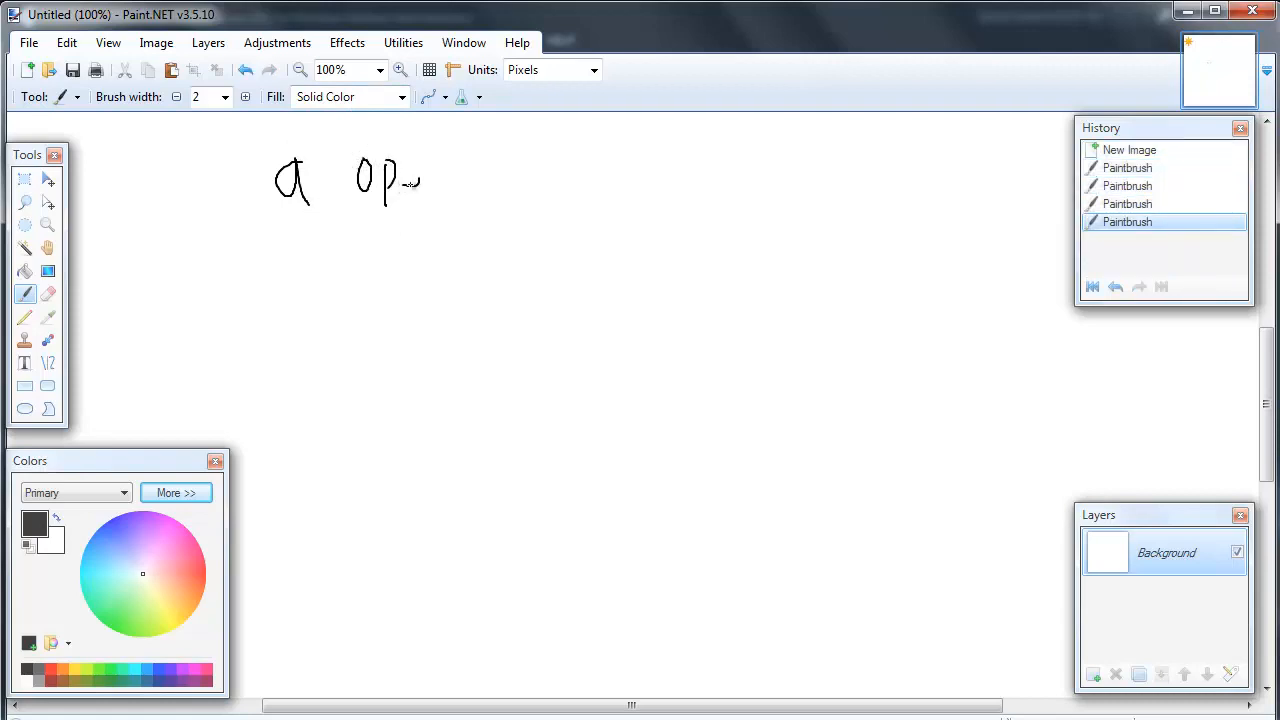
{"action": "left_click_drag", "start_coordinate": [400, 184], "coordinate": [520, 190]}
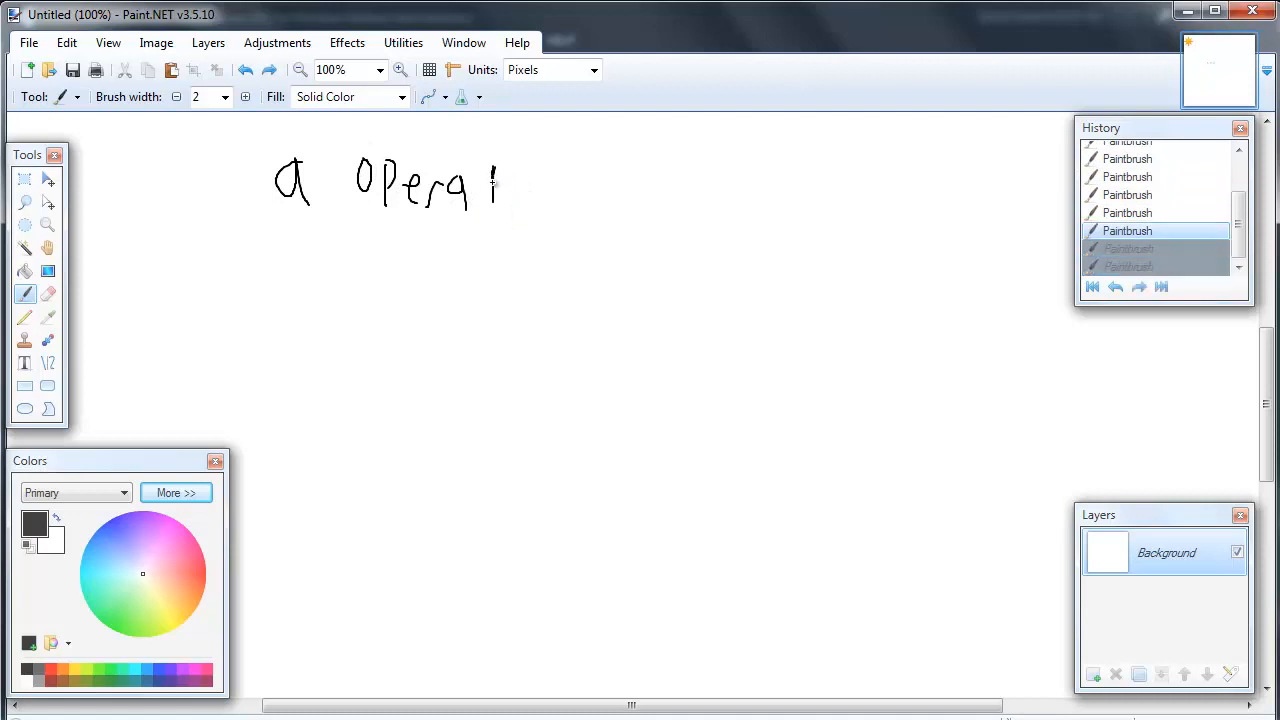
{"action": "left_click_drag", "start_coordinate": [490, 180], "coordinate": [536, 196]}
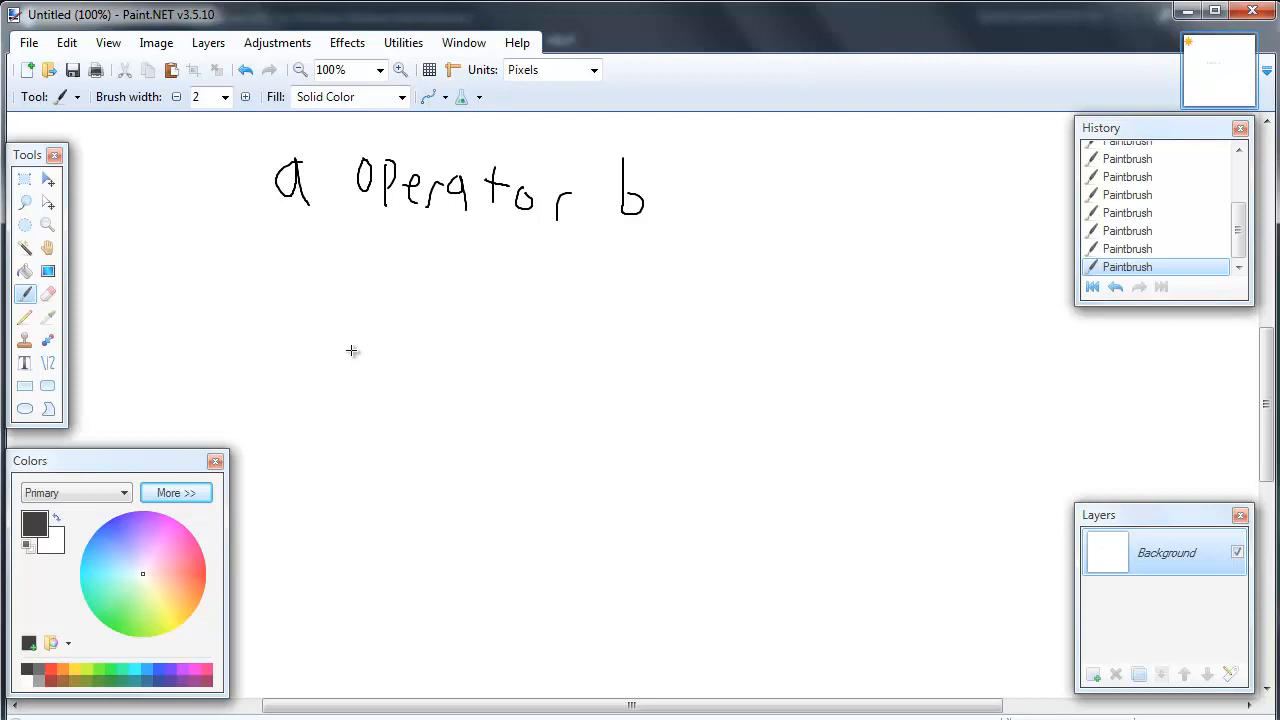
{"action": "mouse_move", "coordinate": [396, 248]}
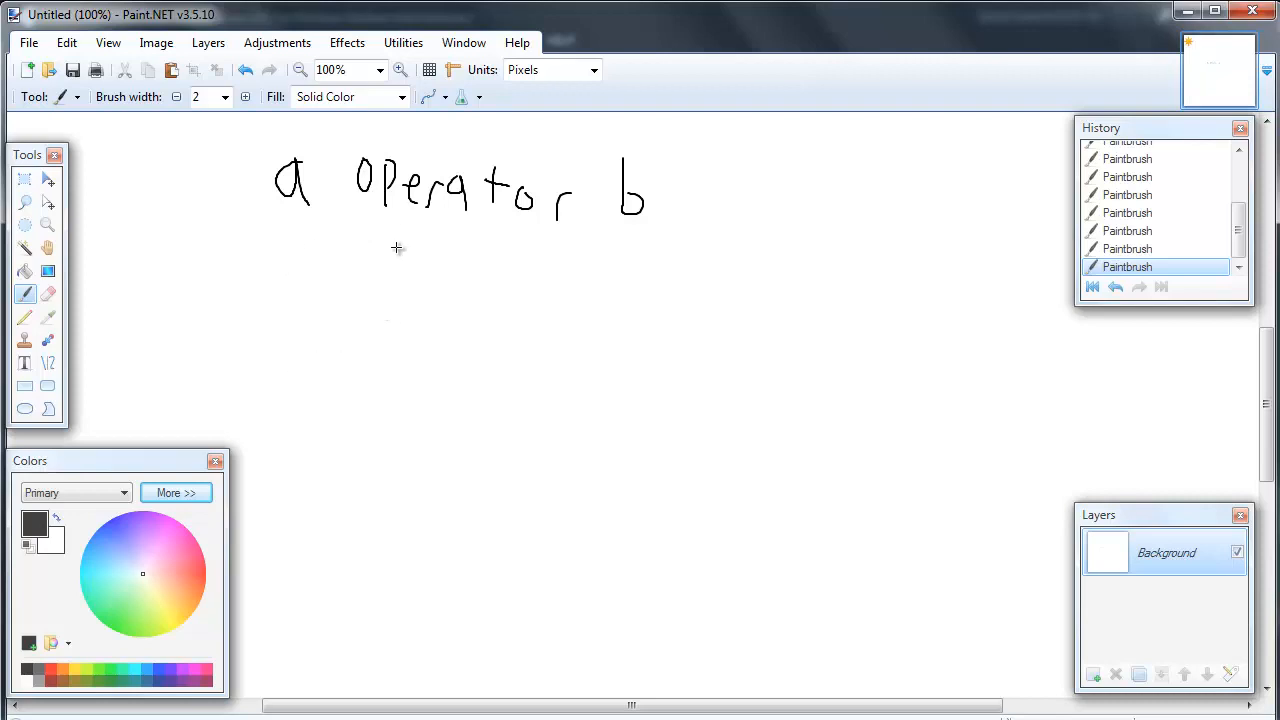
{"action": "mouse_move", "coordinate": [532, 268]}
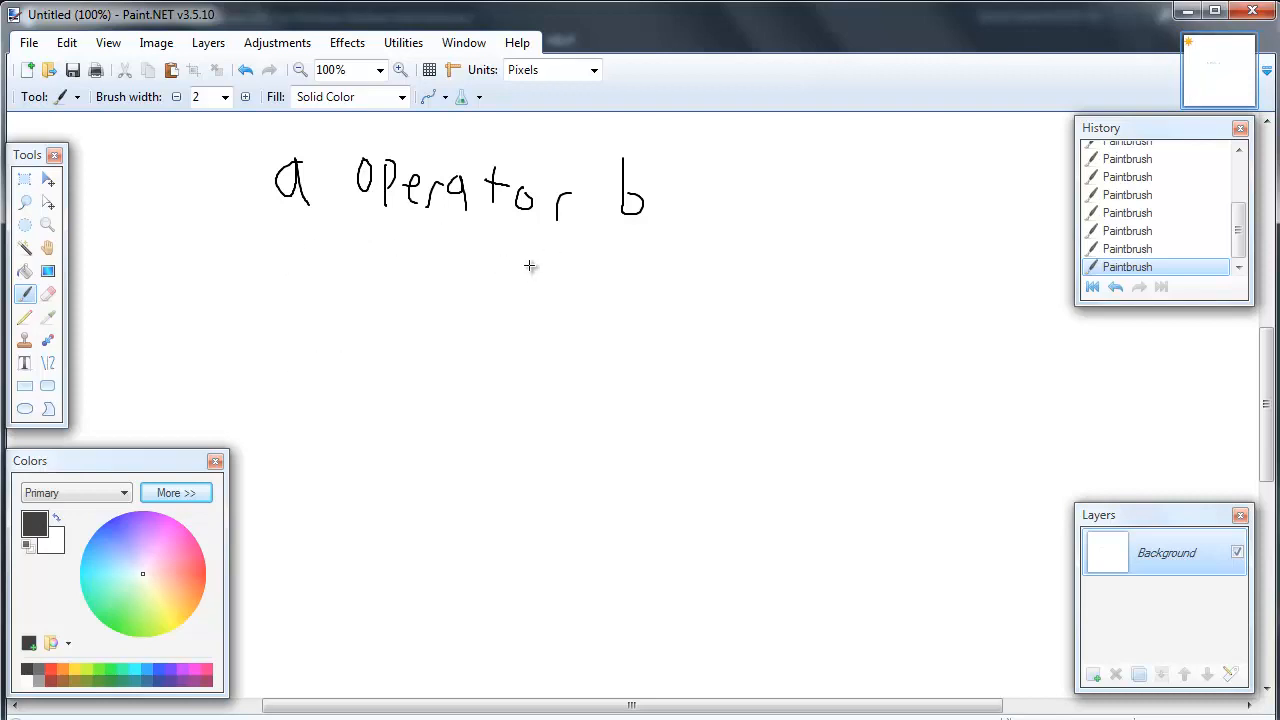
{"action": "mouse_move", "coordinate": [364, 284]}
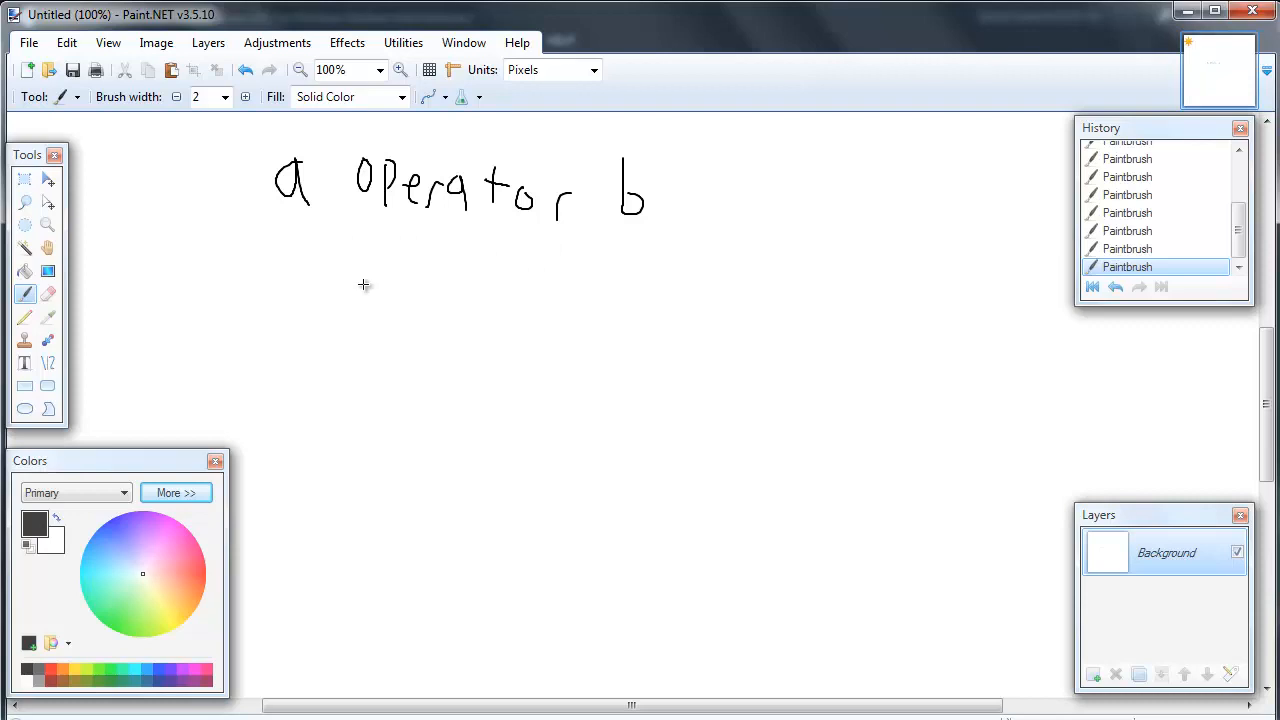
{"action": "mouse_move", "coordinate": [468, 302]}
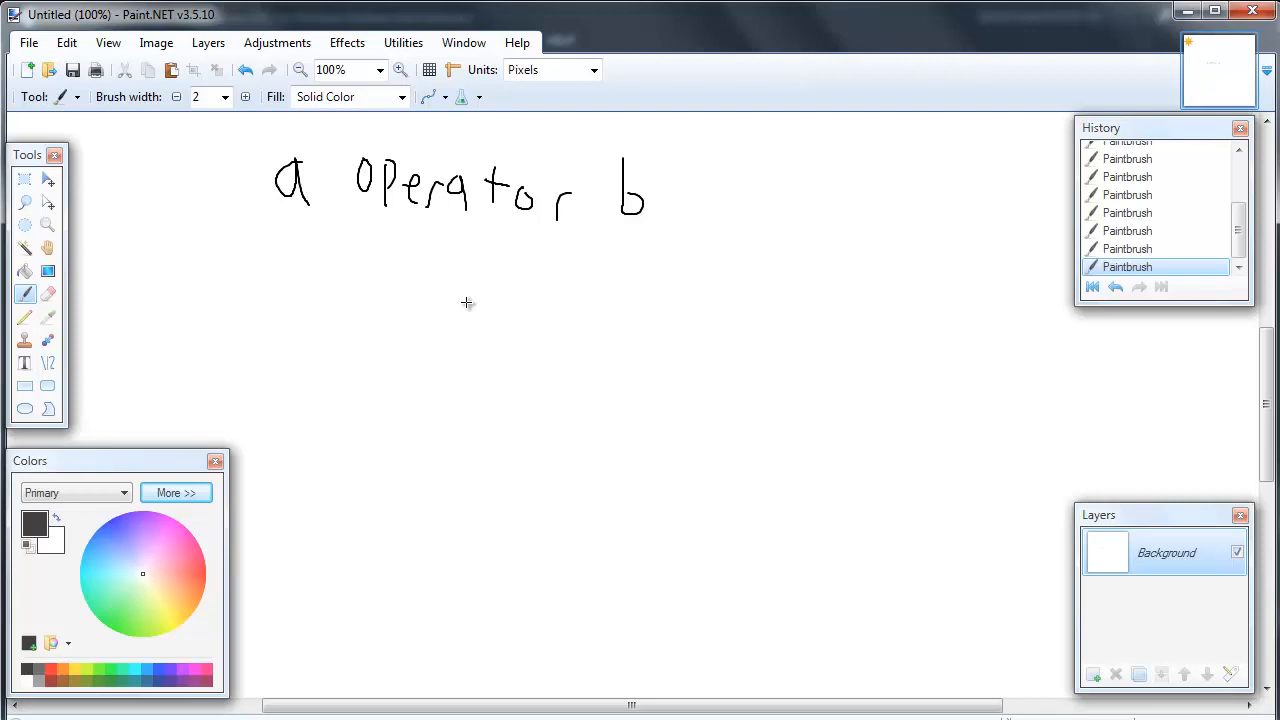
{"action": "mouse_move", "coordinate": [342, 276]}
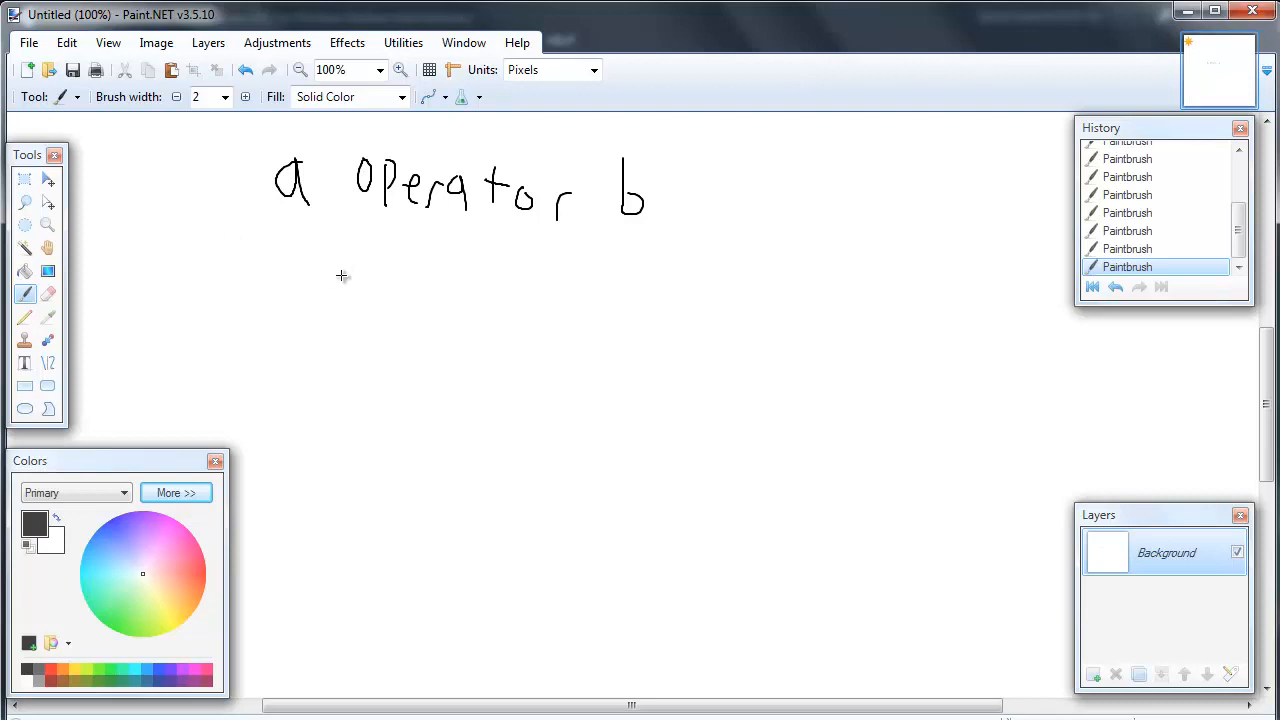
{"action": "mouse_move", "coordinate": [312, 304]}
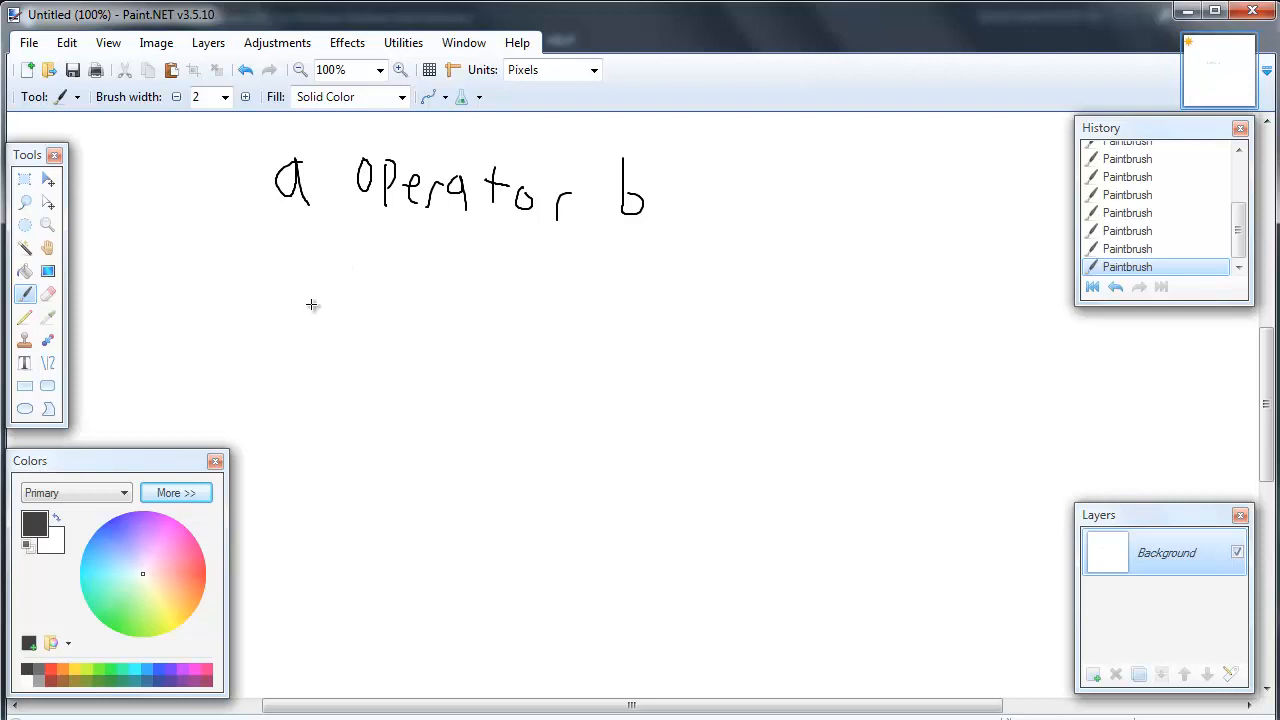
{"action": "mouse_move", "coordinate": [308, 294]}
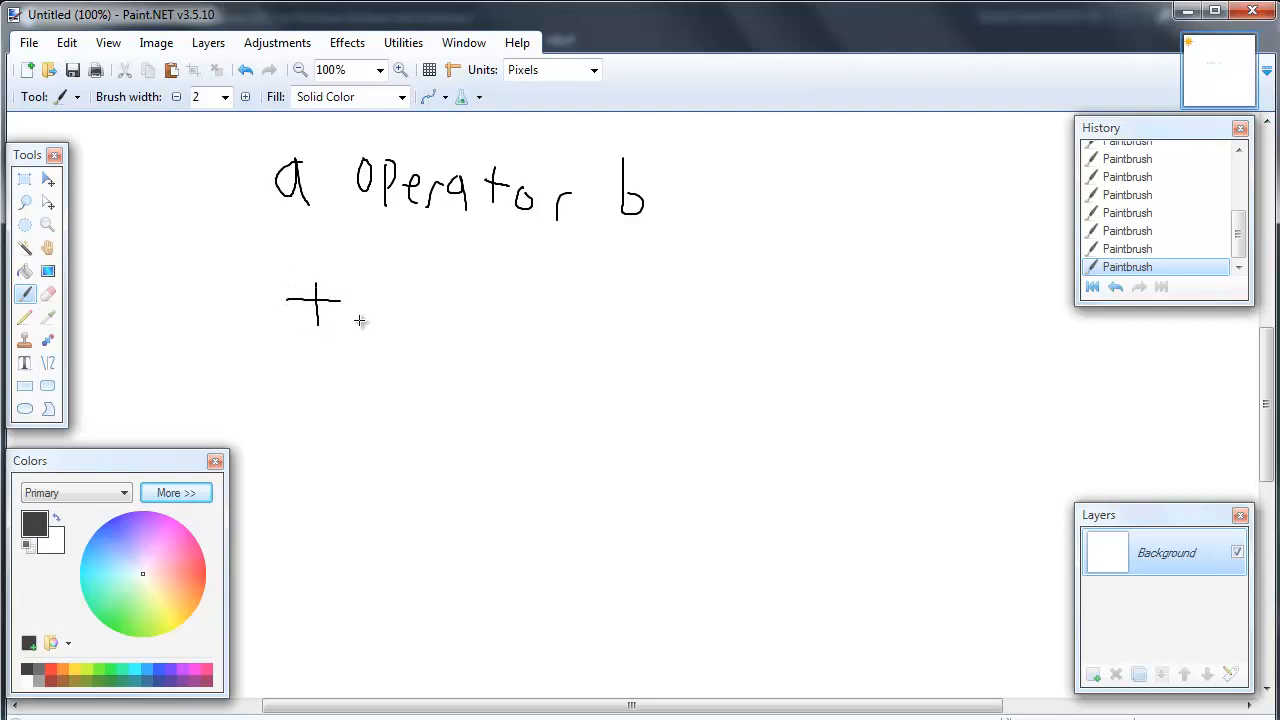
Handwrite the operators -, * and / after the plus sign in the operator list
{"action": "left_click_drag", "start_coordinate": [350, 330], "coordinate": [404, 310]}
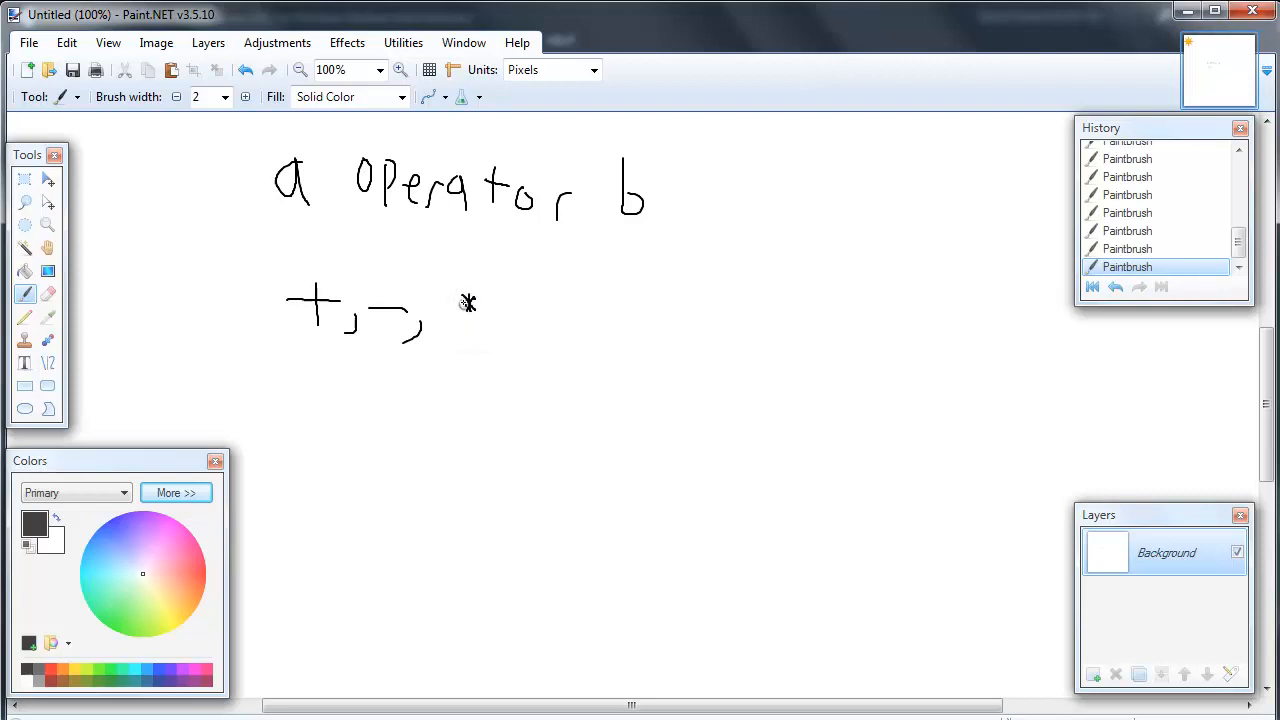
{"action": "left_click_drag", "start_coordinate": [460, 304], "coordinate": [484, 330]}
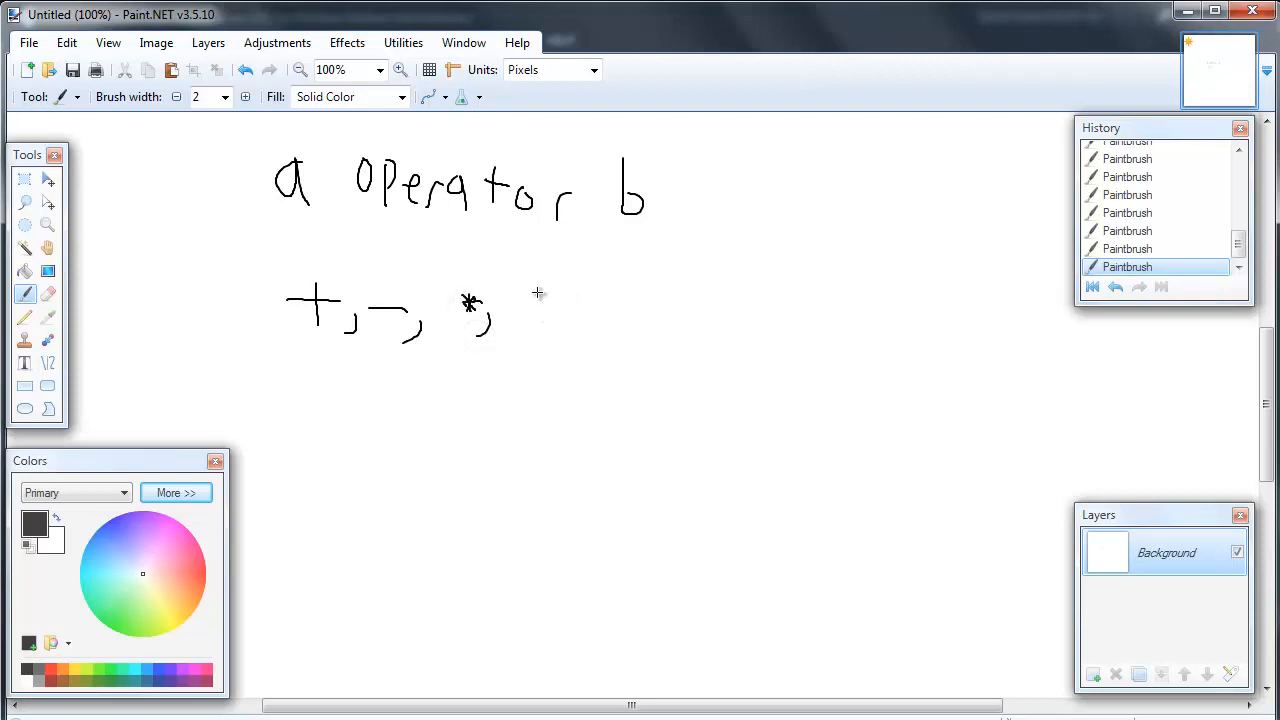
{"action": "left_click_drag", "start_coordinate": [544, 292], "coordinate": [516, 344]}
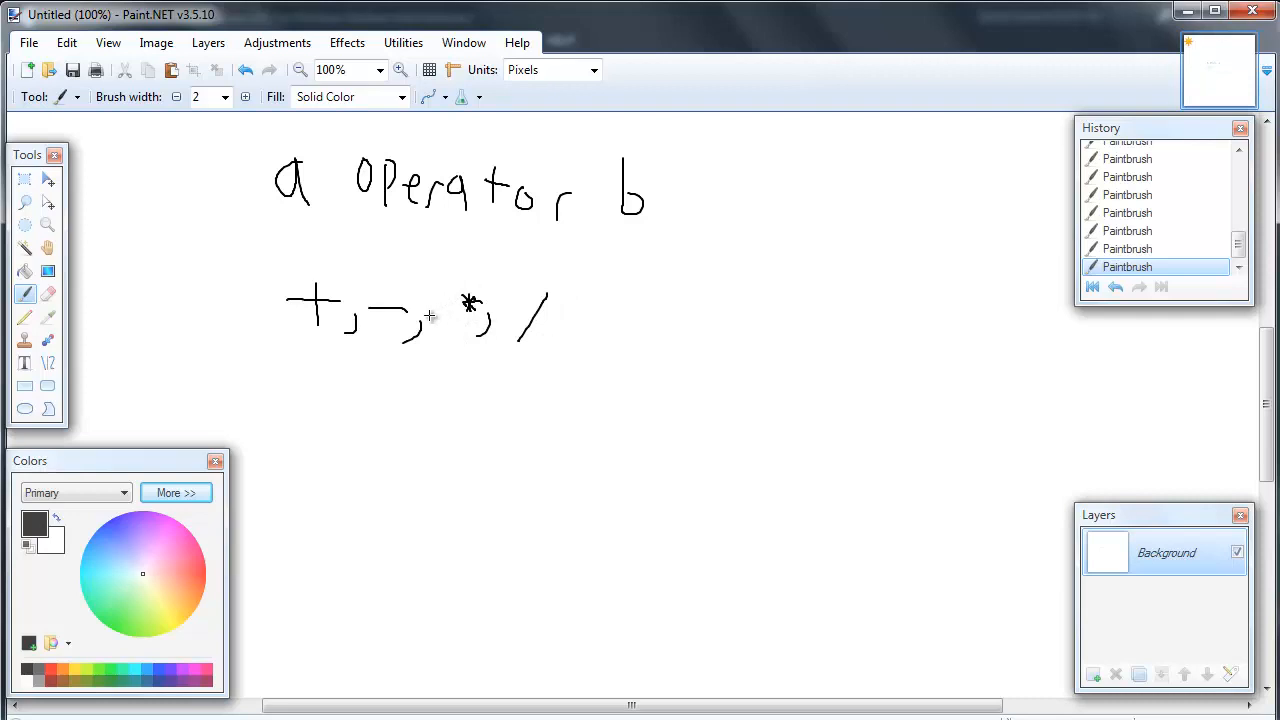
{"action": "mouse_move", "coordinate": [448, 250]}
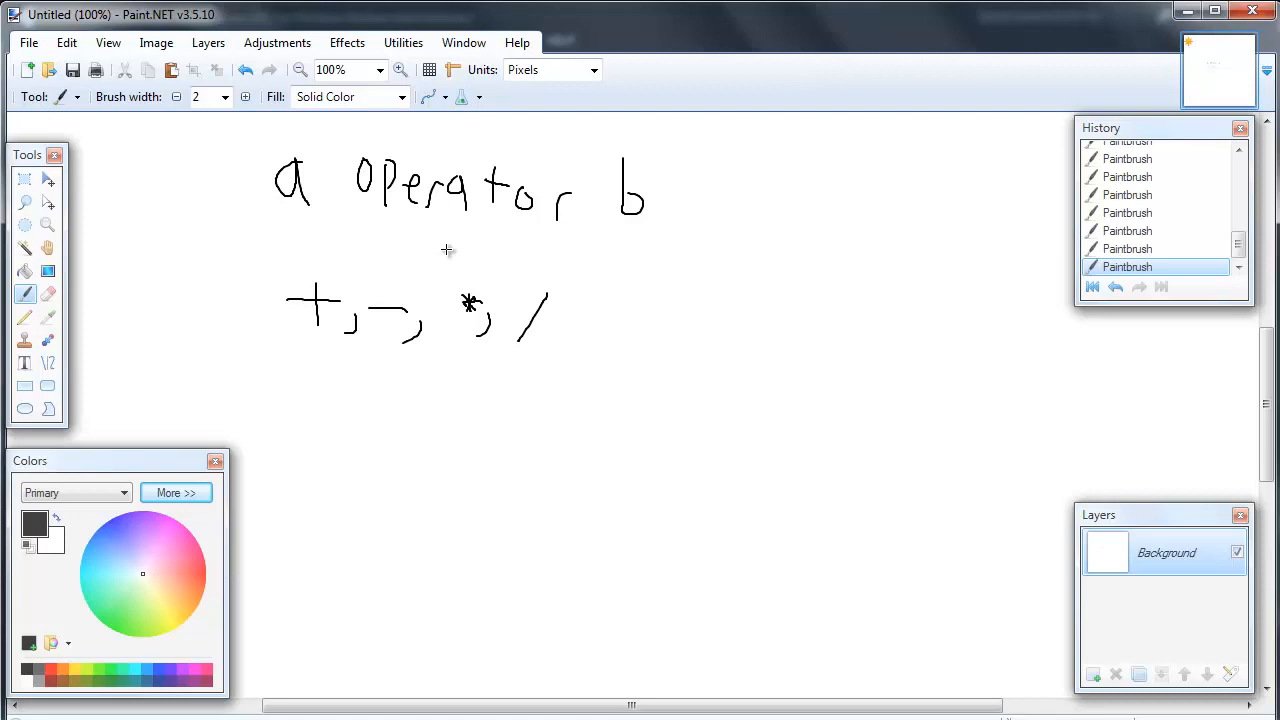
{"action": "mouse_move", "coordinate": [680, 344]}
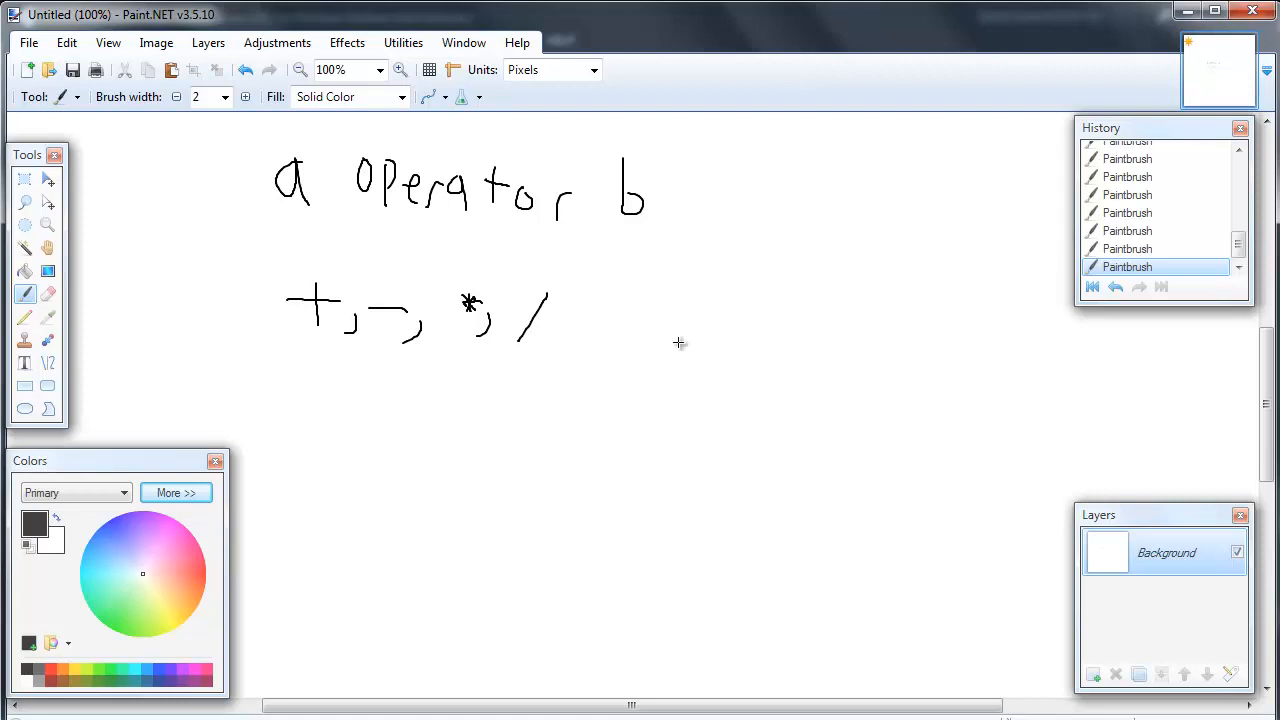
{"action": "mouse_move", "coordinate": [662, 232]}
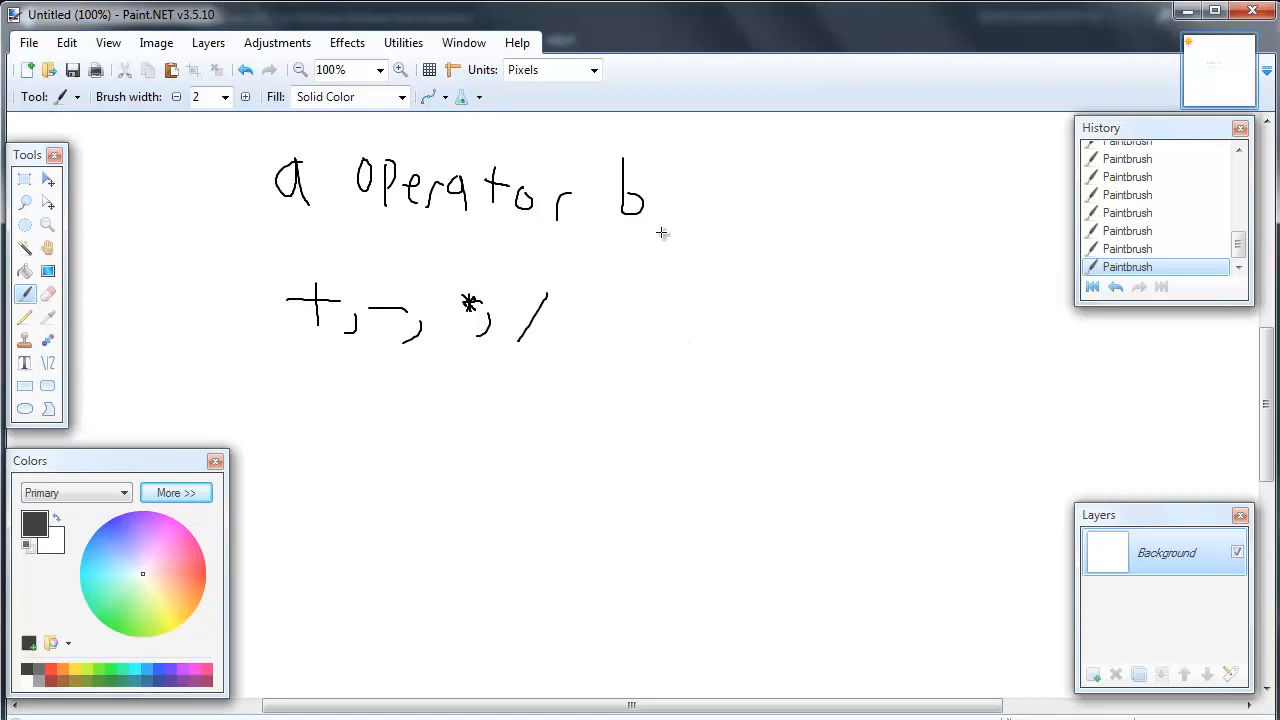
{"action": "mouse_move", "coordinate": [628, 234]}
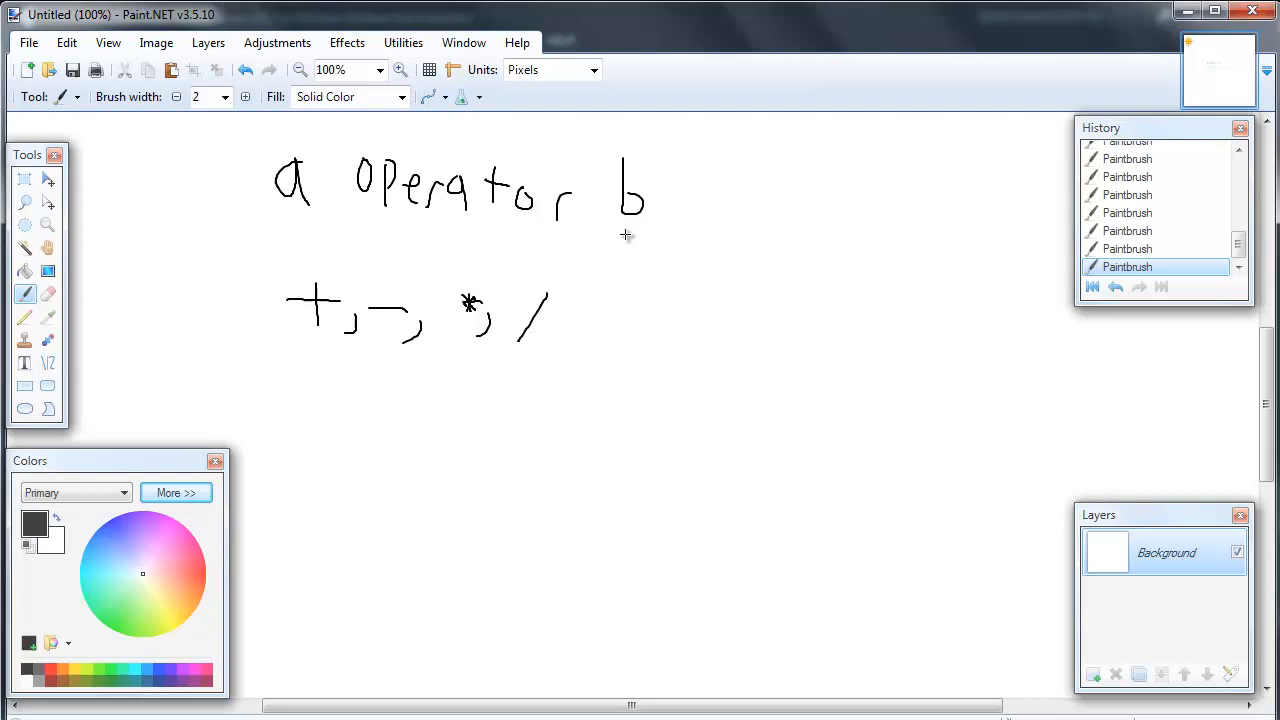
Handwrite "% - int only" beside the operator list
{"action": "left_click_drag", "start_coordinate": [636, 236], "coordinate": [612, 272]}
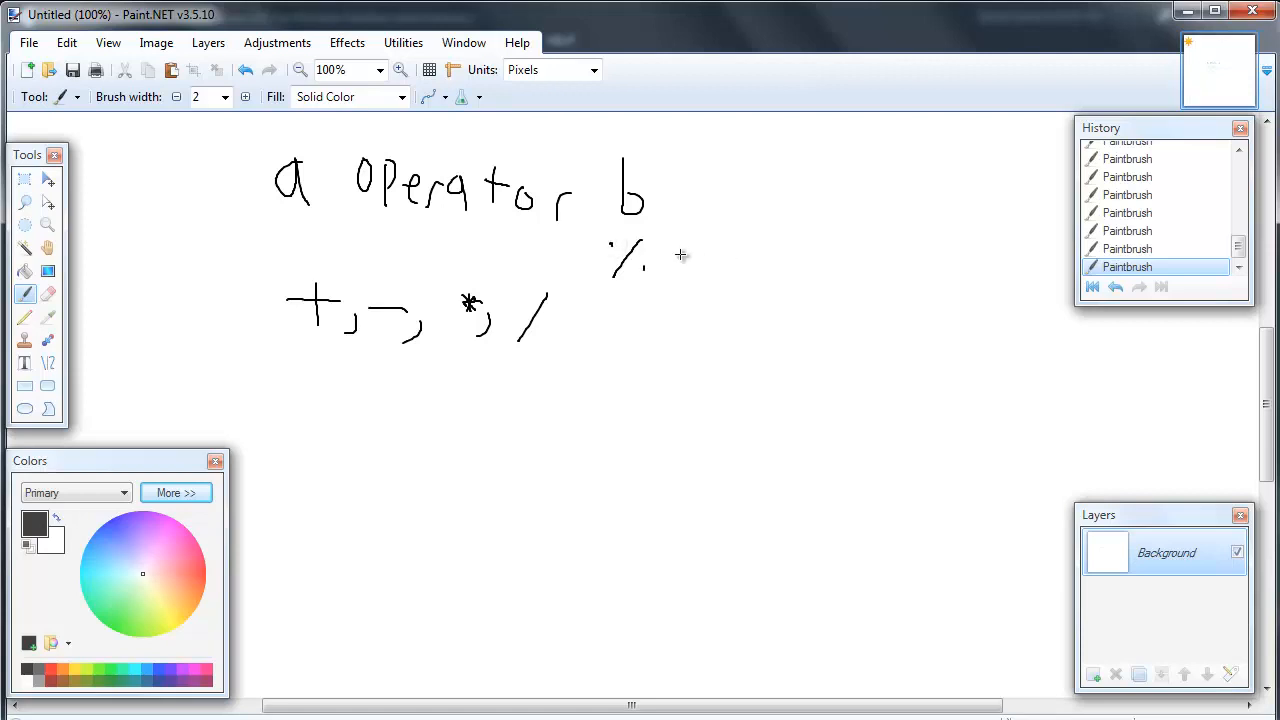
{"action": "left_click_drag", "start_coordinate": [690, 264], "coordinate": [776, 264]}
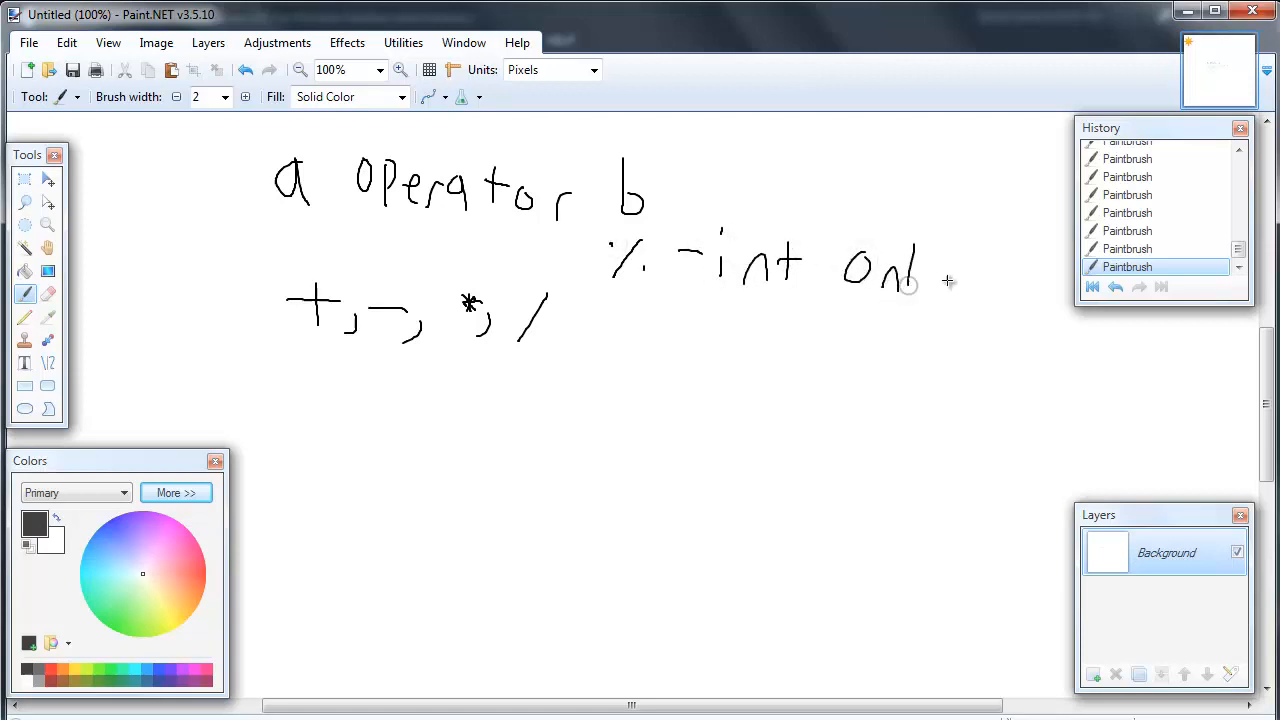
{"action": "left_click_drag", "start_coordinate": [904, 284], "coordinate": [944, 300]}
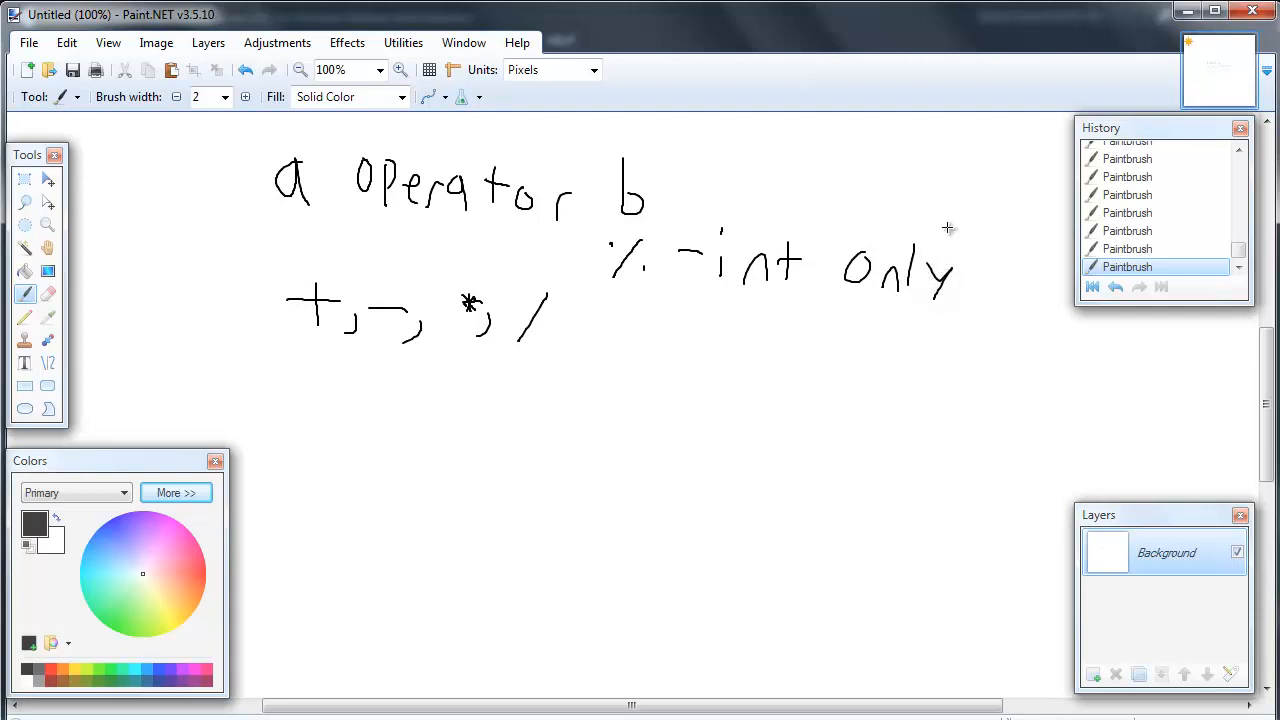
{"action": "mouse_move", "coordinate": [528, 328]}
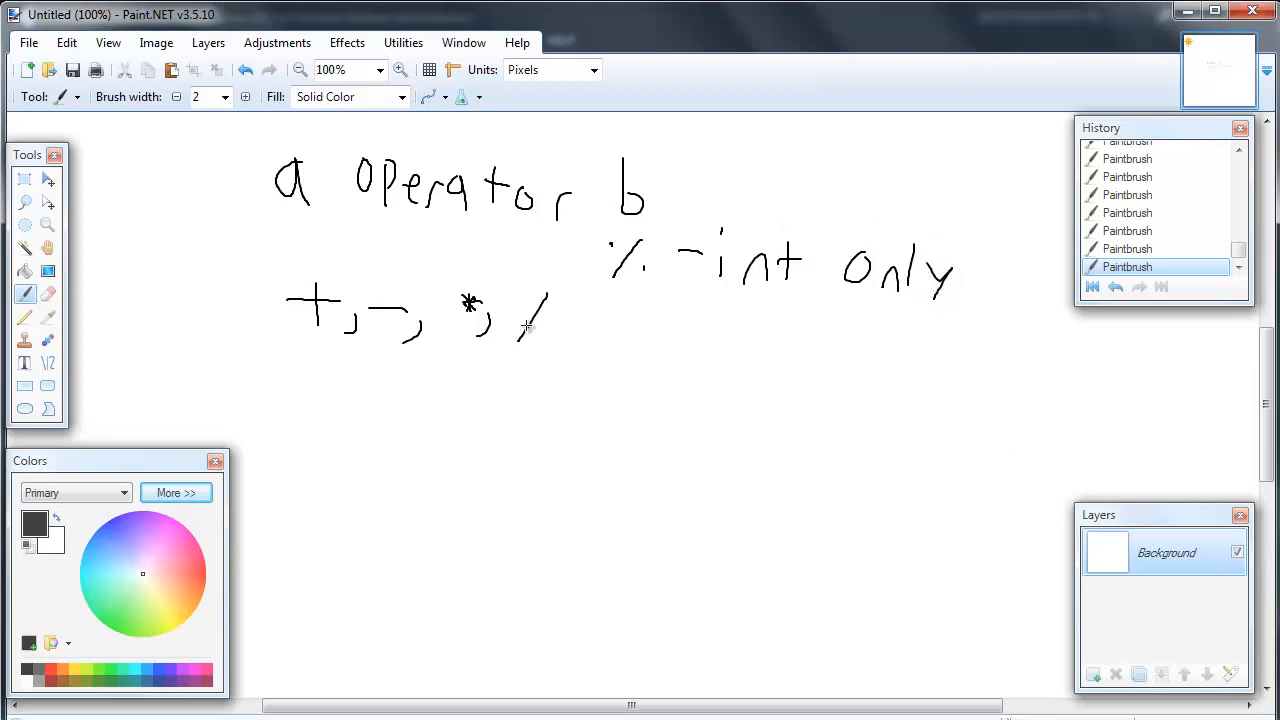
{"action": "mouse_move", "coordinate": [384, 276]}
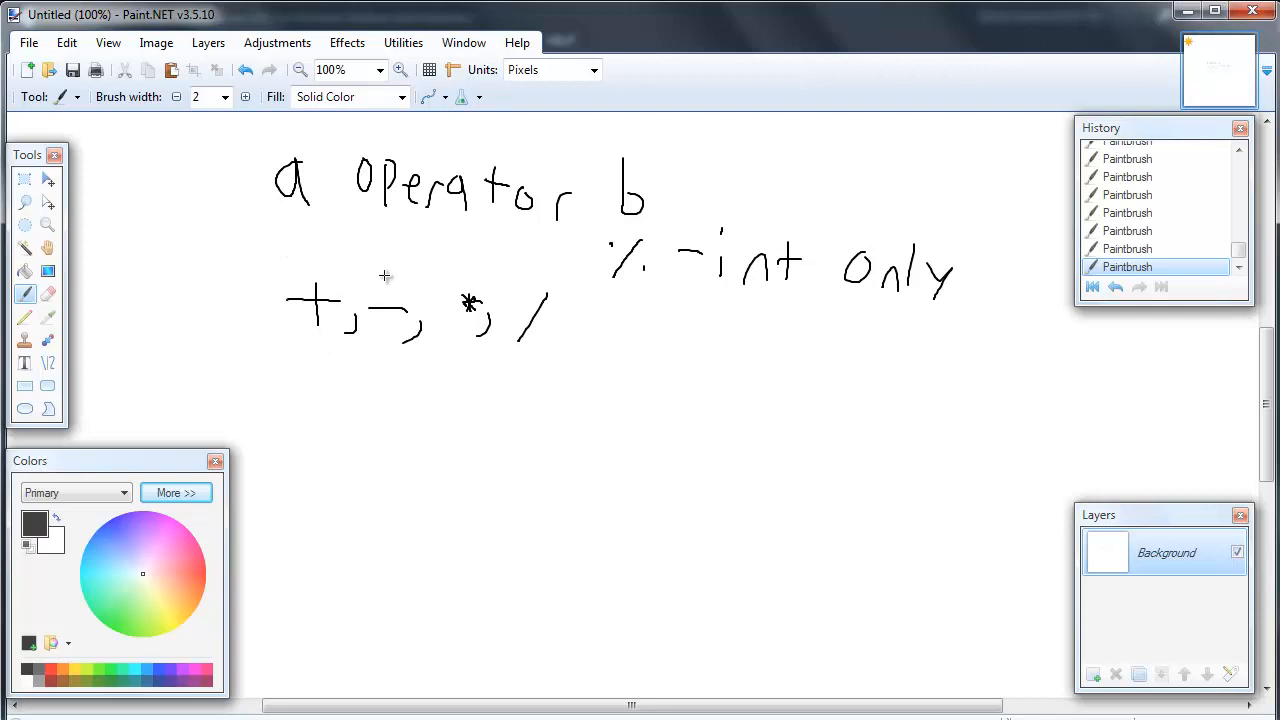
{"action": "mouse_move", "coordinate": [1186, 12]}
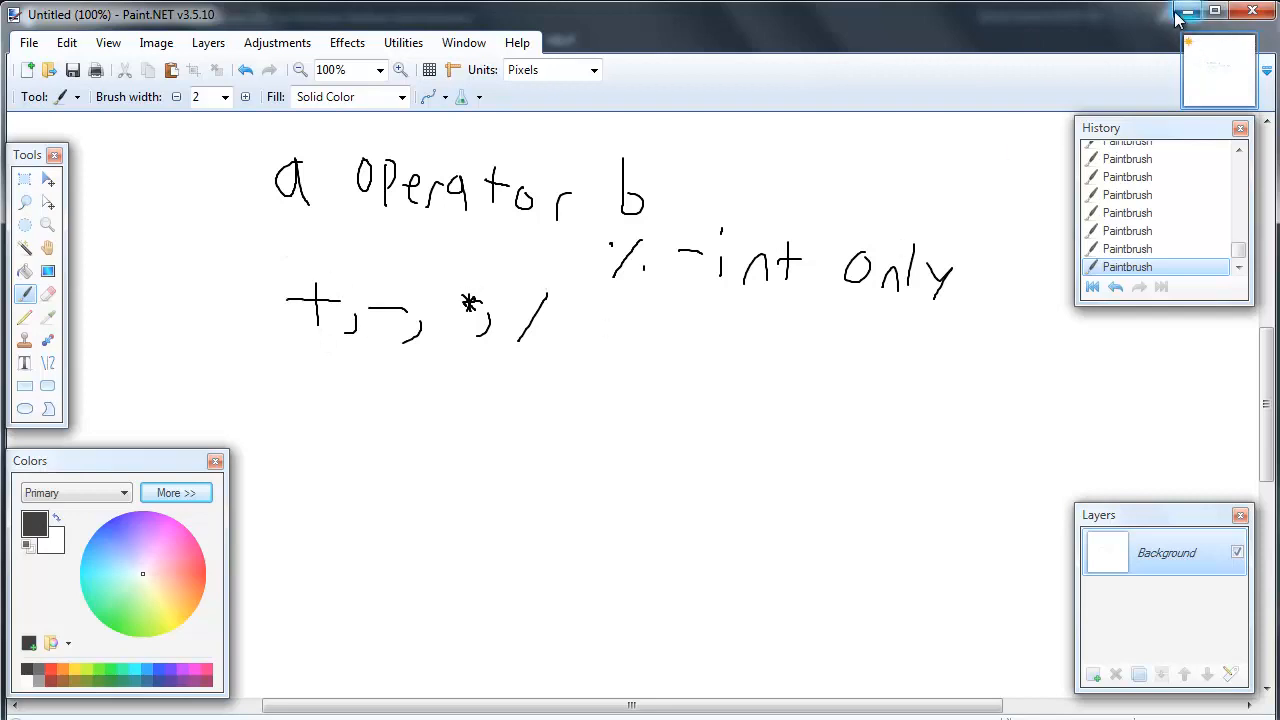
{"action": "left_click", "coordinate": [1214, 14]}
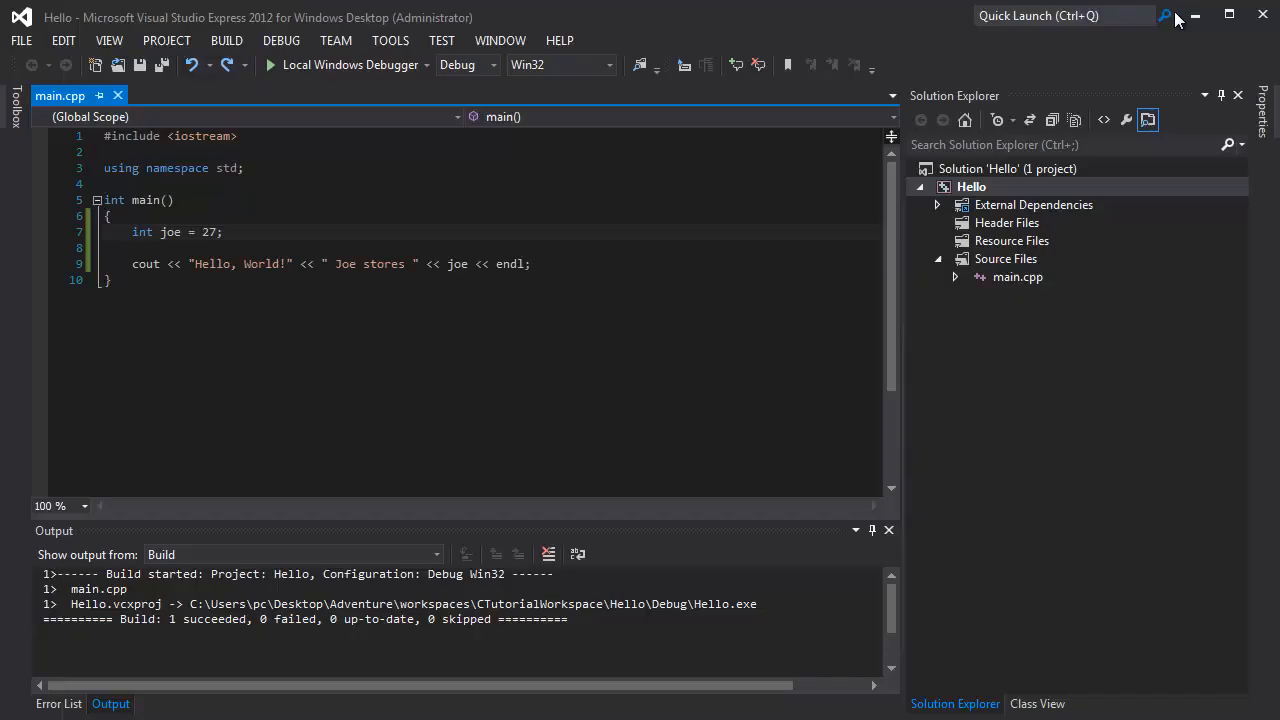
{"action": "left_click", "coordinate": [232, 232]}
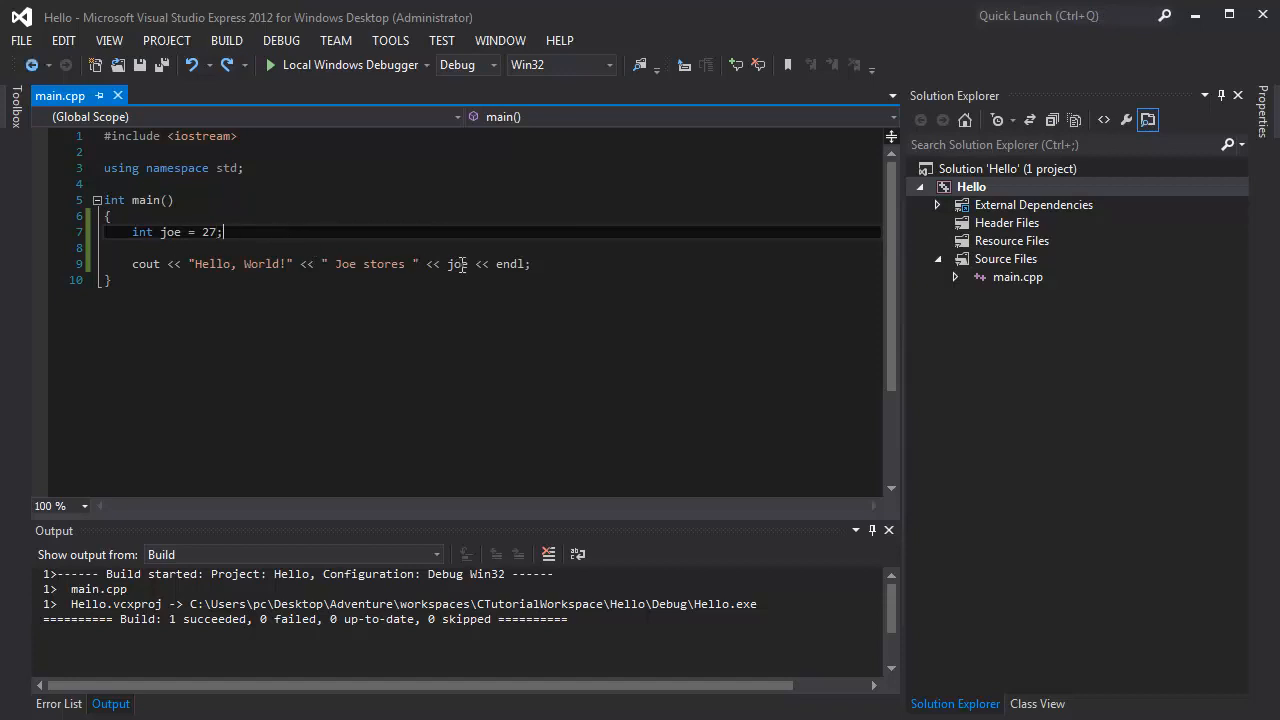
{"action": "double_click", "coordinate": [458, 264]}
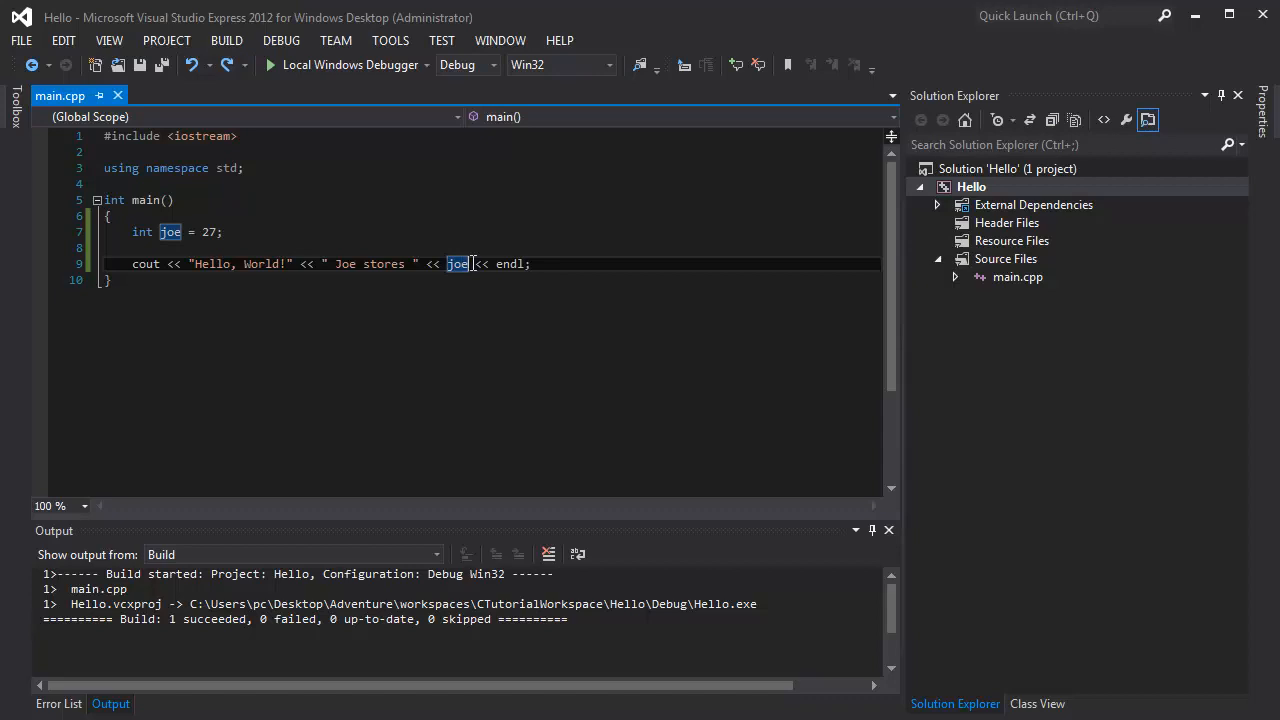
{"action": "type", "text": "*"}
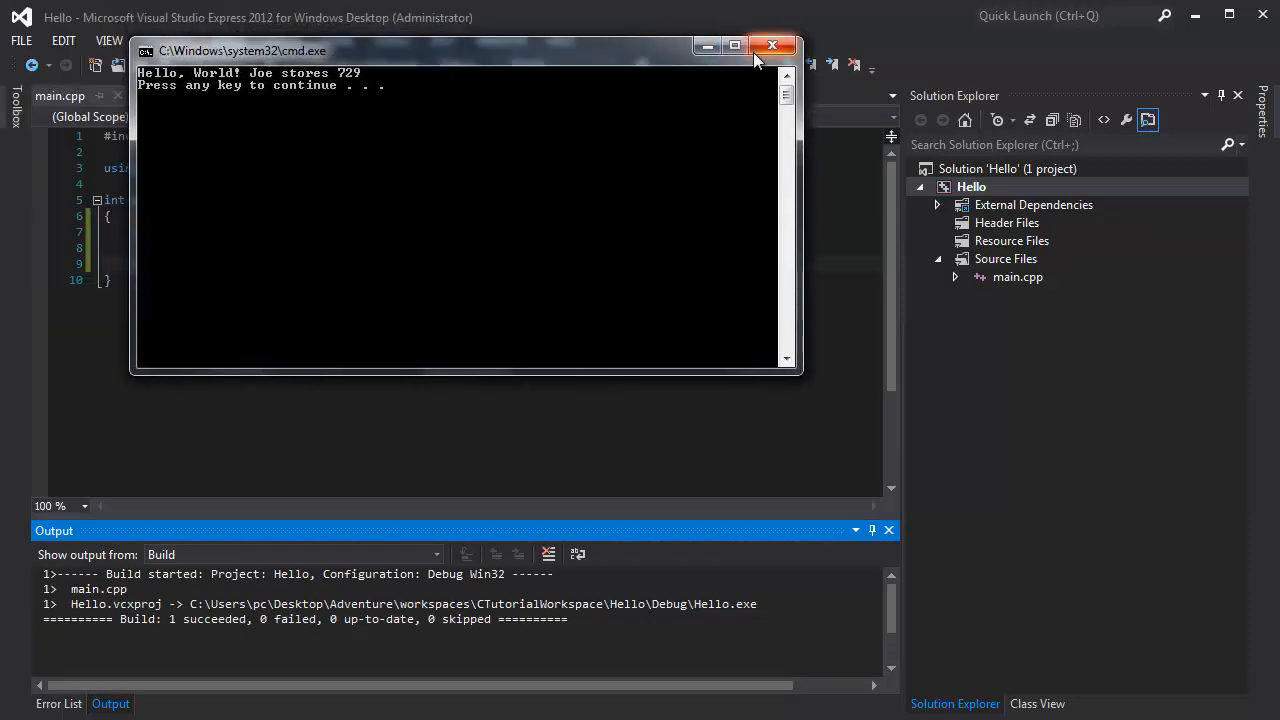
{"action": "left_click", "coordinate": [772, 46]}
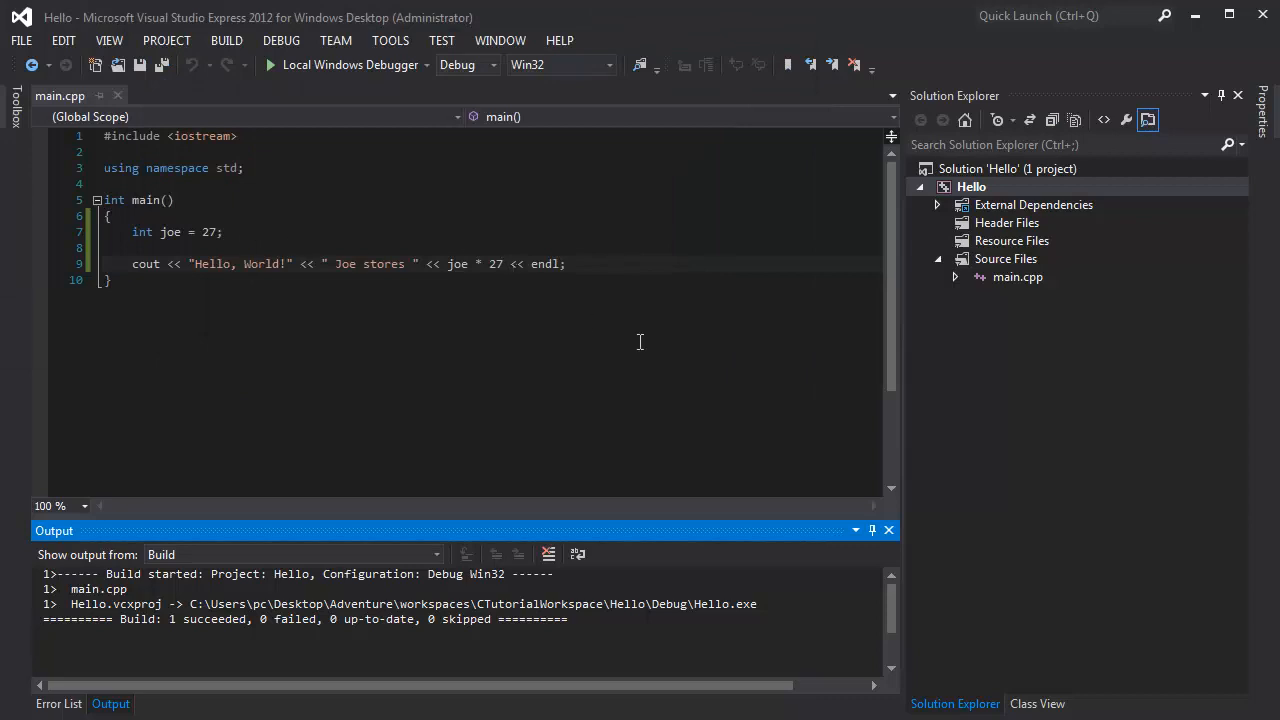
{"action": "double_click", "coordinate": [492, 264]}
{"action": "type", "text": "S"}
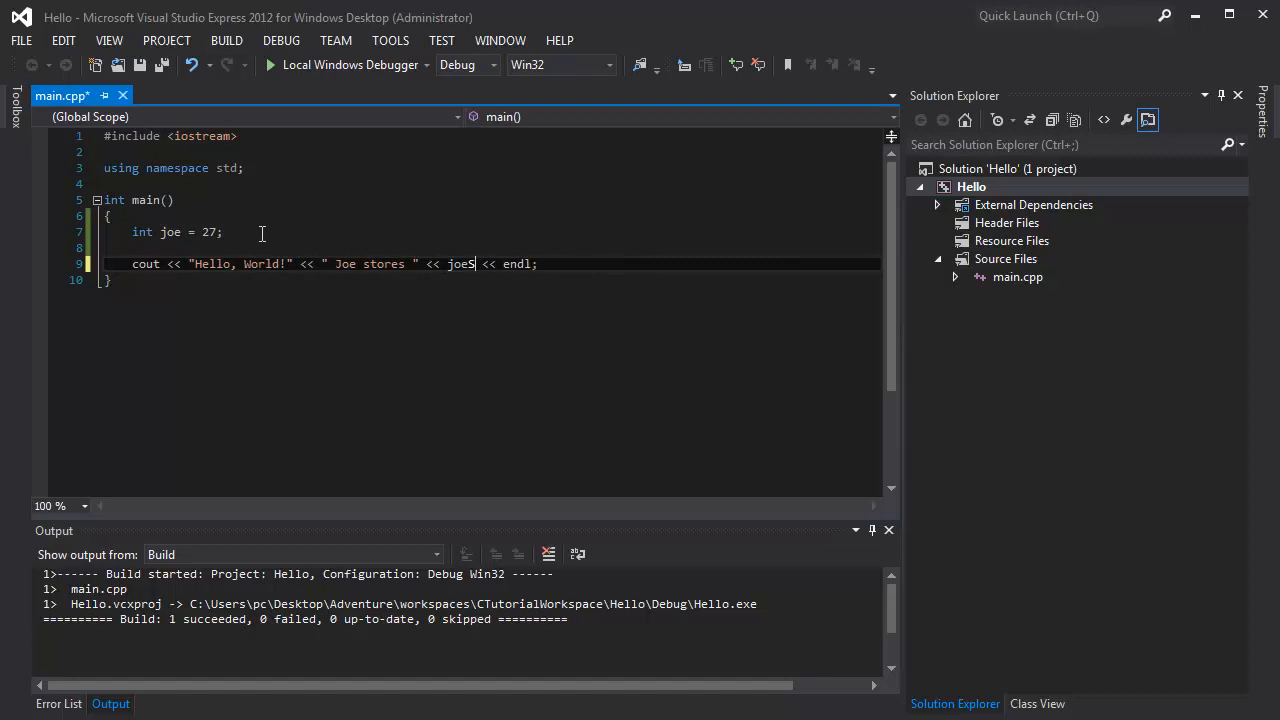
Declare int jack; and assign jack = joe / 6; below joe's declaration
{"action": "key", "text": "Enter"}
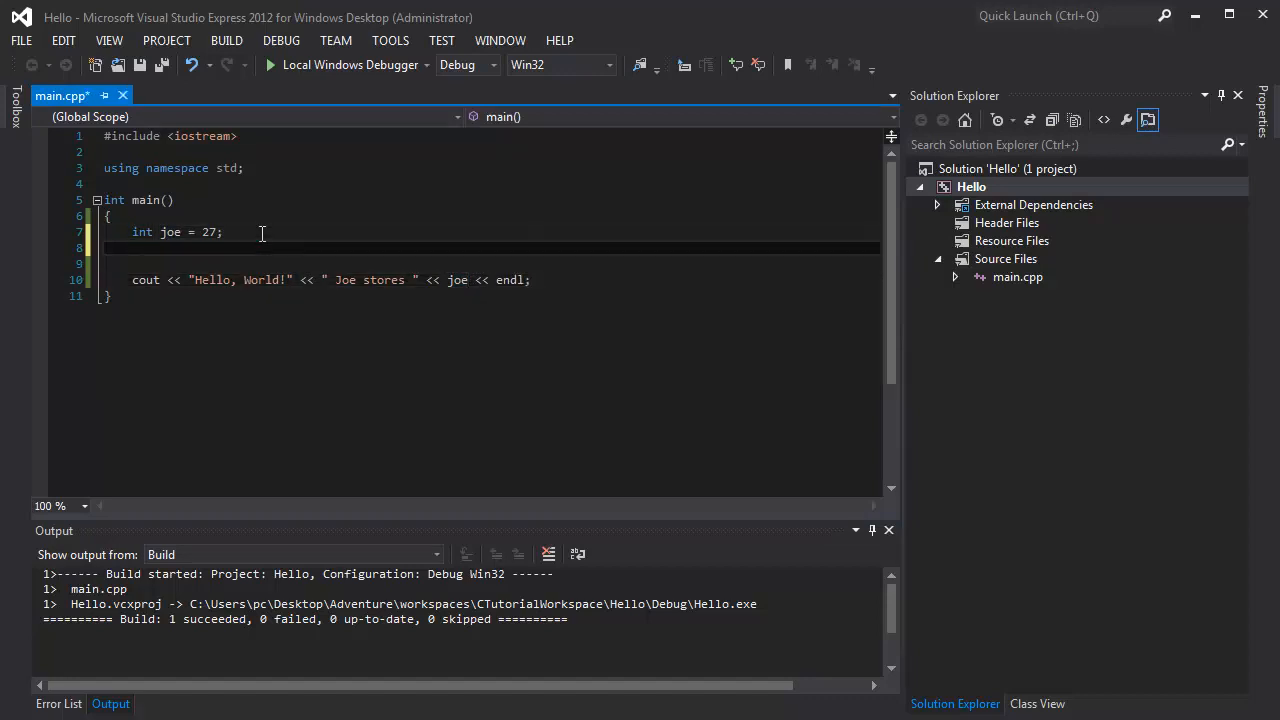
{"action": "type", "text": "int jack"}
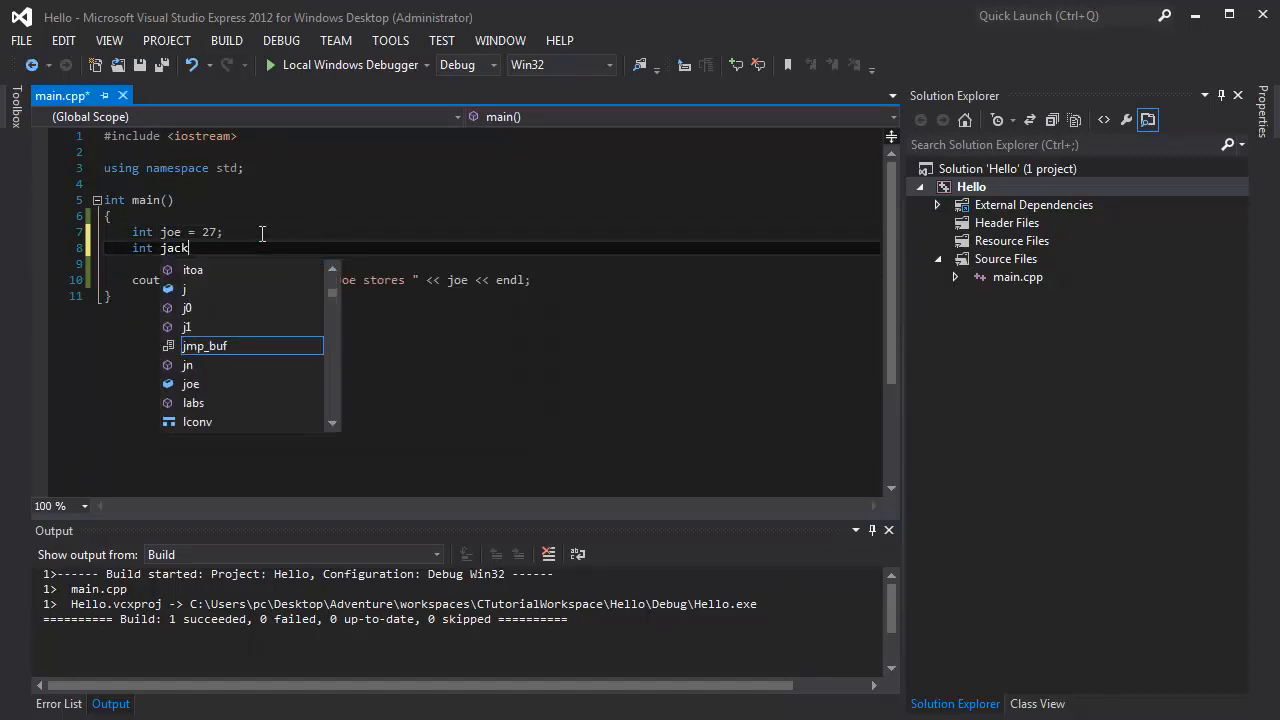
{"action": "type", "text": ";"}
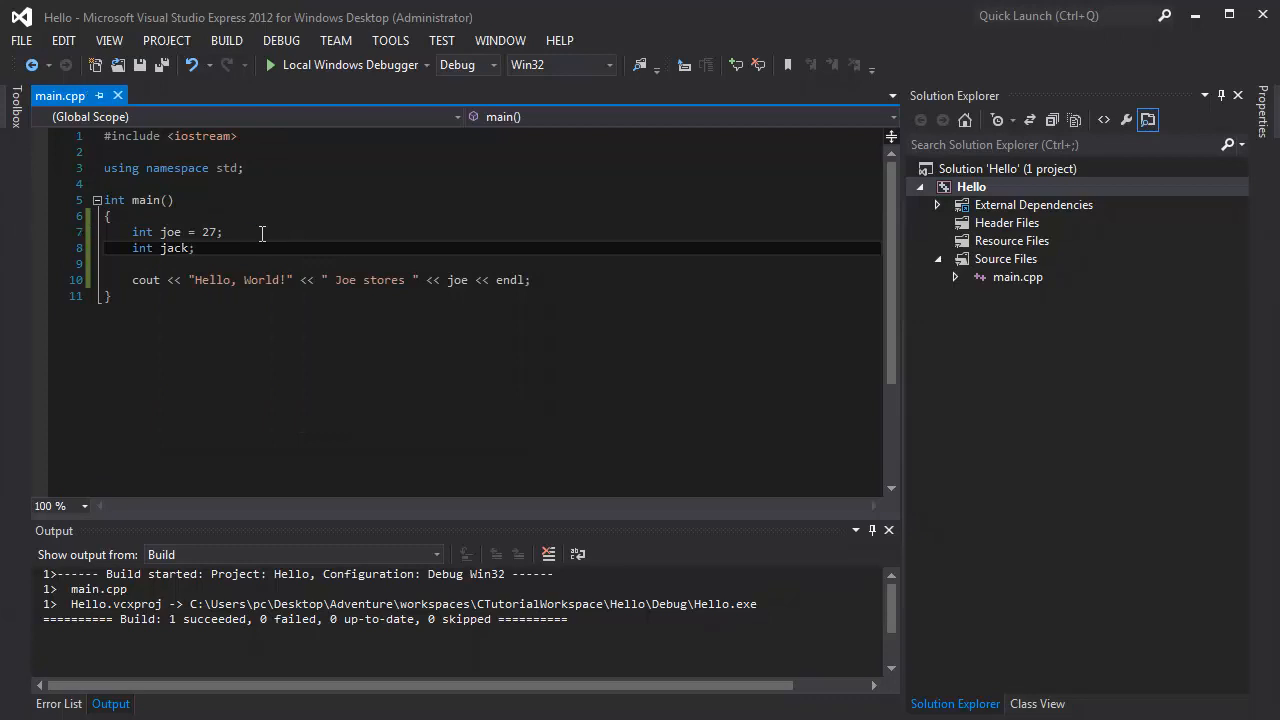
{"action": "type", "text": "jack ="}
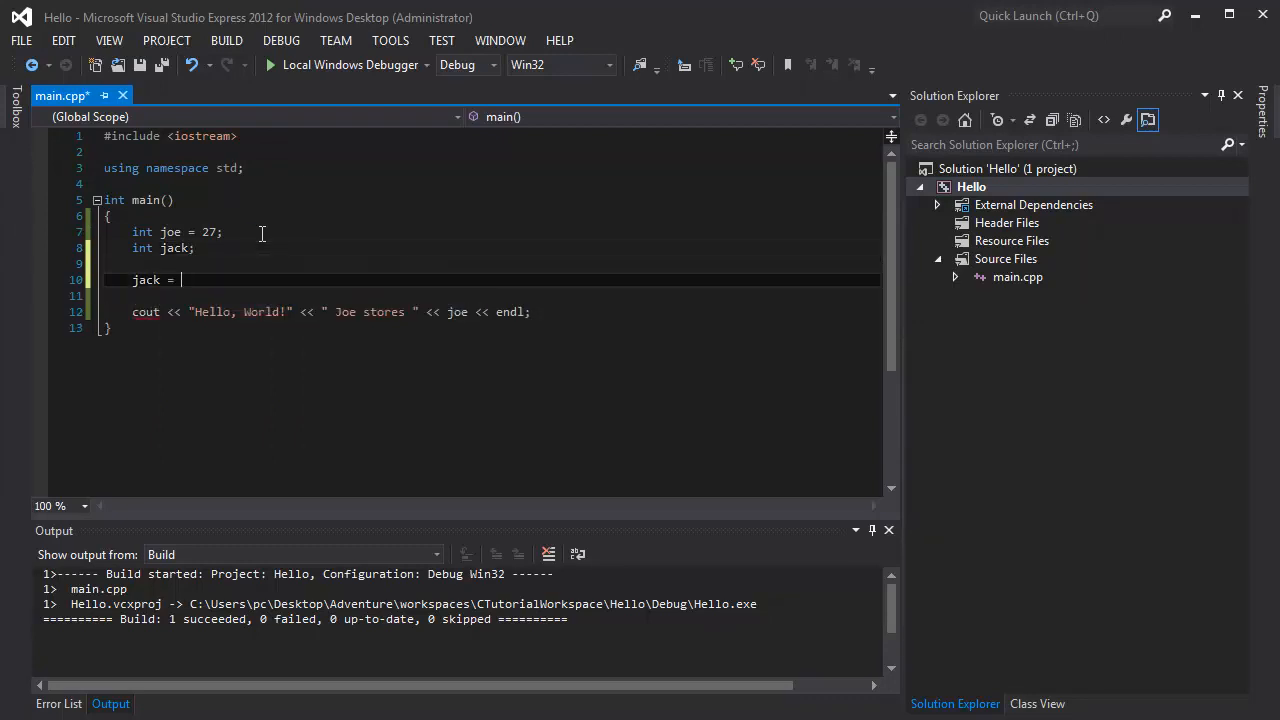
{"action": "mouse_move", "coordinate": [264, 242]}
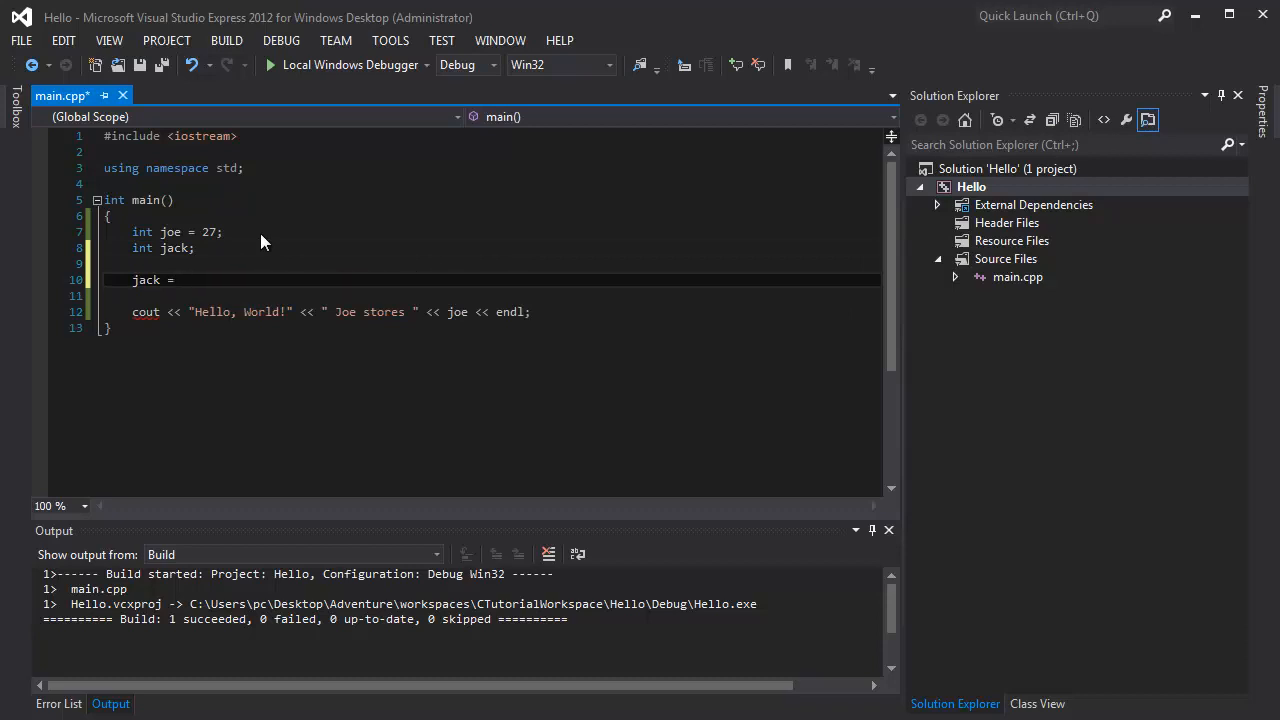
{"action": "type", "text": "jo"}
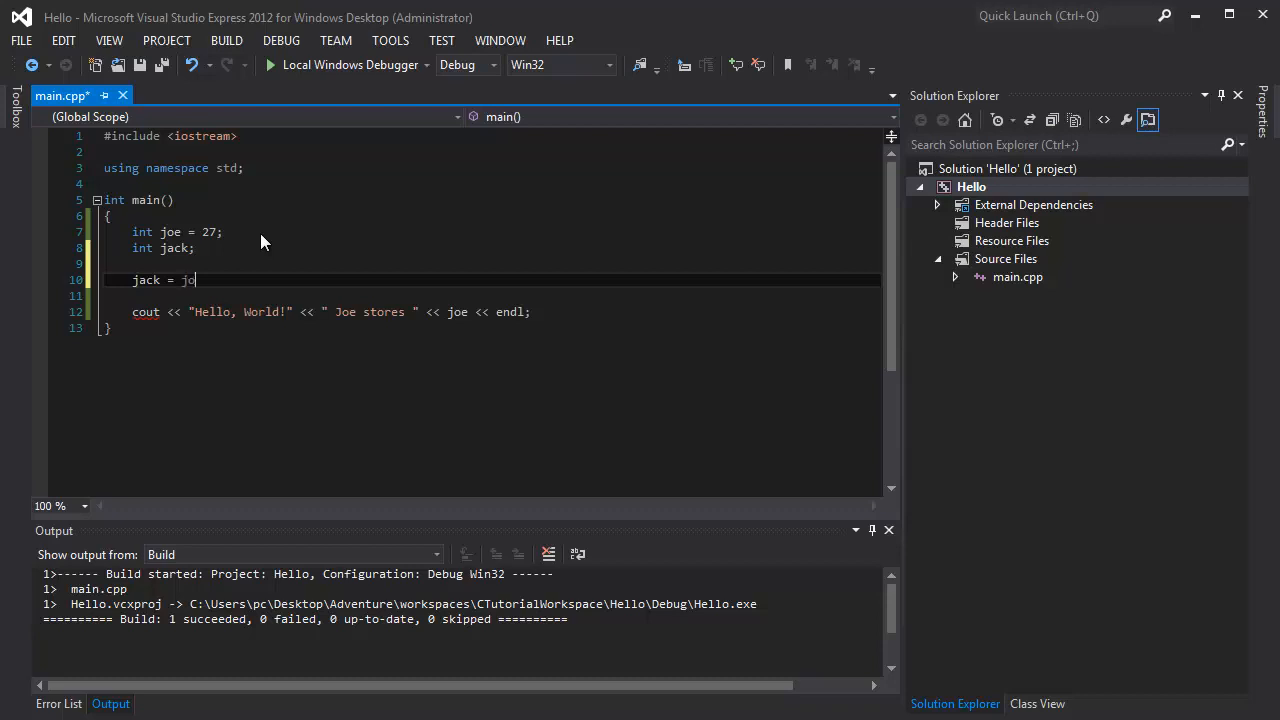
{"action": "type", "text": "e /"}
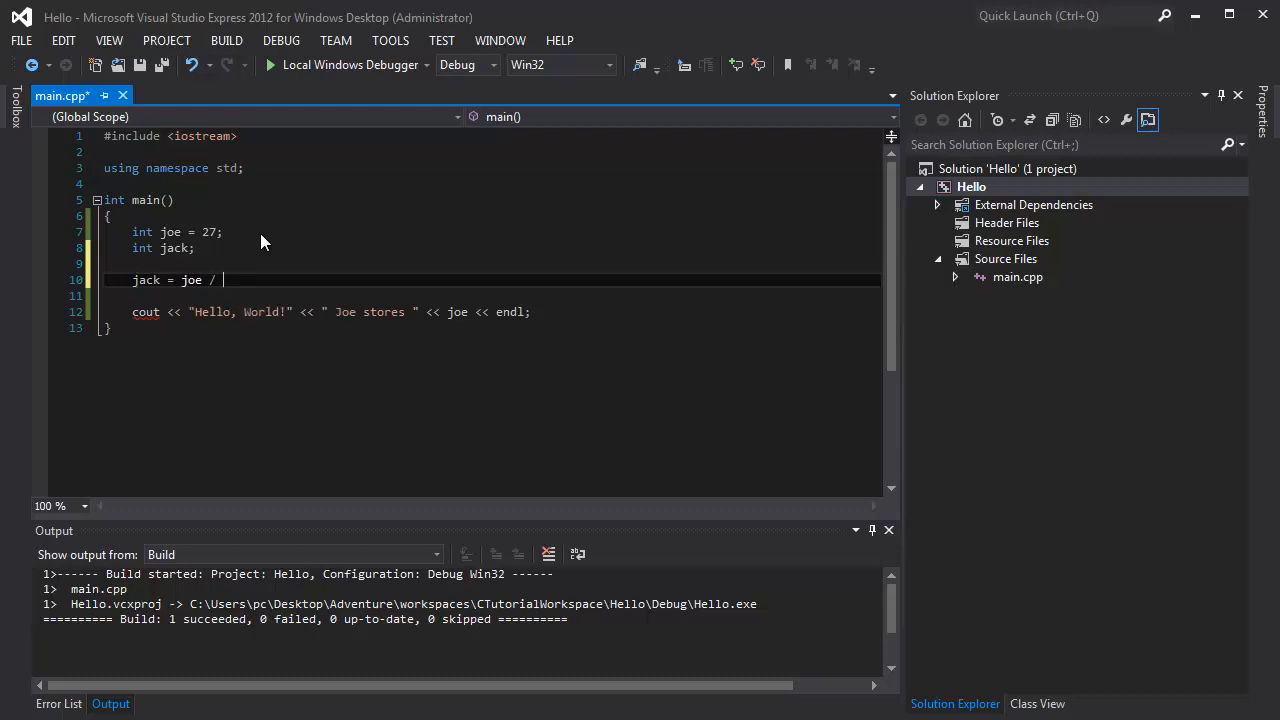
{"action": "type", "text": "6"}
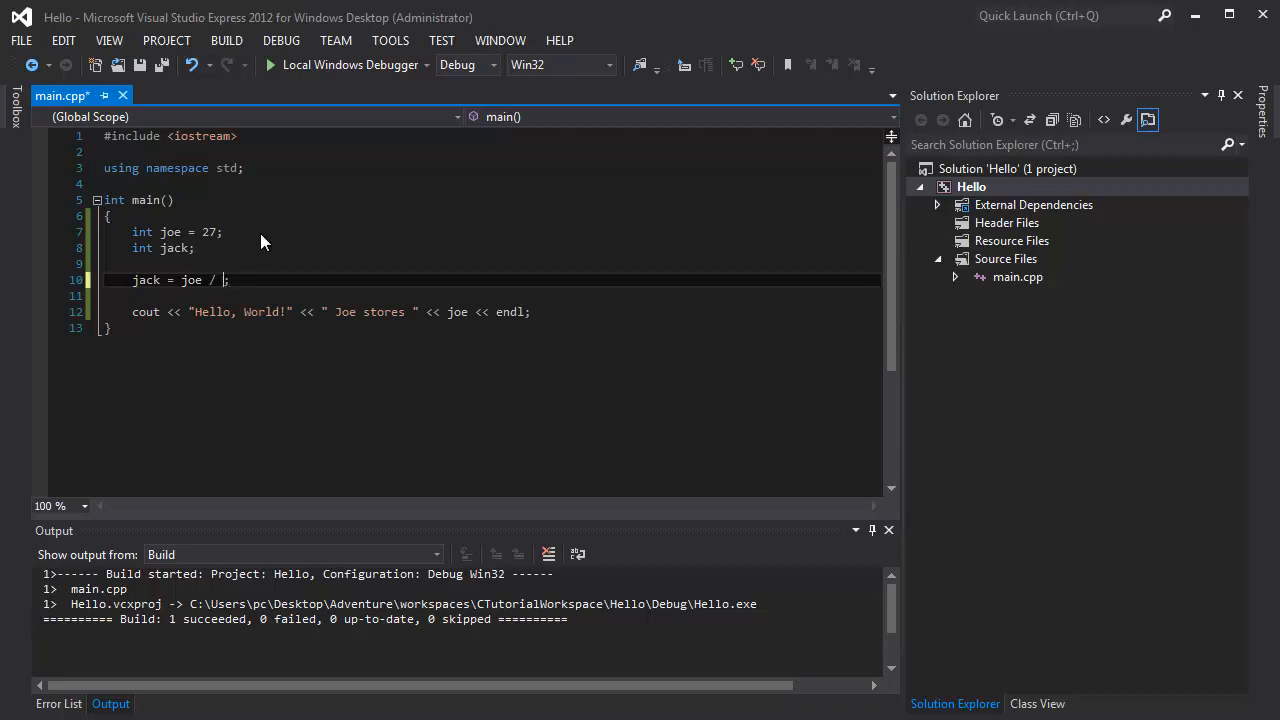
{"action": "type", "text": "6"}
{"action": "left_click", "coordinate": [492, 312]}
{"action": "type", "text": "<< "}
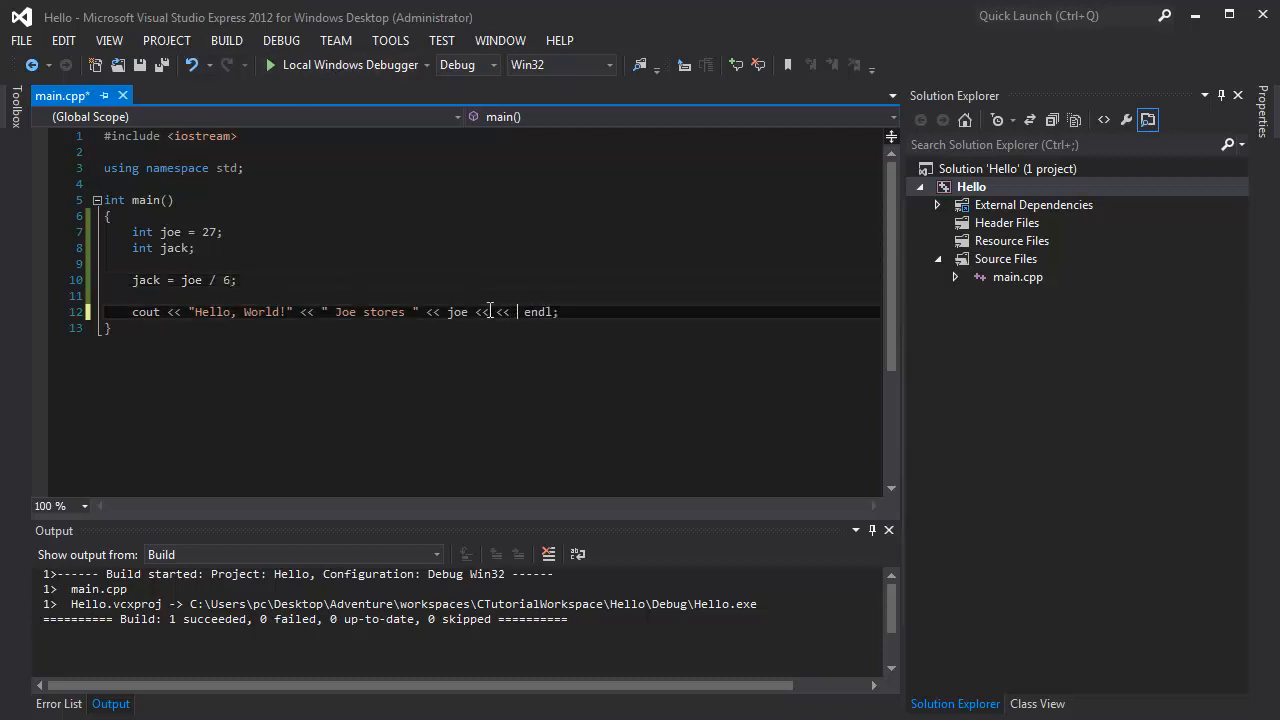
Extend the cout line with << " Jack stores " << jack
{"action": "type", "text": "\" \""}
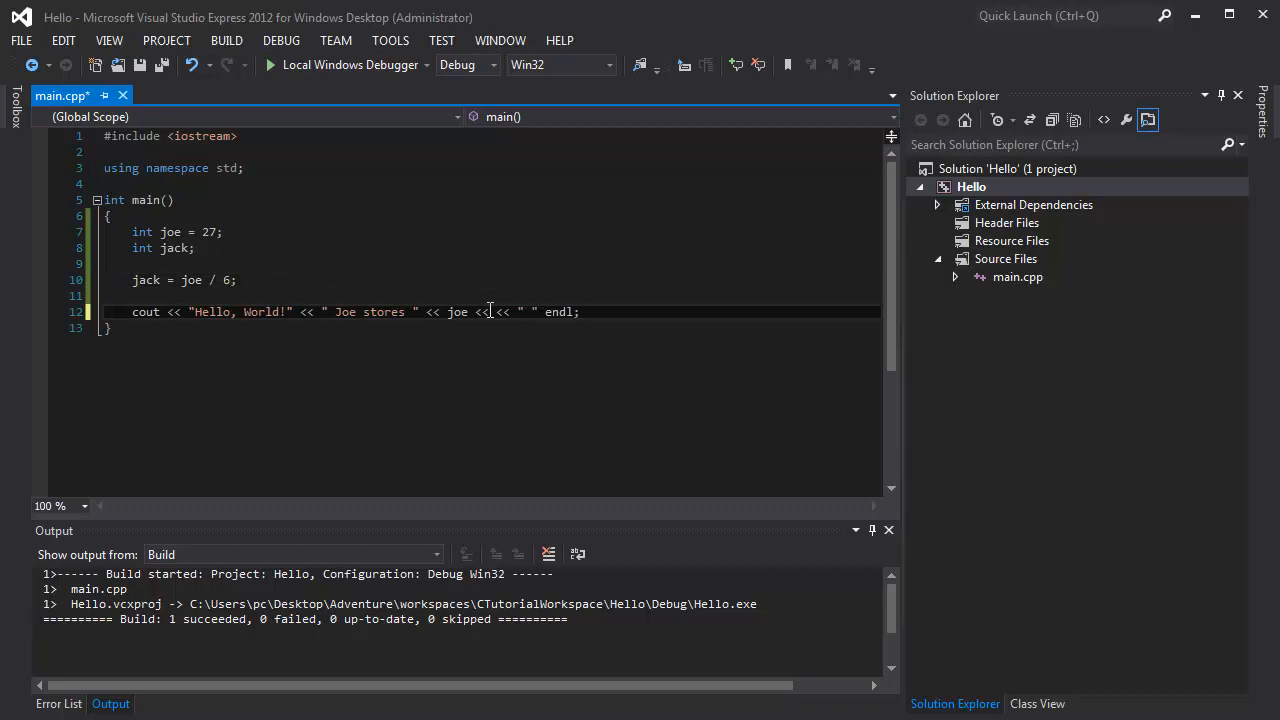
{"action": "type", "text": "Jack stores"}
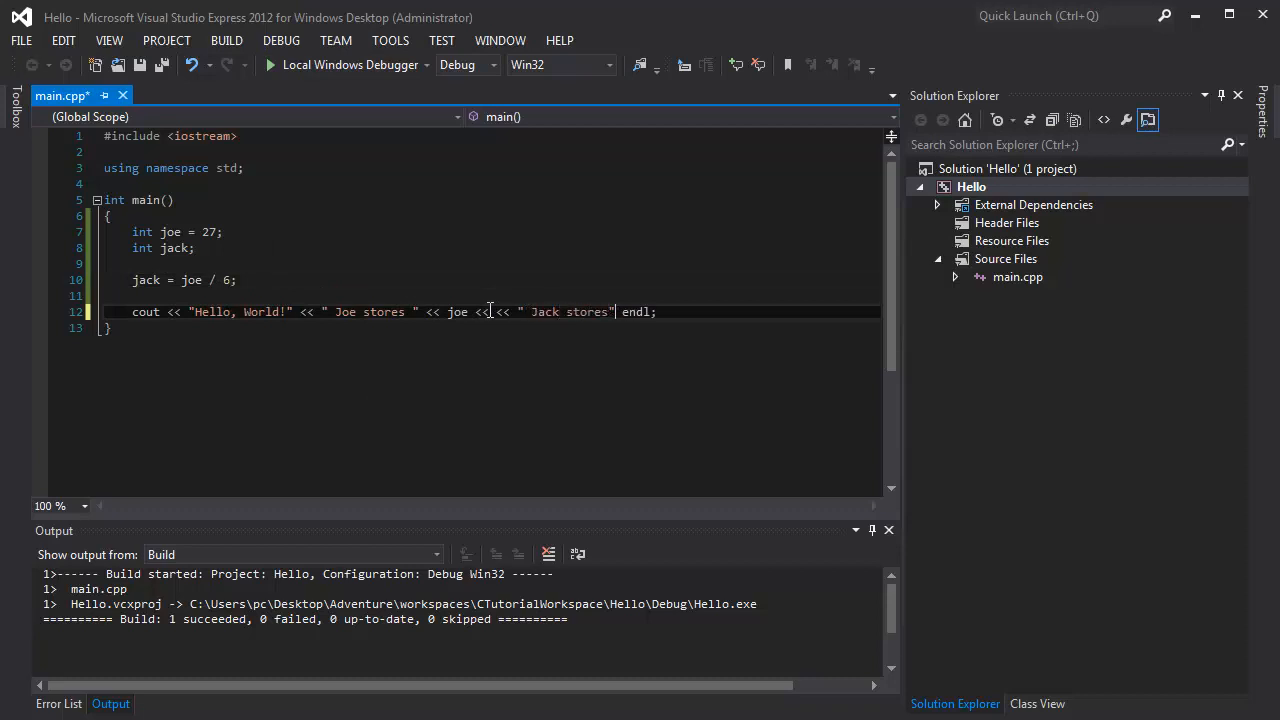
{"action": "type", "text": "jack << endl;"}
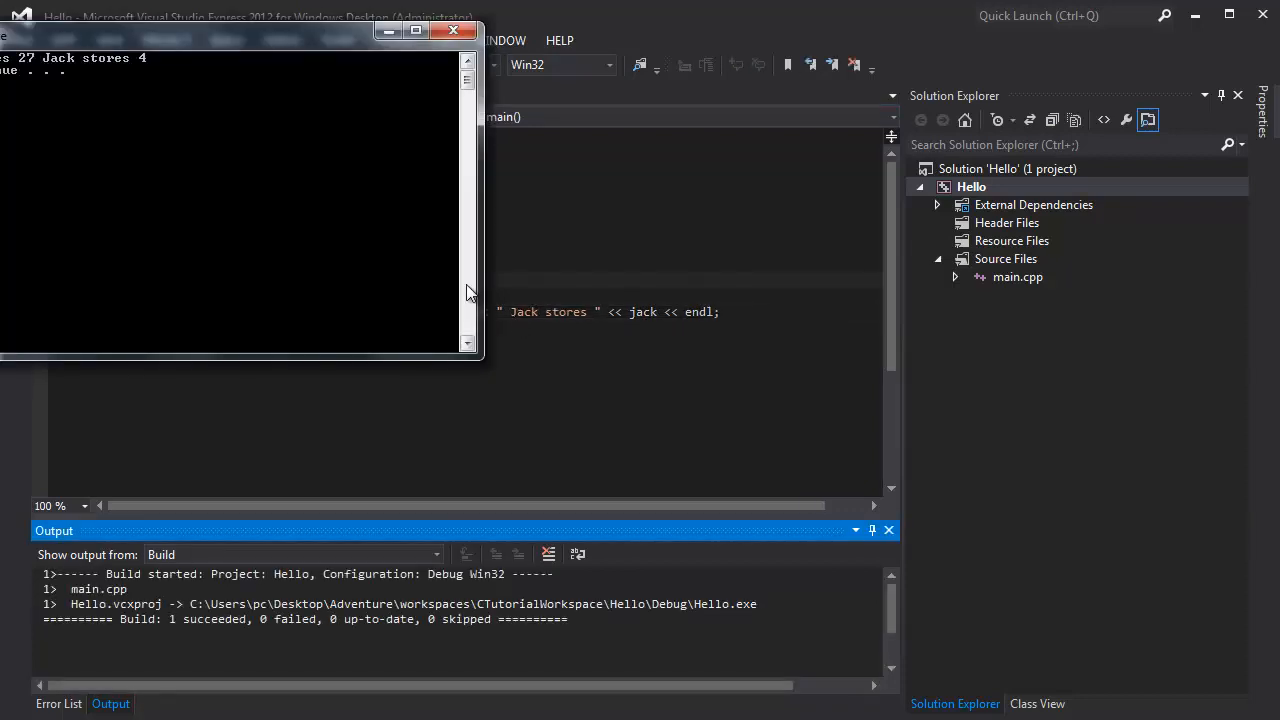
{"action": "mouse_move", "coordinate": [408, 176]}
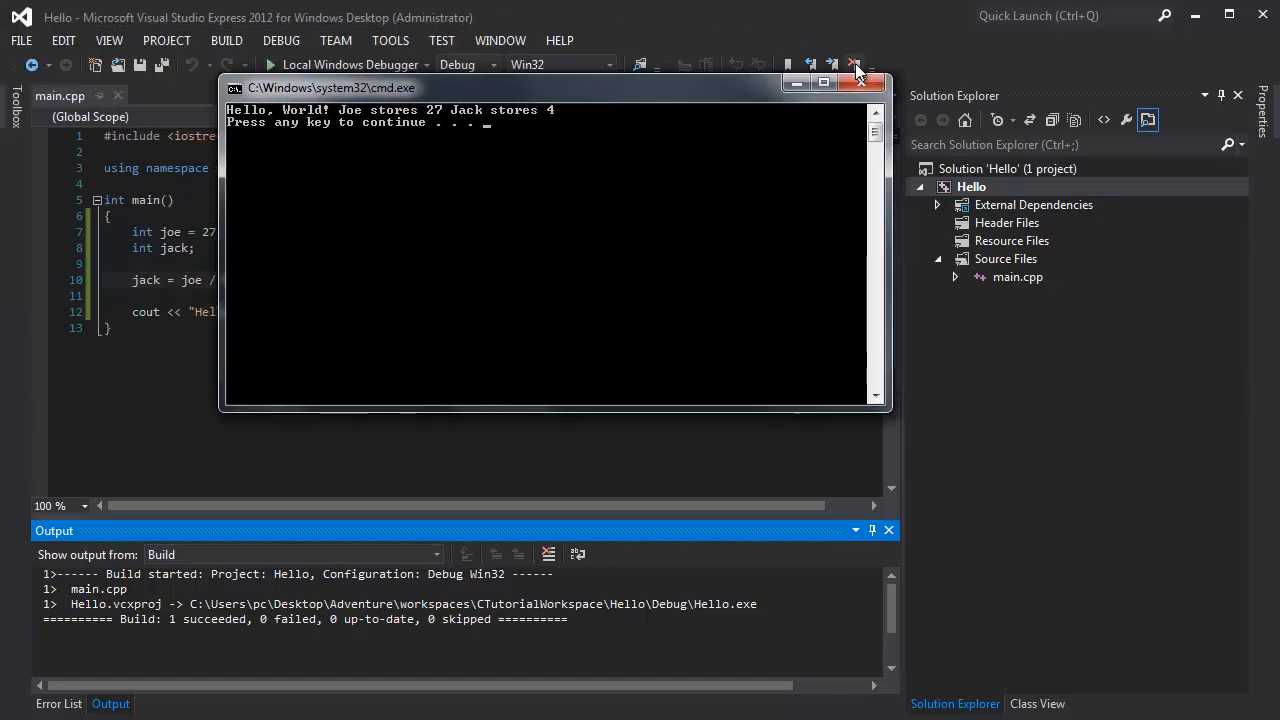
{"action": "mouse_move", "coordinate": [860, 82]}
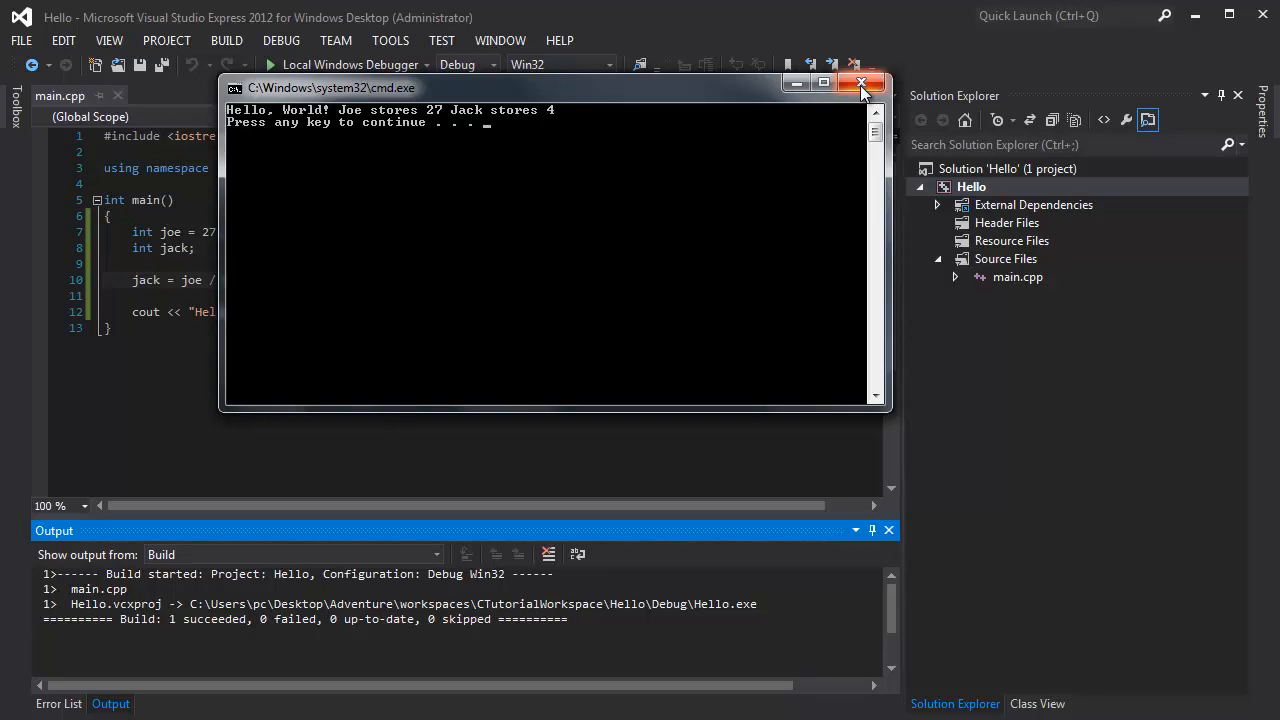
{"action": "left_click", "coordinate": [860, 84]}
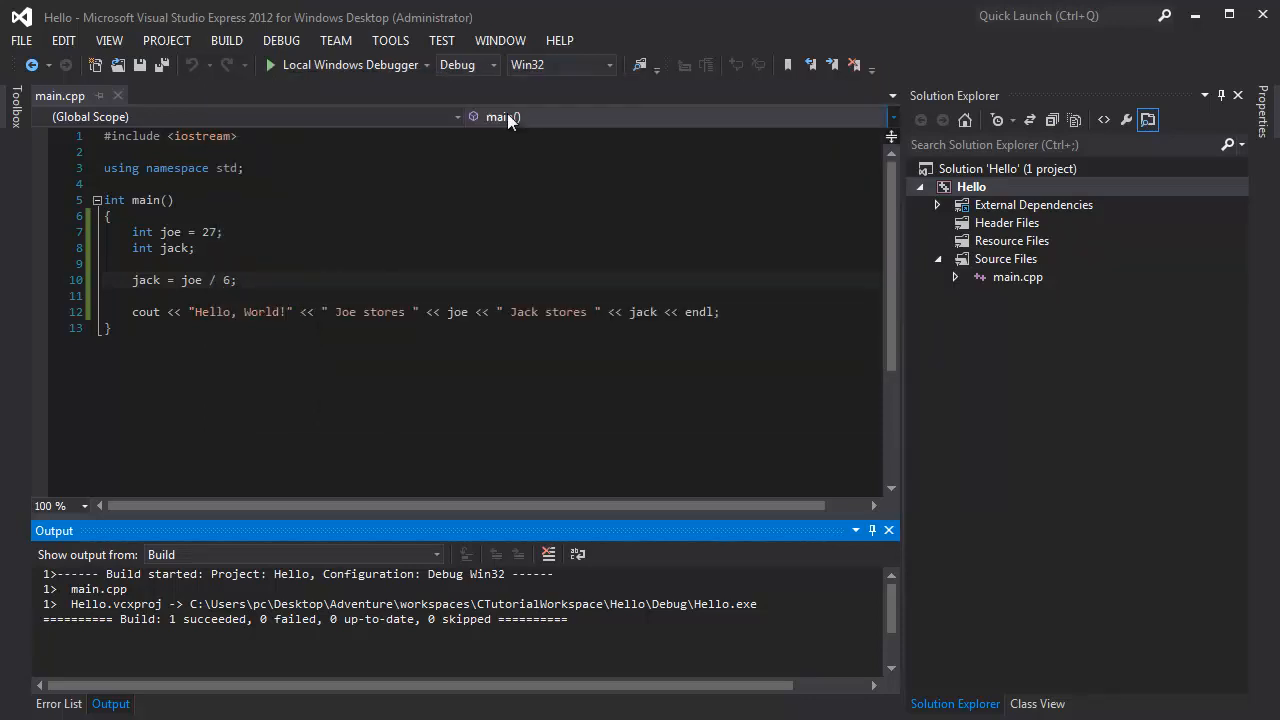
{"action": "left_click", "coordinate": [210, 280]}
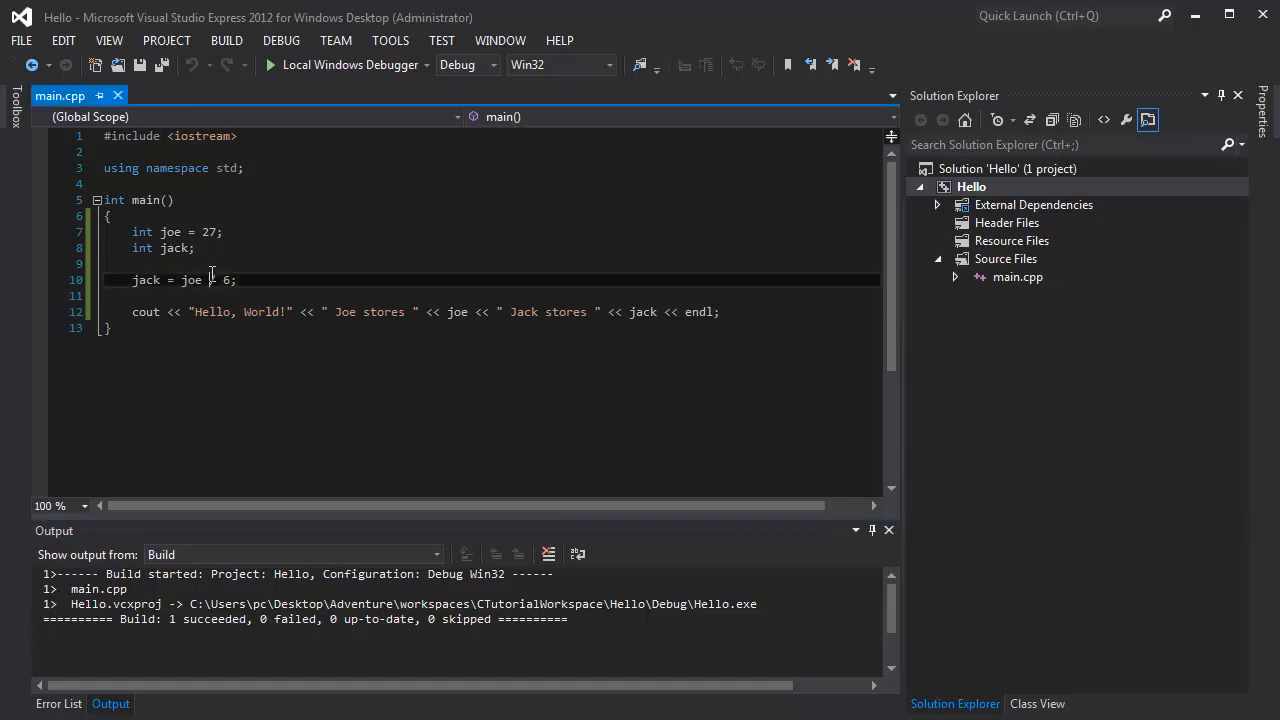
{"action": "type", "text": "/"}
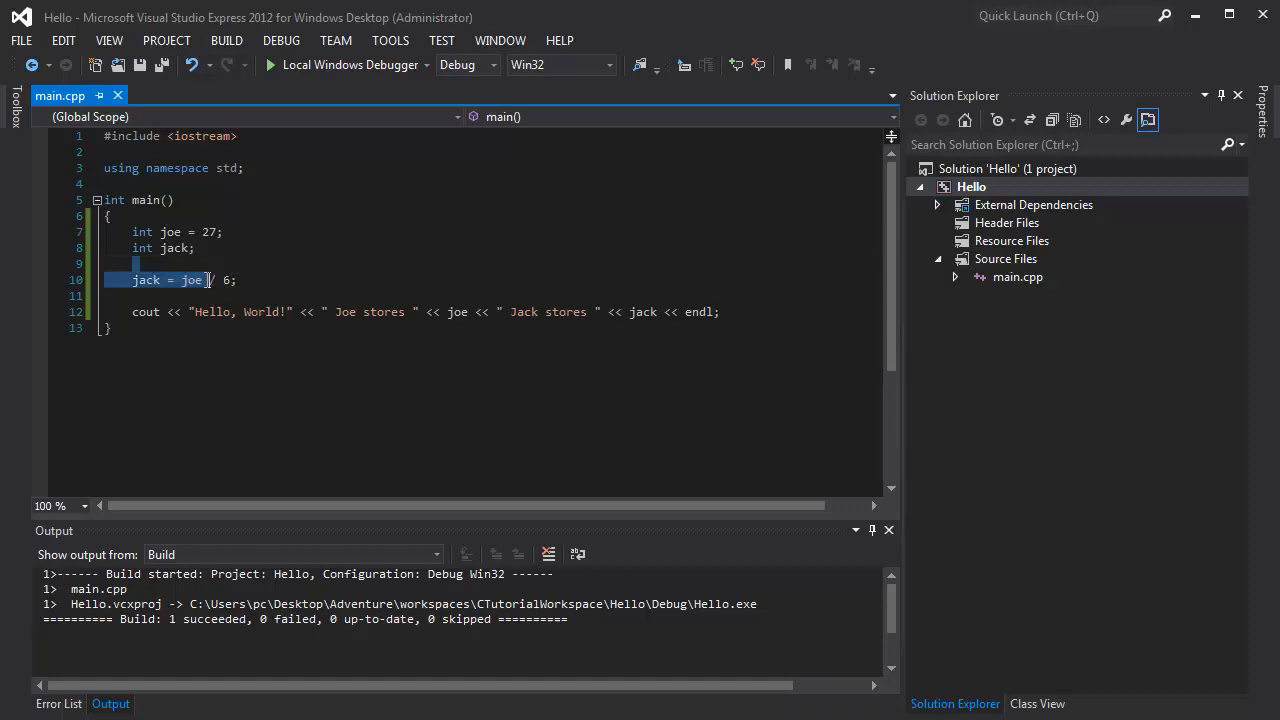
{"action": "double_click", "coordinate": [192, 280]}
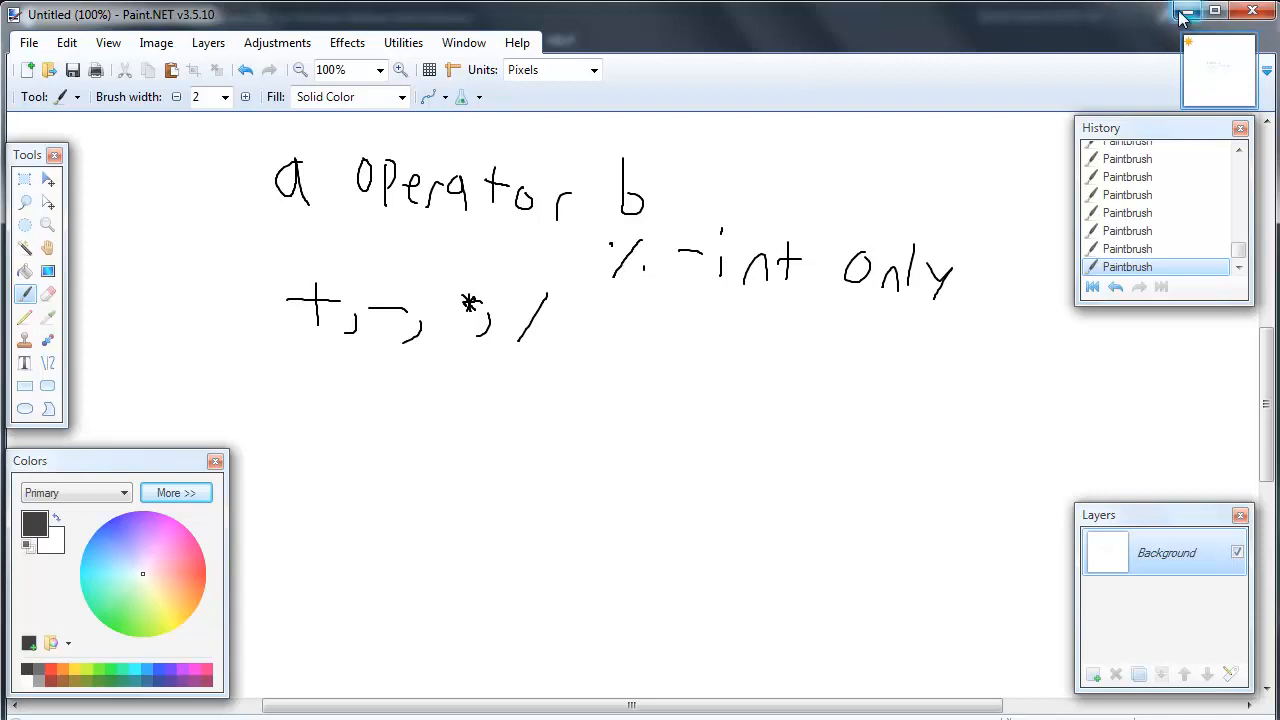
{"action": "left_click", "coordinate": [1184, 14]}
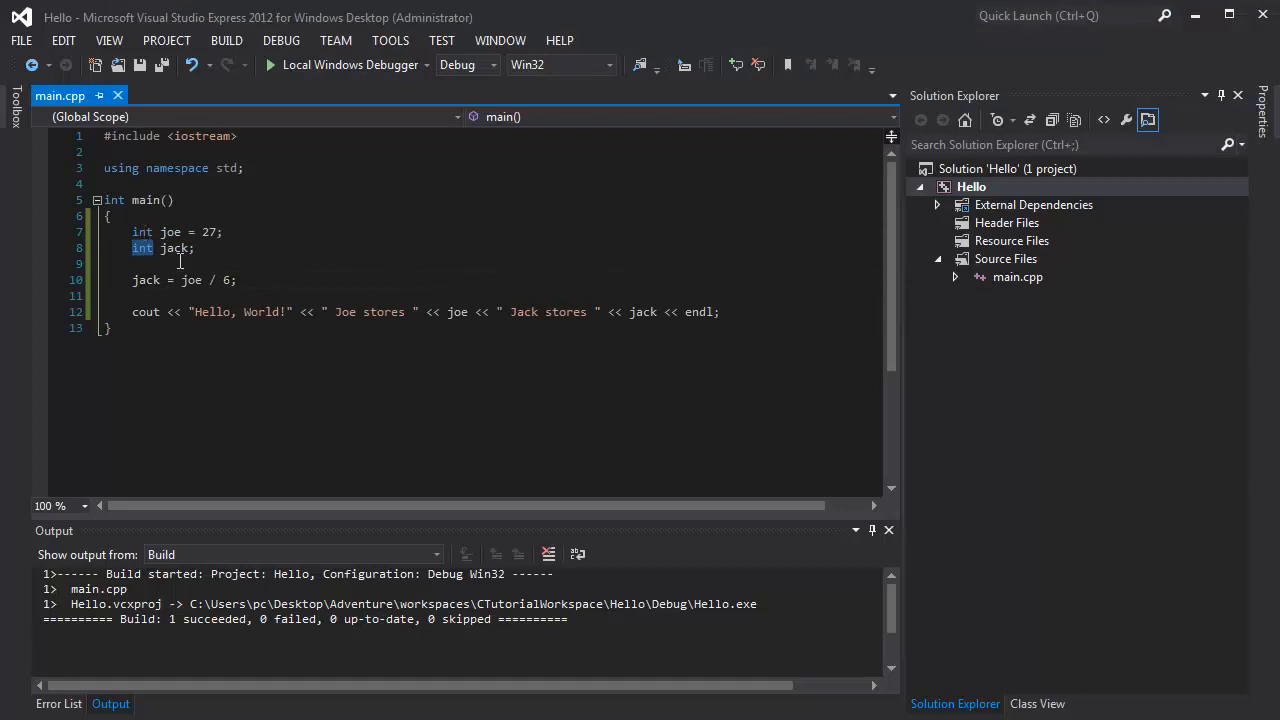
Review joe's value 27 and jack's declaration in the code without changing them
{"action": "left_click", "coordinate": [288, 280]}
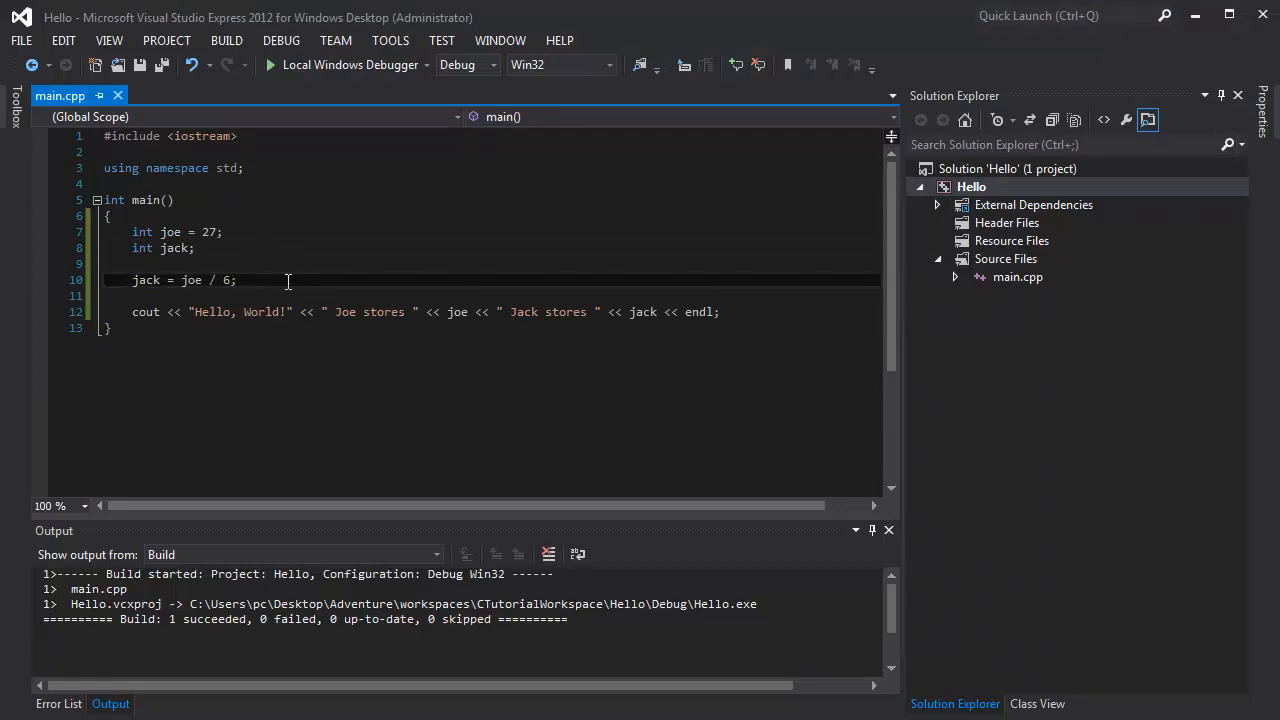
{"action": "mouse_move", "coordinate": [204, 248]}
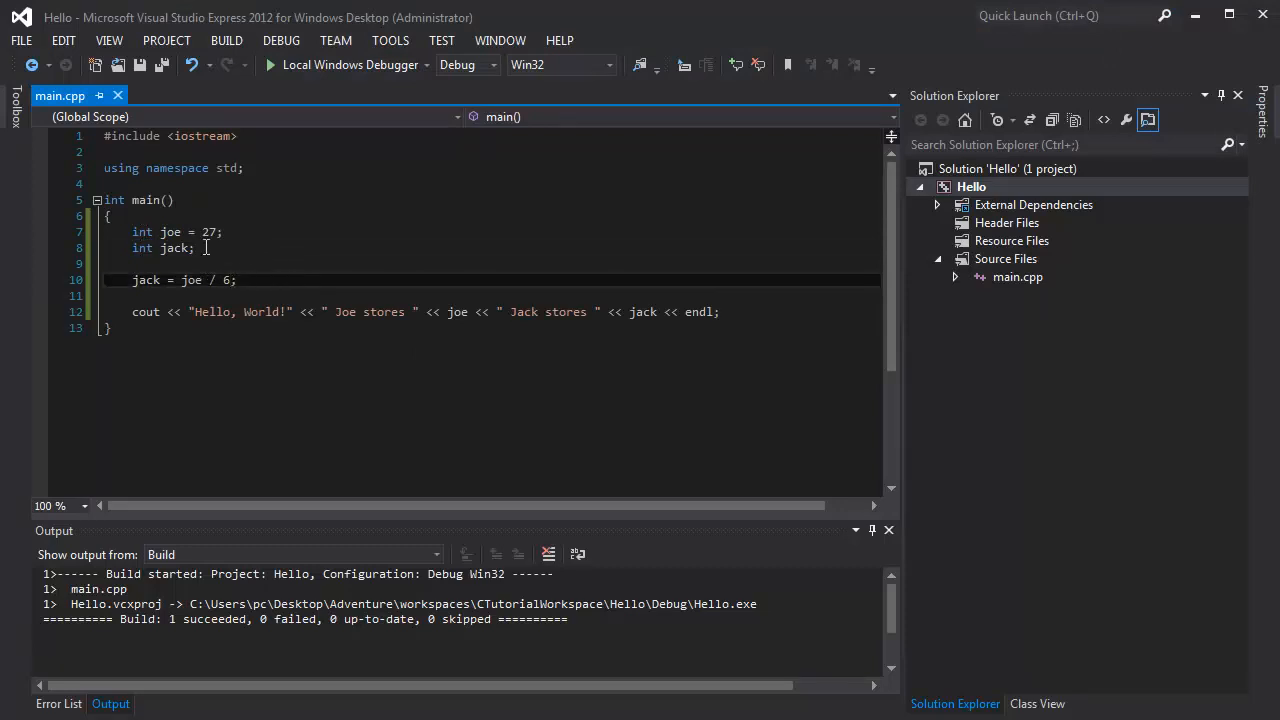
{"action": "double_click", "coordinate": [208, 232]}
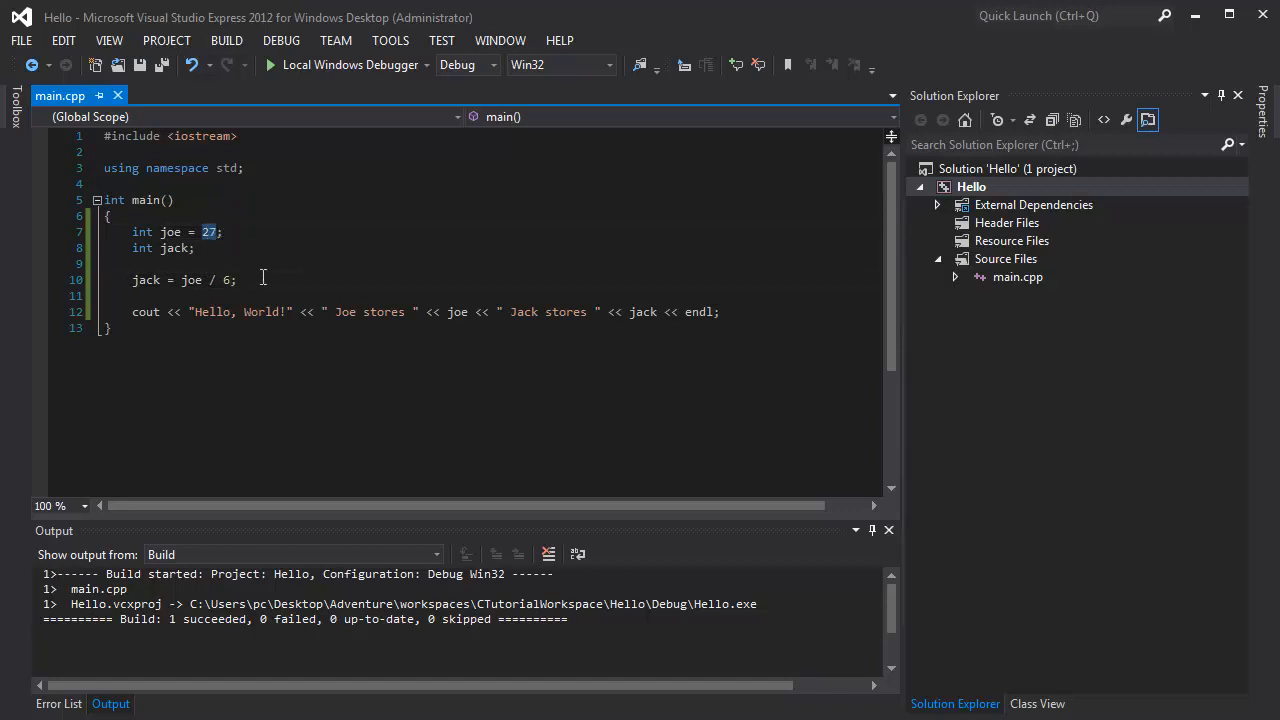
{"action": "left_click", "coordinate": [262, 280]}
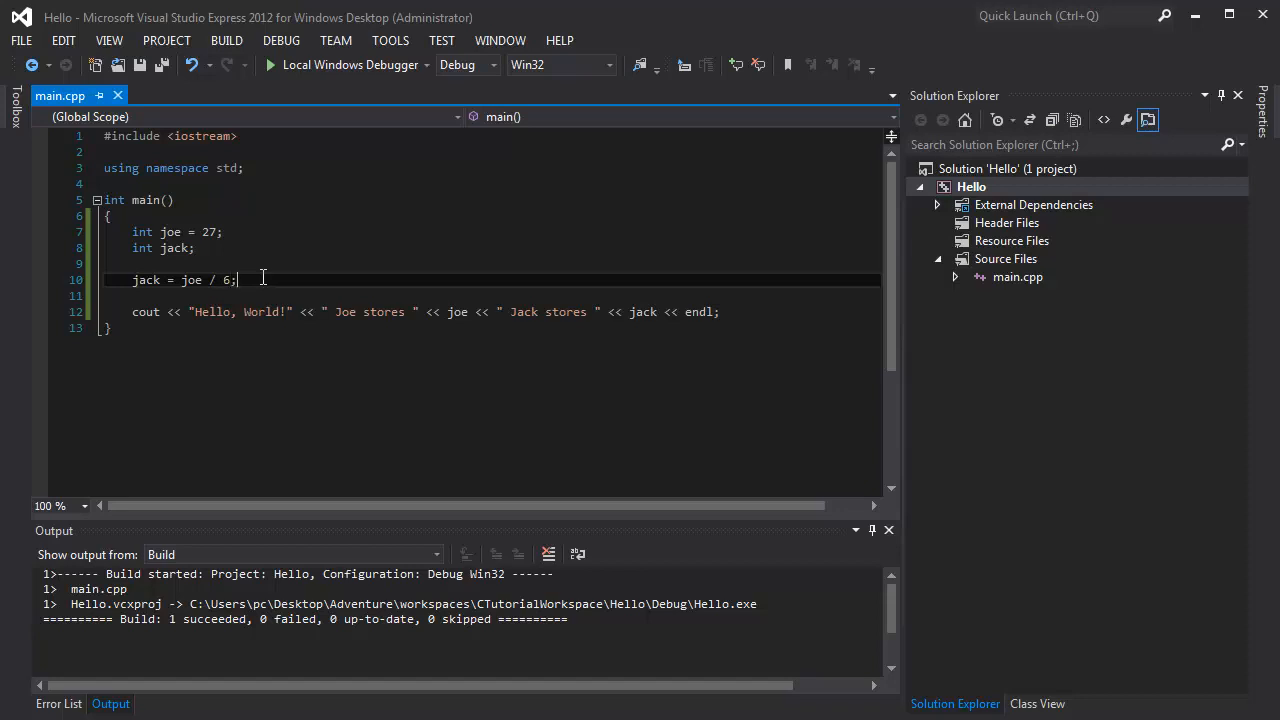
Declare int g; and assign g as the modulo-6 result
{"action": "type", "text": "int"}
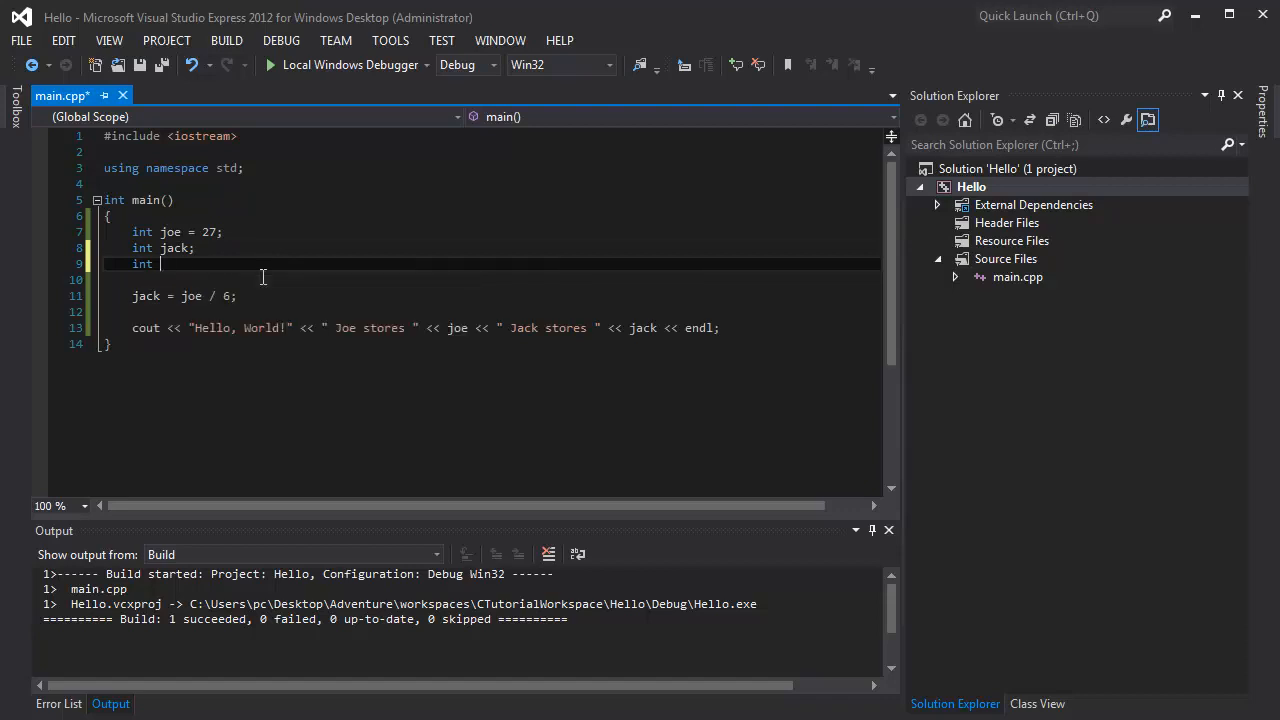
{"action": "type", "text": "g;"}
{"action": "type", "text": "g ="}
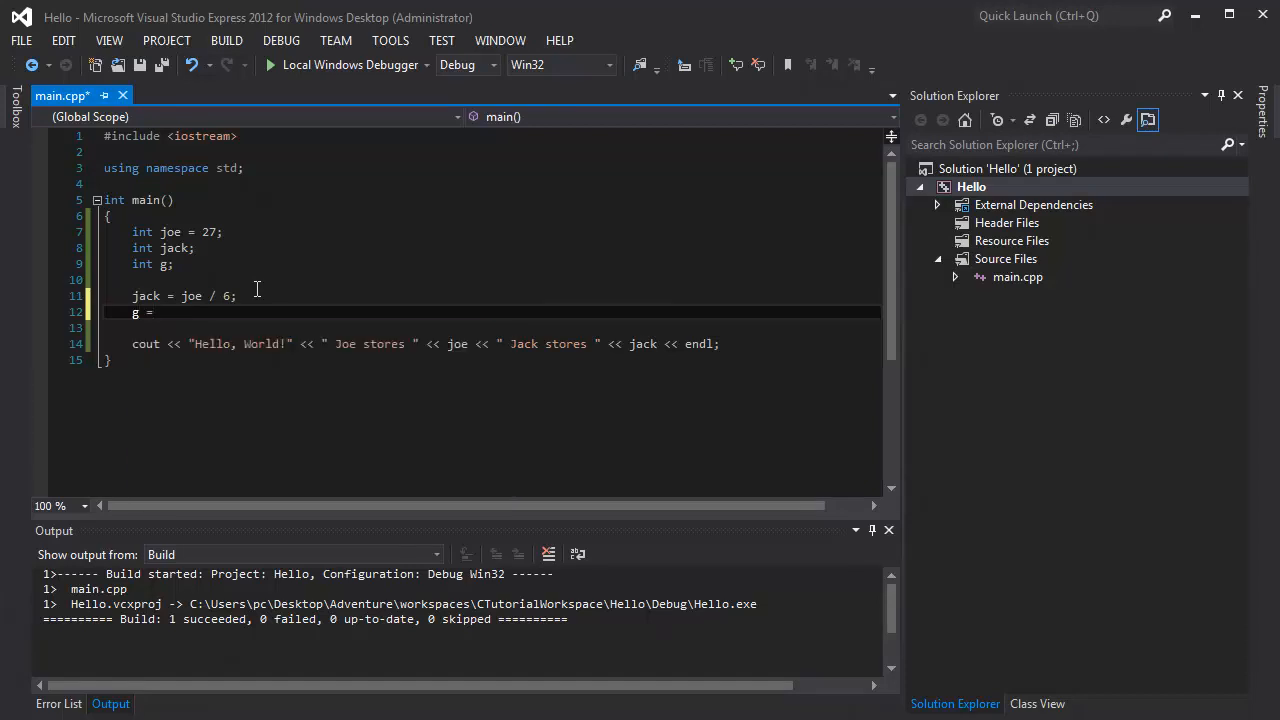
{"action": "mouse_move", "coordinate": [256, 296]}
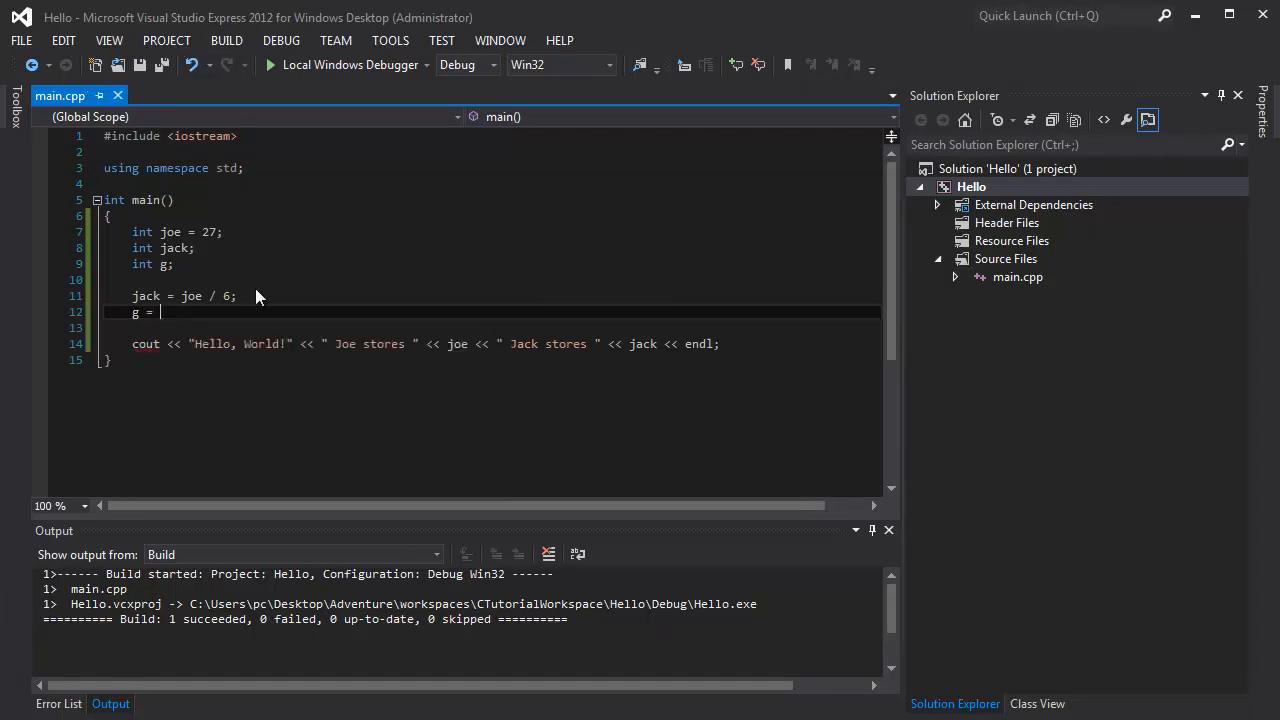
{"action": "type", "text": "jack %"}
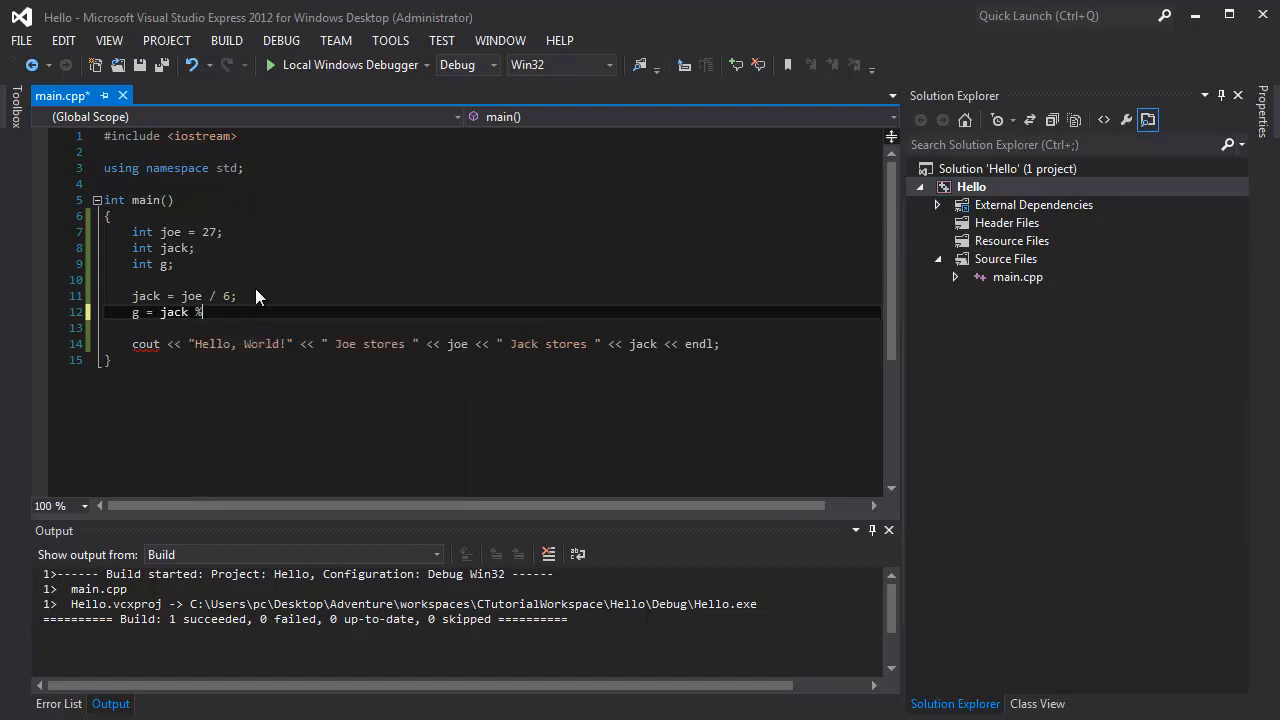
{"action": "type", "text": "6;"}
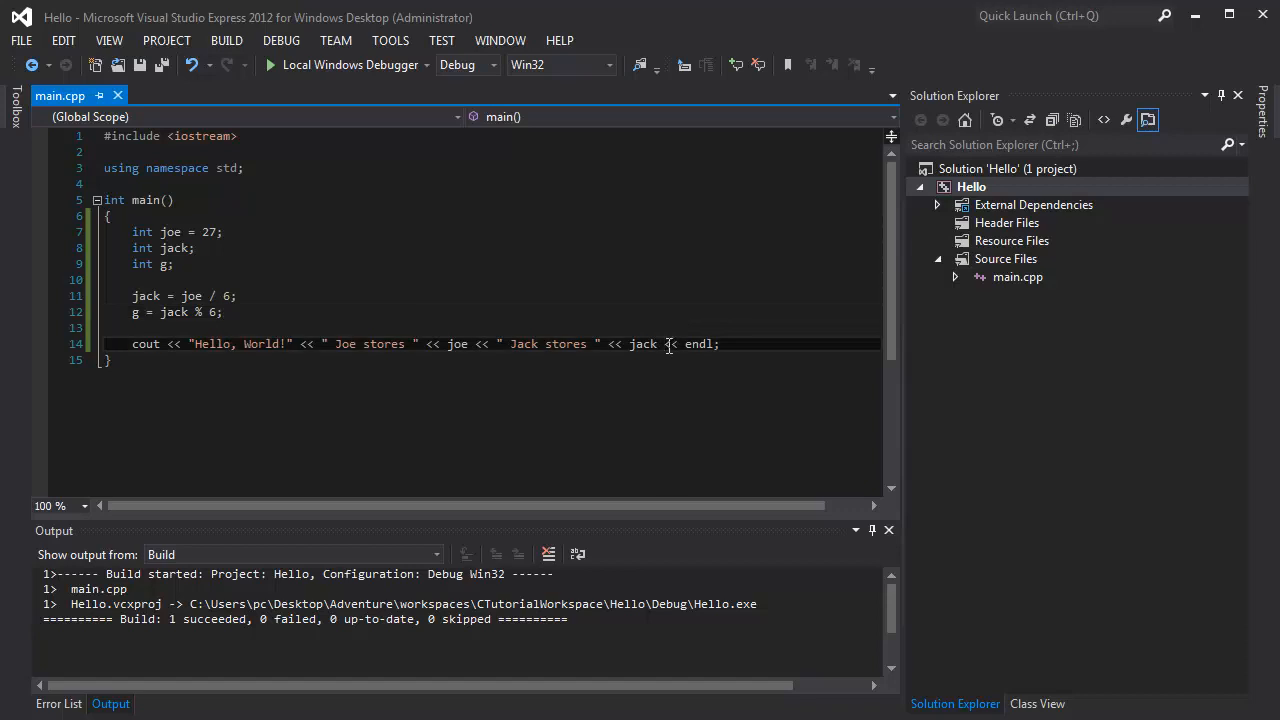
Append << " " << g to the cout line, run the program showing 4 3, and close the console
{"action": "type", "text": "<<"}
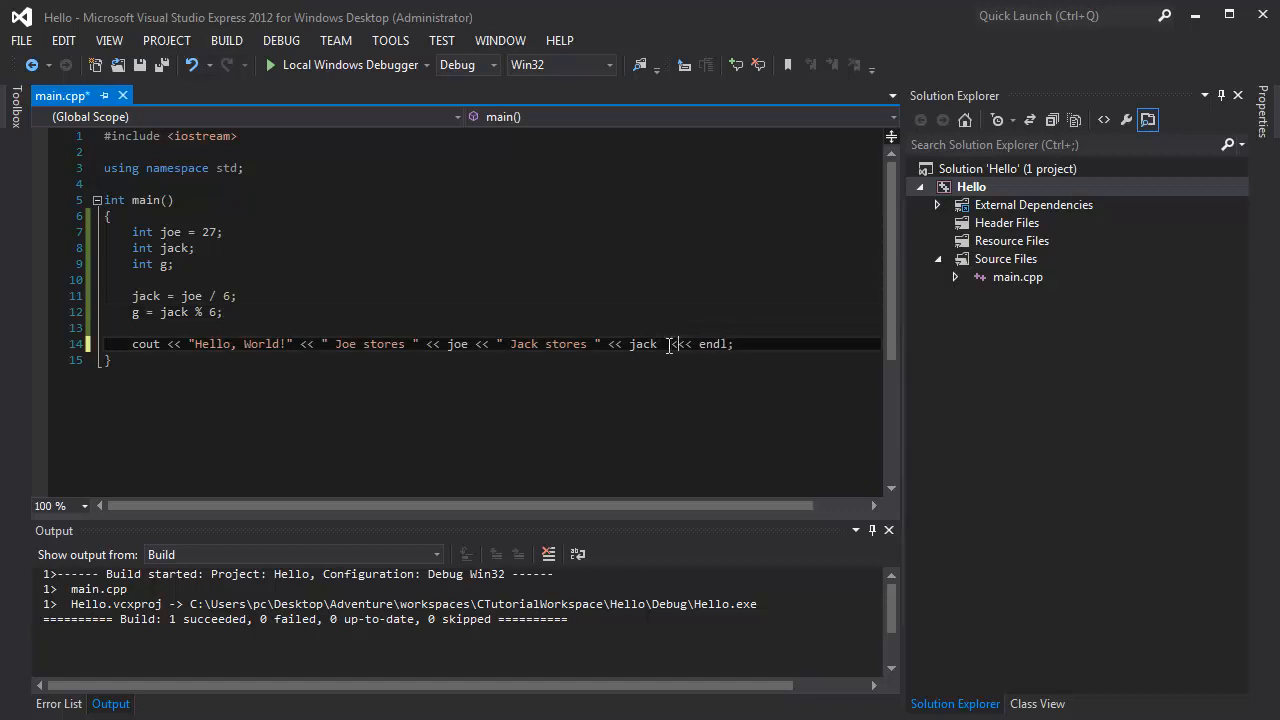
{"action": "type", "text": "\"\""}
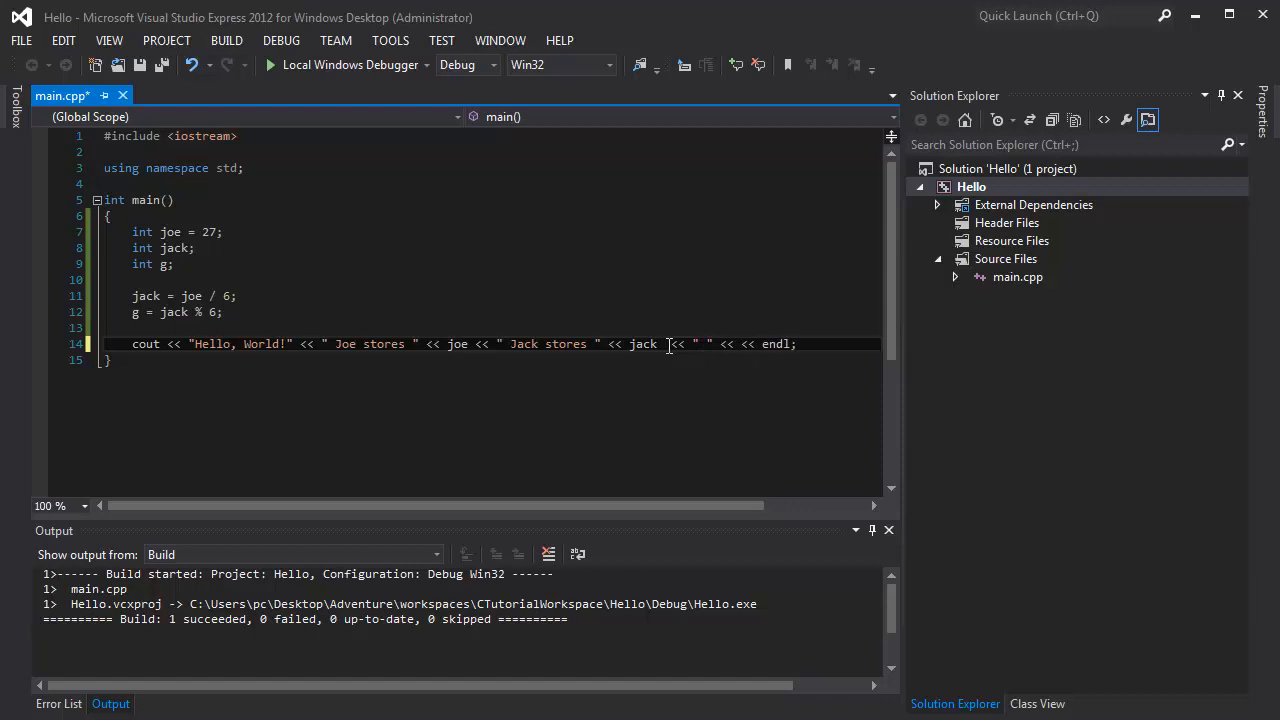
{"action": "type", "text": "g"}
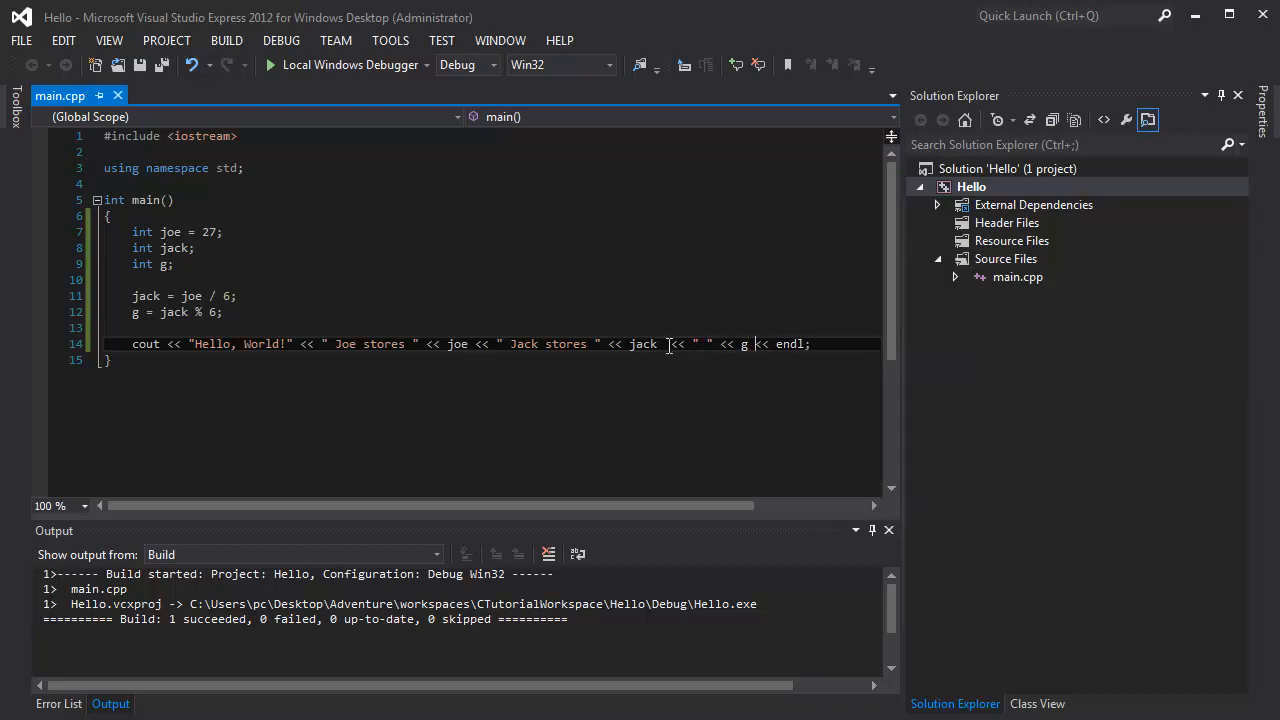
{"action": "left_click", "coordinate": [352, 64]}
{"action": "type", "text": "oe"}
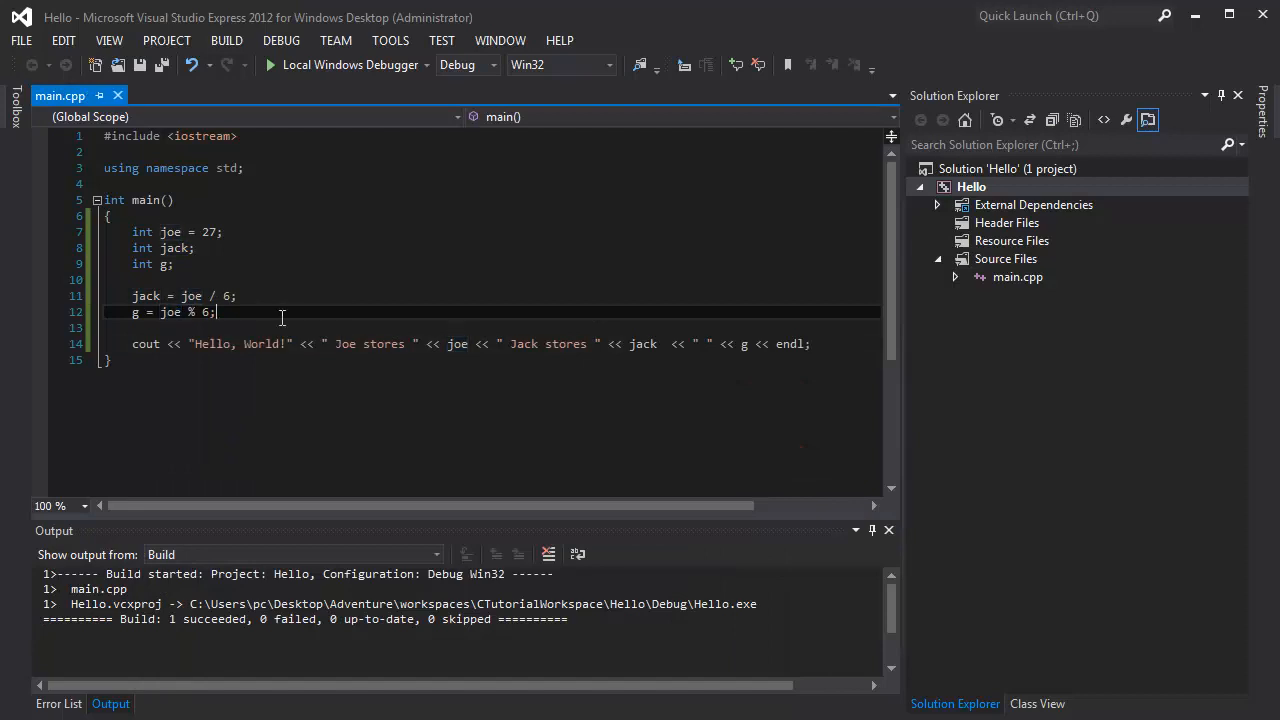
{"action": "left_click", "coordinate": [268, 64]}
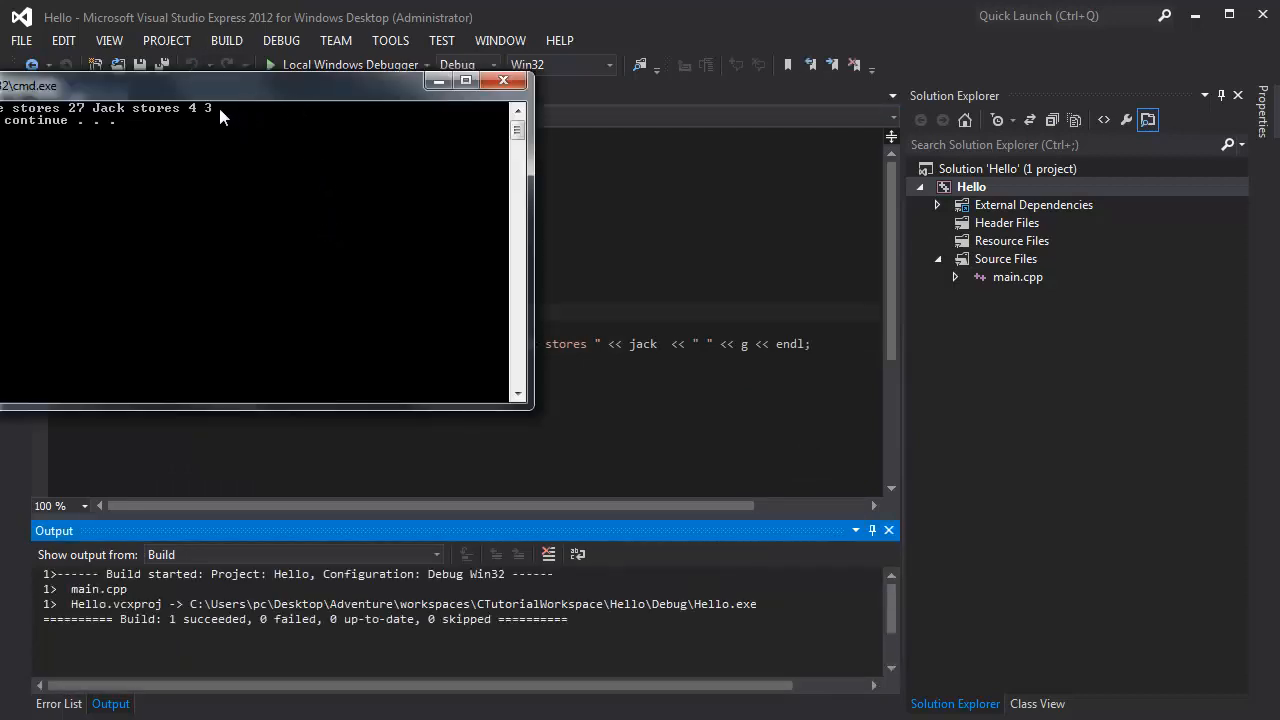
{"action": "mouse_move", "coordinate": [480, 160]}
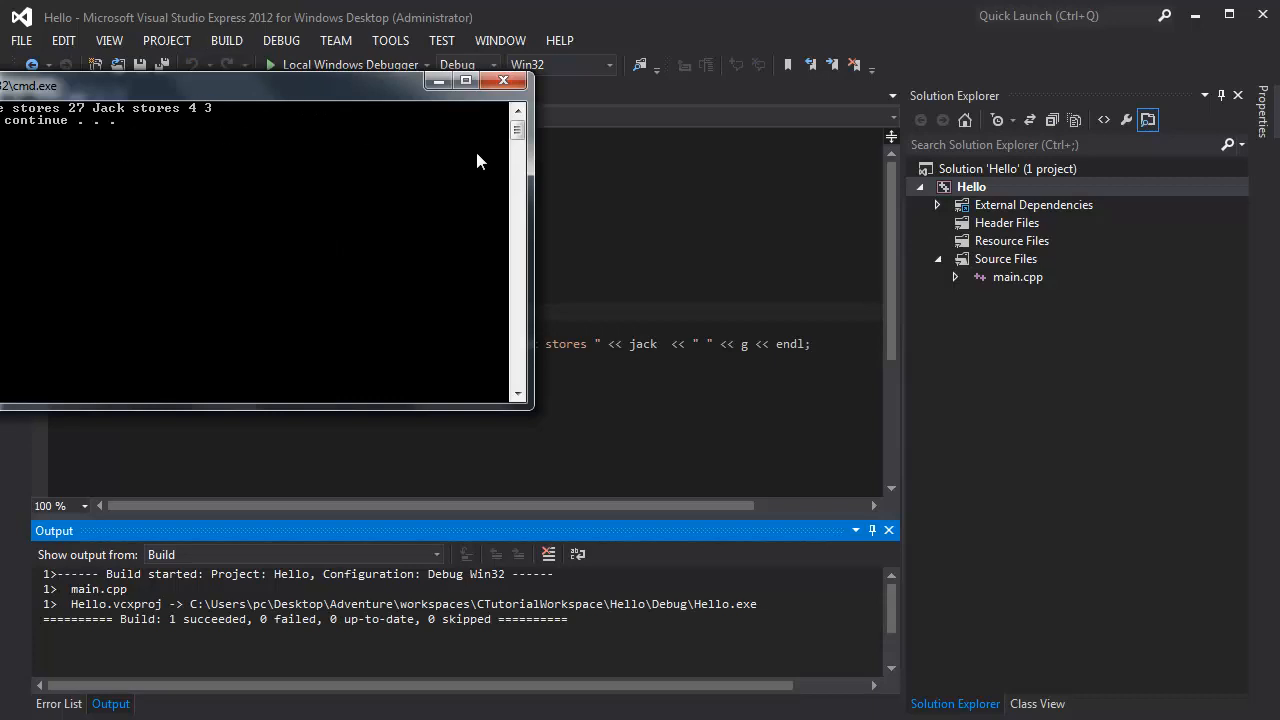
{"action": "left_click", "coordinate": [504, 80]}
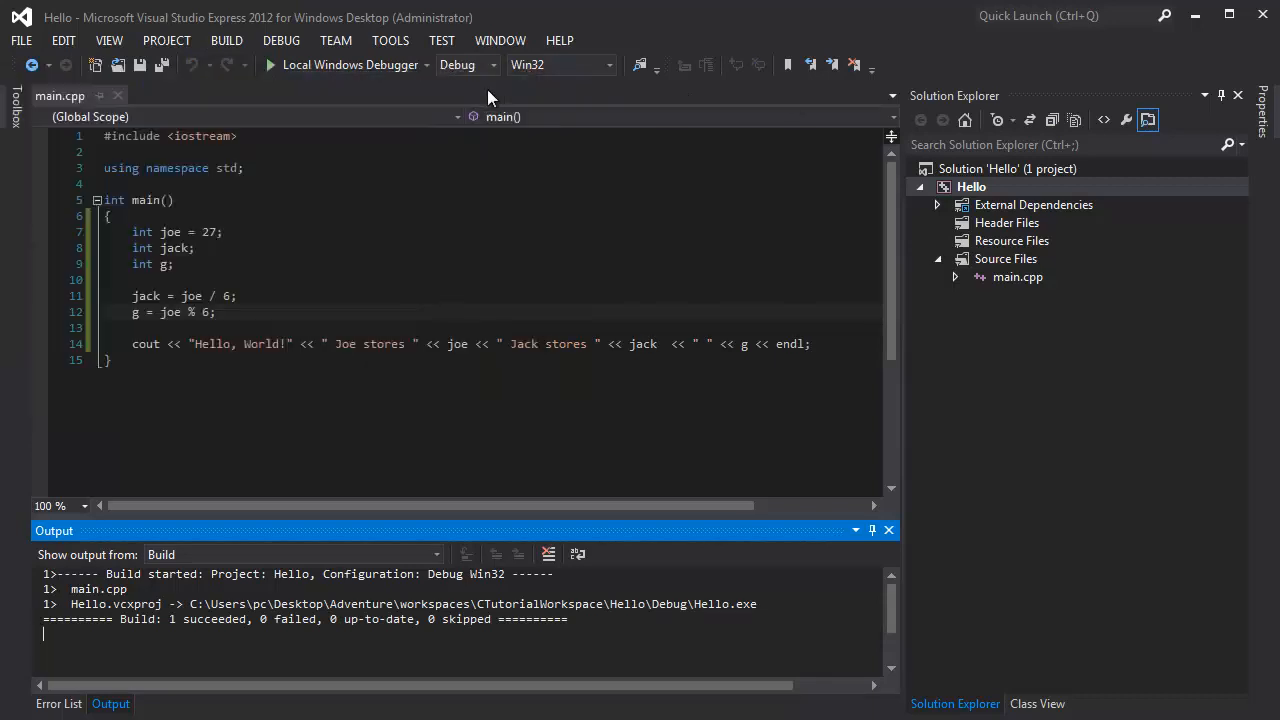
{"action": "left_click", "coordinate": [406, 264]}
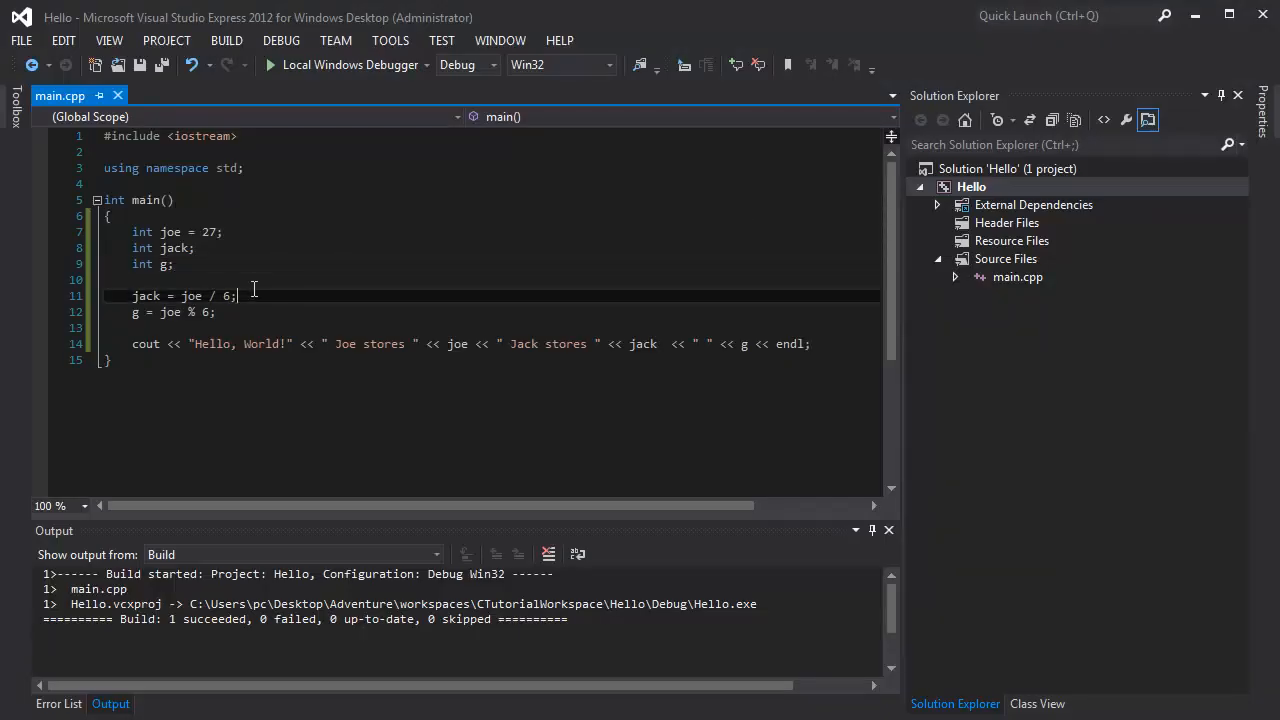
{"action": "mouse_move", "coordinate": [244, 312]}
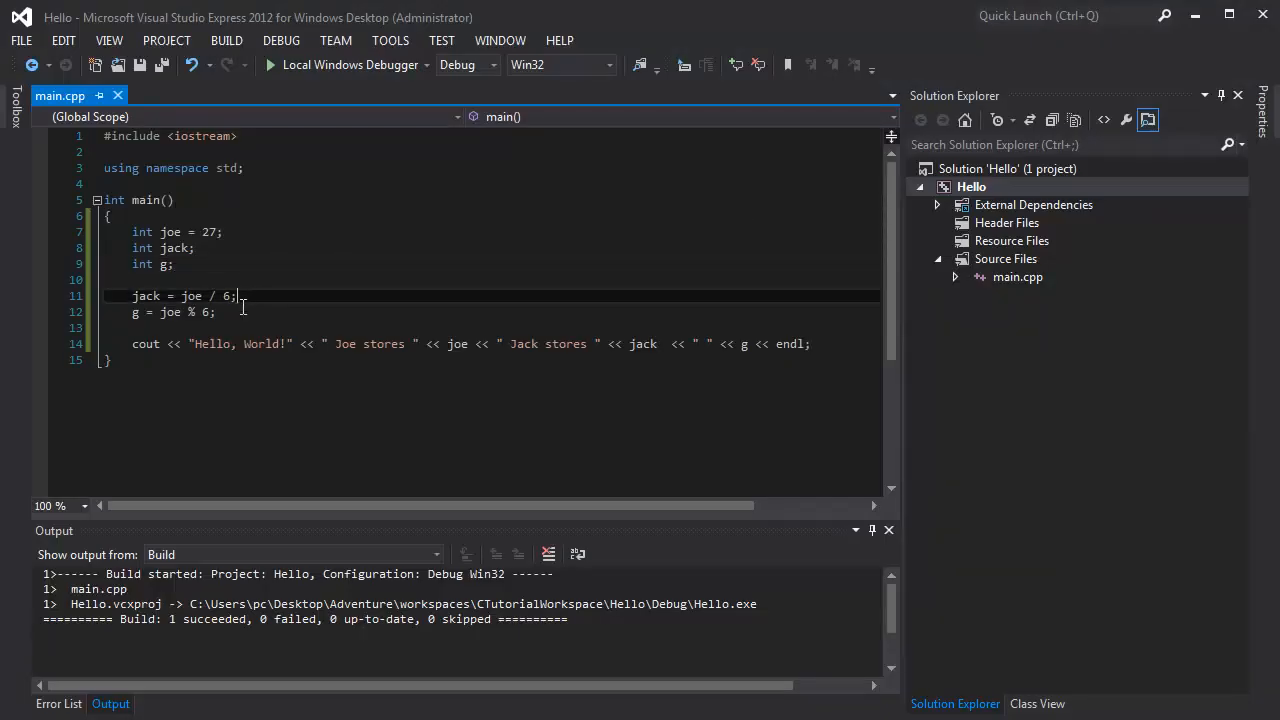
Change joe, jack and g to double and delete the g modulo line and its printout
{"action": "double_click", "coordinate": [140, 232]}
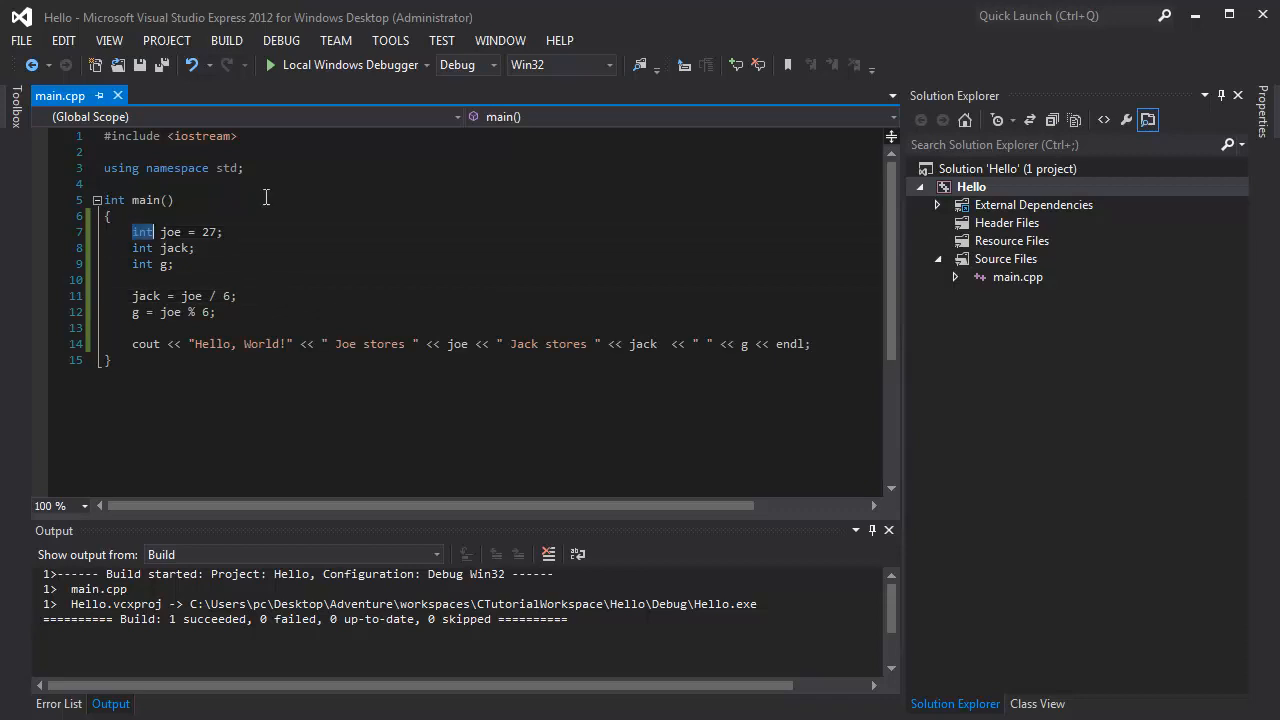
{"action": "type", "text": "double"}
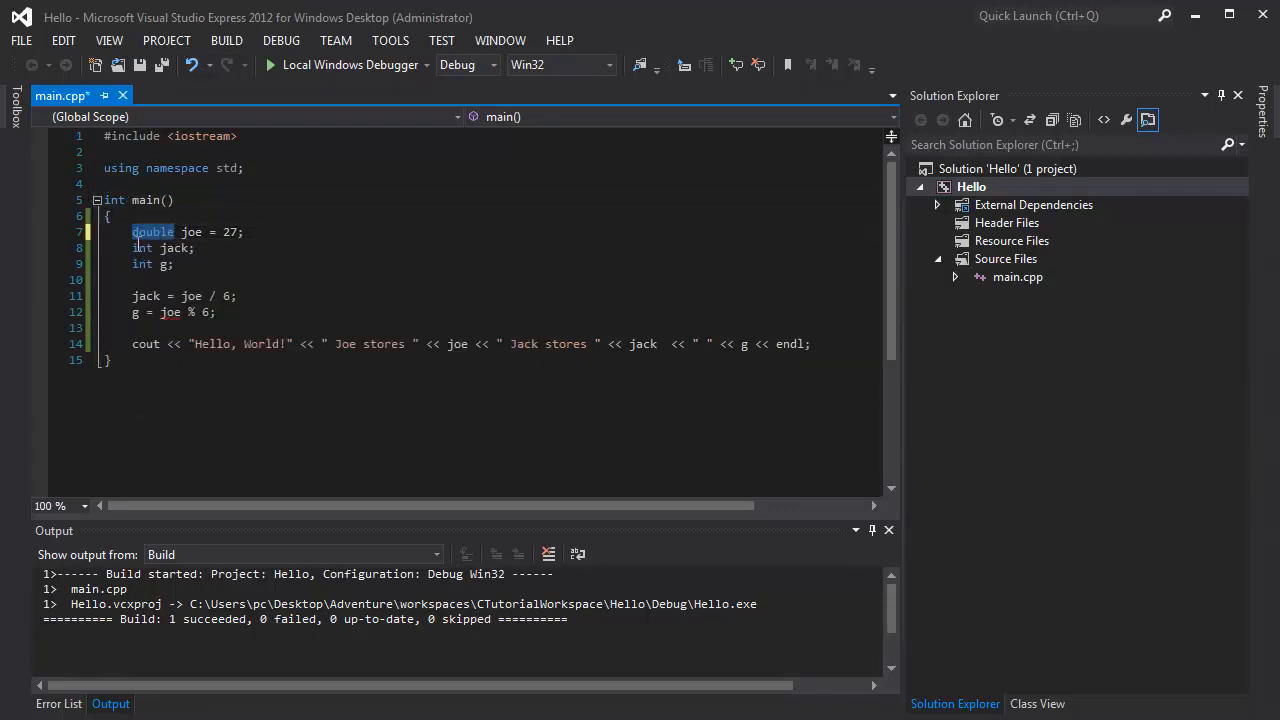
{"action": "type", "text": "double"}
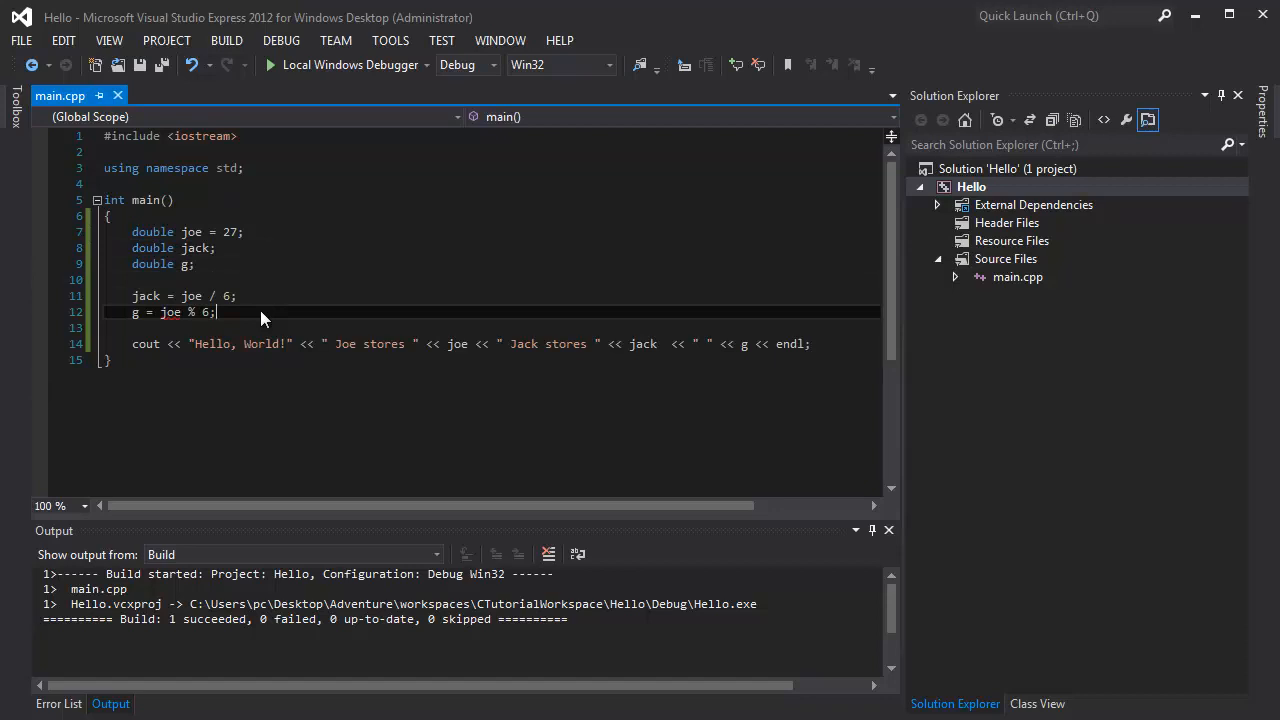
{"action": "mouse_move", "coordinate": [168, 312]}
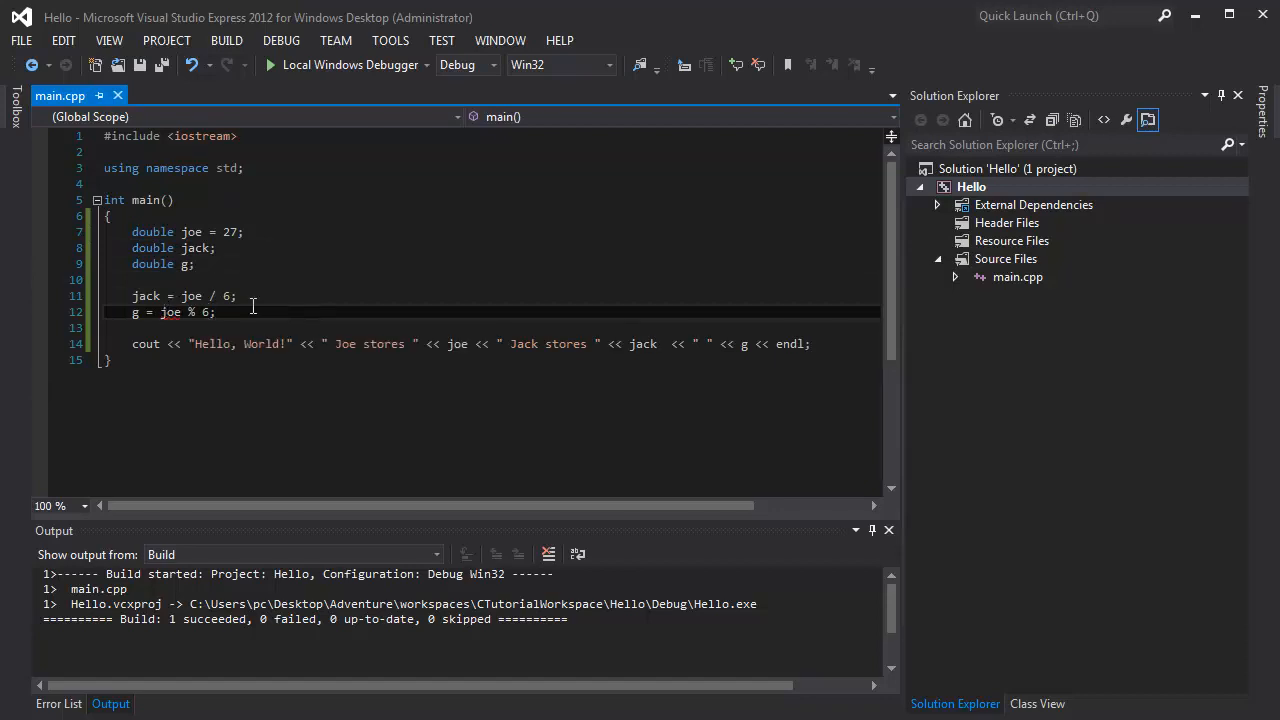
{"action": "key", "text": "Delete"}
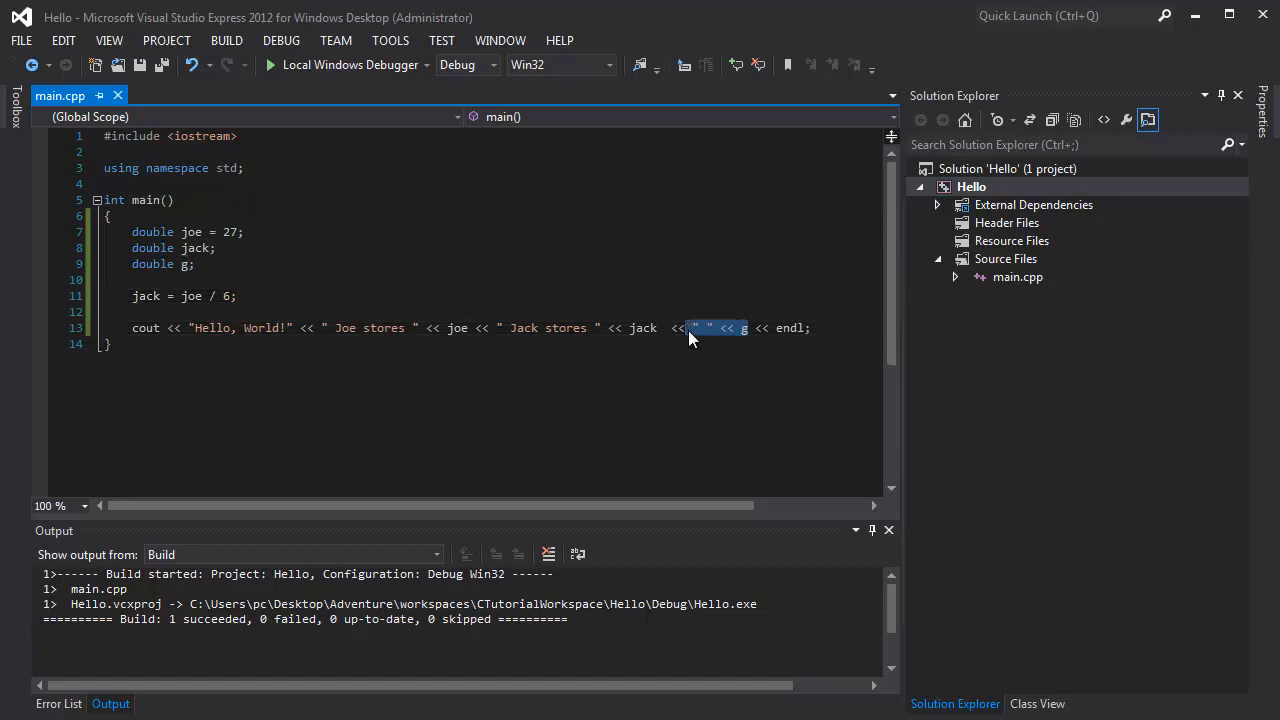
{"action": "key", "text": "Delete"}
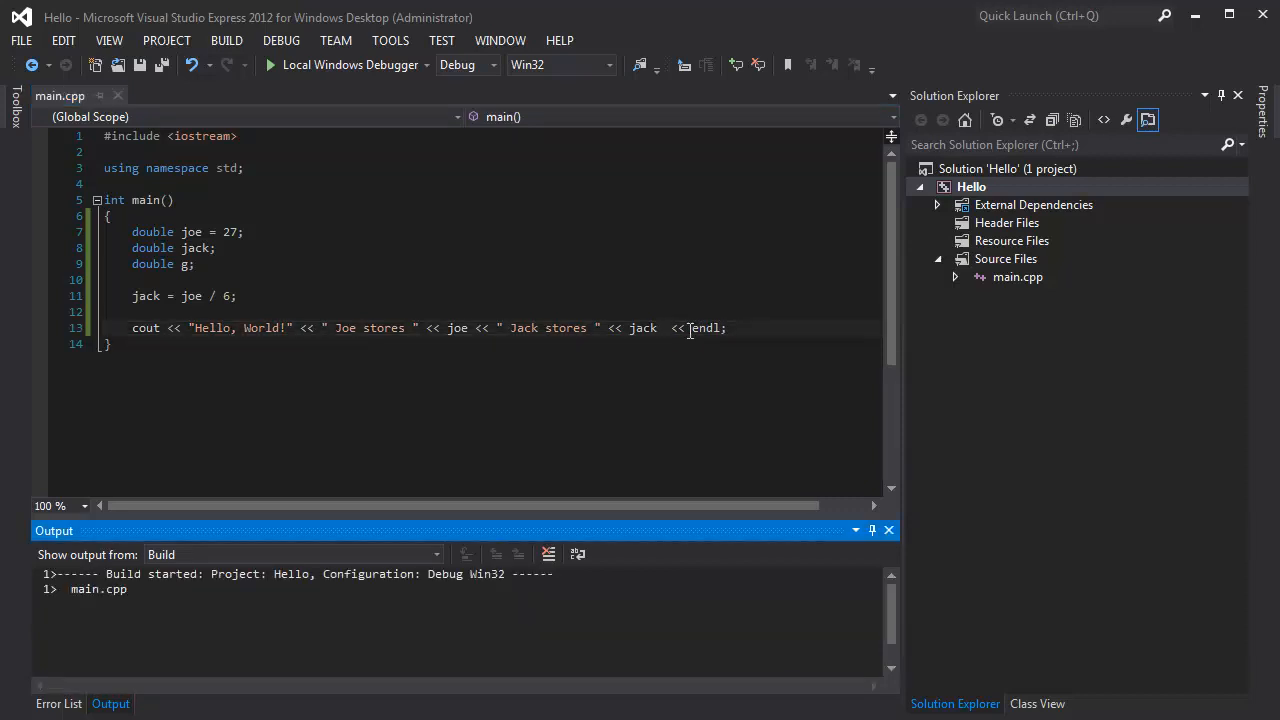
Run the double version to see "Jack stores 4.5", then close the console
{"action": "left_click", "coordinate": [268, 64]}
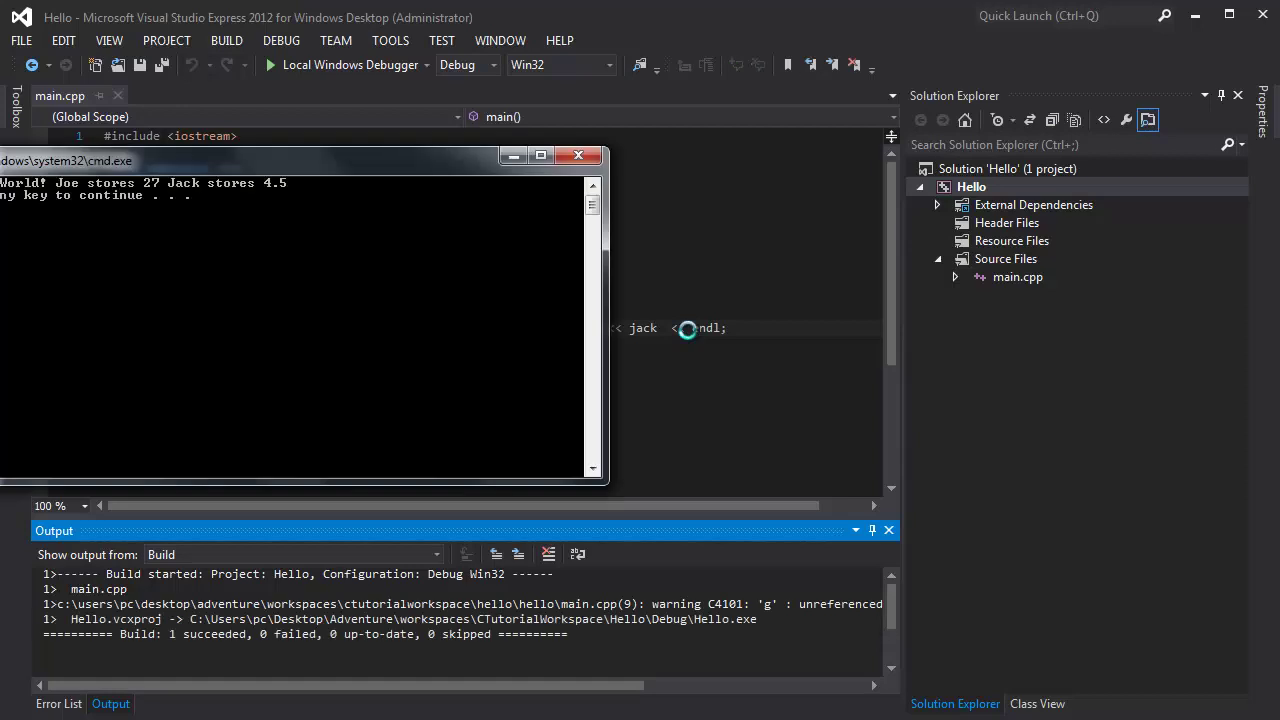
{"action": "left_click_drag", "start_coordinate": [300, 156], "coordinate": [744, 164]}
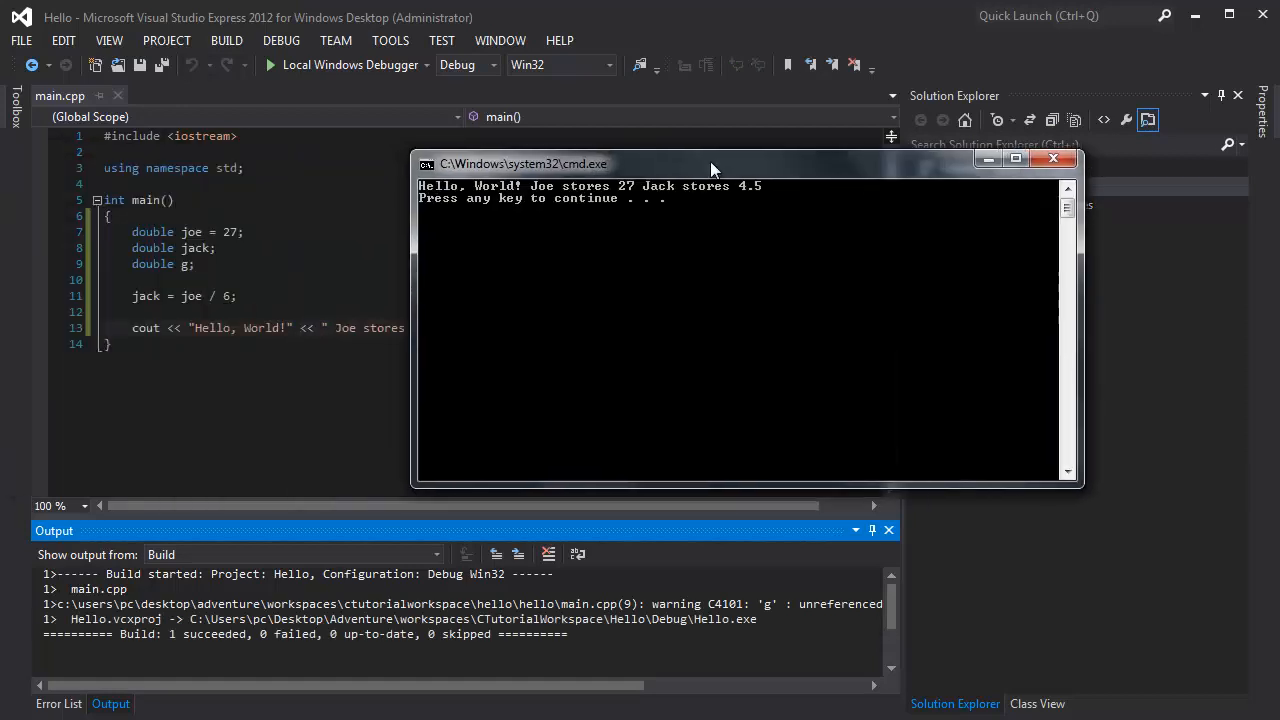
{"action": "mouse_move", "coordinate": [704, 284]}
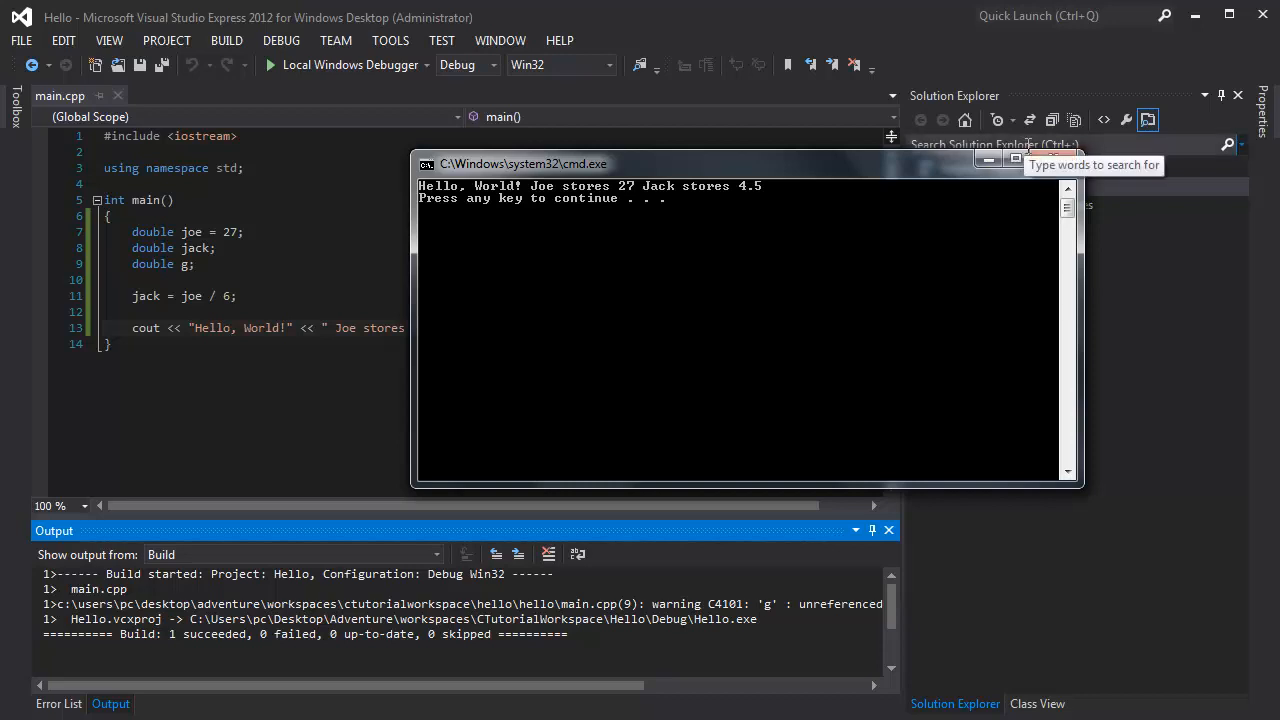
{"action": "mouse_move", "coordinate": [1056, 160]}
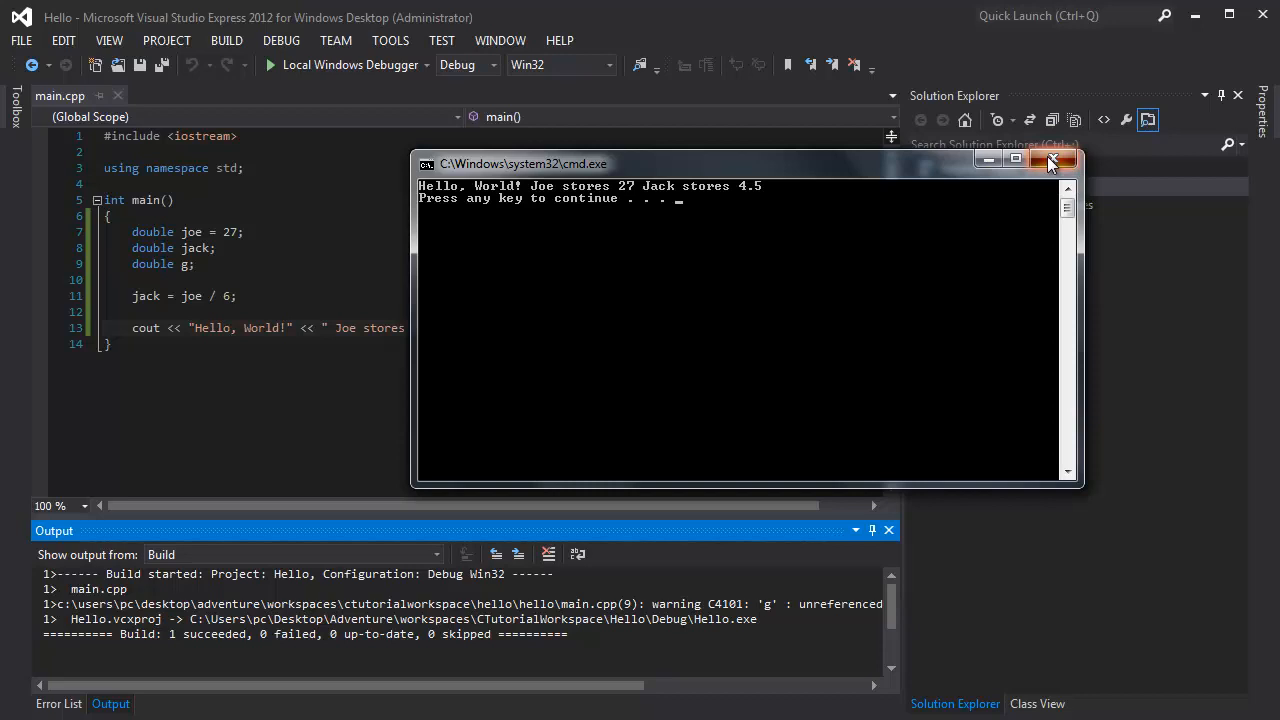
{"action": "left_click", "coordinate": [1064, 162]}
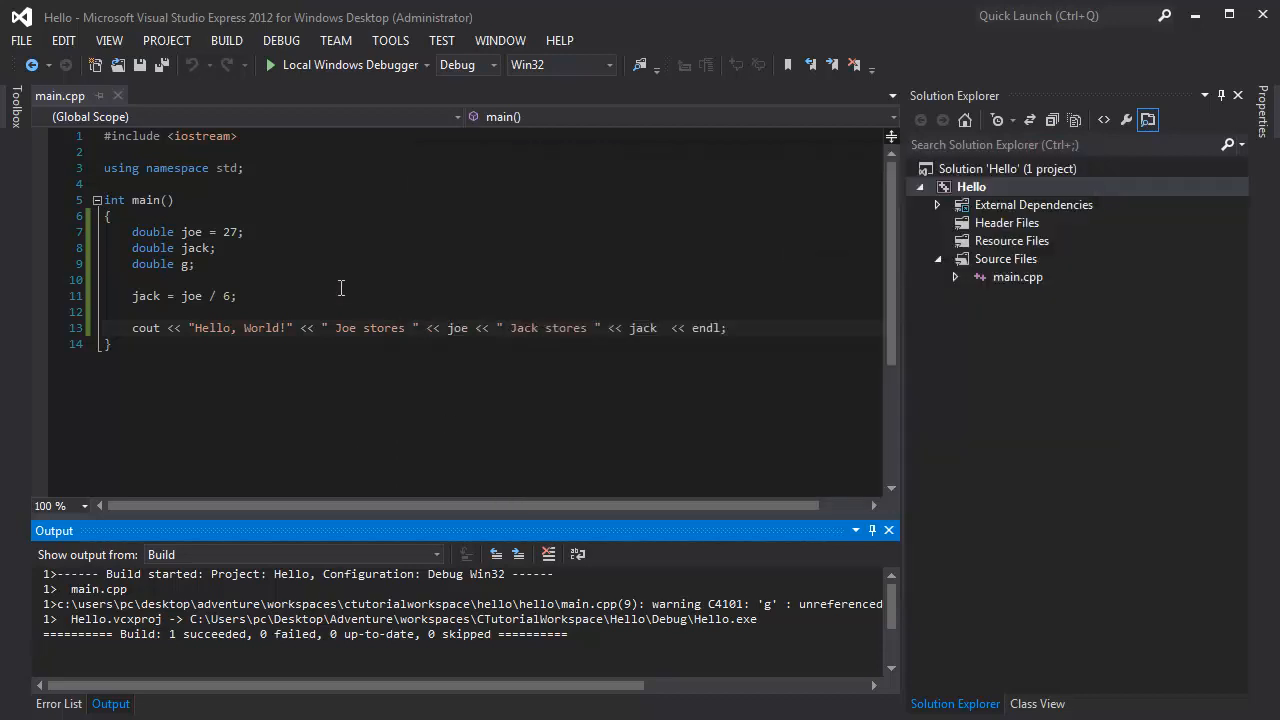